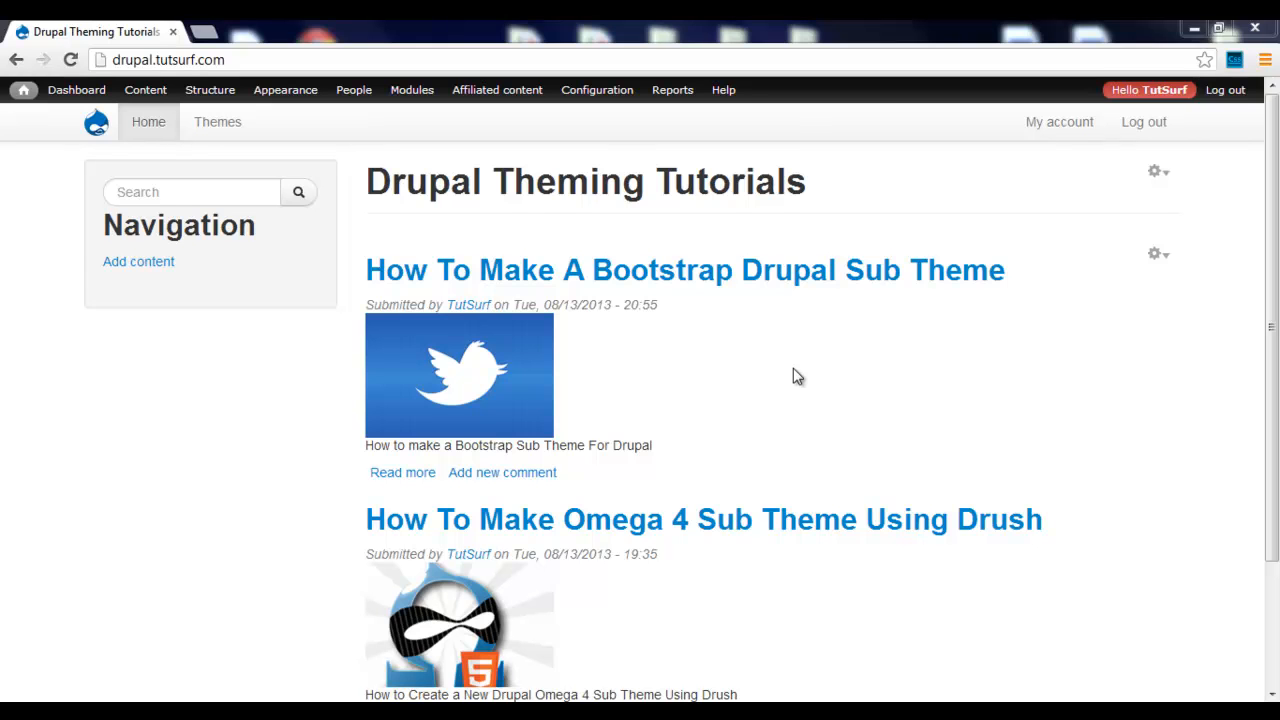
Step: Open the Tutorials view in the view editor
click(285, 89)
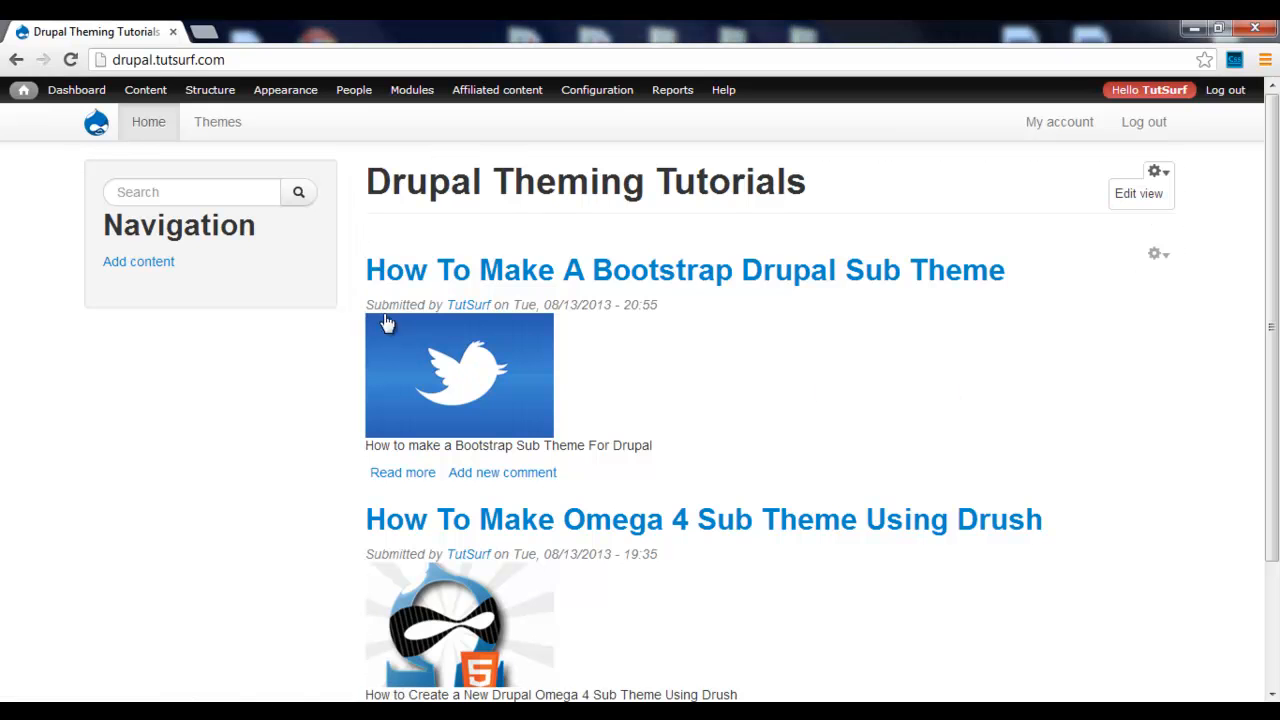
mouse_move(466, 283)
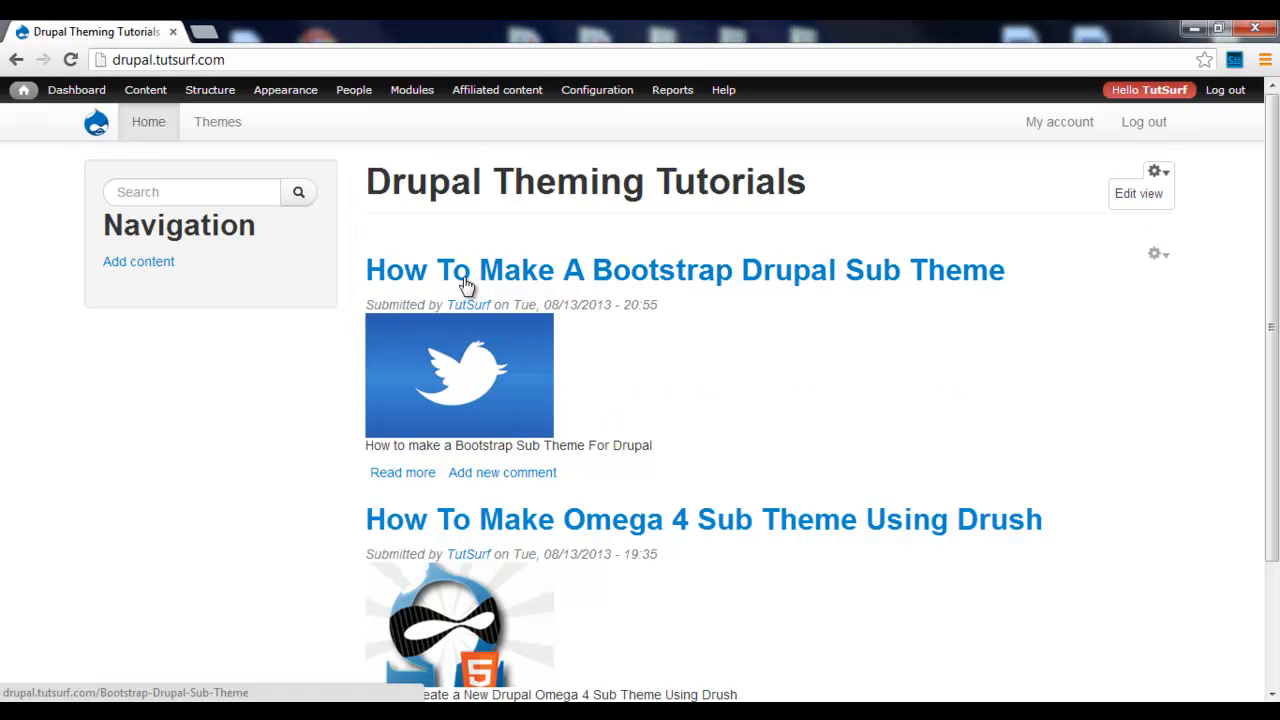
mouse_move(664, 378)
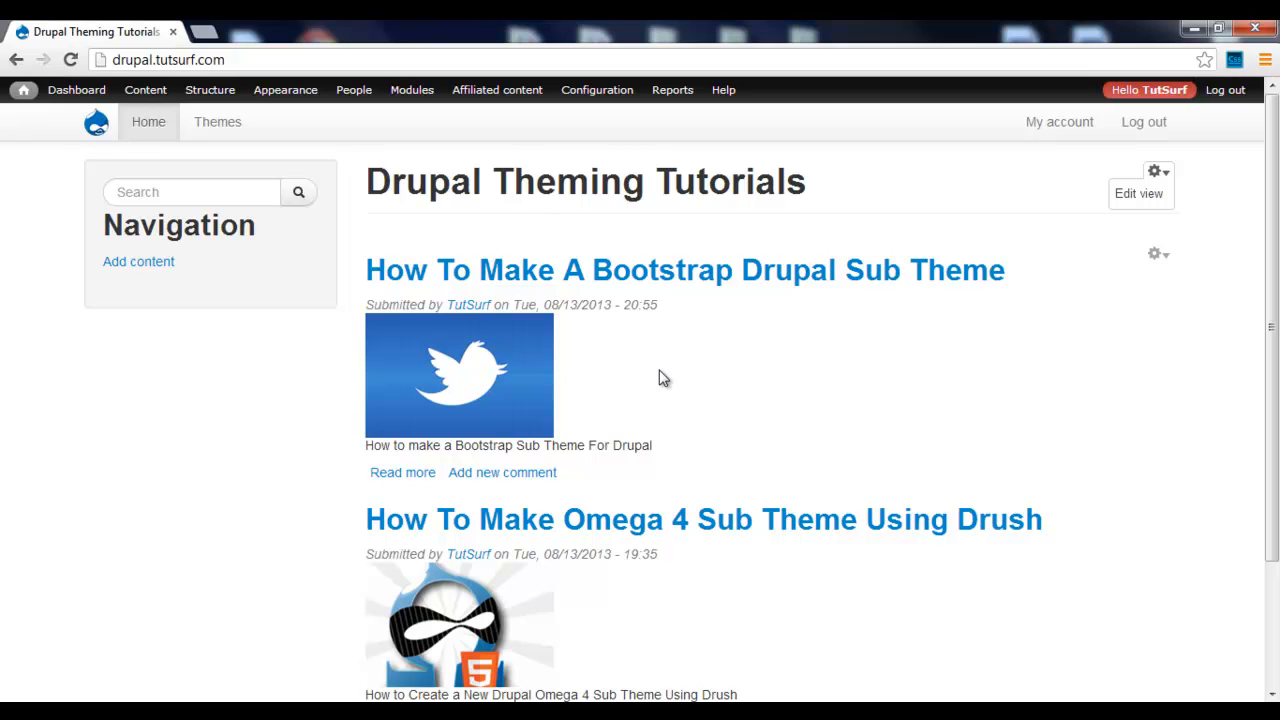
mouse_move(443, 685)
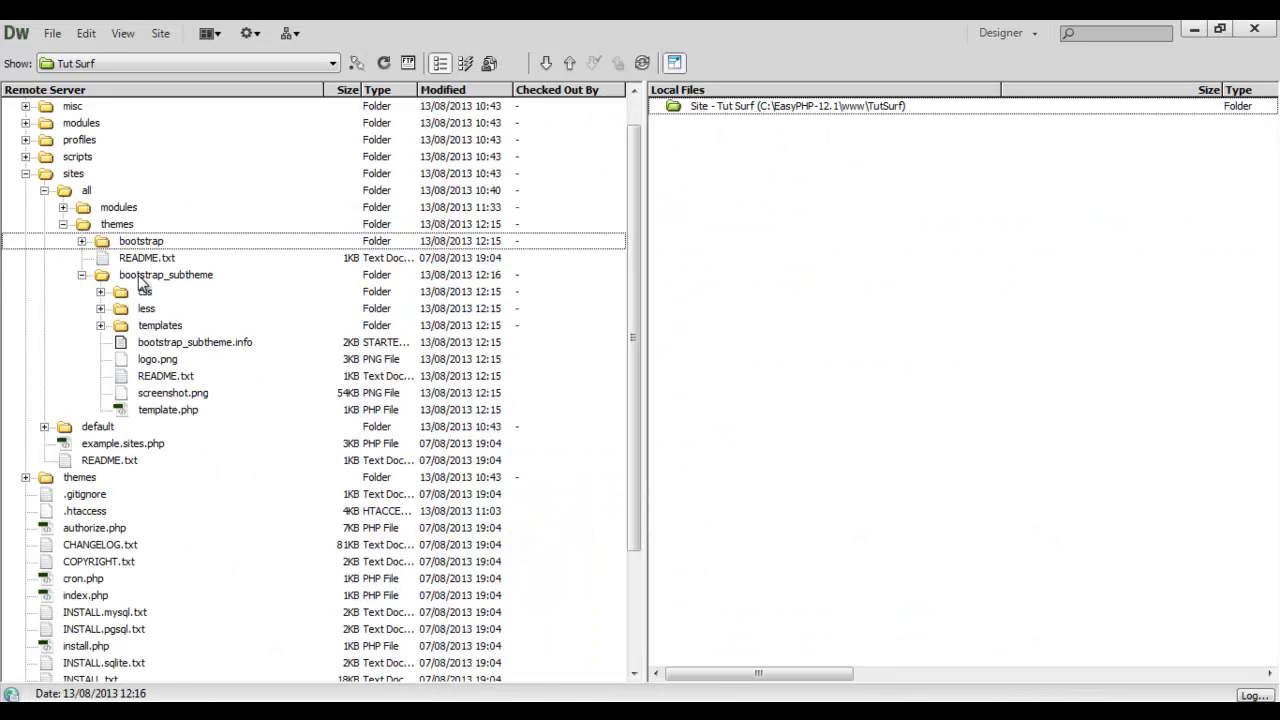
click(165, 275)
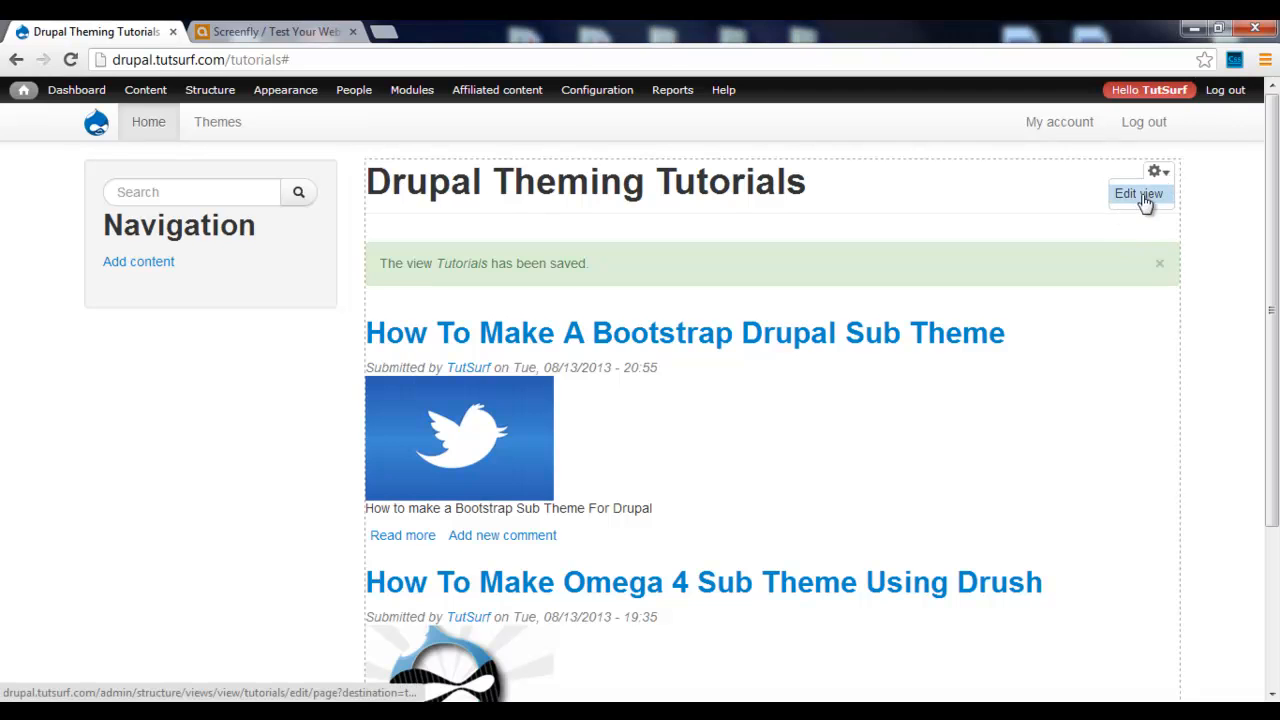
click(1138, 193)
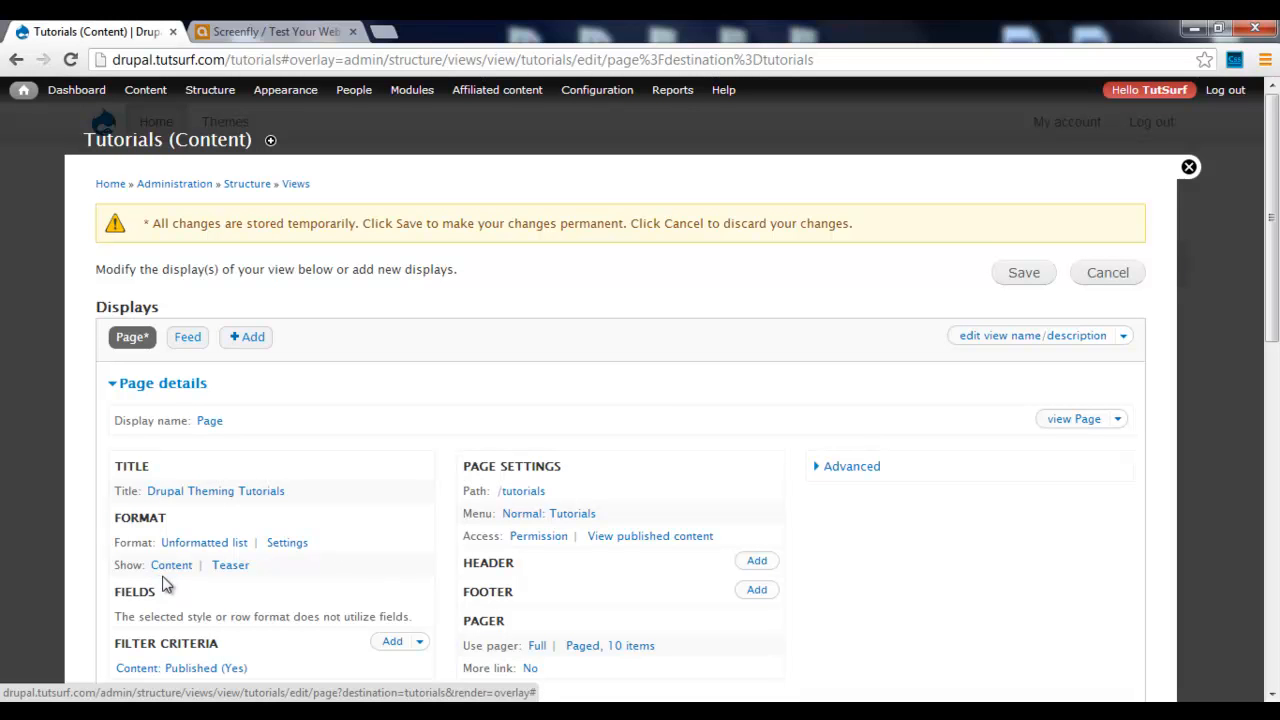
mouse_move(171, 564)
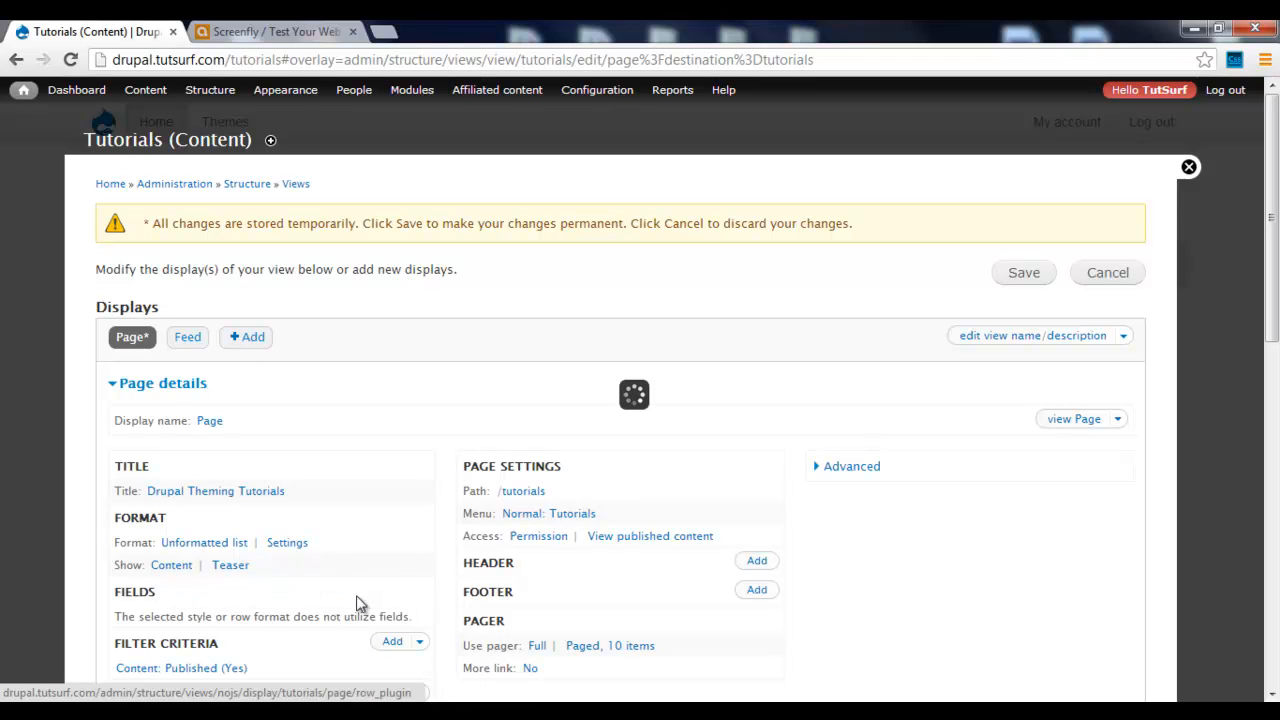
Step: Switch the Tutorials row style from Content teasers to Fields with default options
click(203, 542)
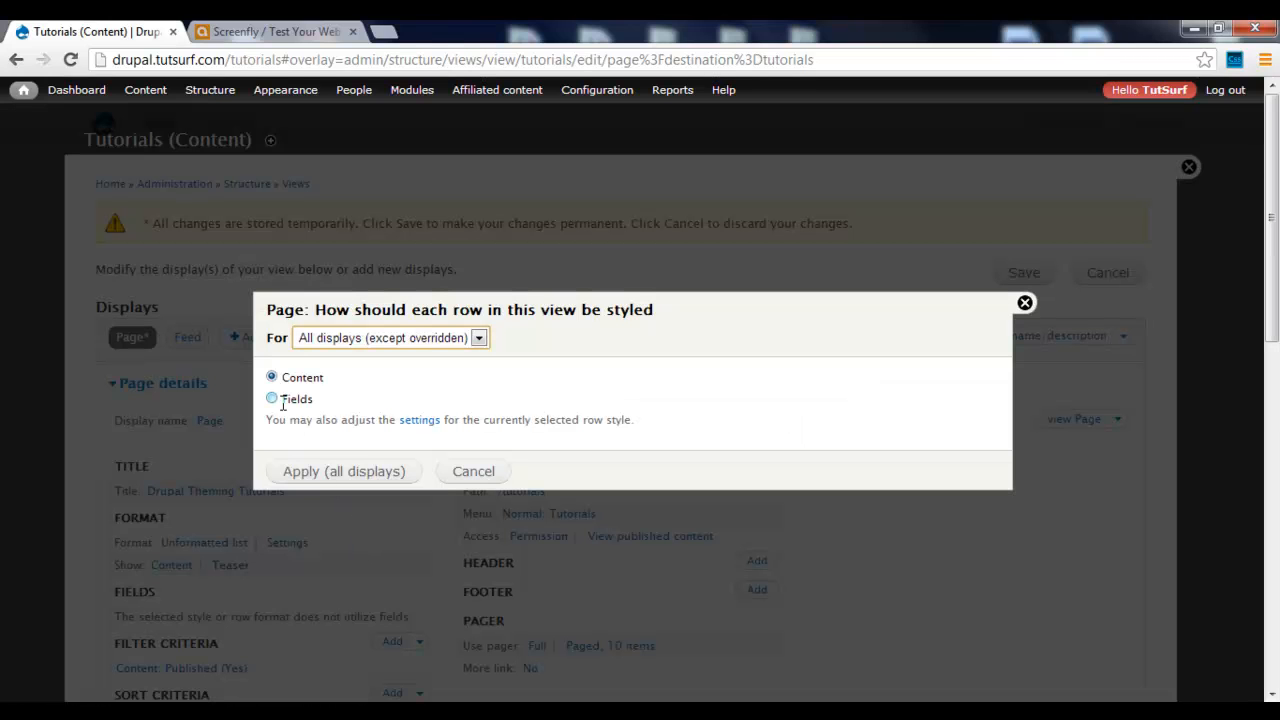
click(271, 398)
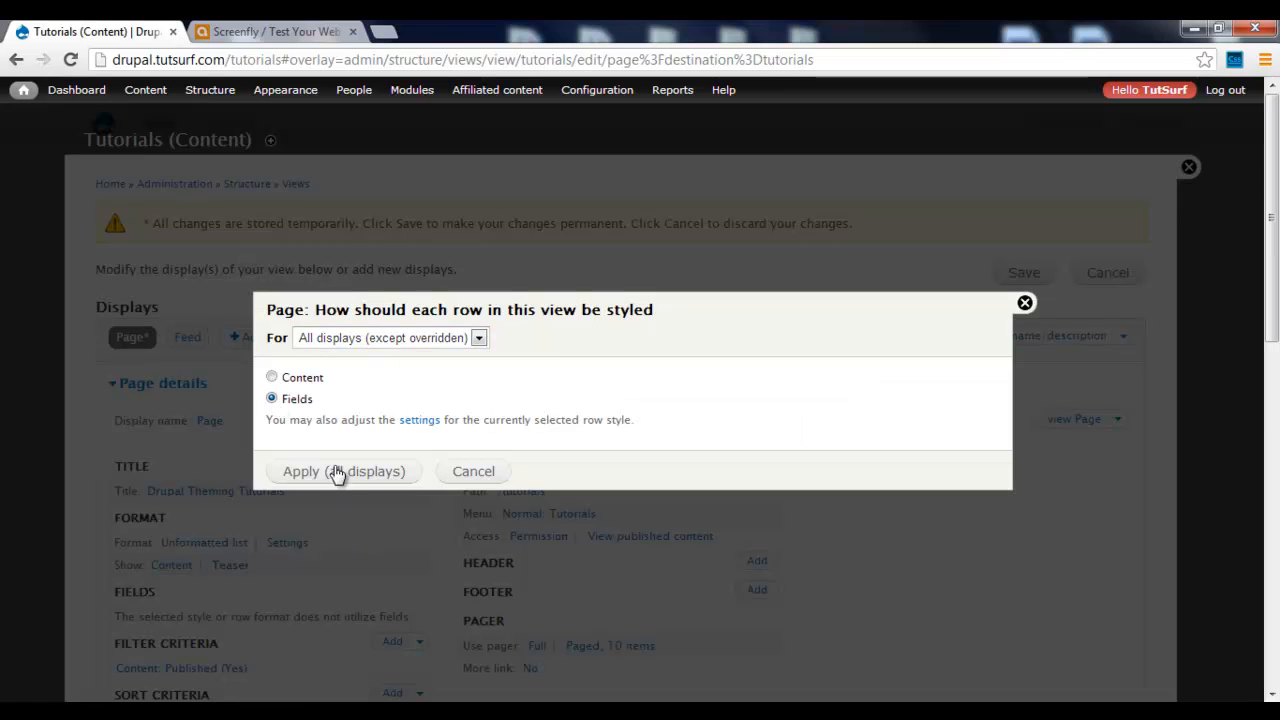
click(343, 471)
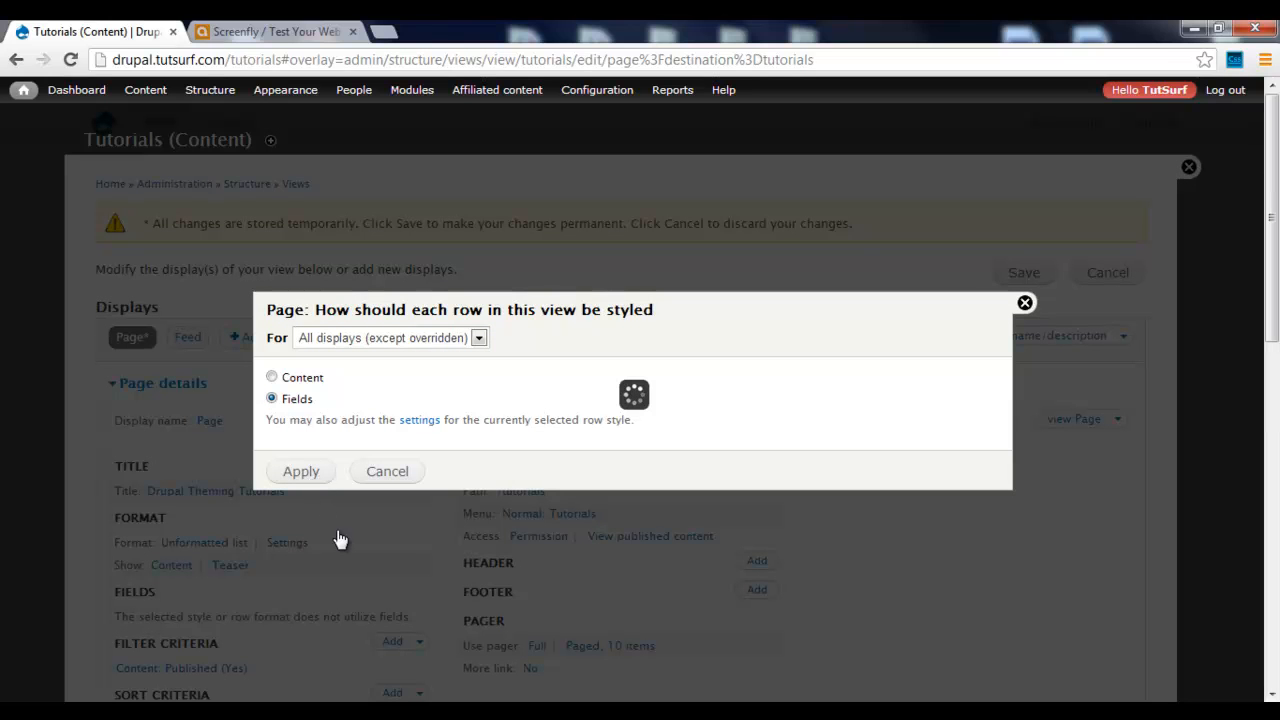
click(300, 471)
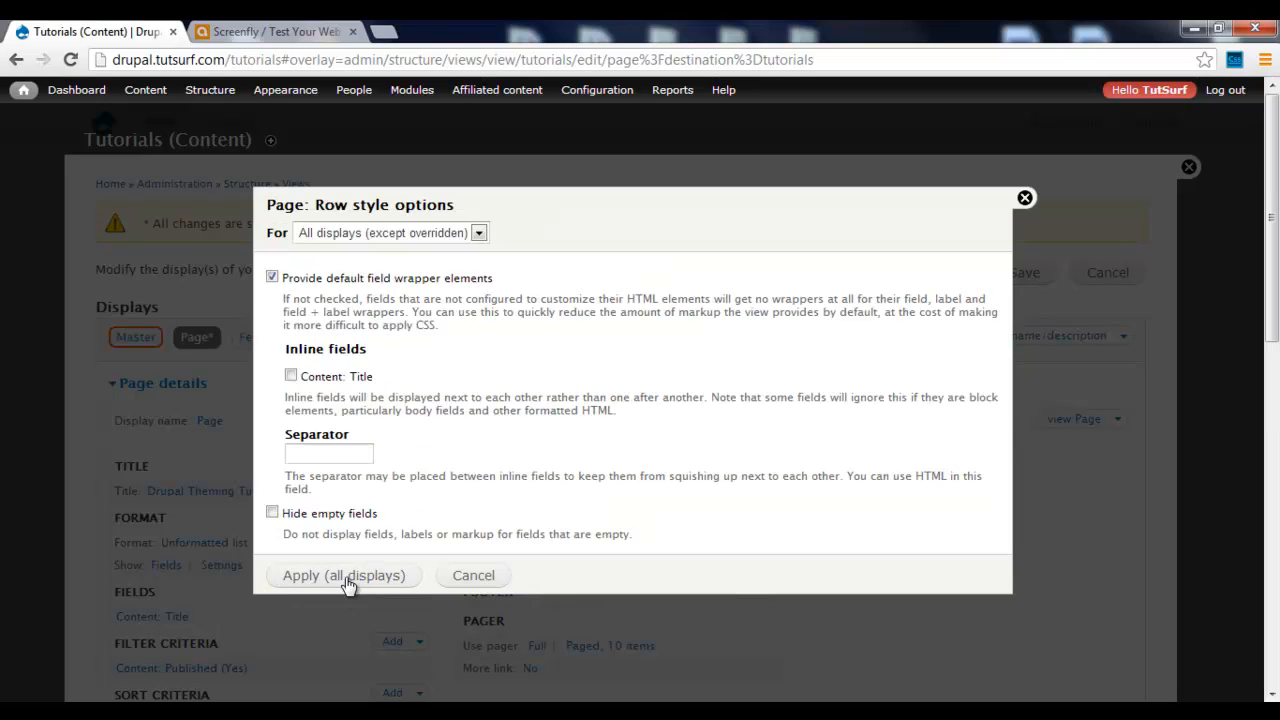
click(343, 575)
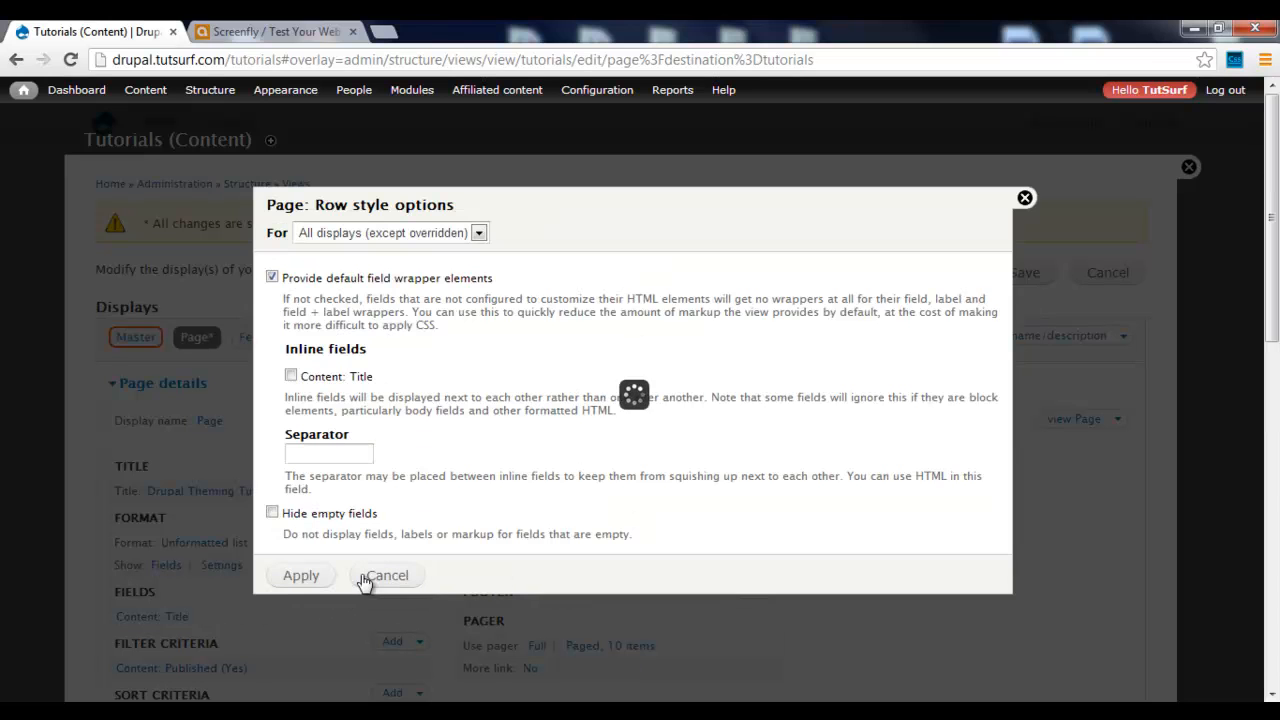
click(386, 575)
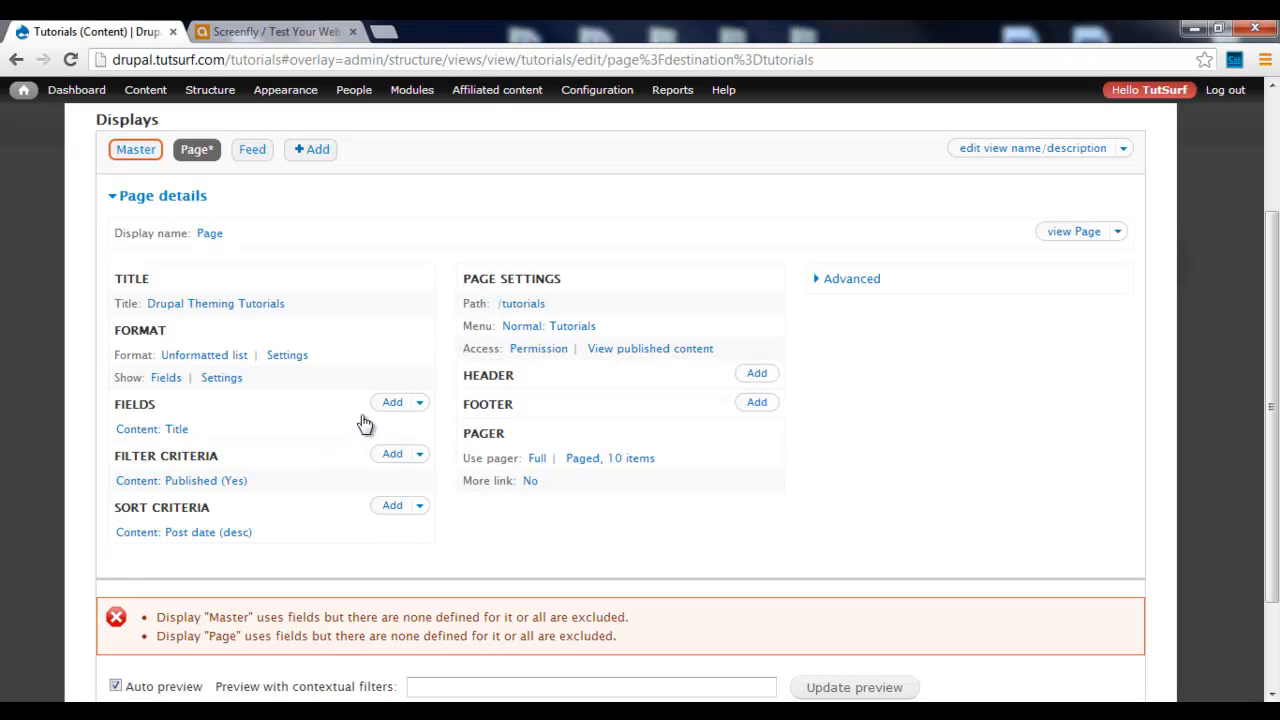
Step: Add the Content: Body field to the Tutorials view
click(392, 402)
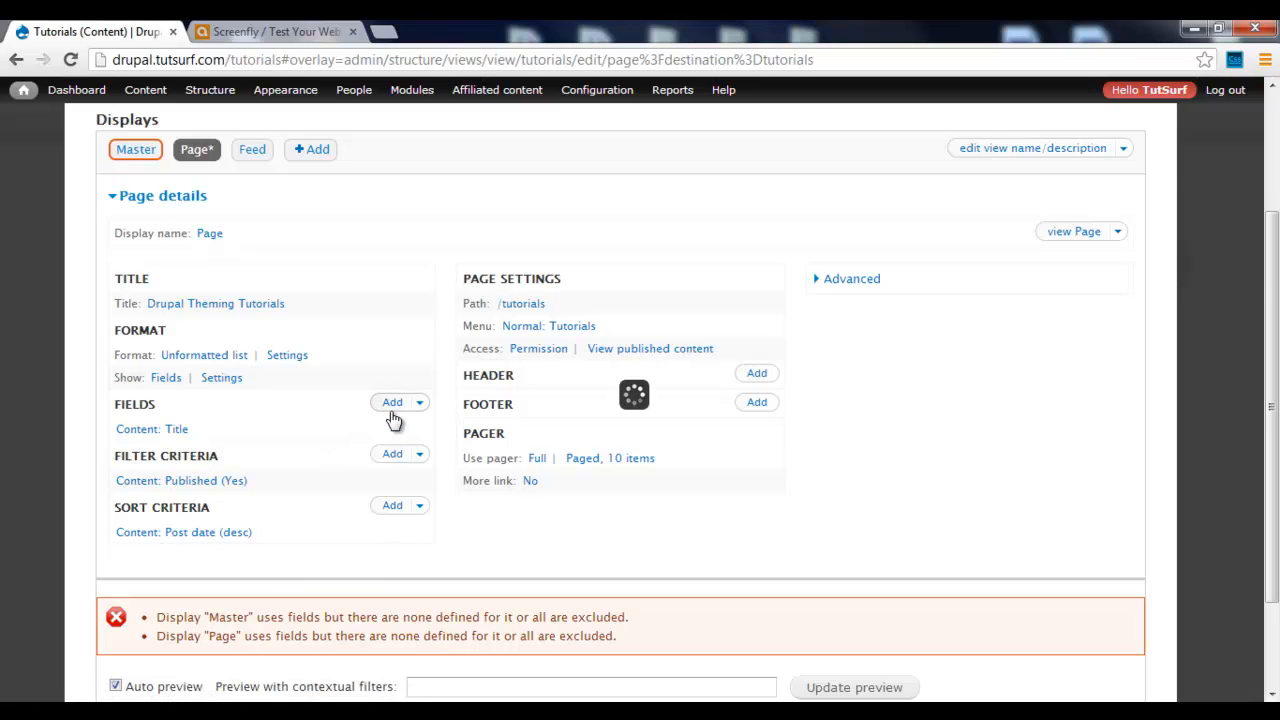
click(391, 402)
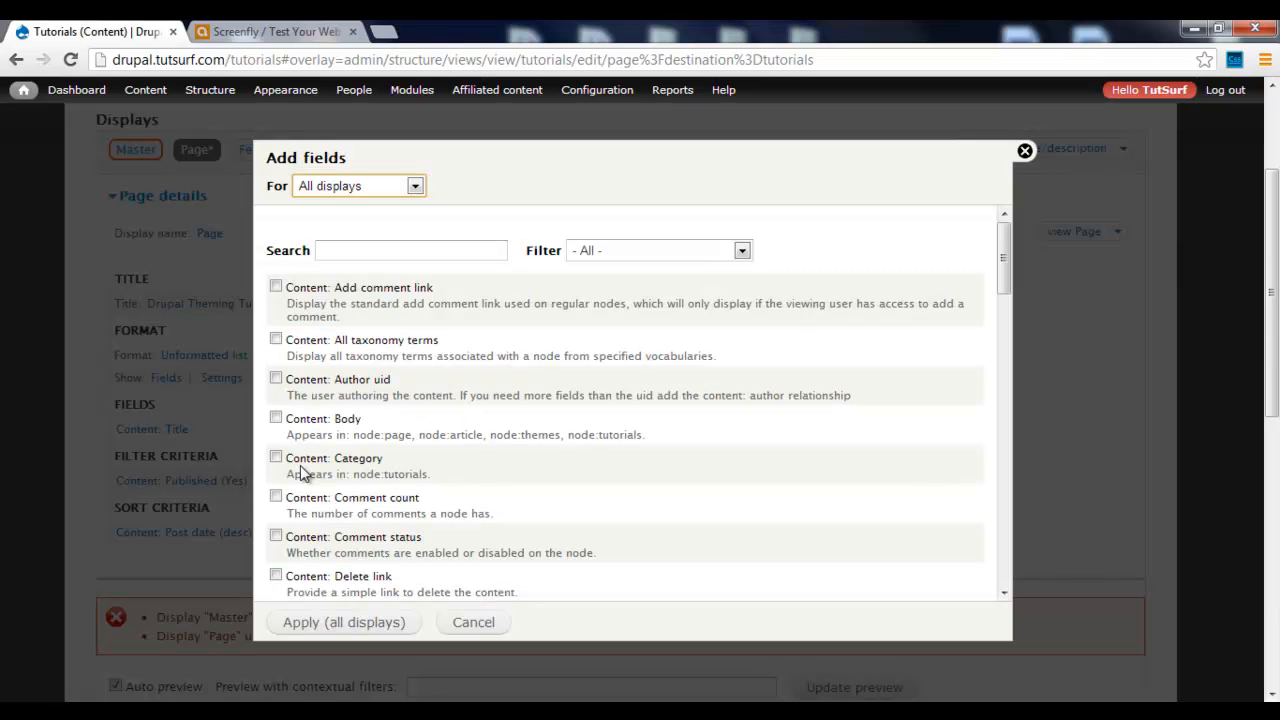
click(275, 418)
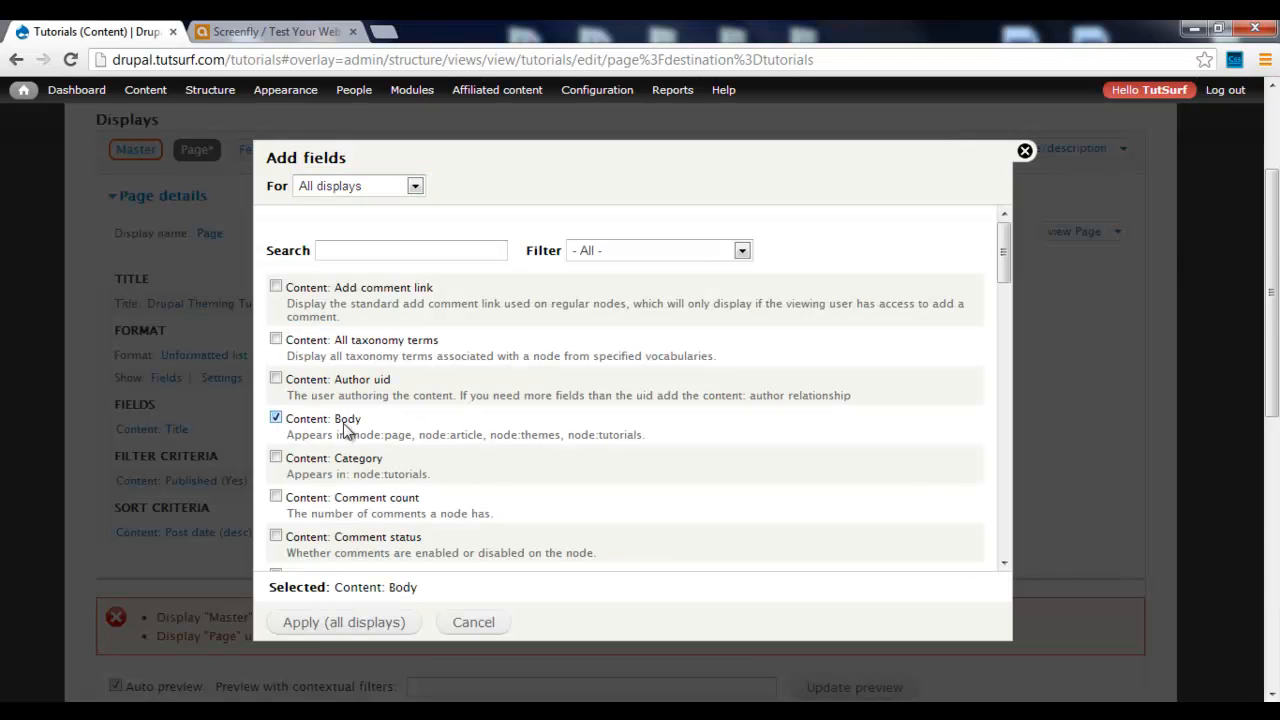
click(343, 622)
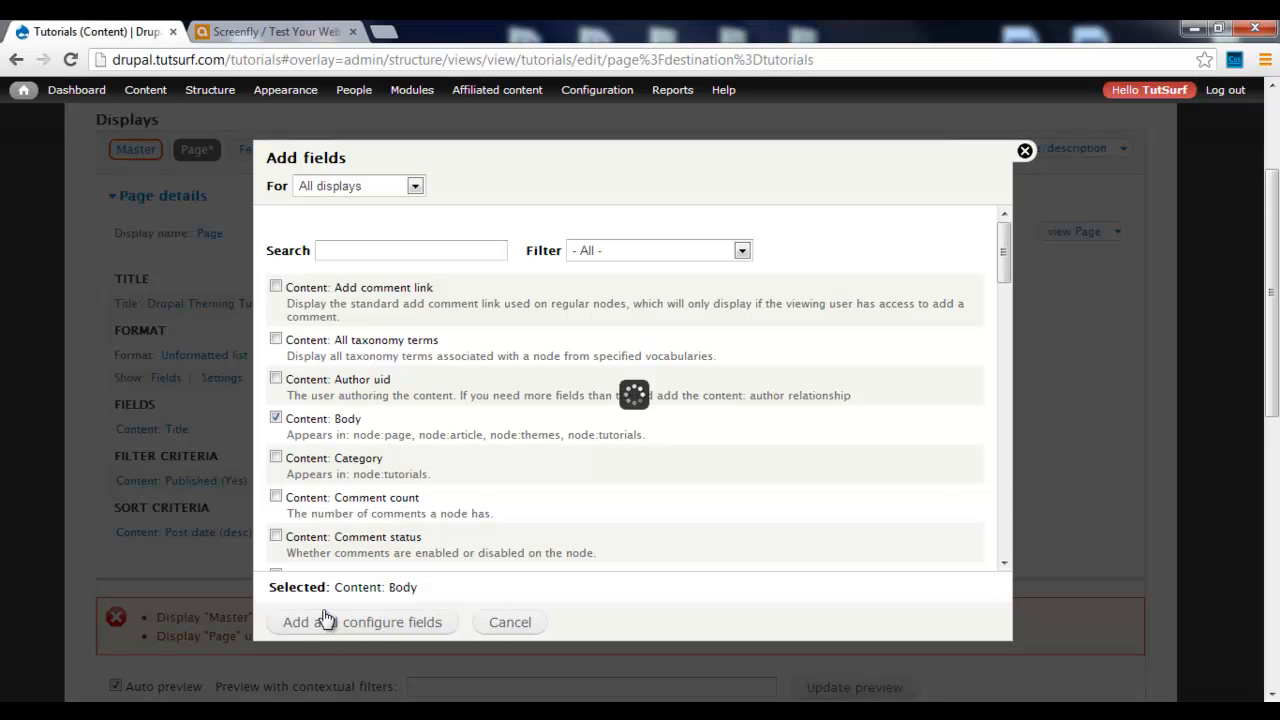
click(361, 621)
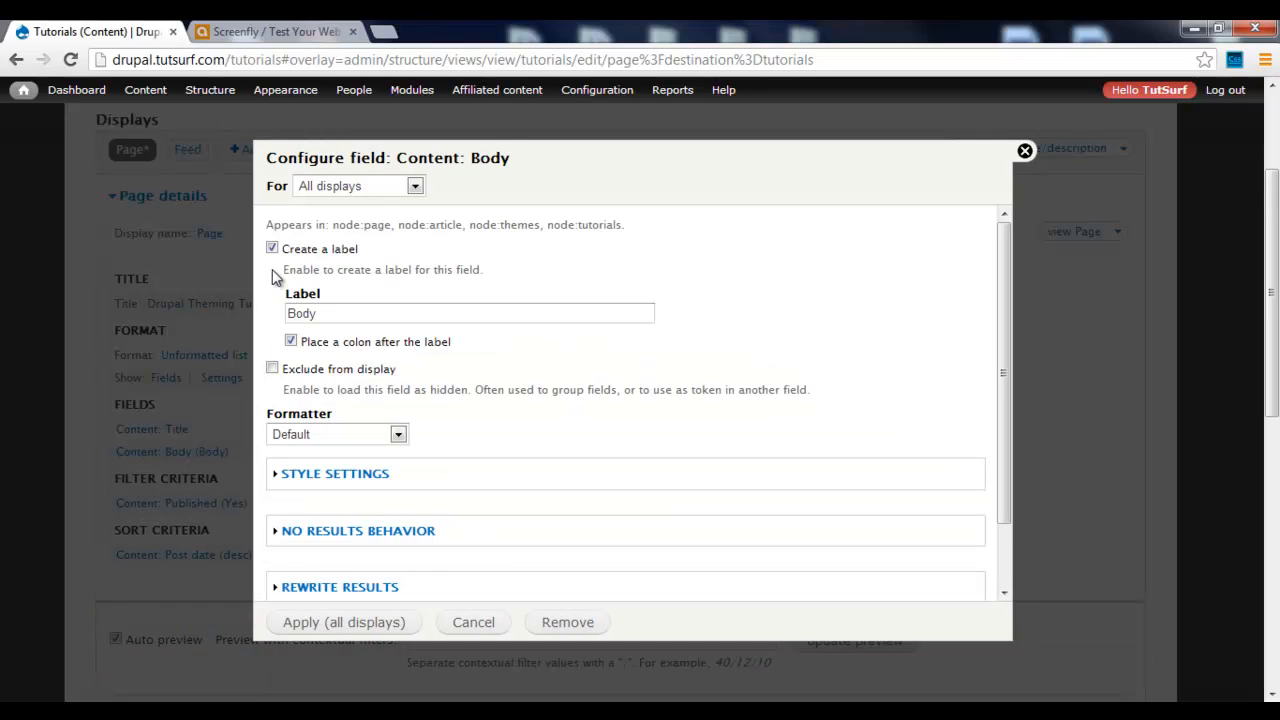
Step: Give Body no label, exclude it from display, and enable output rewriting
click(271, 248)
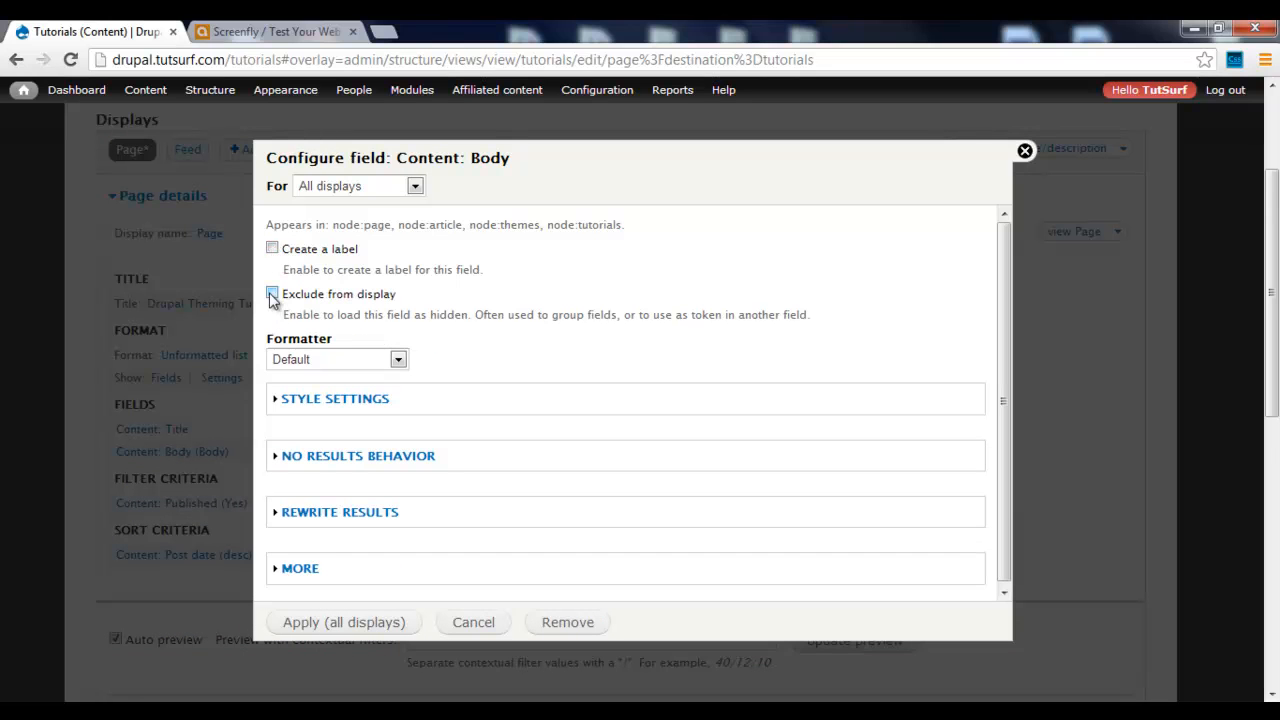
click(272, 293)
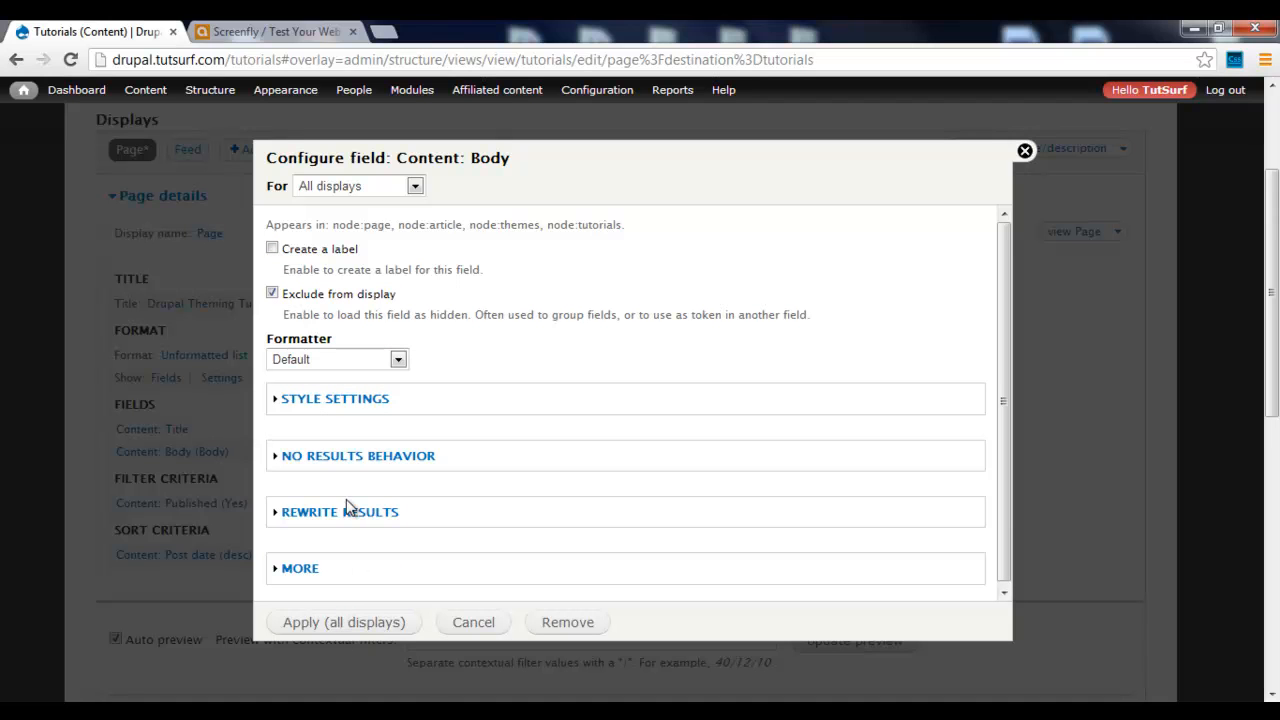
click(339, 511)
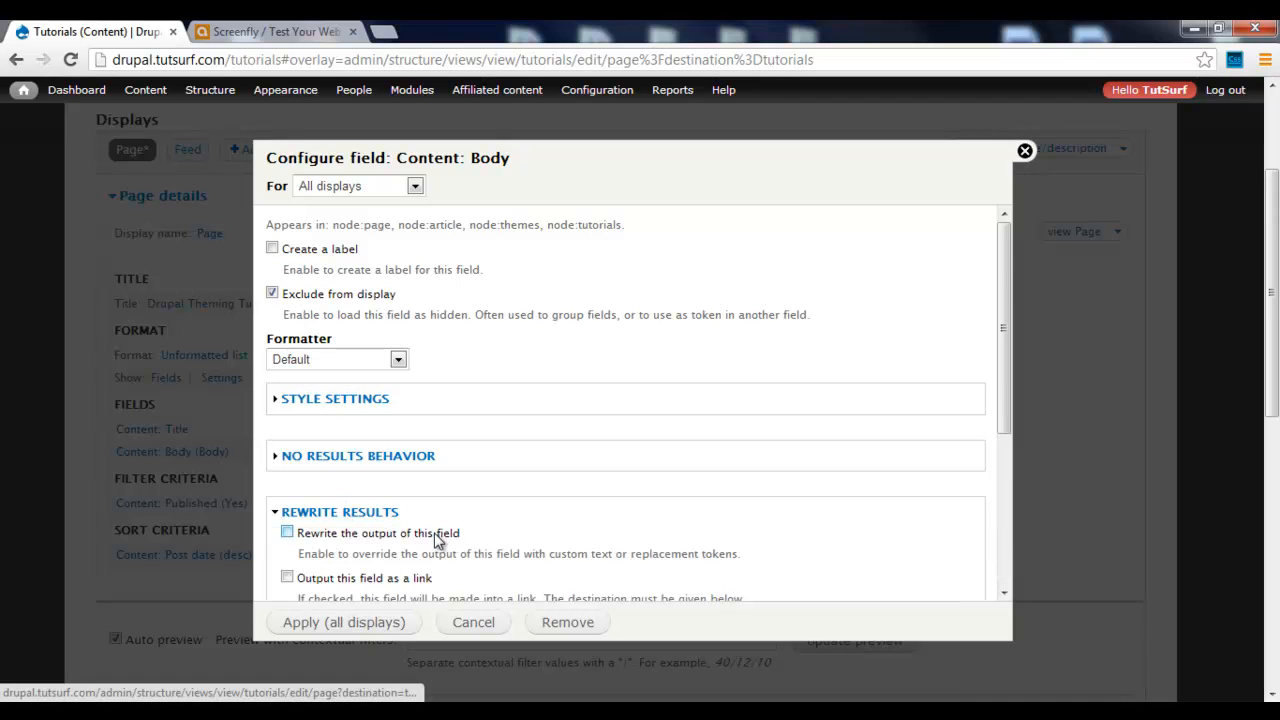
scroll(down, 3)
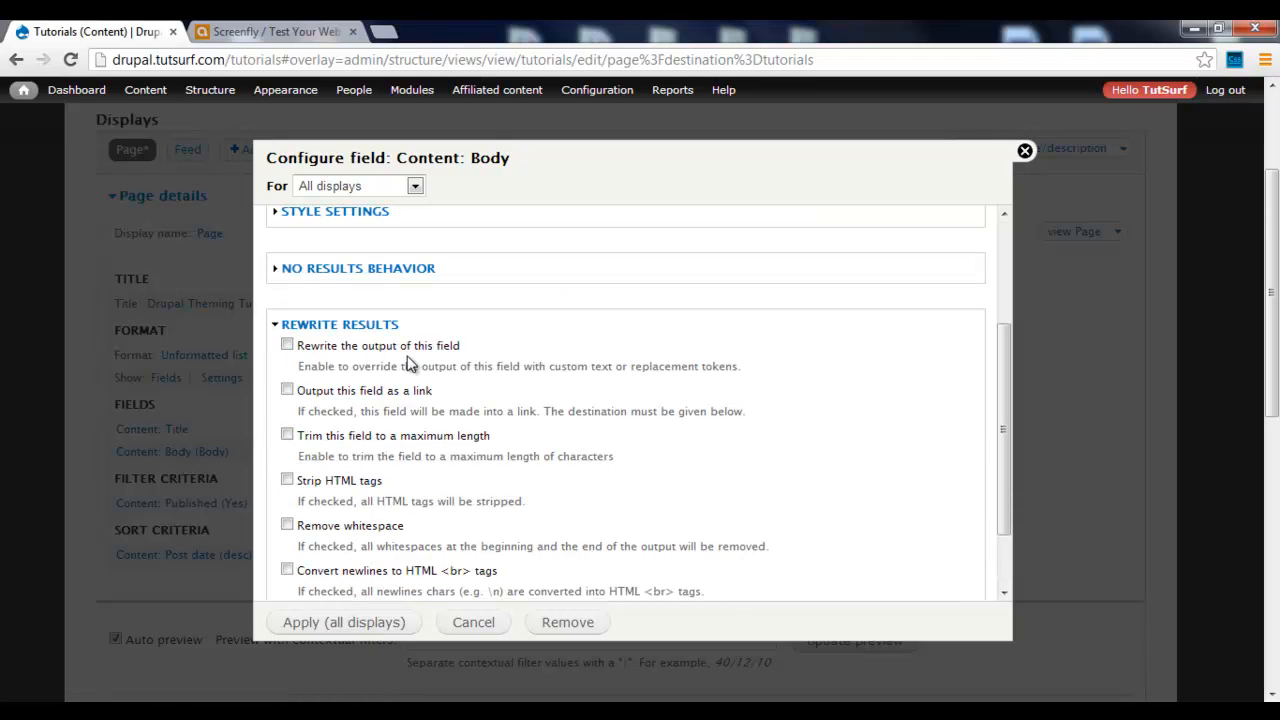
click(287, 344)
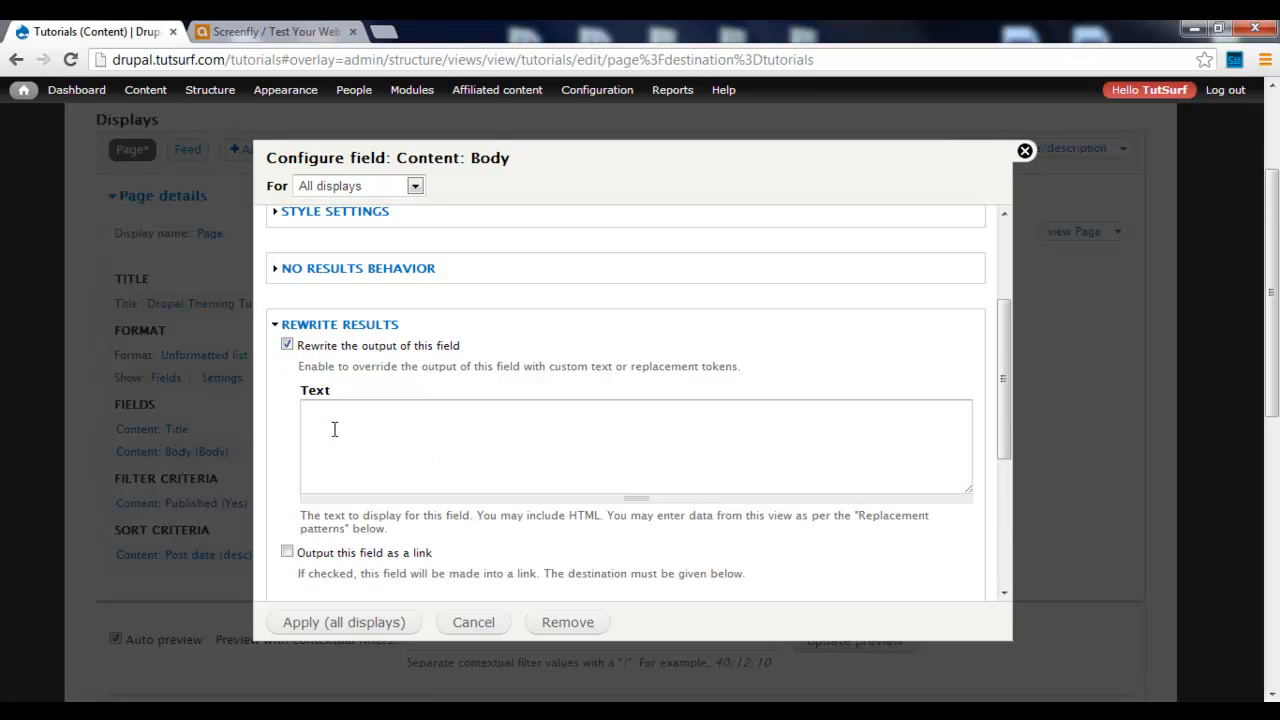
scroll(down, 3)
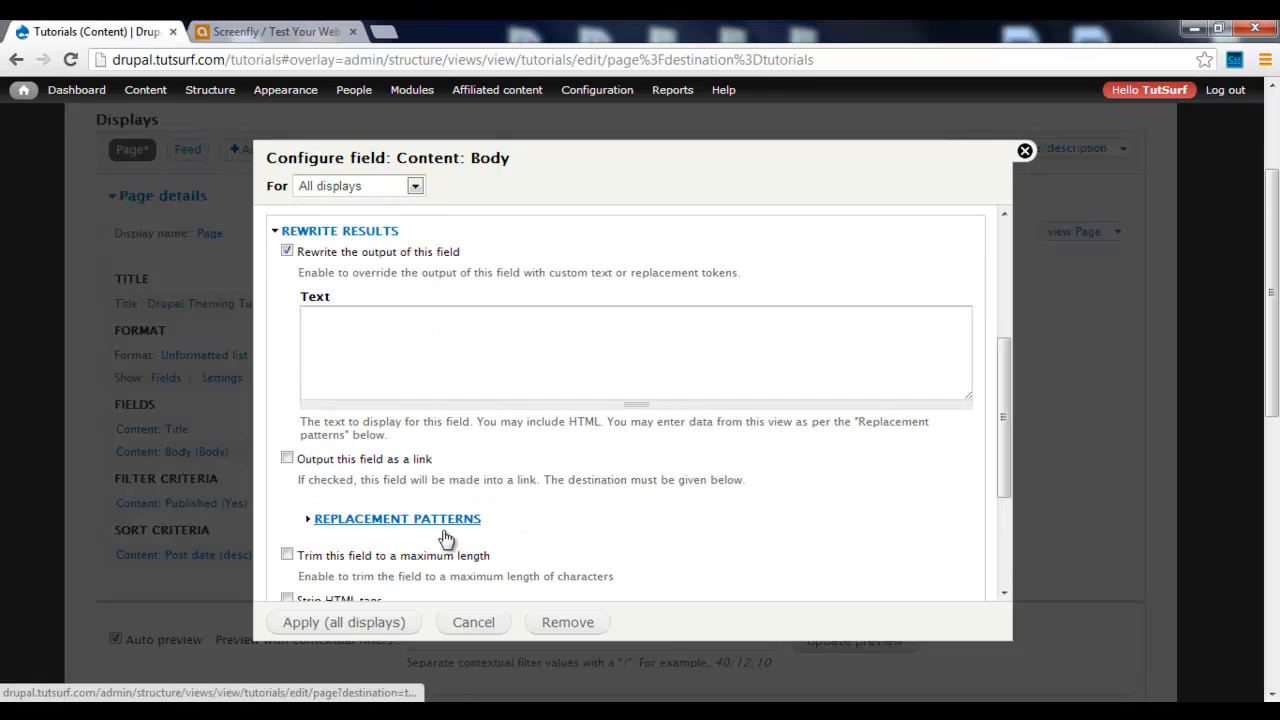
click(397, 518)
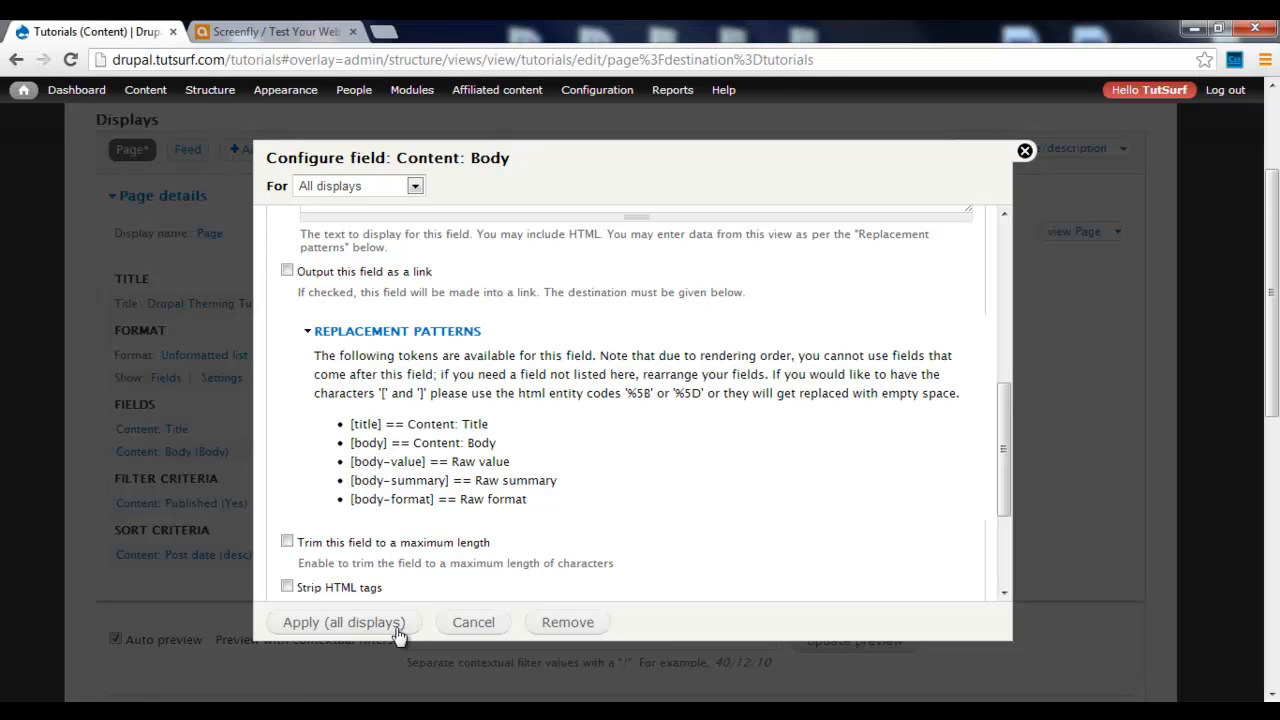
mouse_move(370, 622)
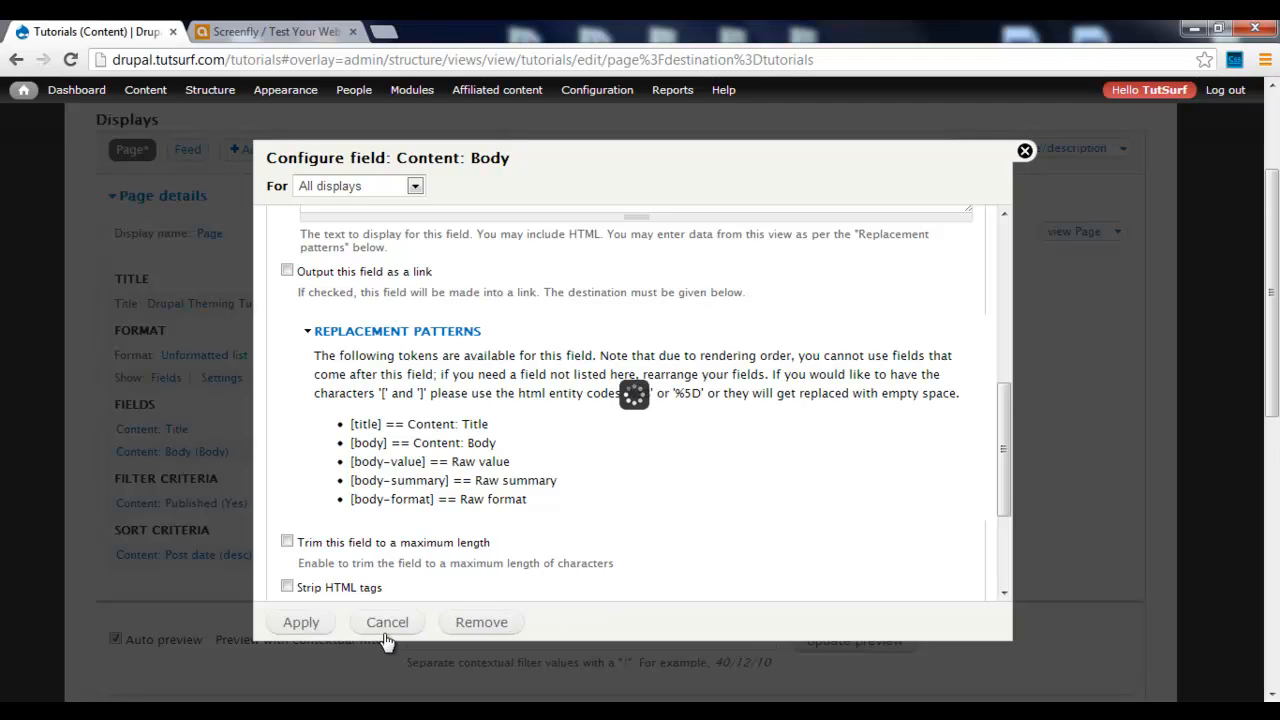
click(387, 622)
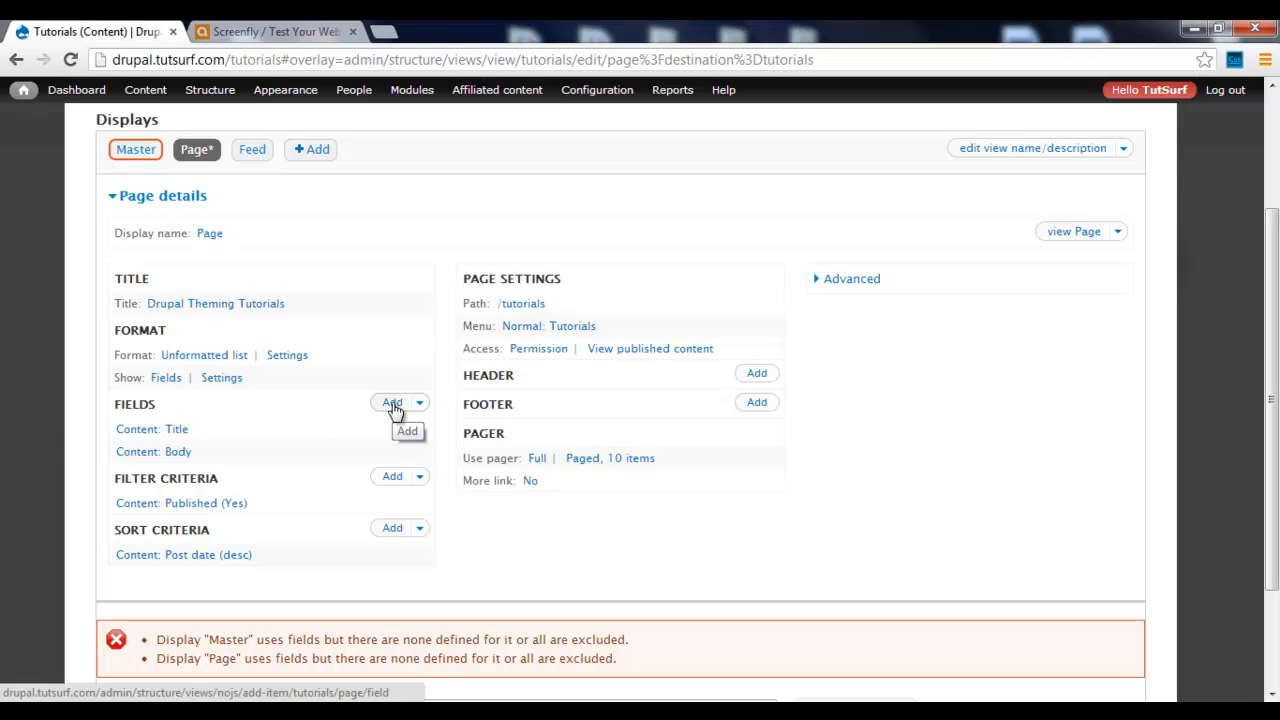
Step: Add the Content: Image field to the Tutorials view
click(392, 402)
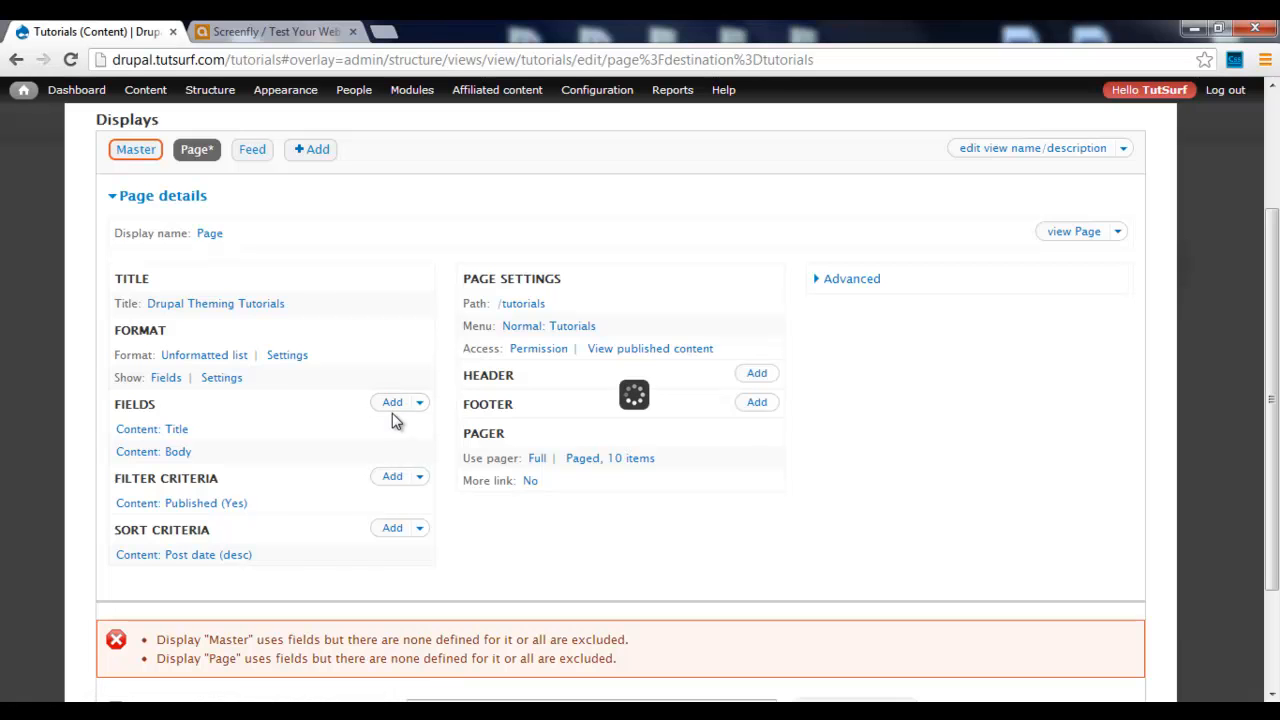
click(392, 402)
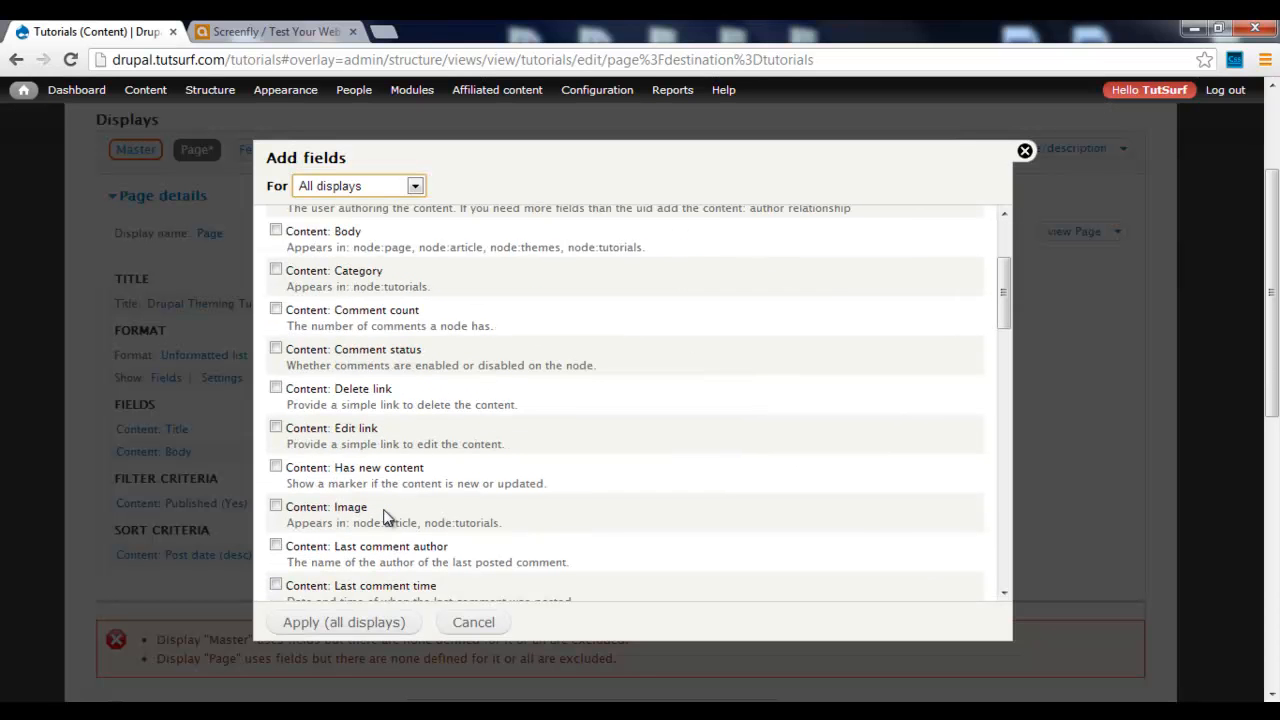
click(275, 505)
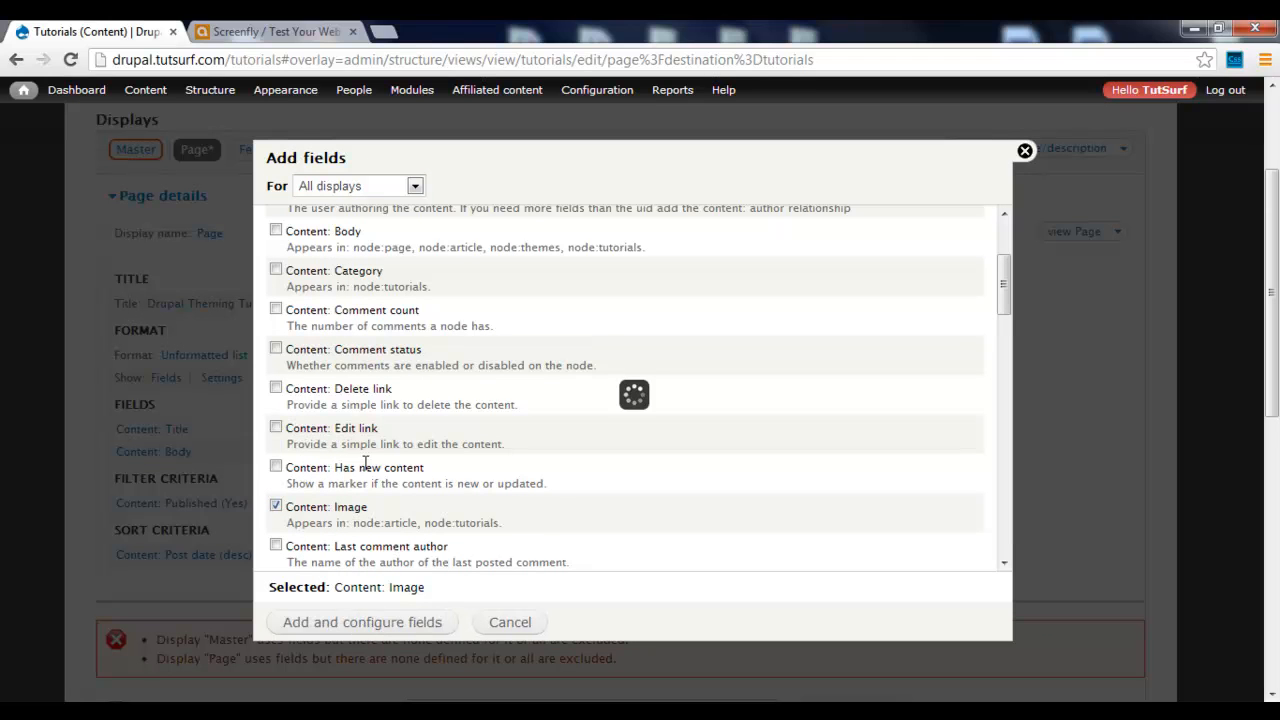
mouse_move(353, 295)
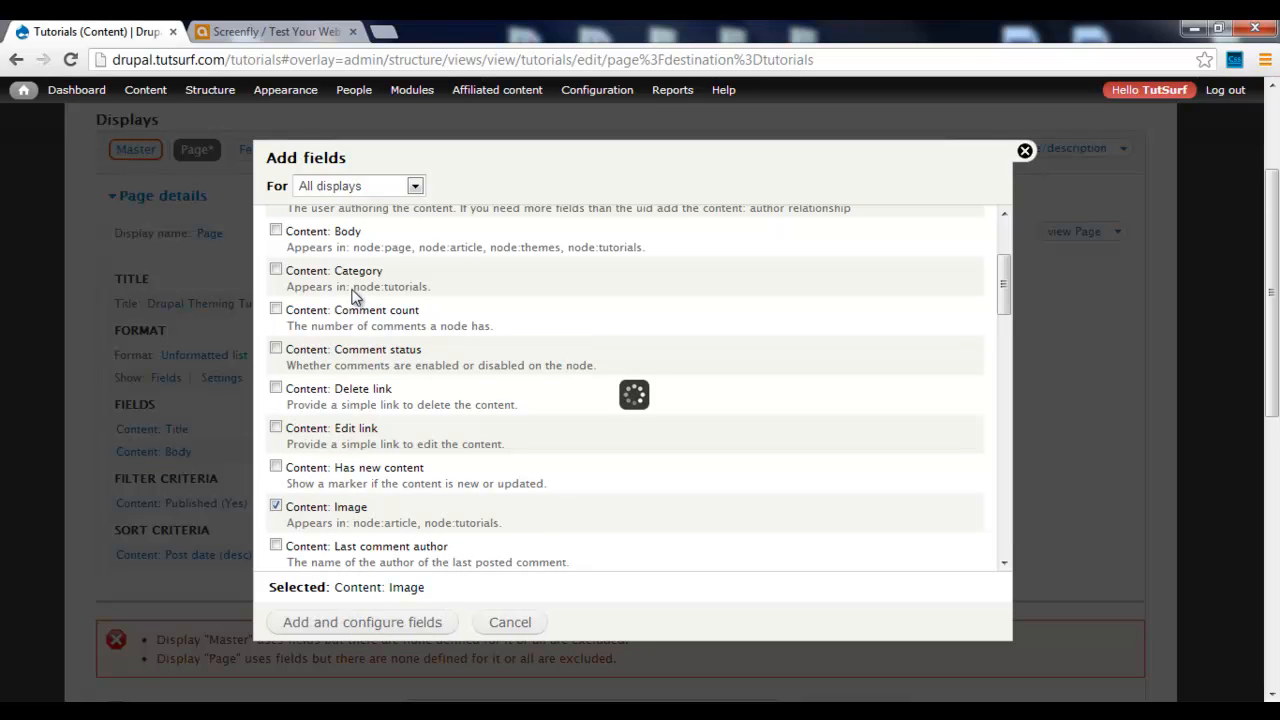
click(362, 622)
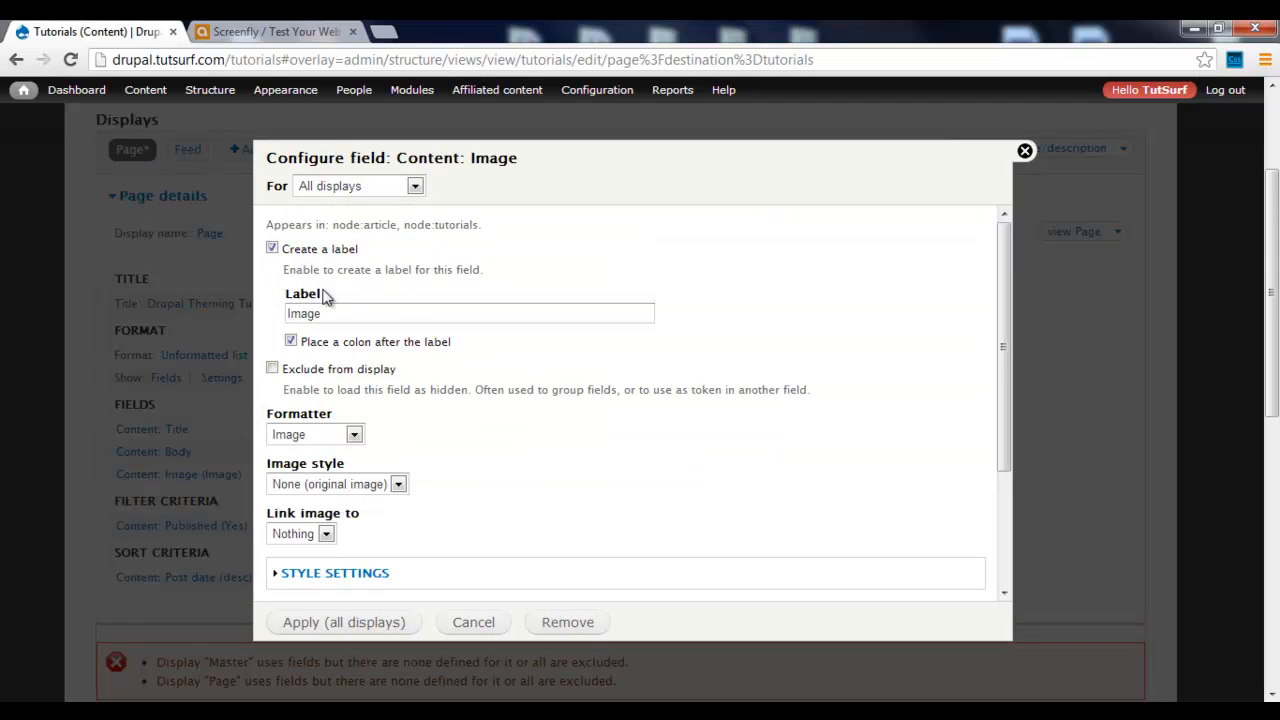
Step: Give Image no label, exclude it from display, keep original size, and link it to content
click(271, 247)
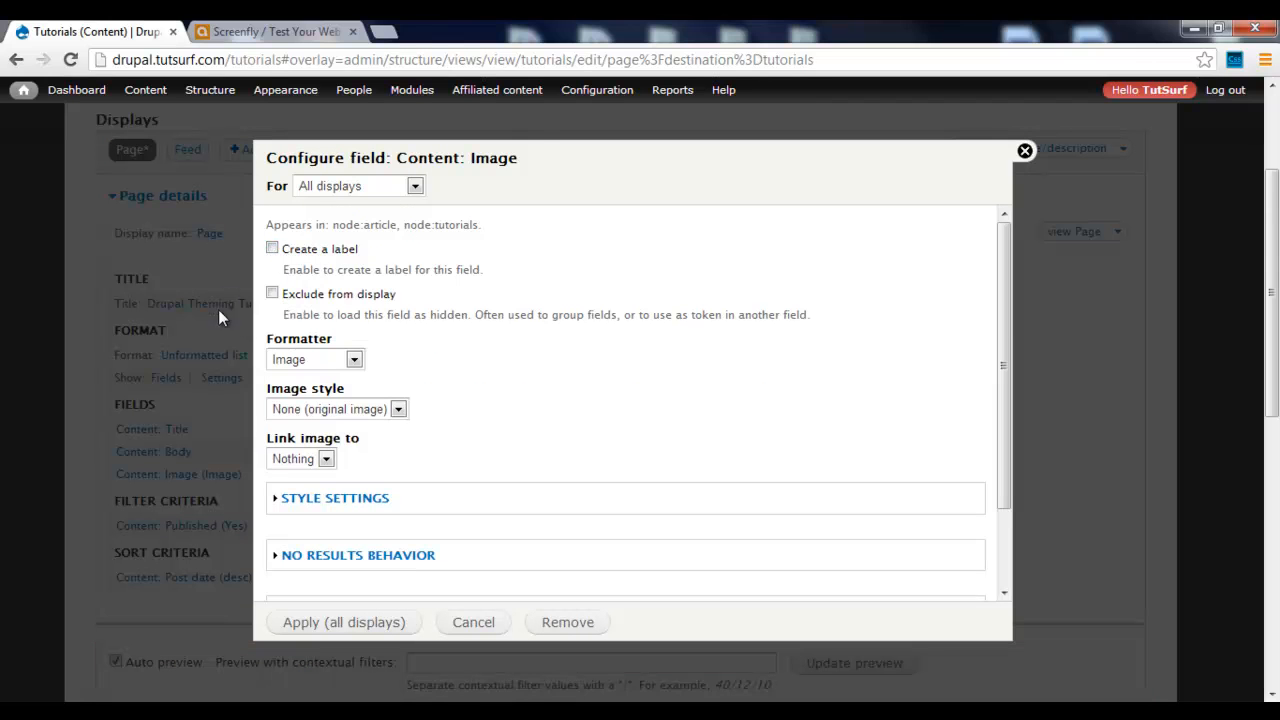
click(272, 292)
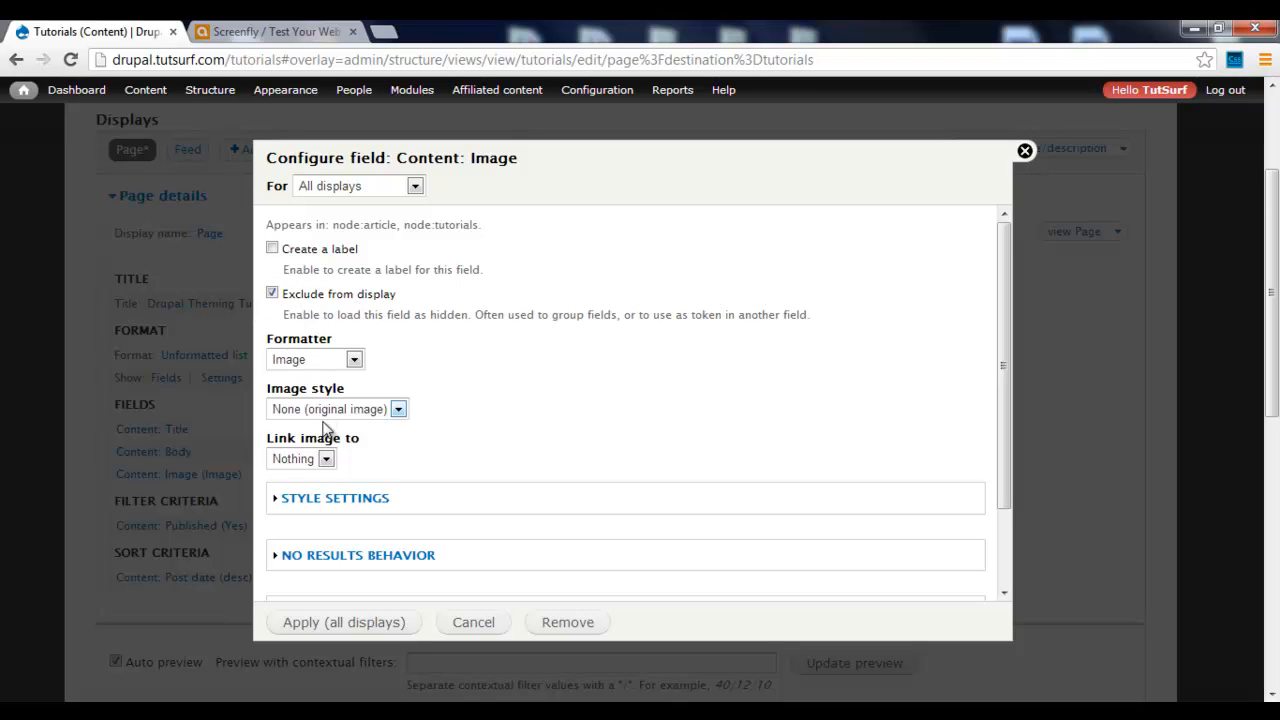
mouse_move(310, 410)
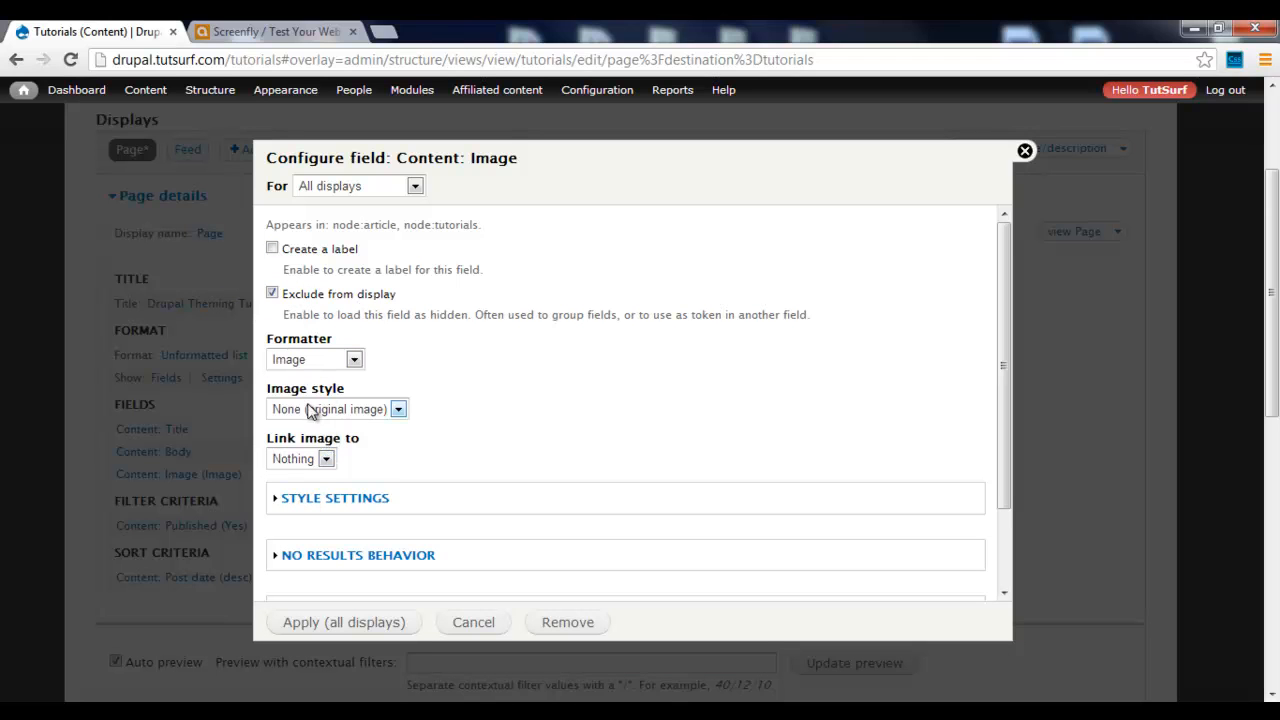
click(337, 409)
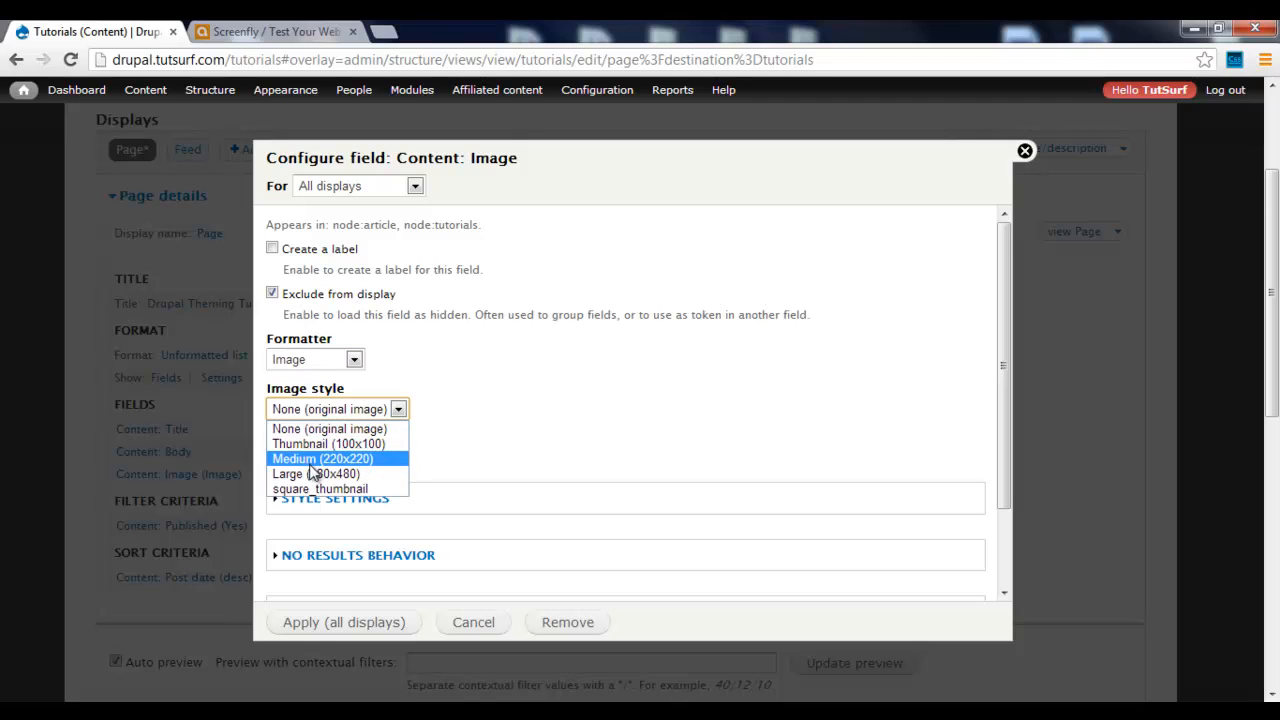
click(337, 408)
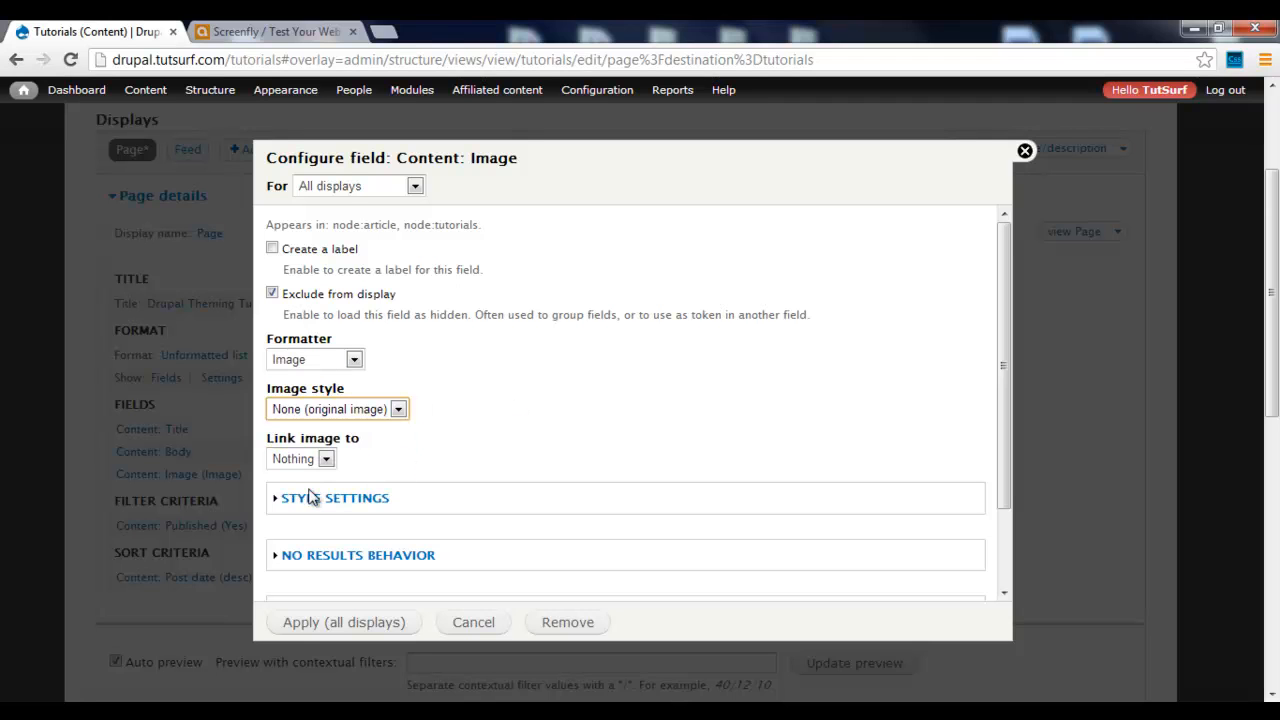
click(326, 458)
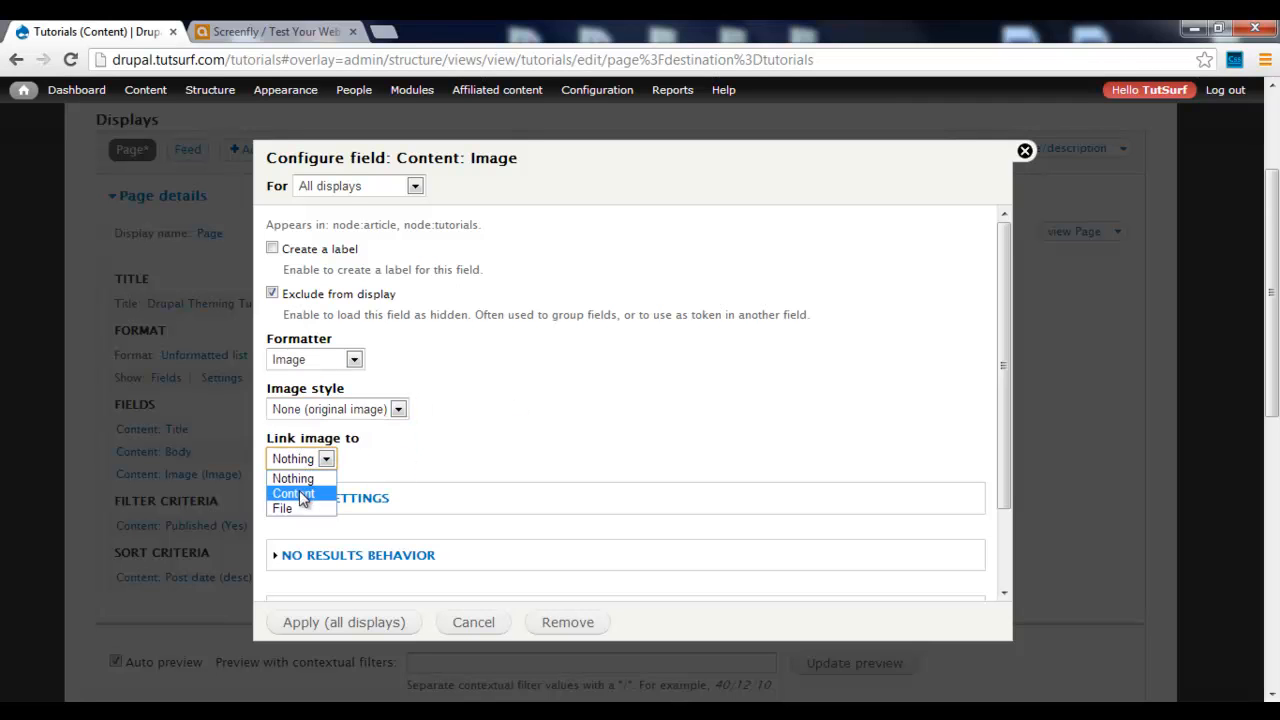
click(293, 493)
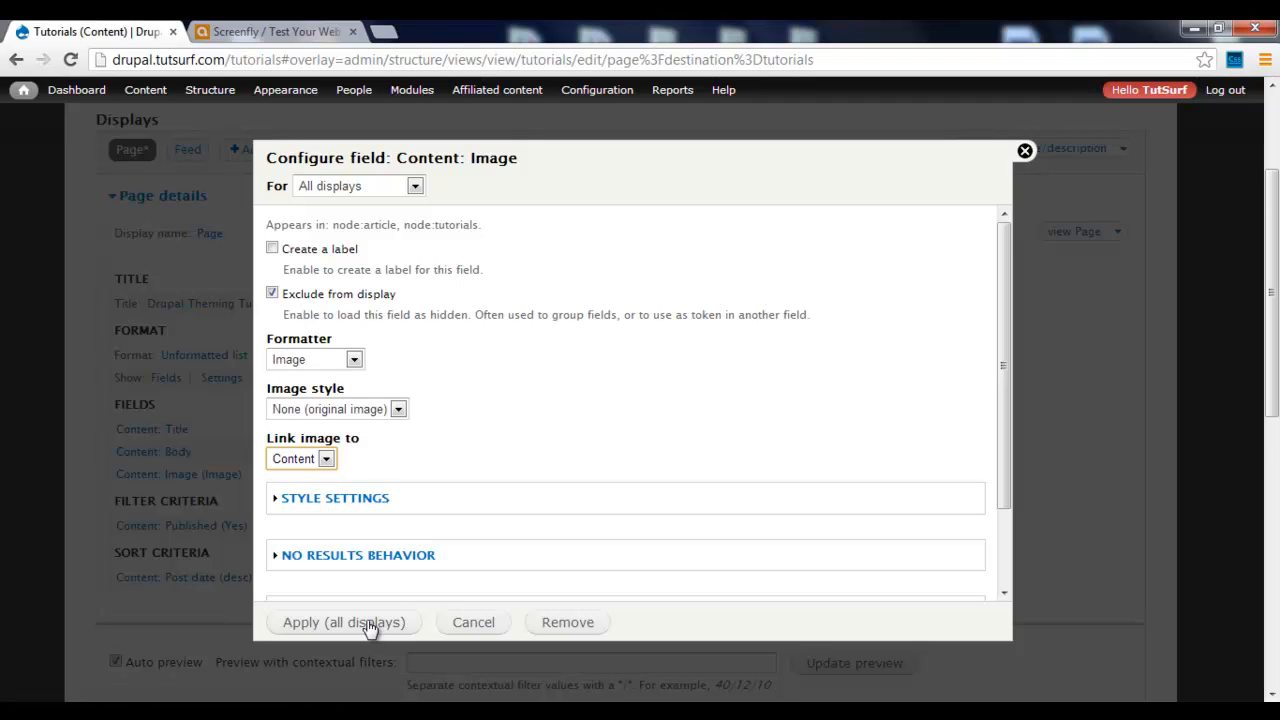
click(343, 622)
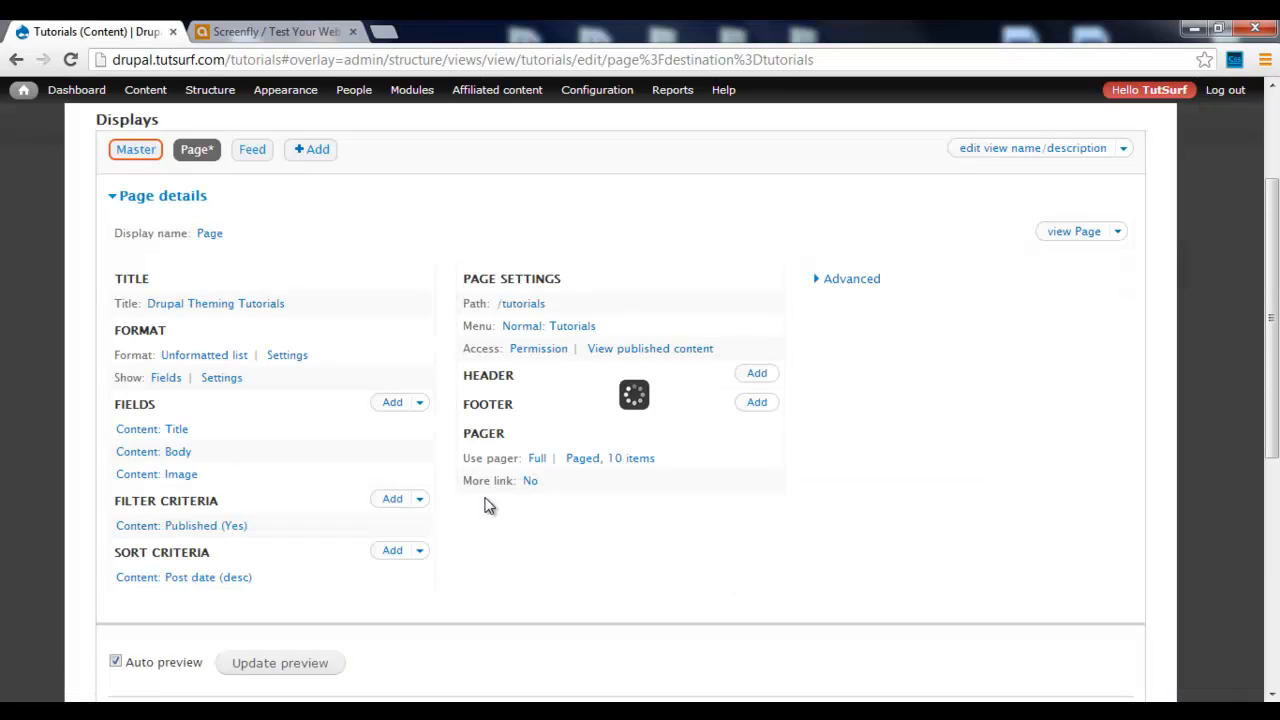
Step: Rearrange the view's fields to Title, Image, Body
scroll(down, 3)
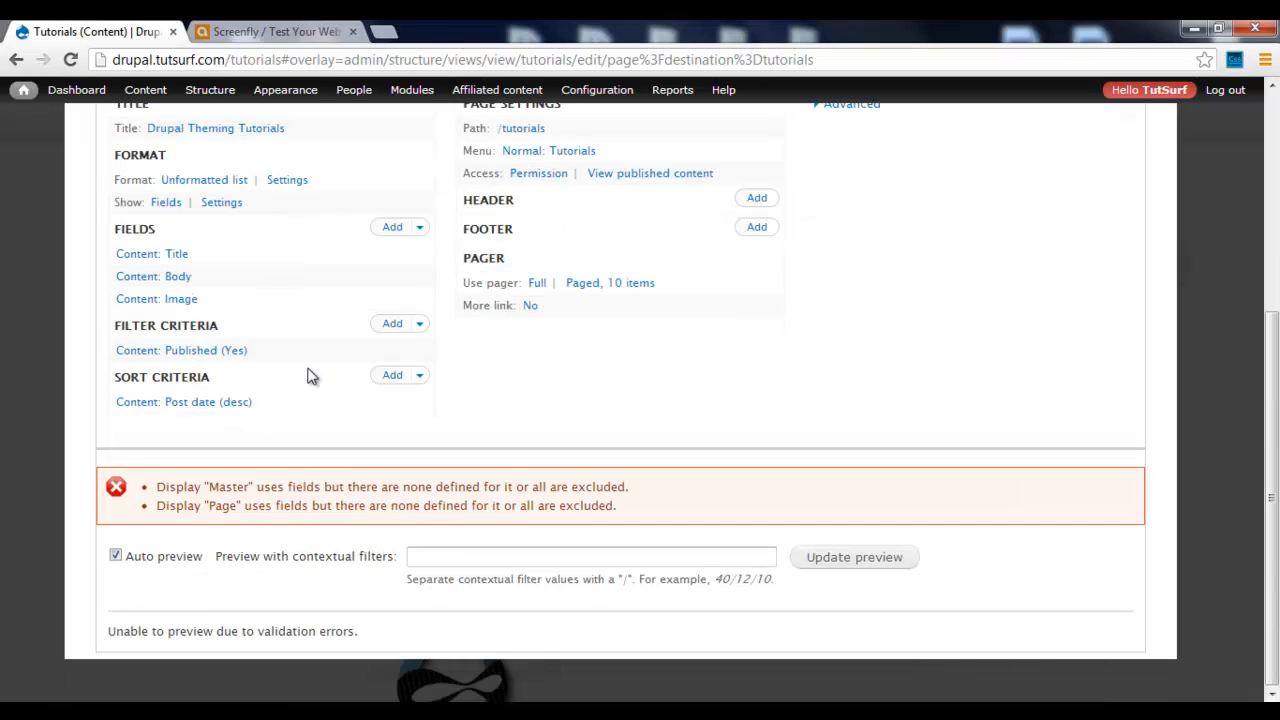
mouse_move(373, 267)
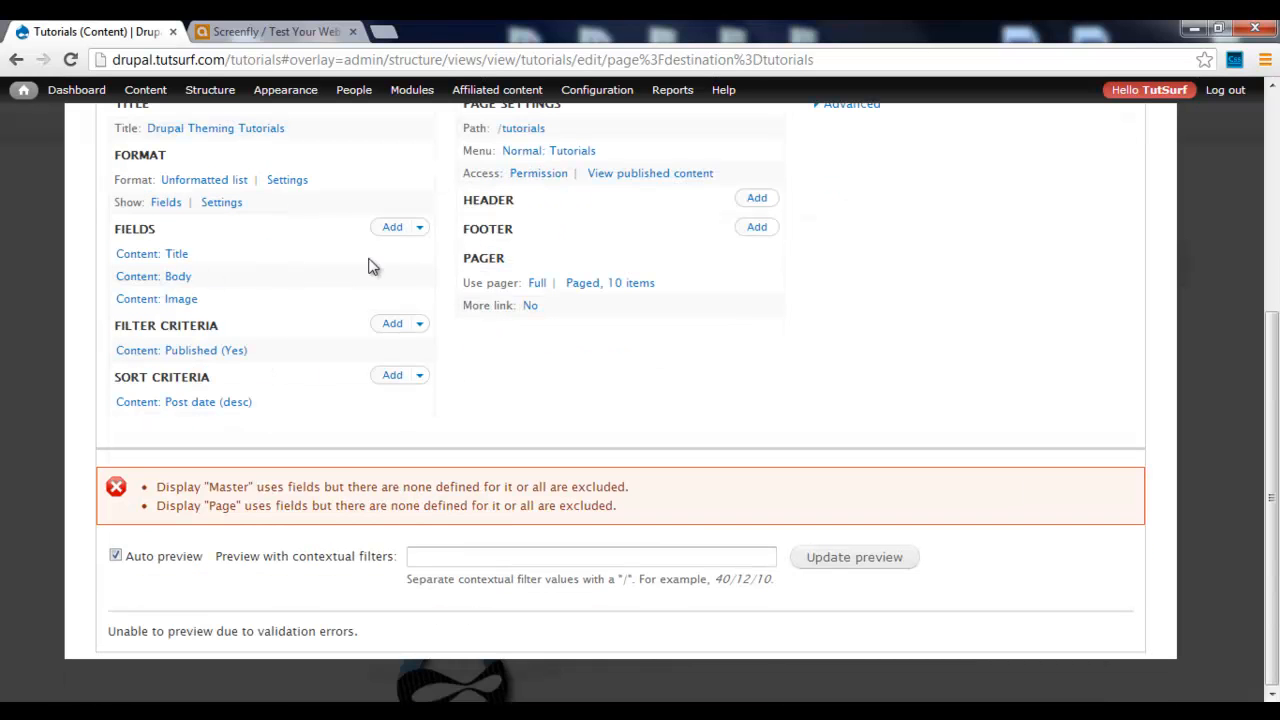
mouse_move(203, 290)
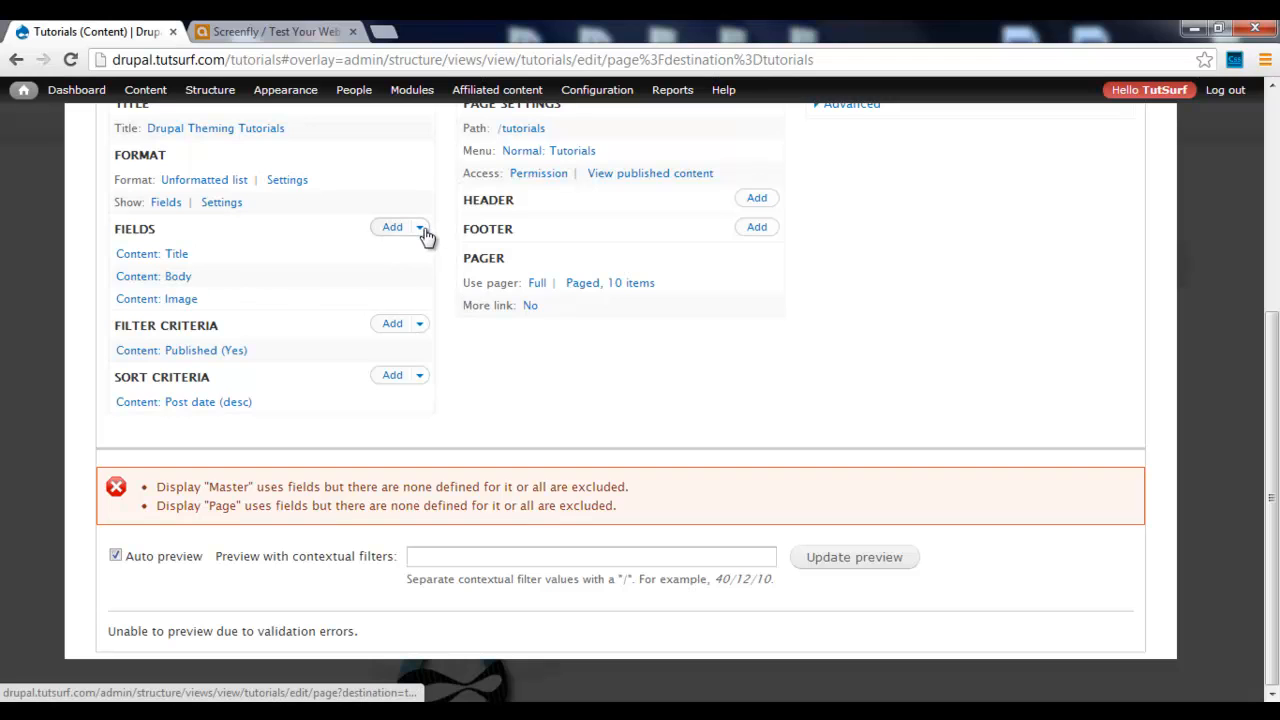
click(419, 227)
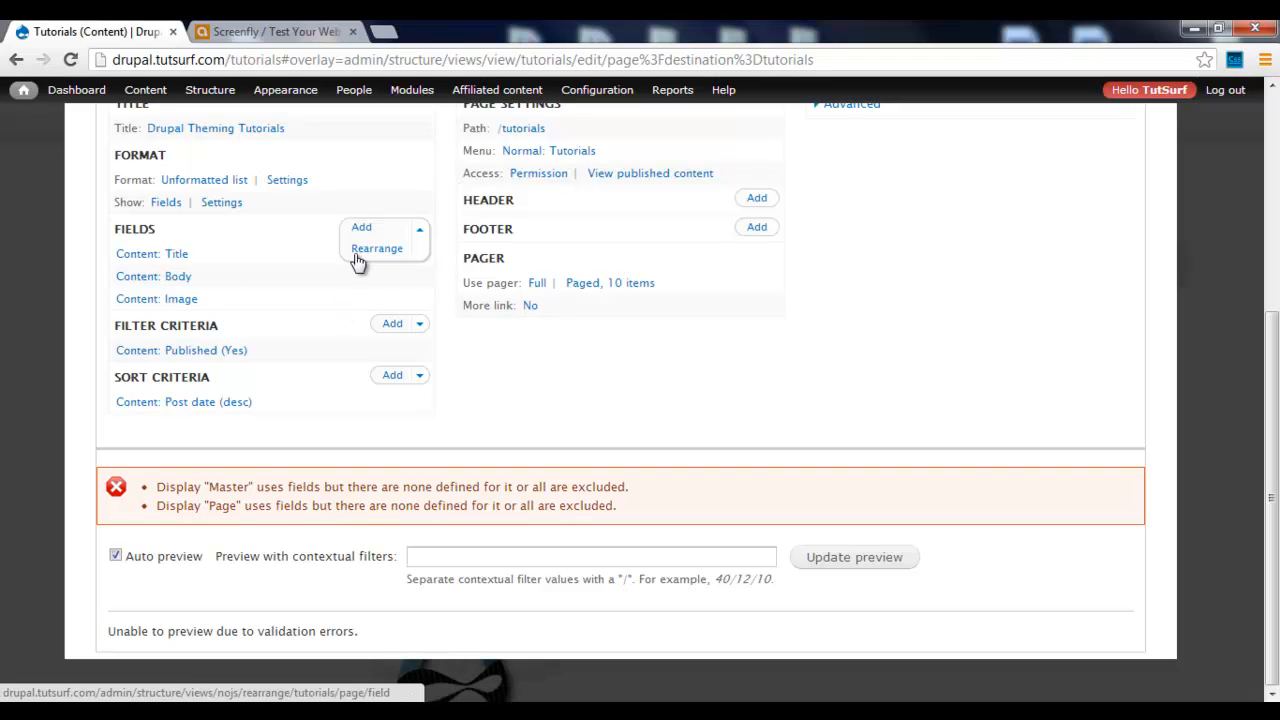
mouse_move(368, 258)
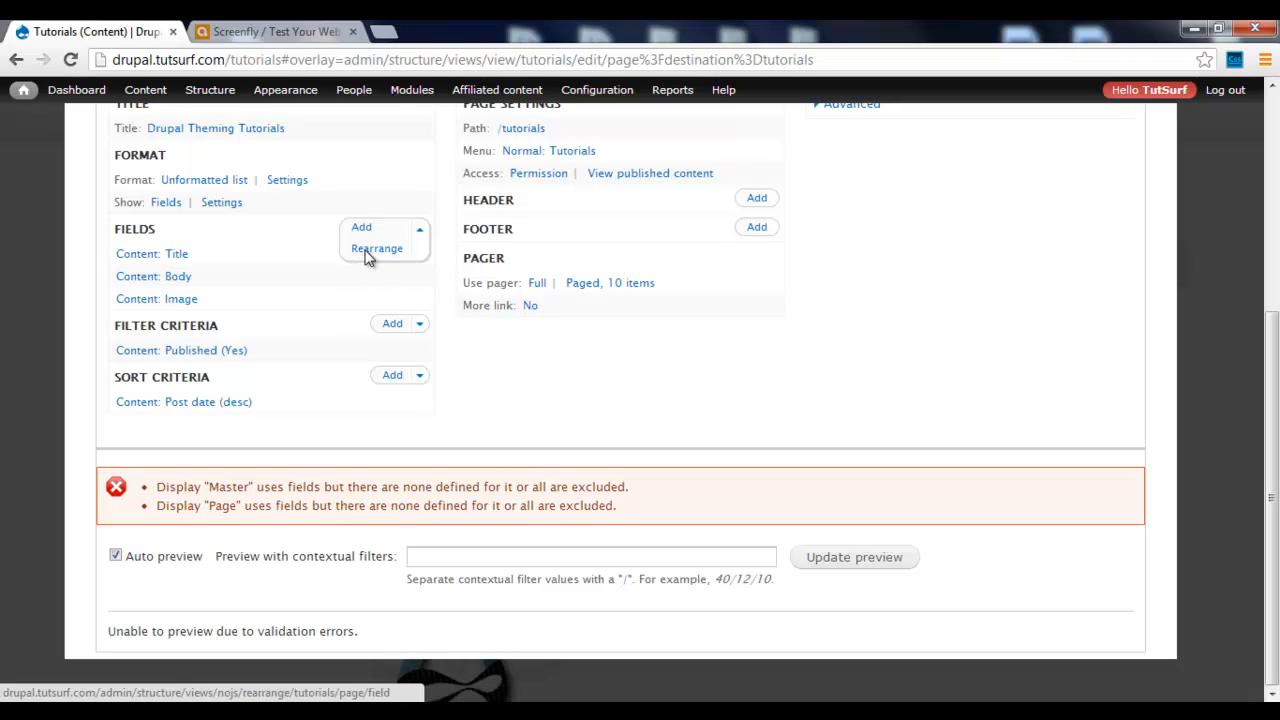
click(377, 248)
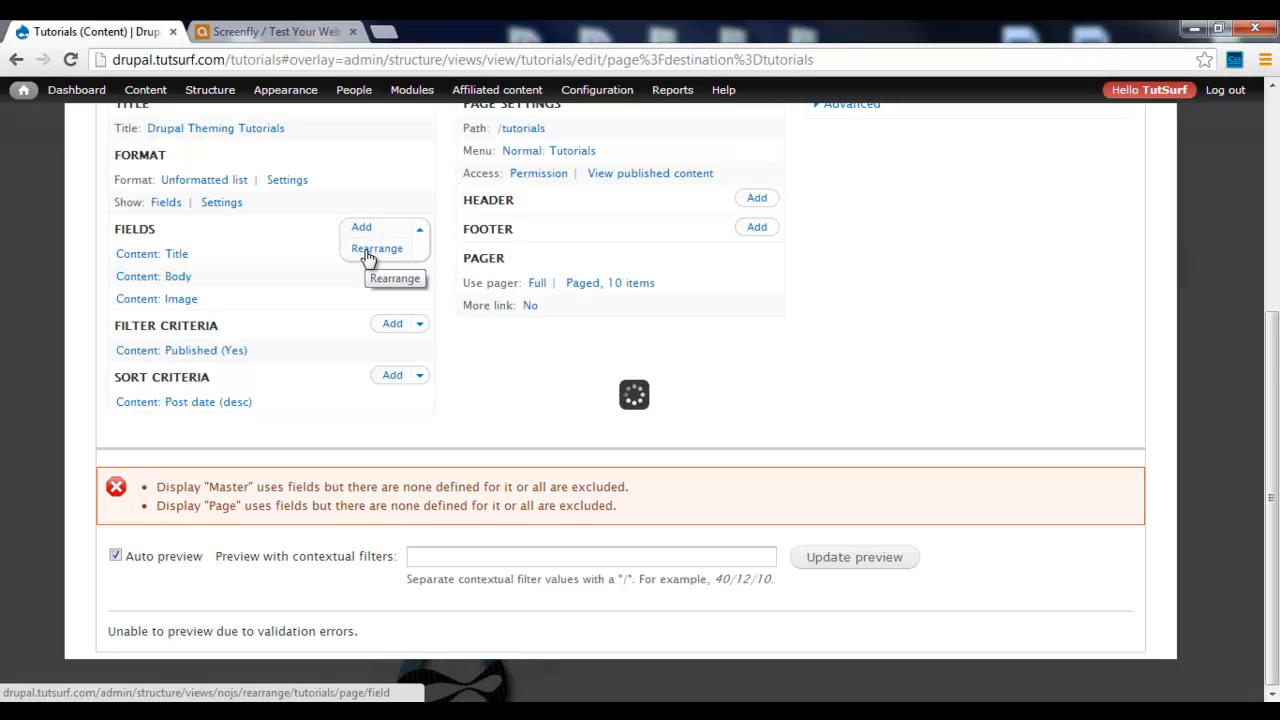
click(377, 248)
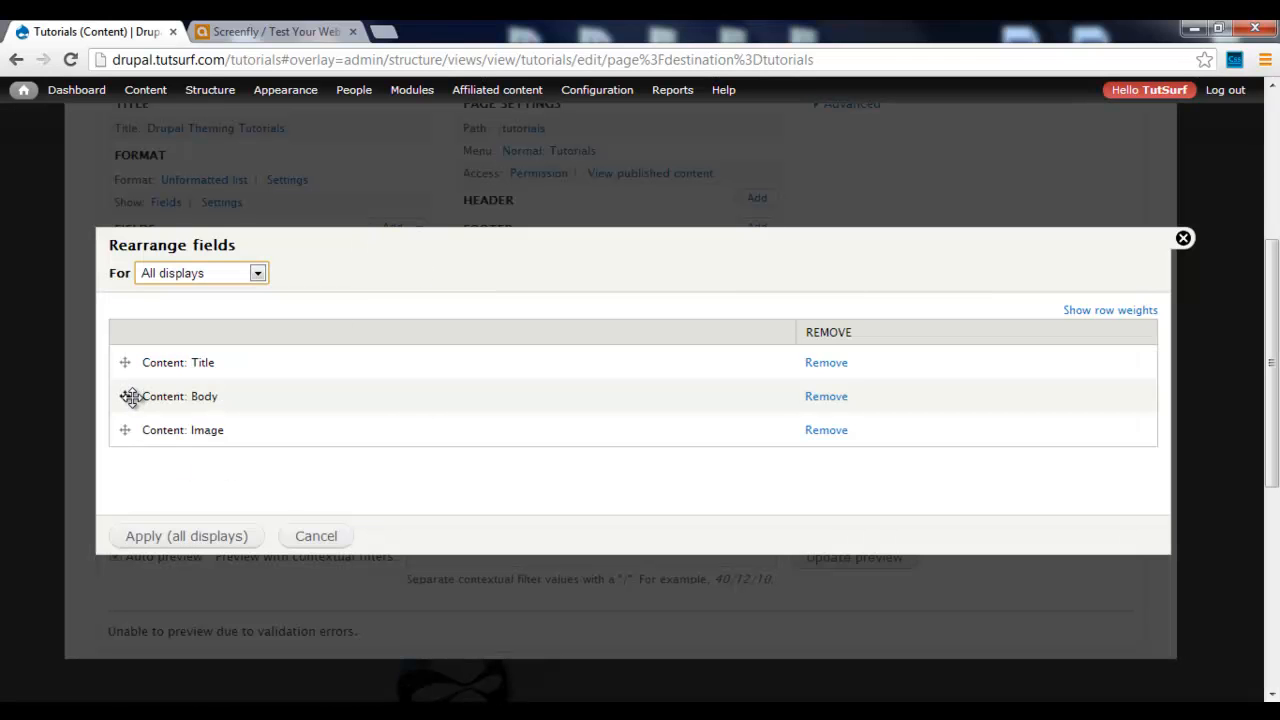
drag(125, 396, 125, 430)
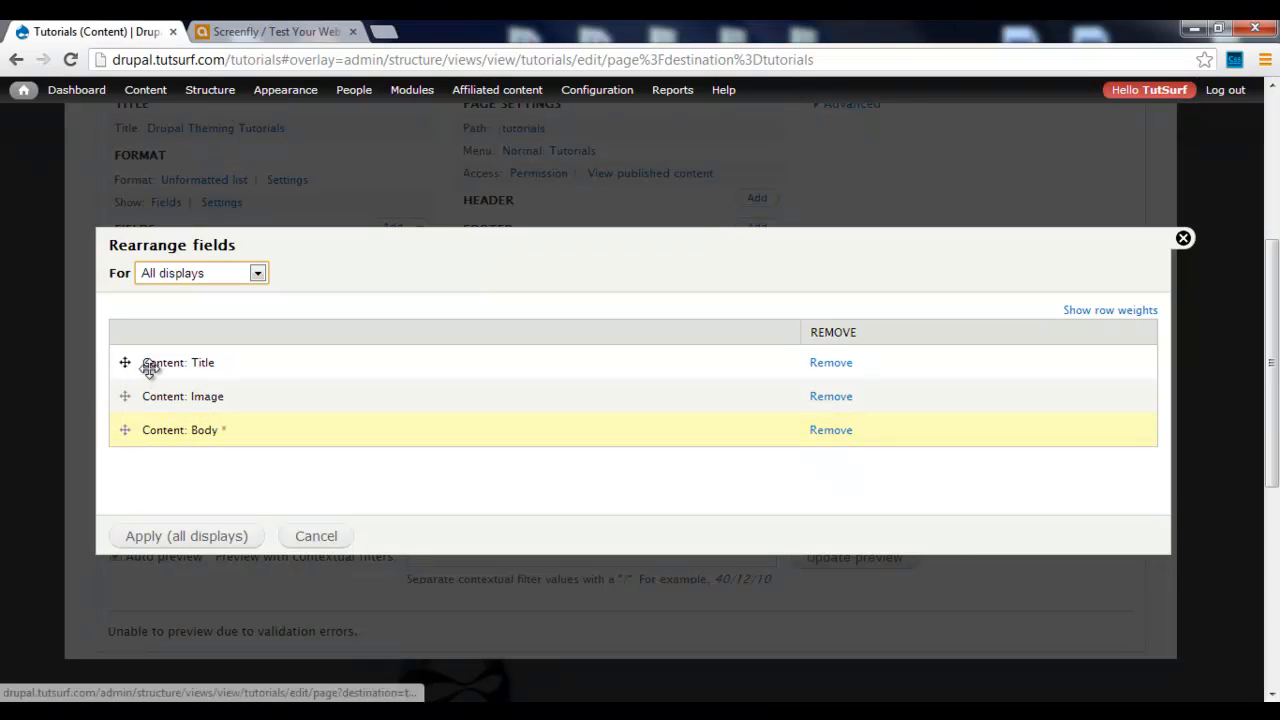
mouse_move(197, 430)
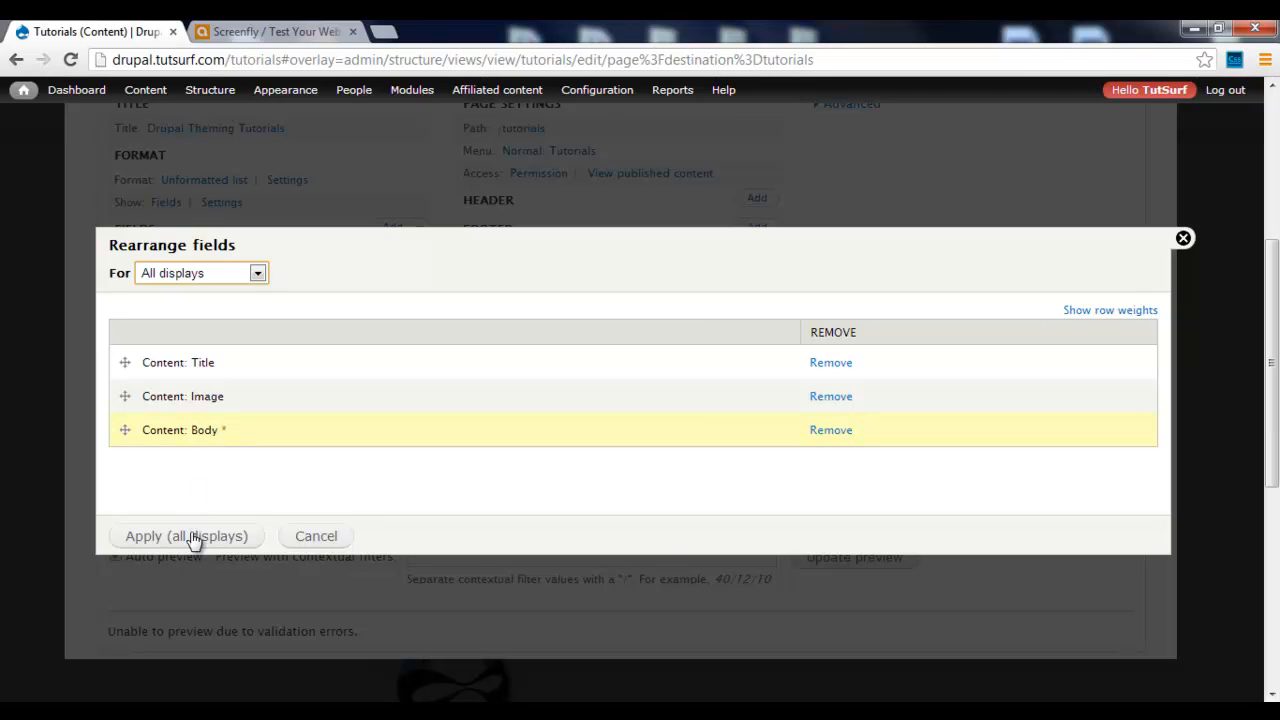
click(186, 536)
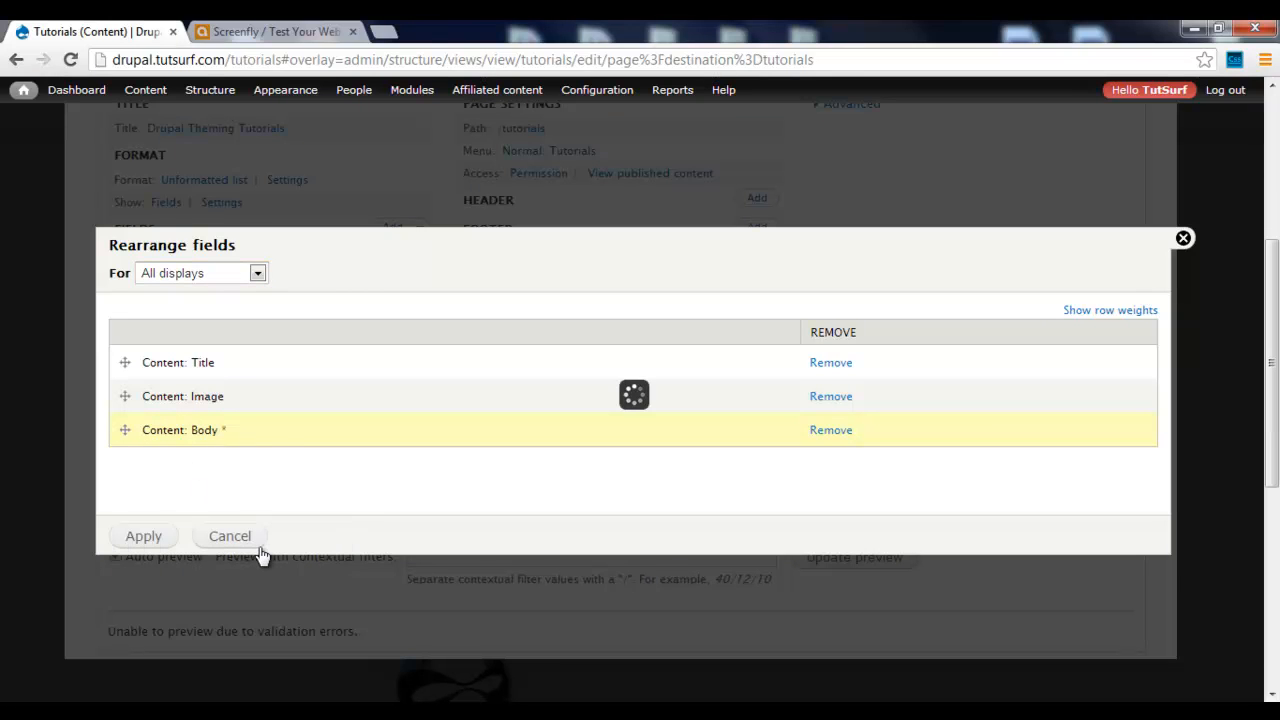
click(229, 535)
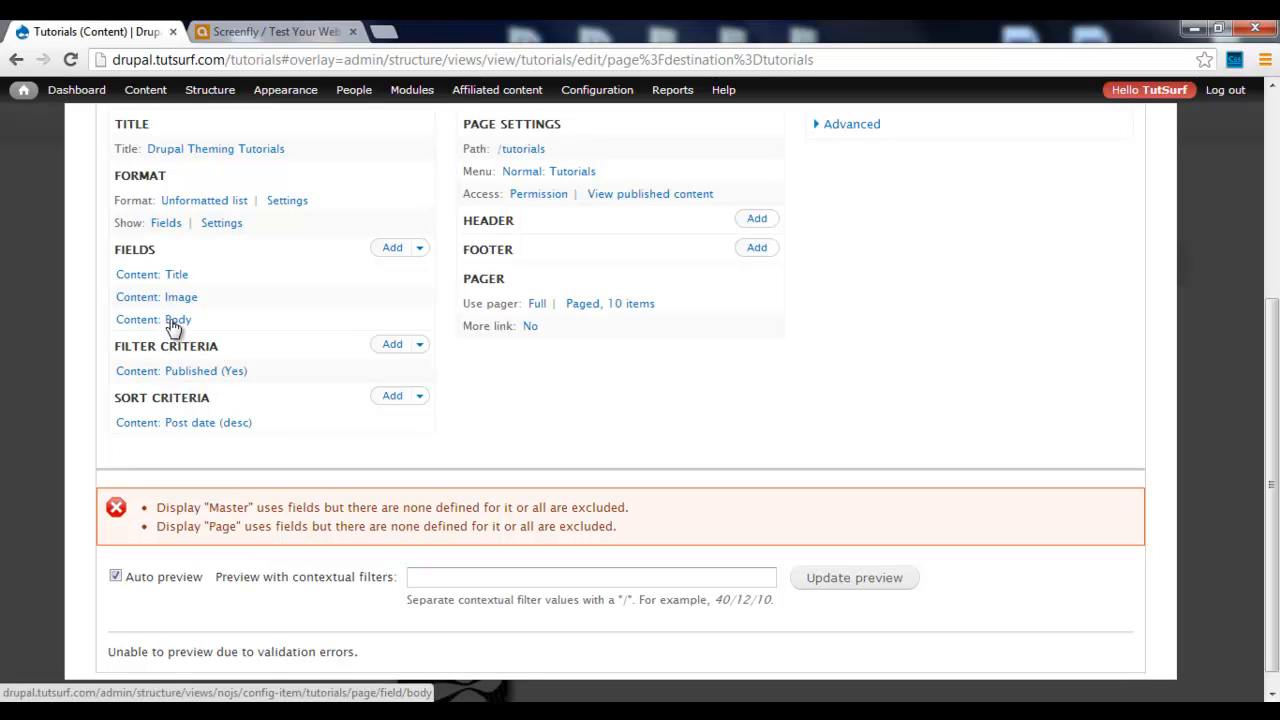
Step: Show the Body field on the page again, with output rewriting enabled
click(153, 319)
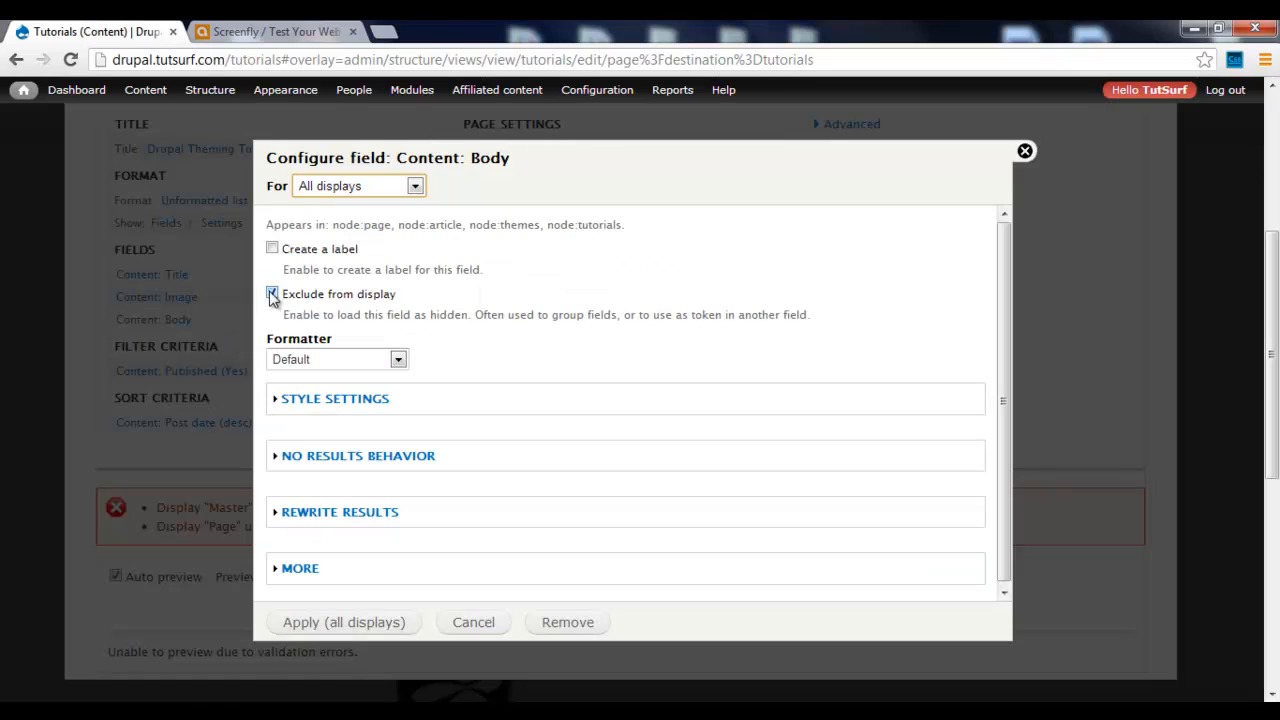
click(272, 293)
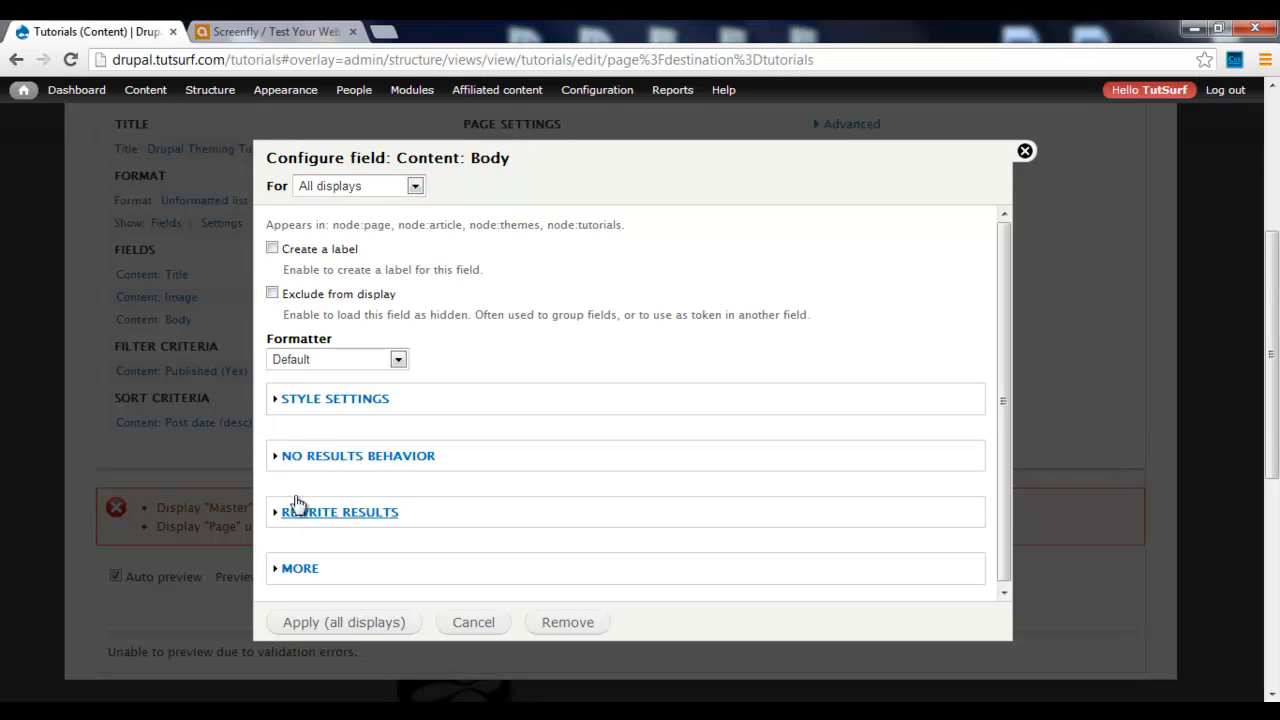
click(339, 512)
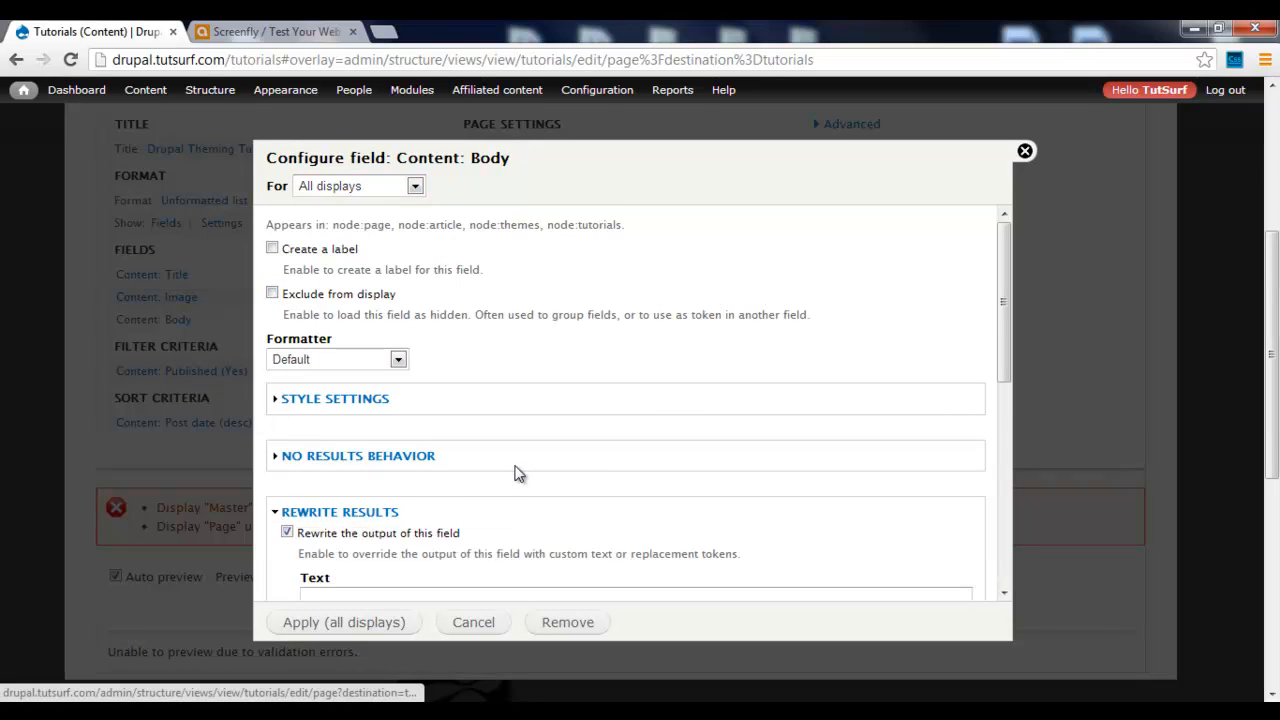
scroll(down, 3)
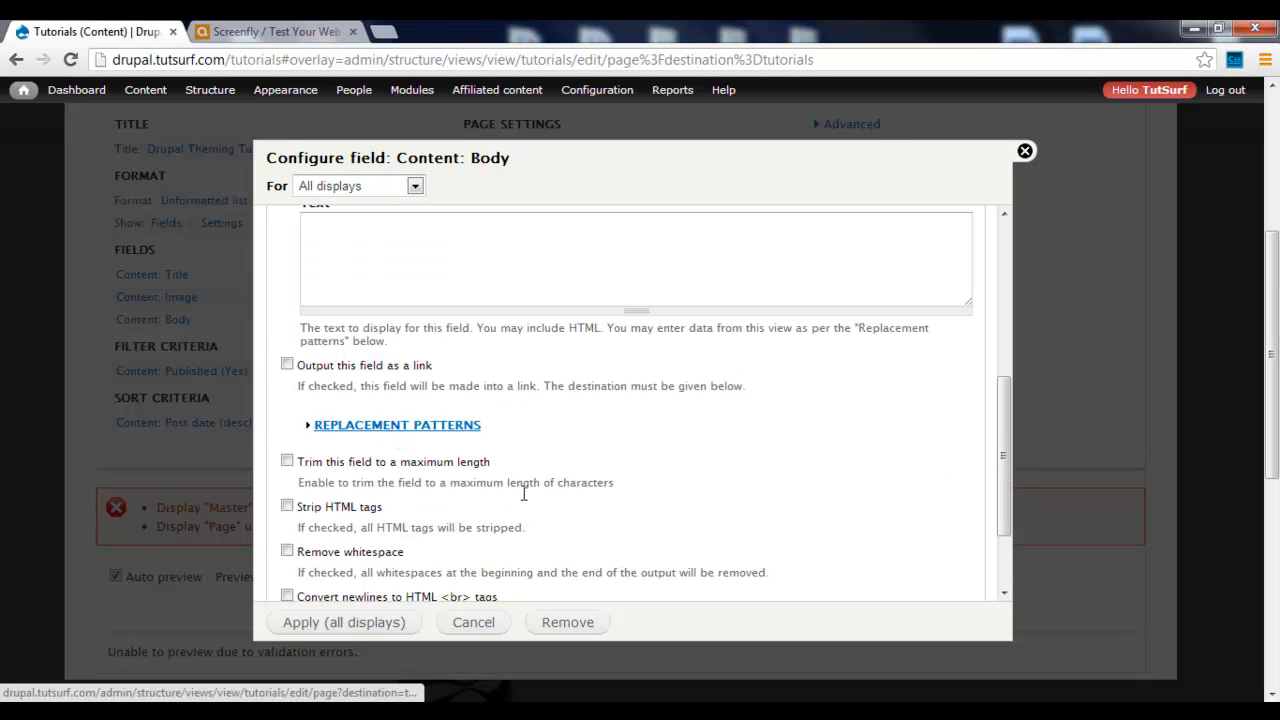
click(397, 425)
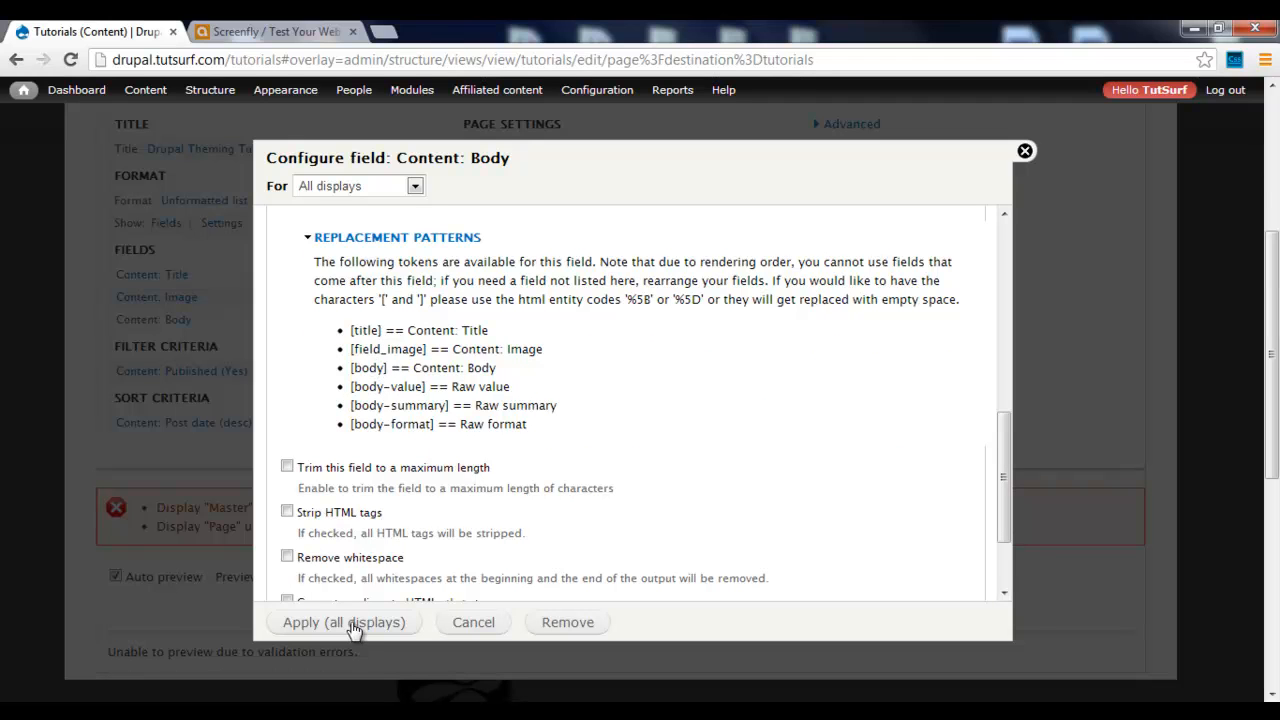
click(343, 622)
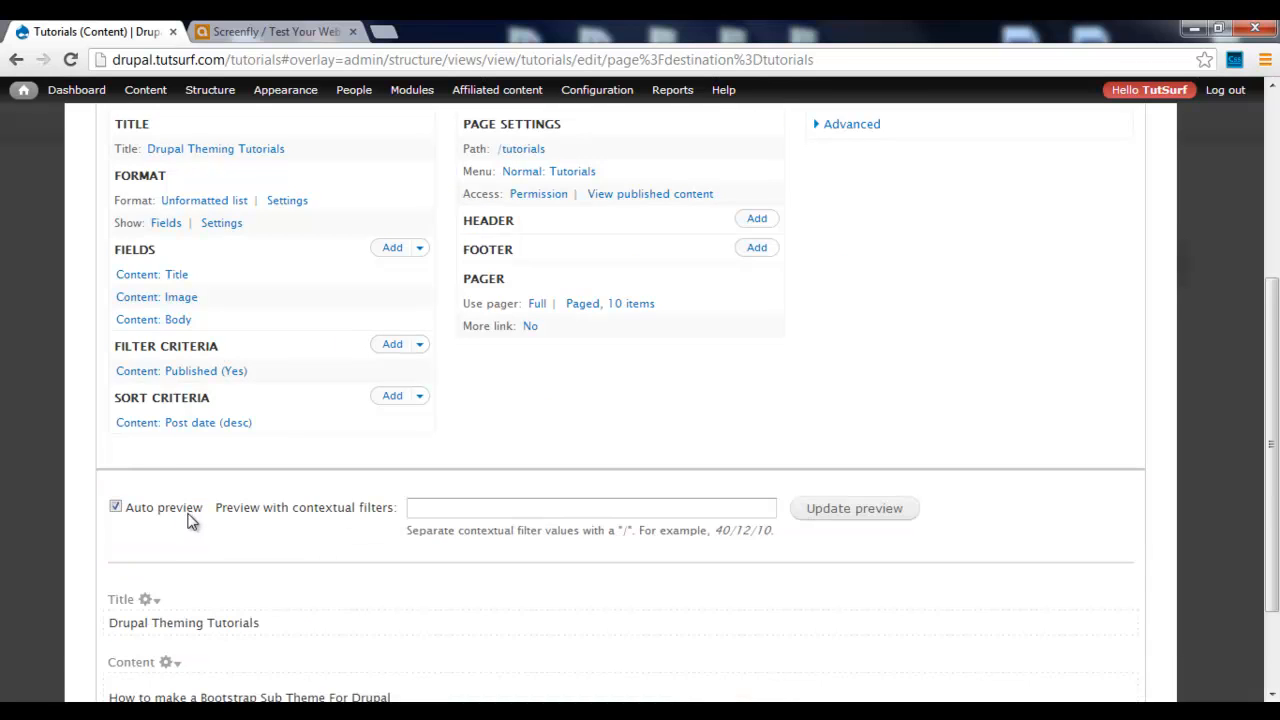
Step: Move Body ahead of Image, then review Body's rewrite options and replacement tokens
scroll(down, 3)
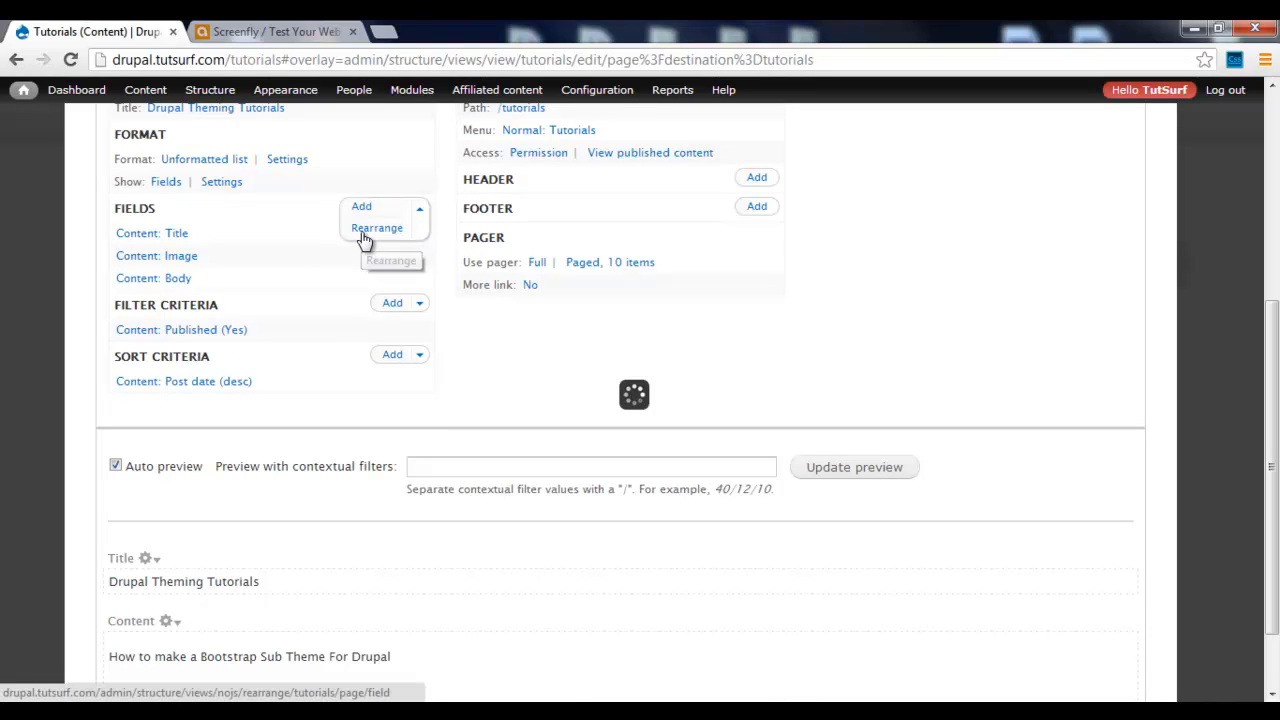
click(377, 228)
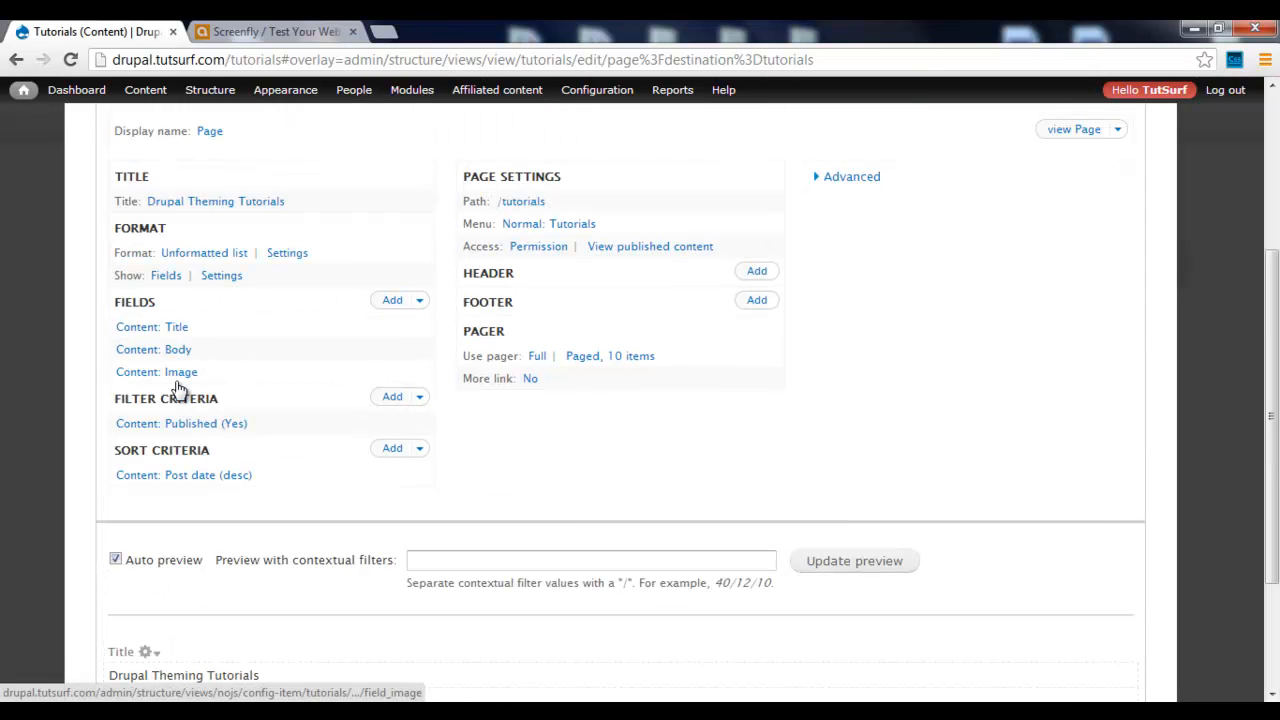
click(156, 371)
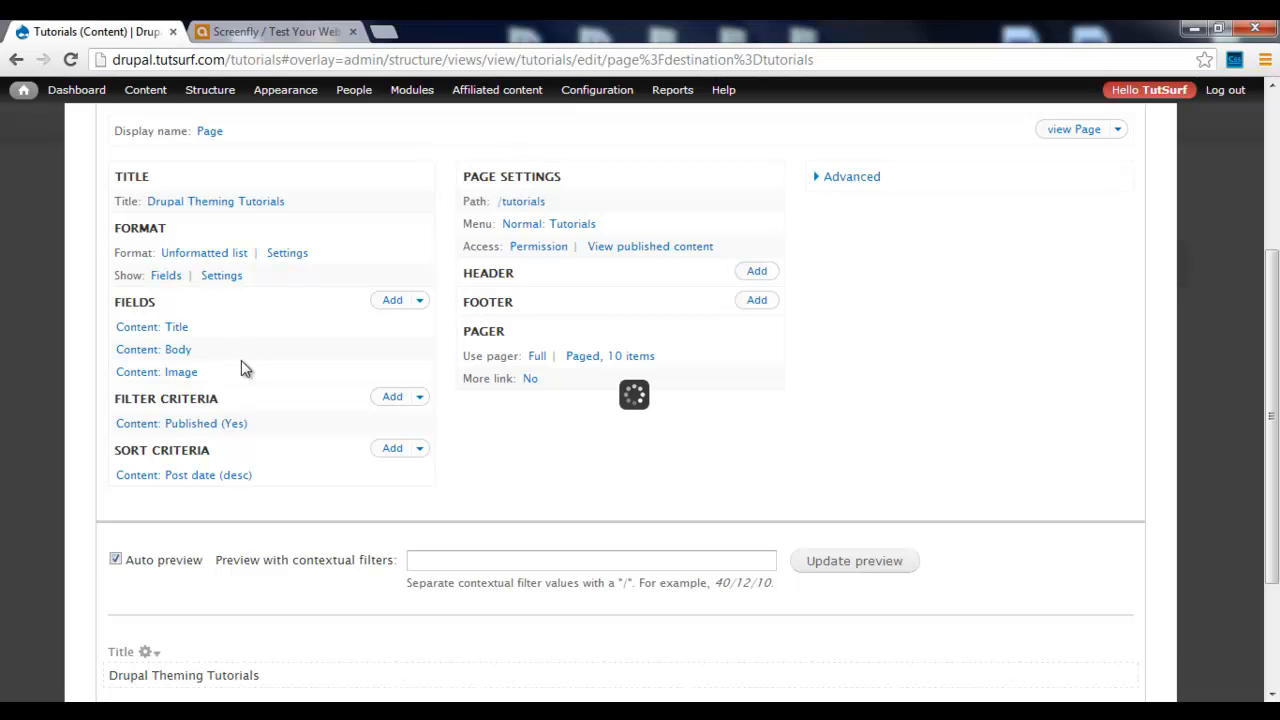
click(153, 349)
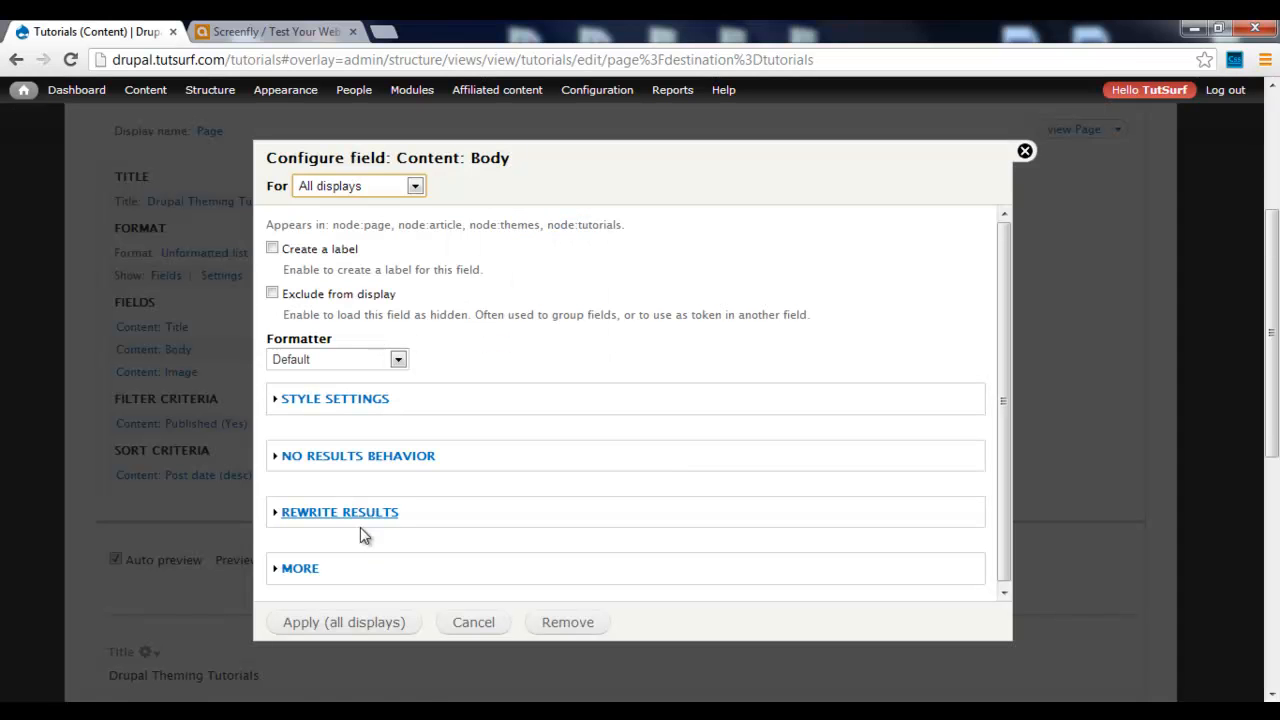
click(339, 511)
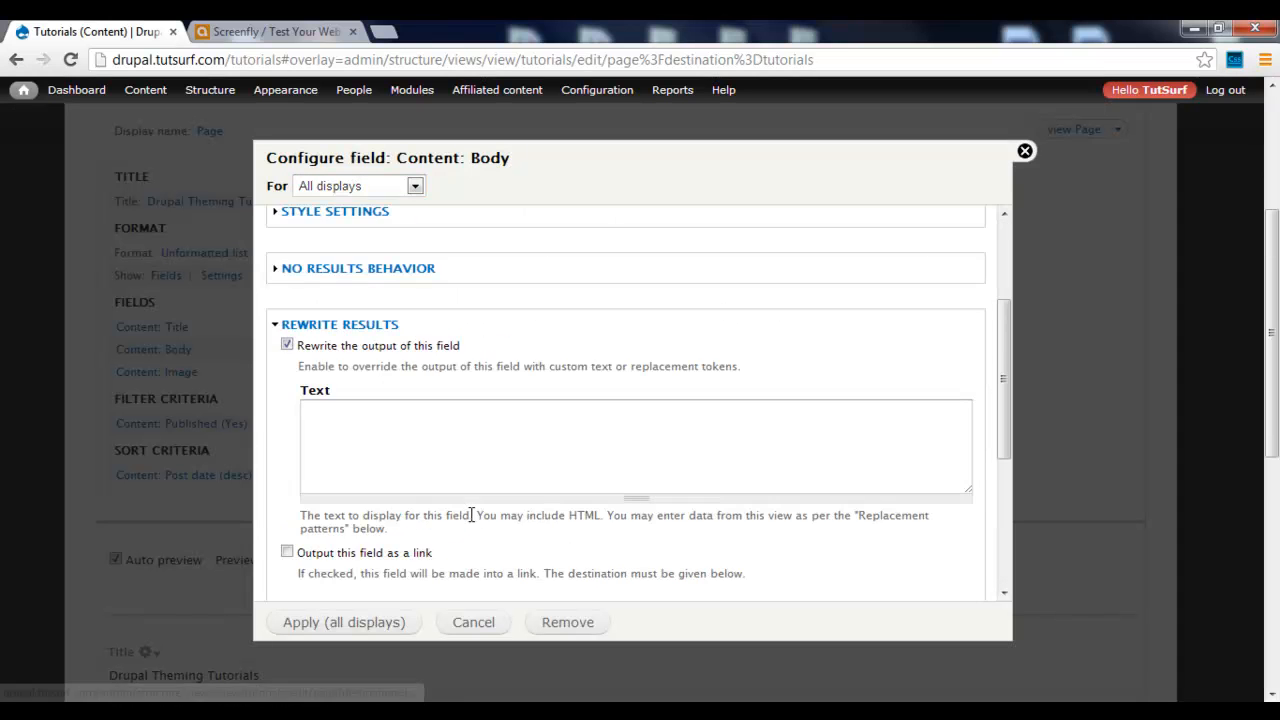
scroll(down, 3)
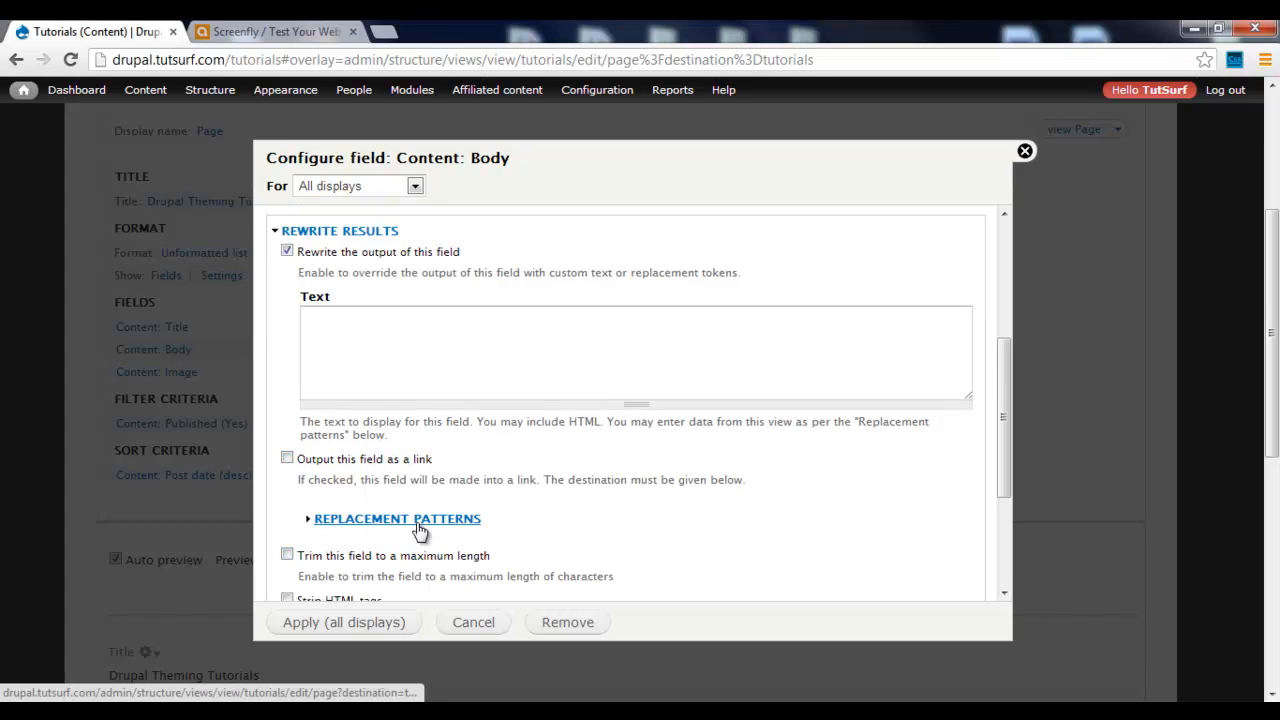
click(397, 518)
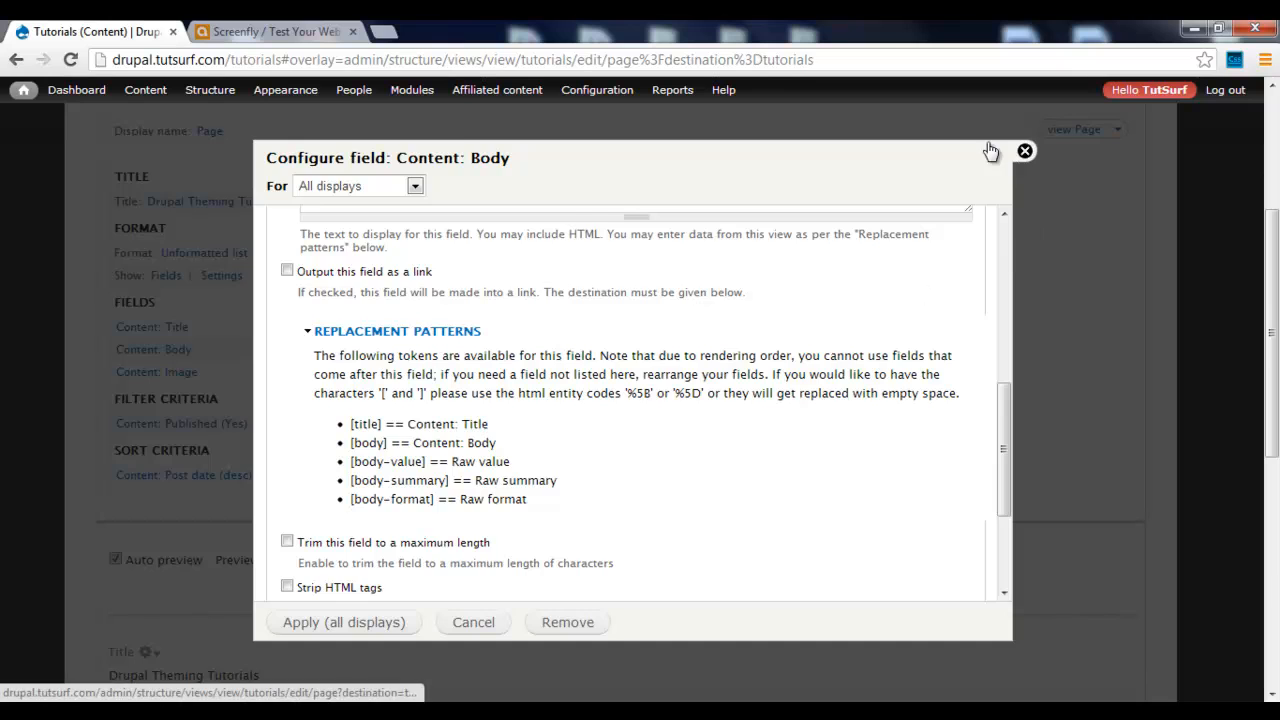
click(1024, 151)
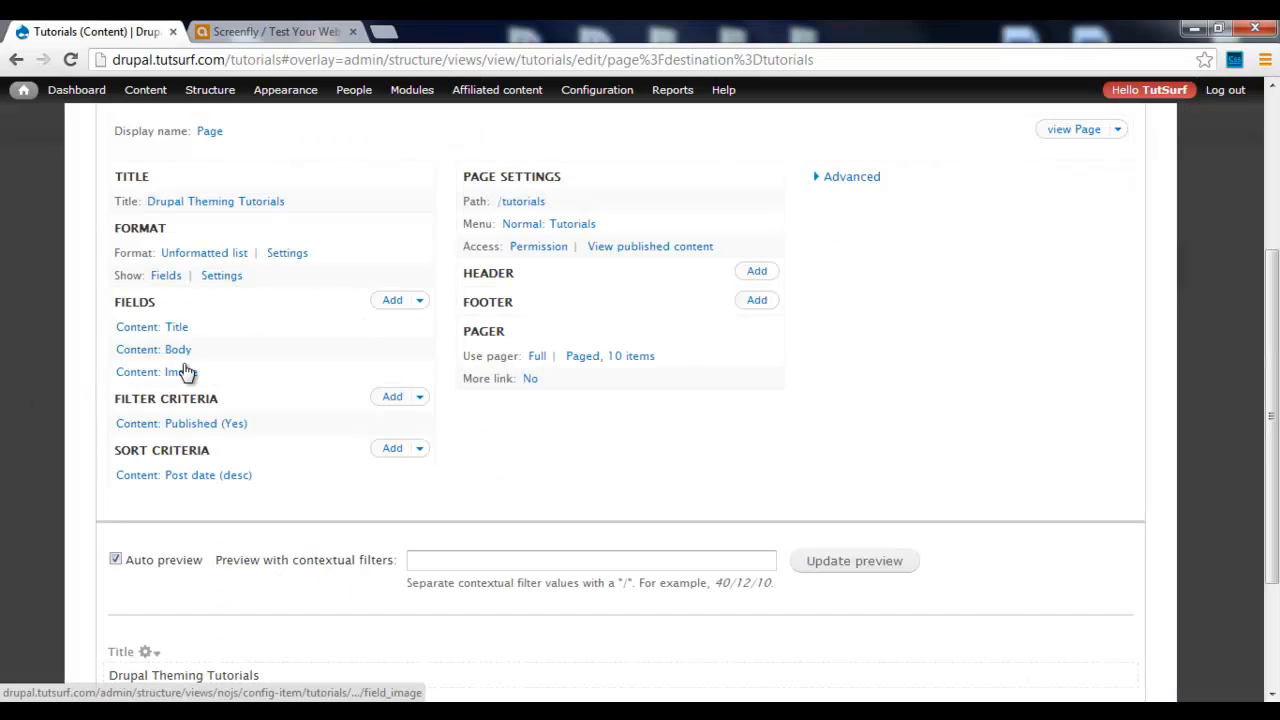
mouse_move(165, 382)
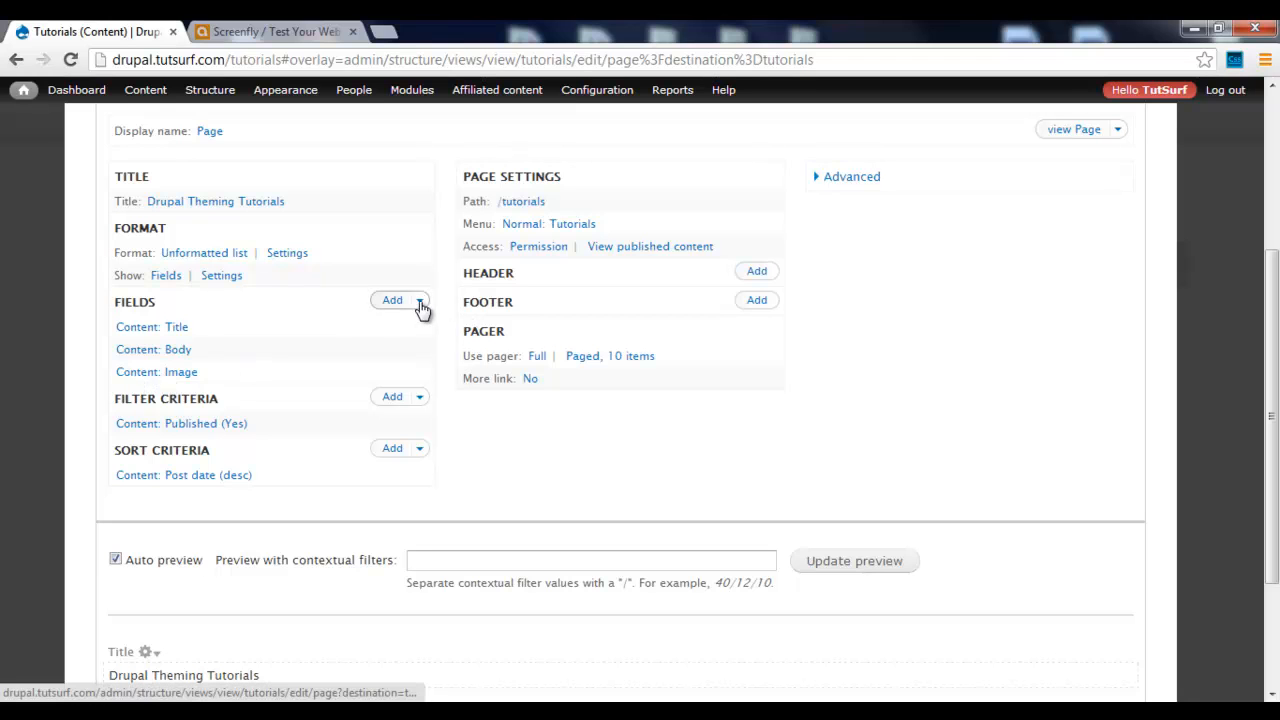
mouse_move(245, 405)
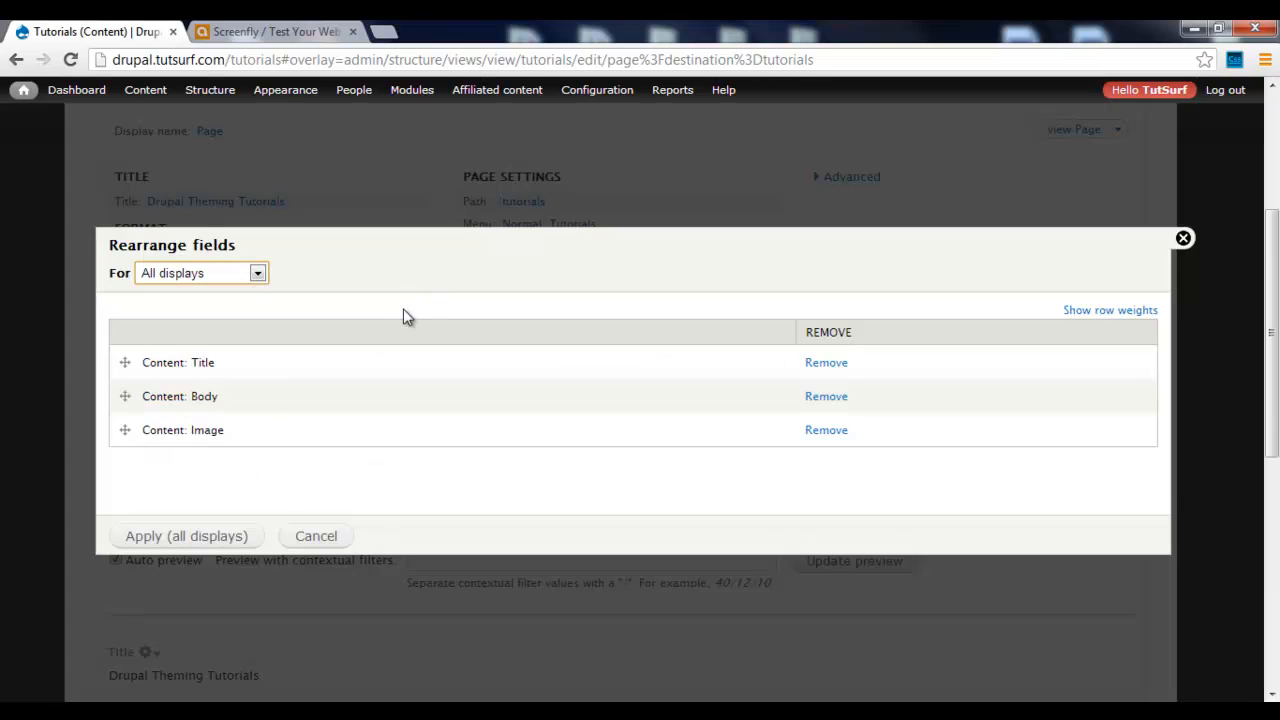
Step: Drag Body below Image so fields run Title, Image, Body
drag(125, 396, 125, 430)
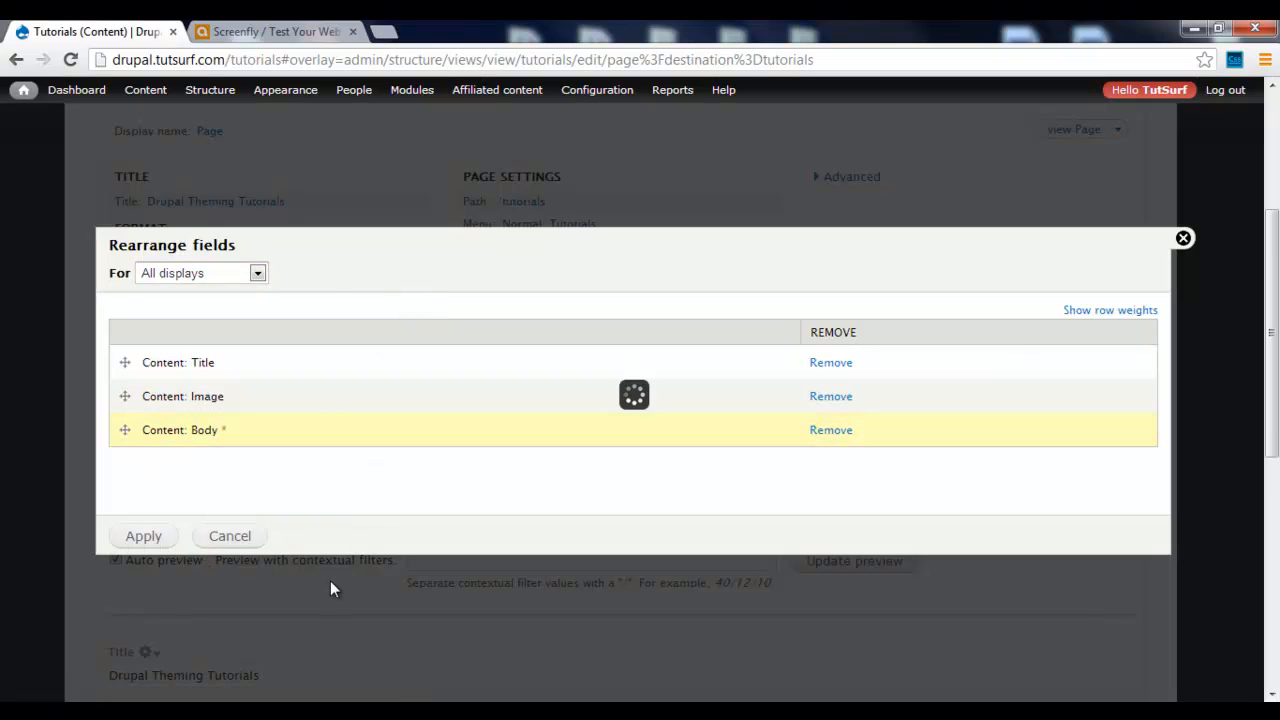
click(143, 536)
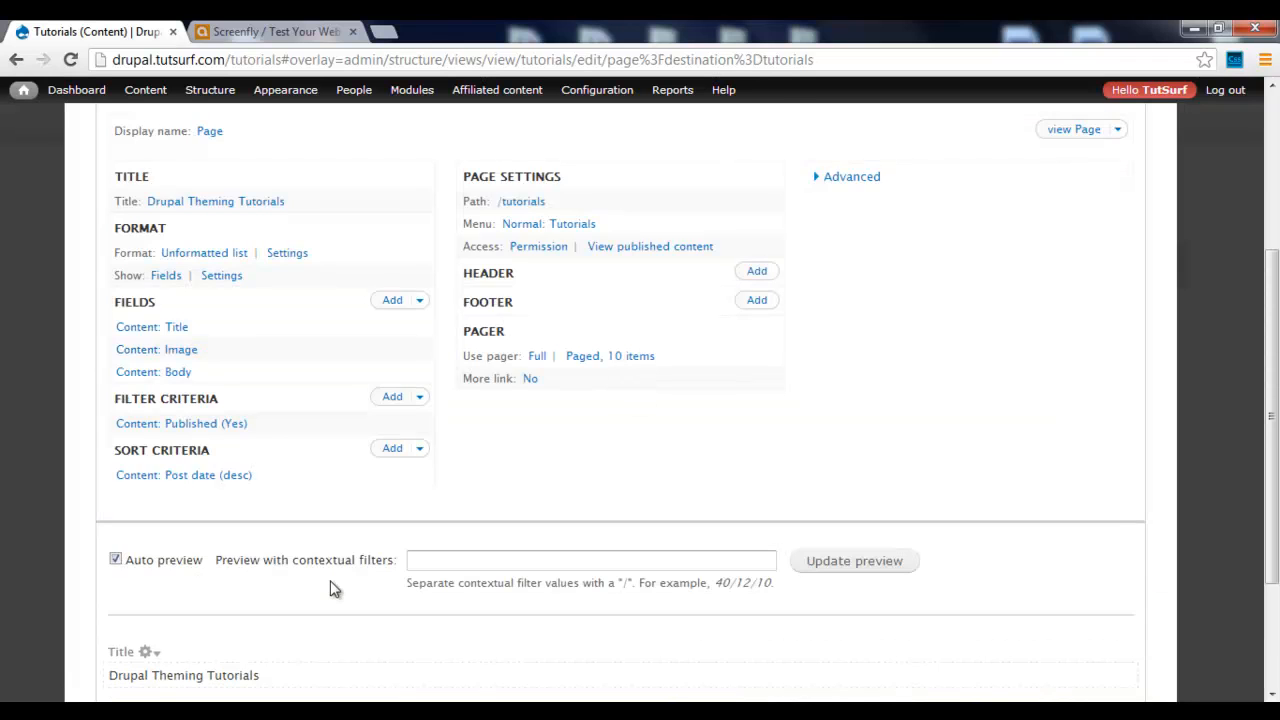
scroll(down, 3)
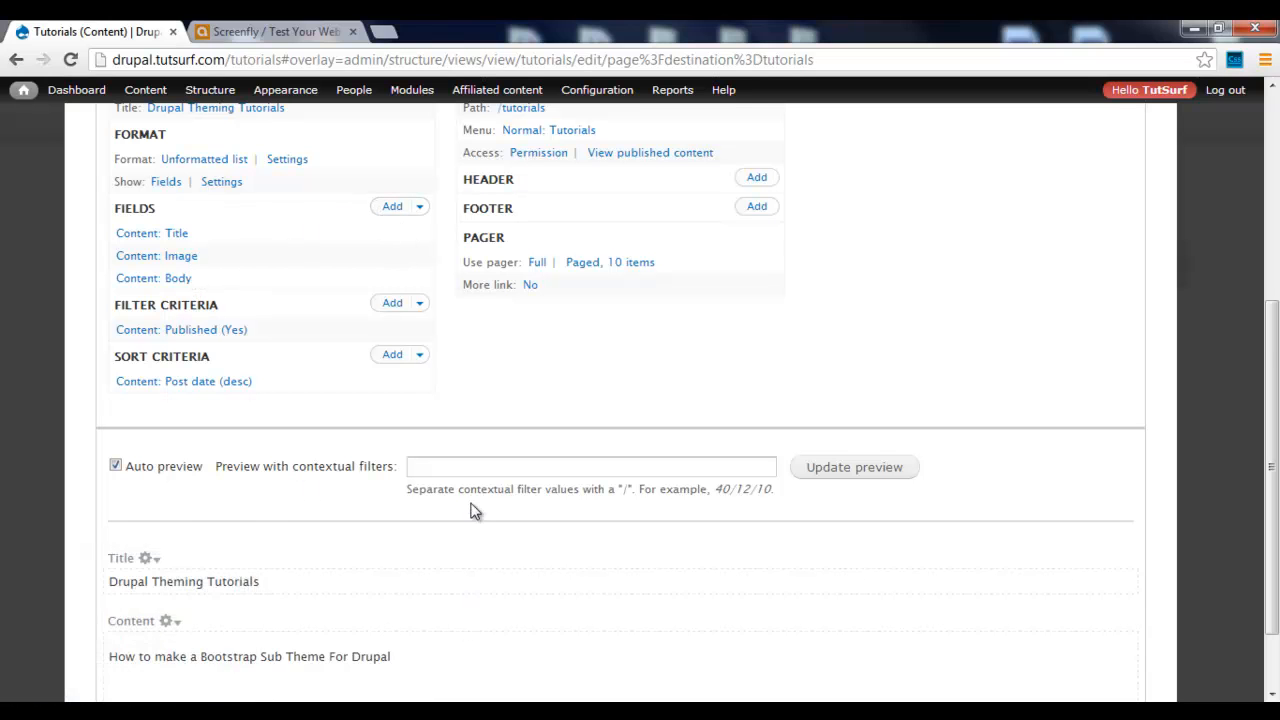
mouse_move(210, 368)
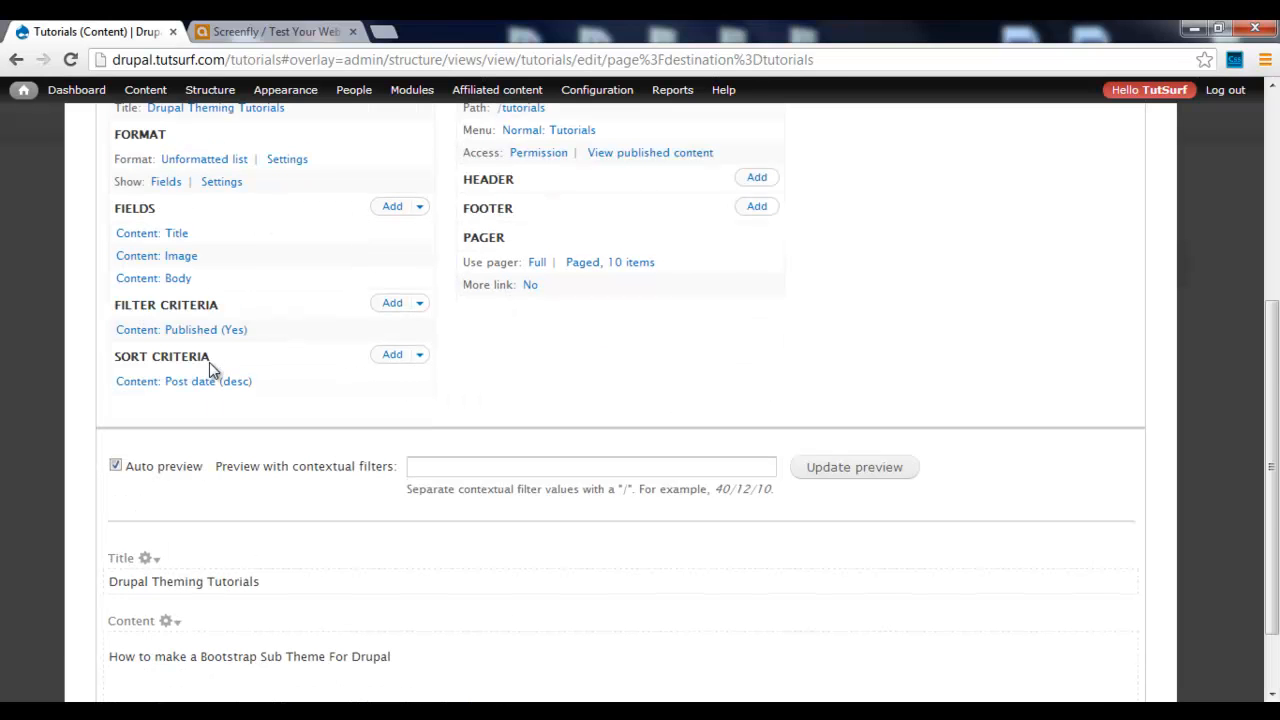
Step: Write Body's rewrite text using the [title], [field_image] and [body] tokens
click(152, 278)
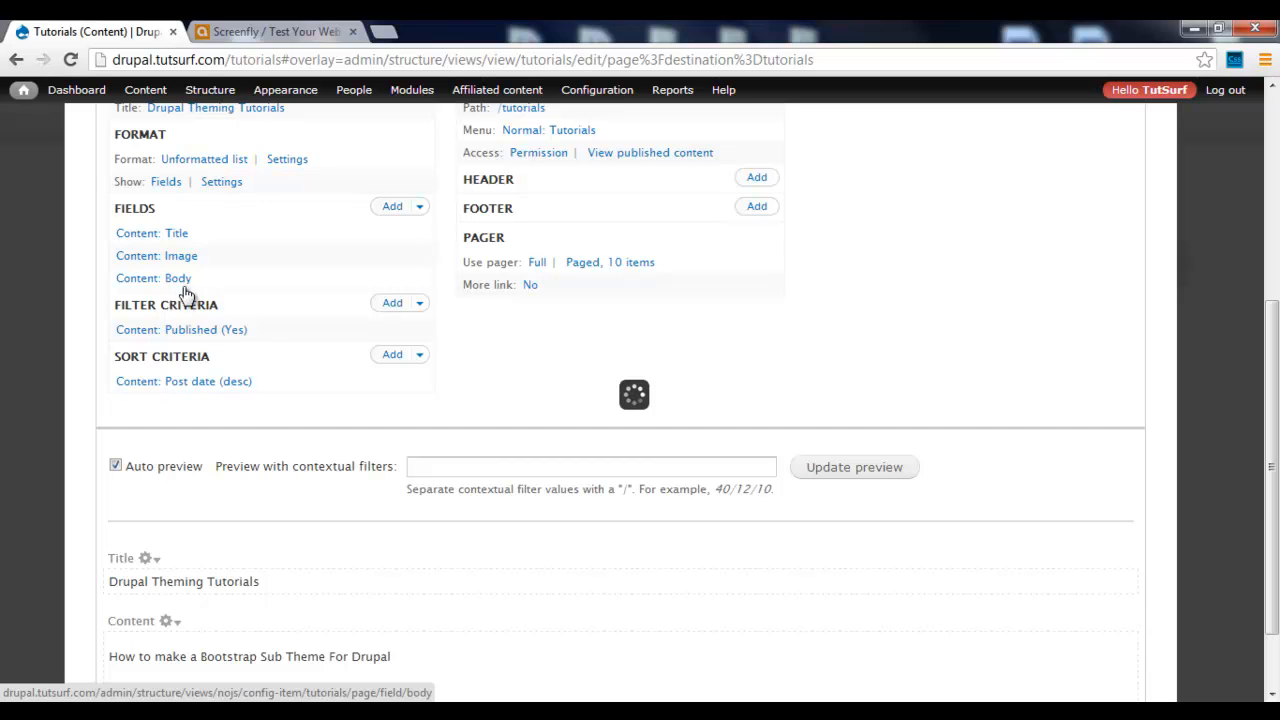
click(153, 278)
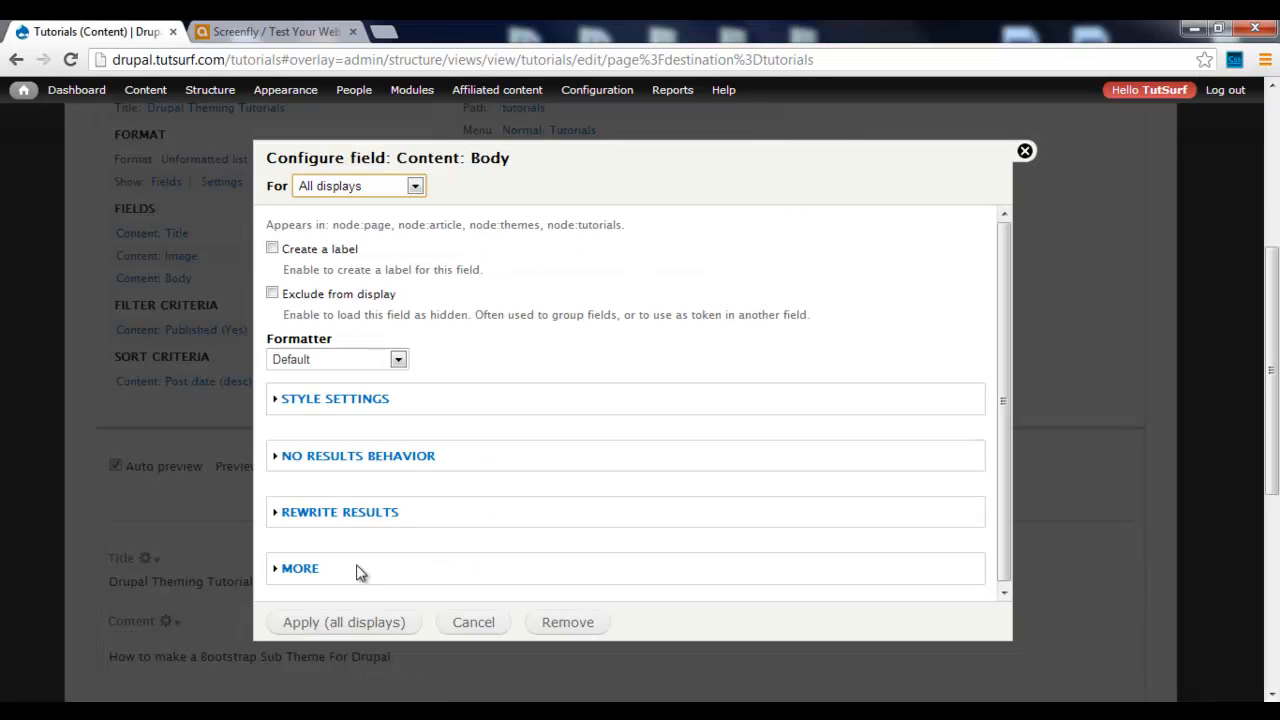
click(338, 511)
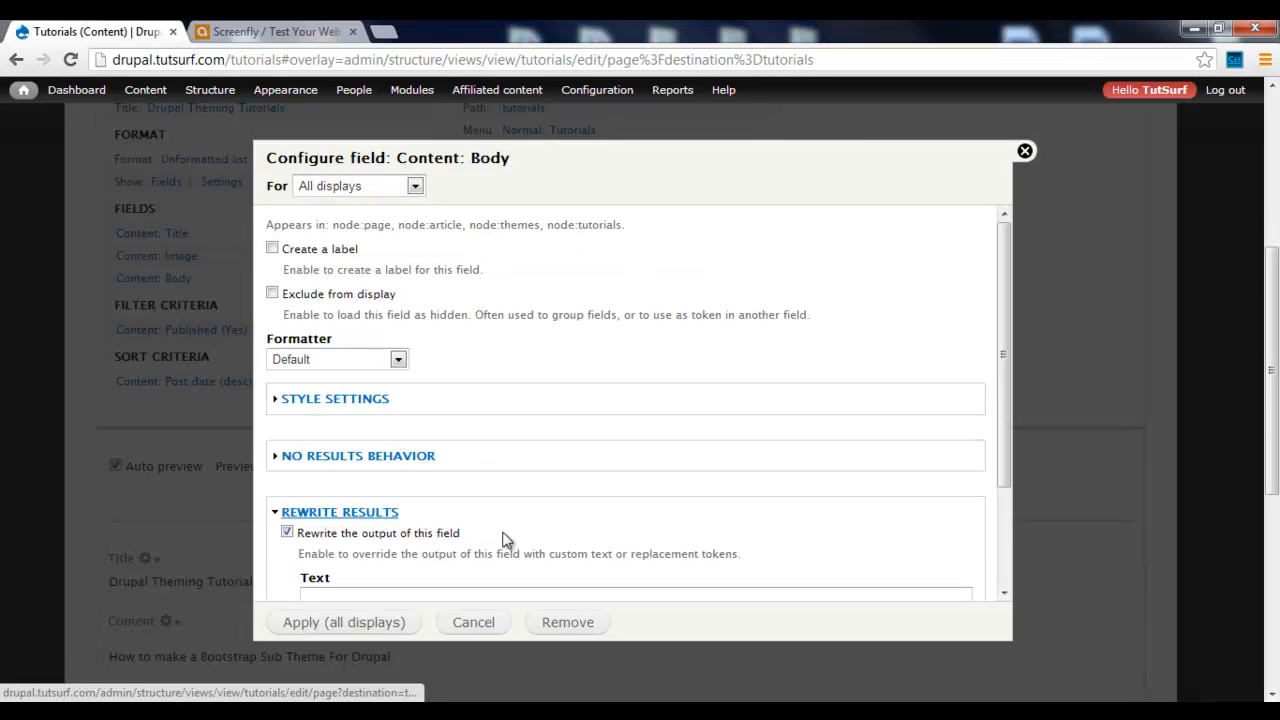
scroll(down, 3)
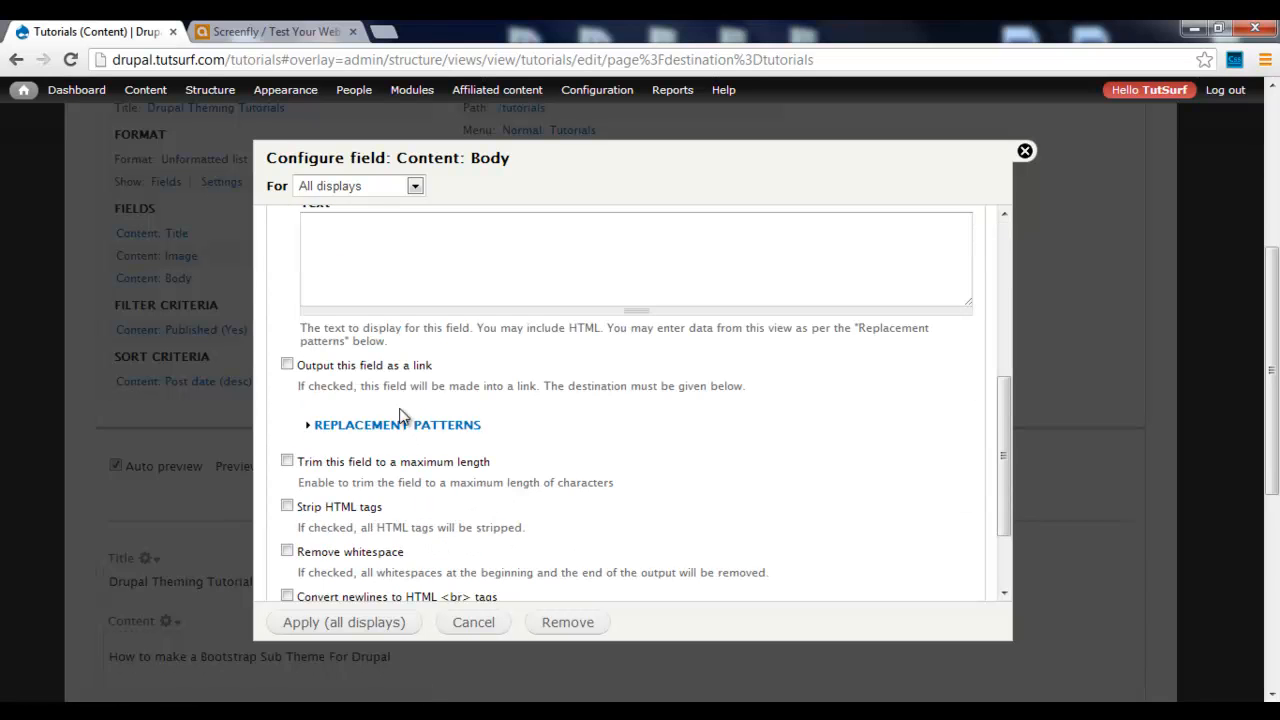
click(397, 424)
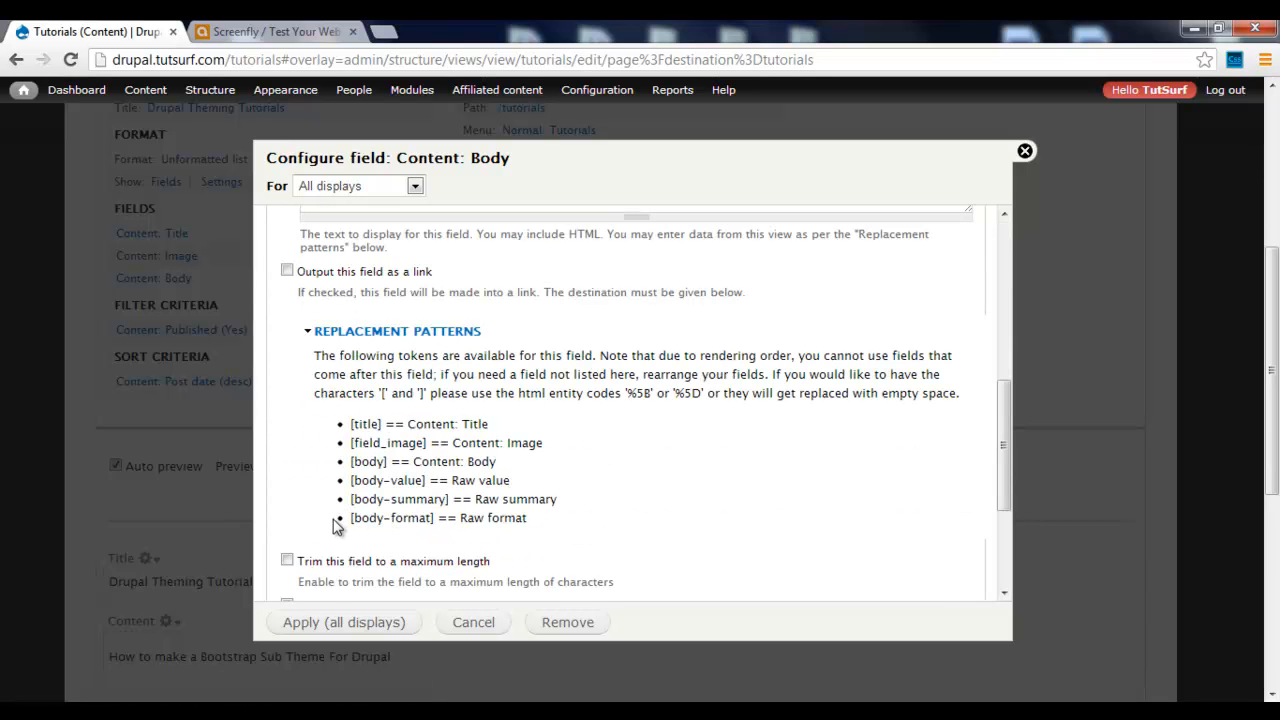
double_click(367, 423)
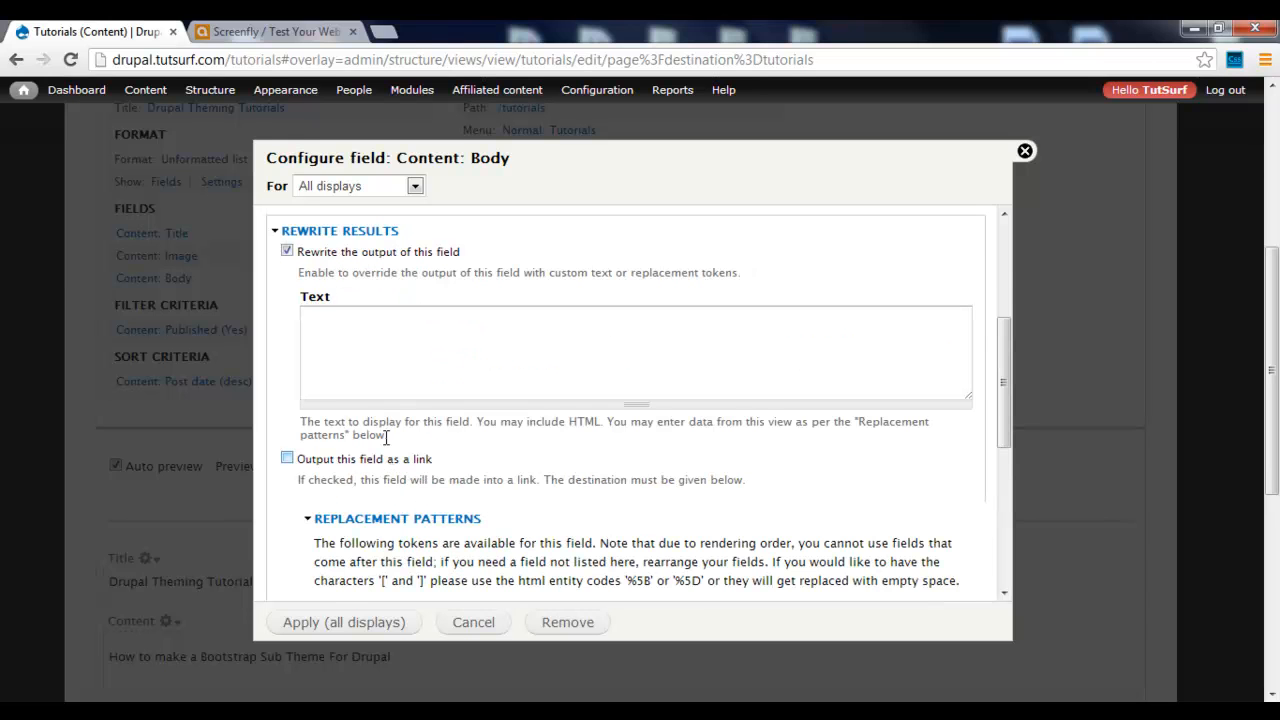
text([title])
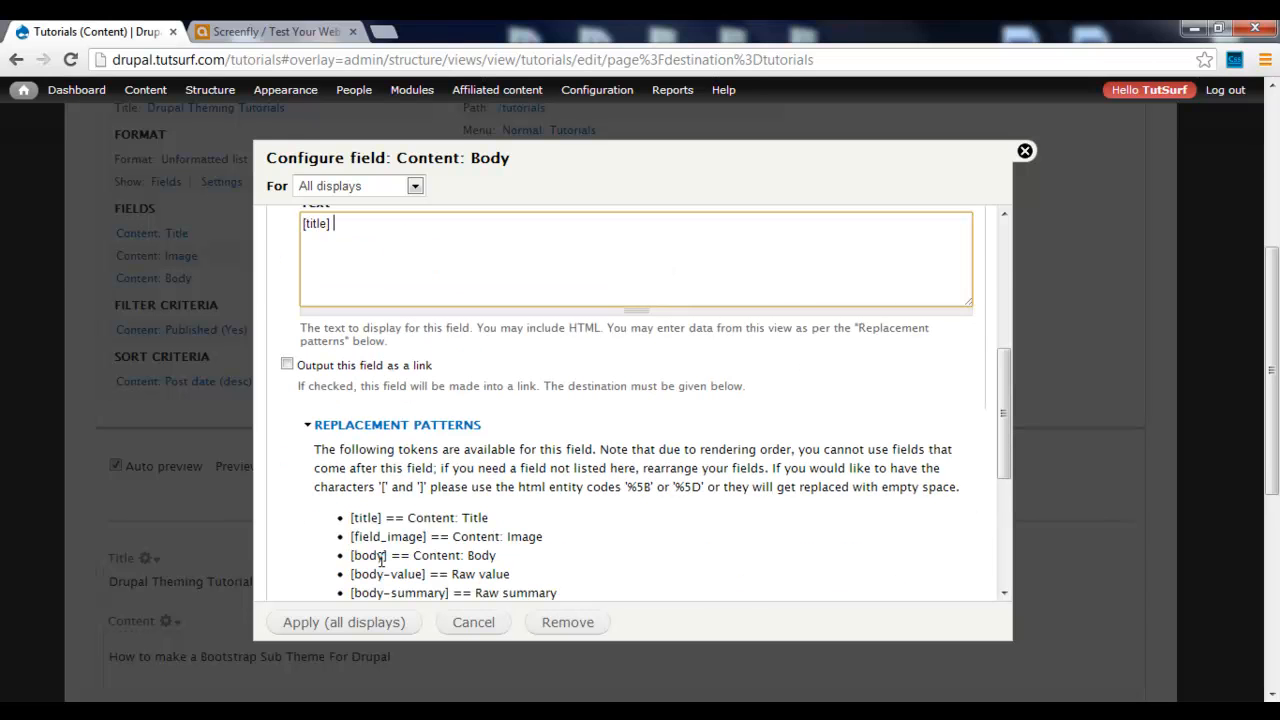
key(BackSpace)
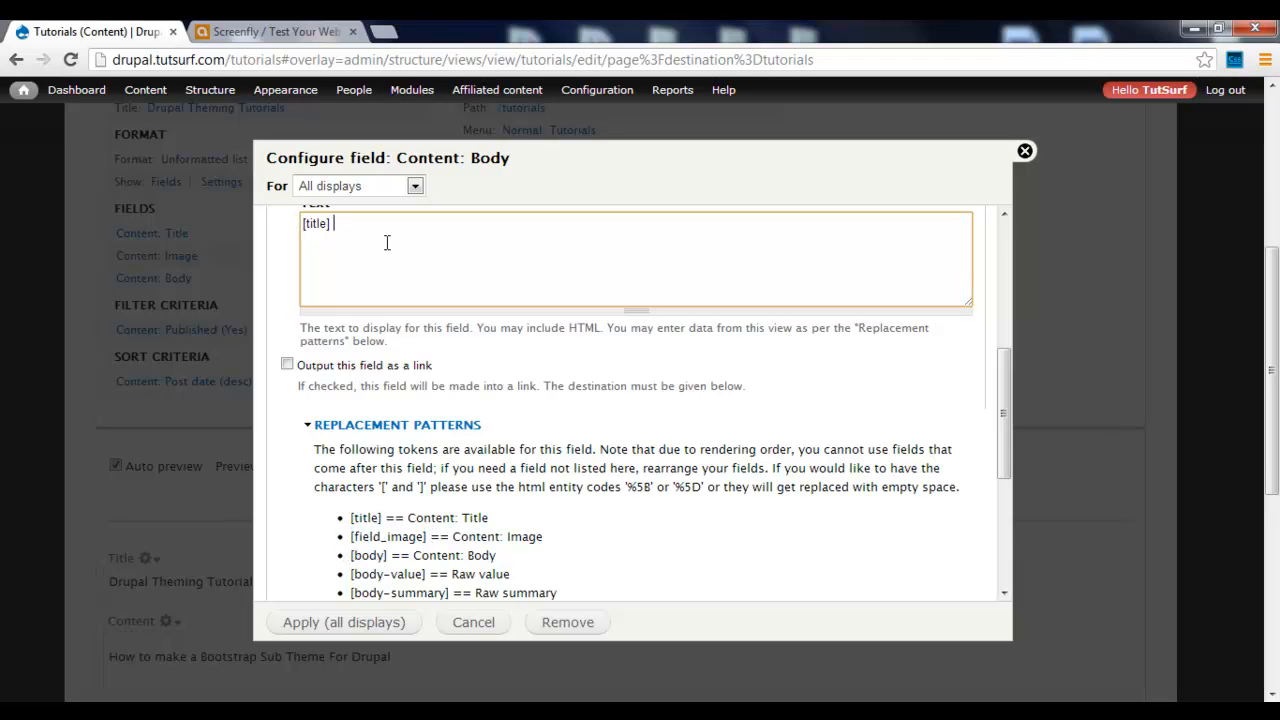
text([field_image])
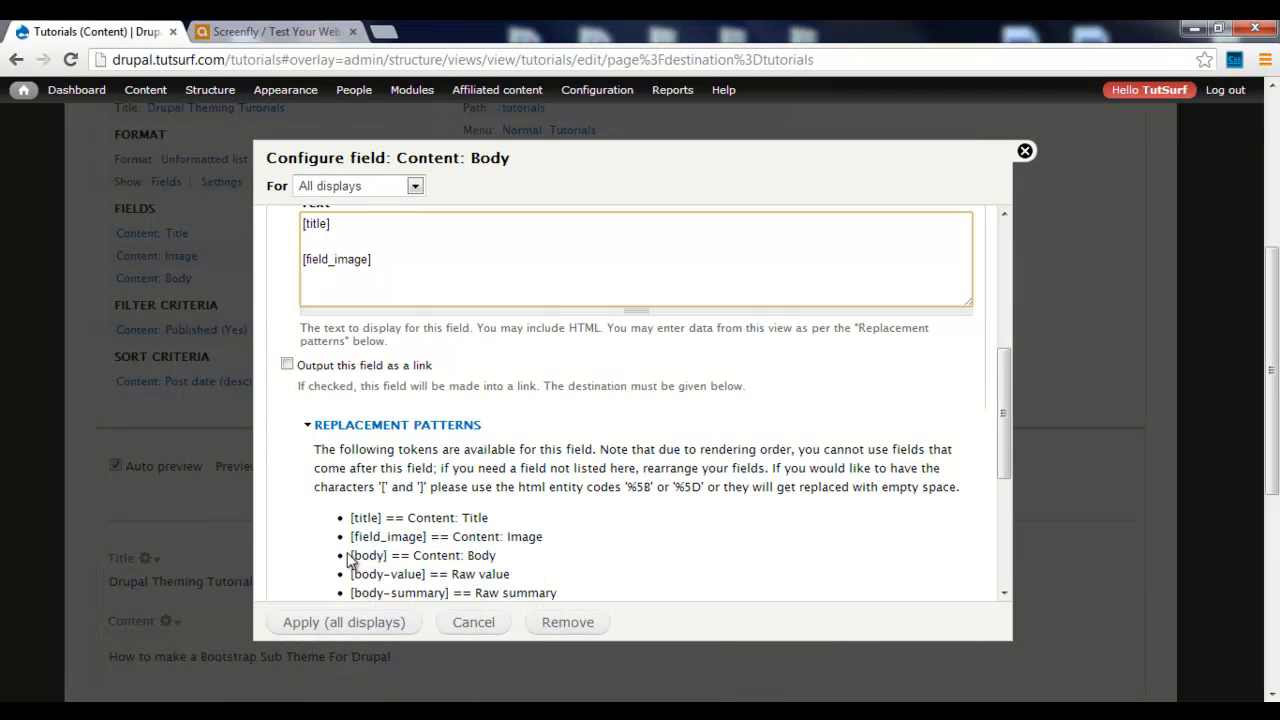
double_click(367, 555)
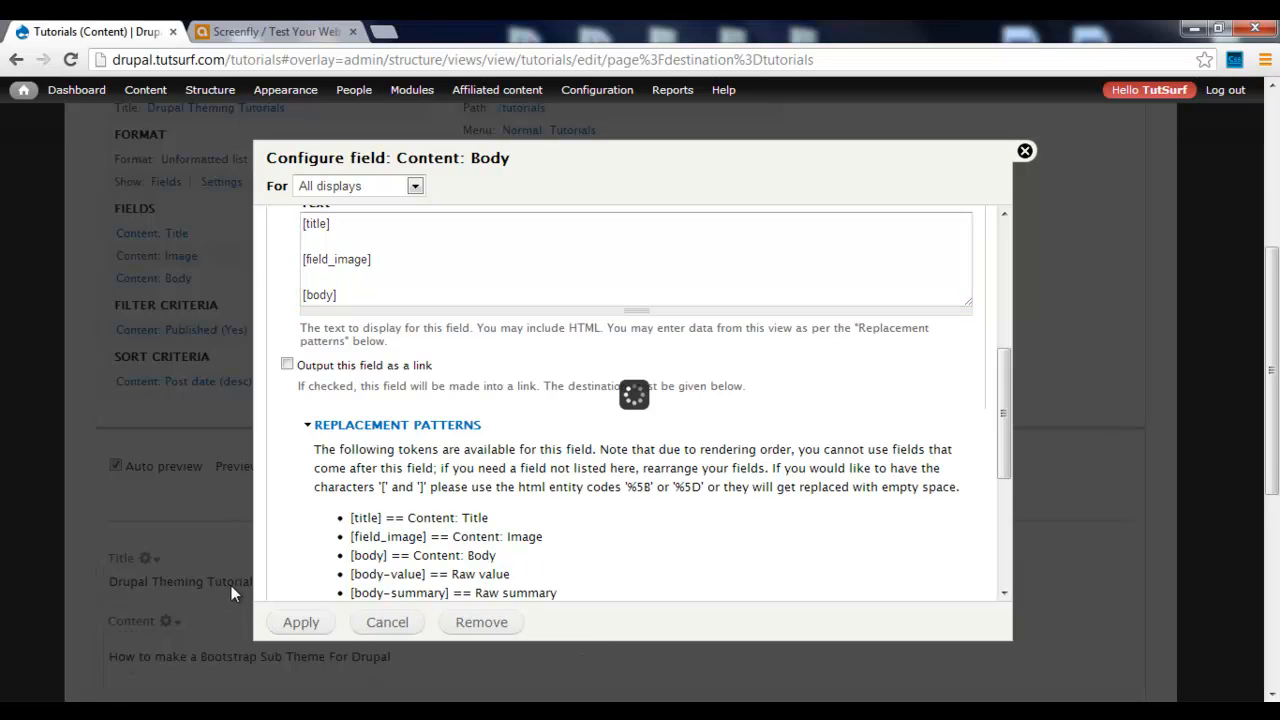
mouse_move(278, 582)
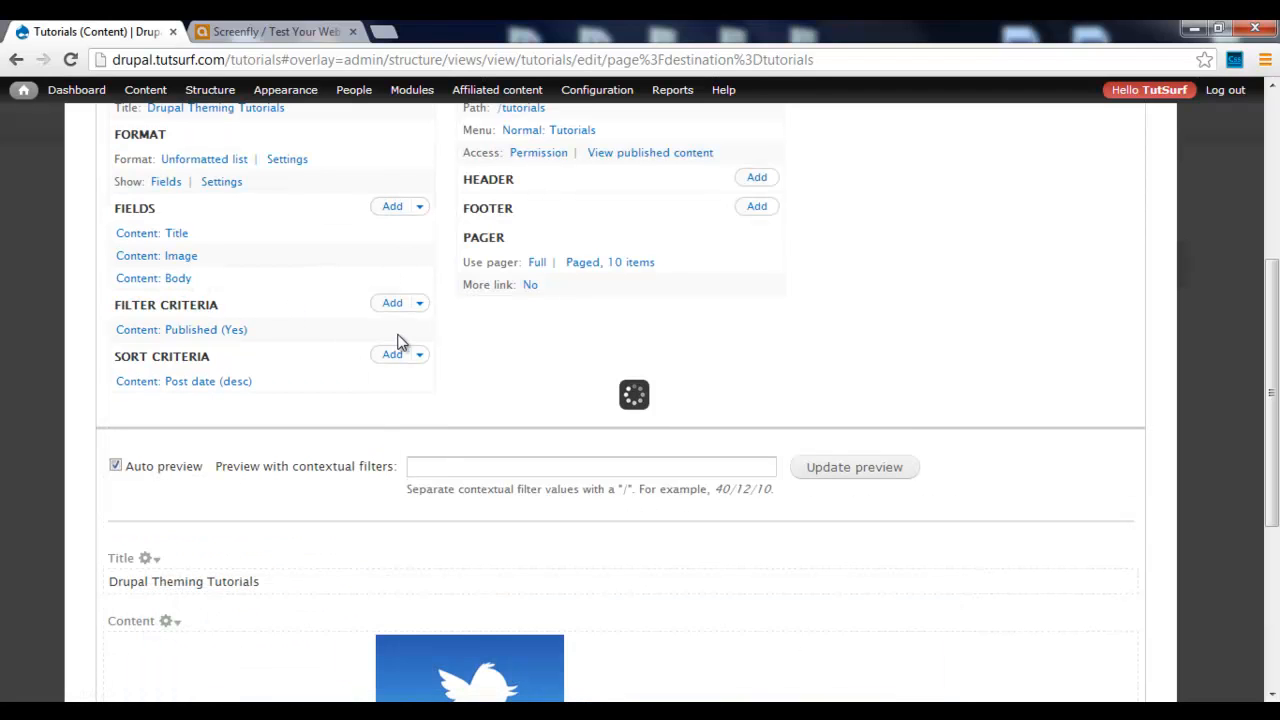
Step: Delete the [field_image] token from Body's rewrite text and apply
click(153, 278)
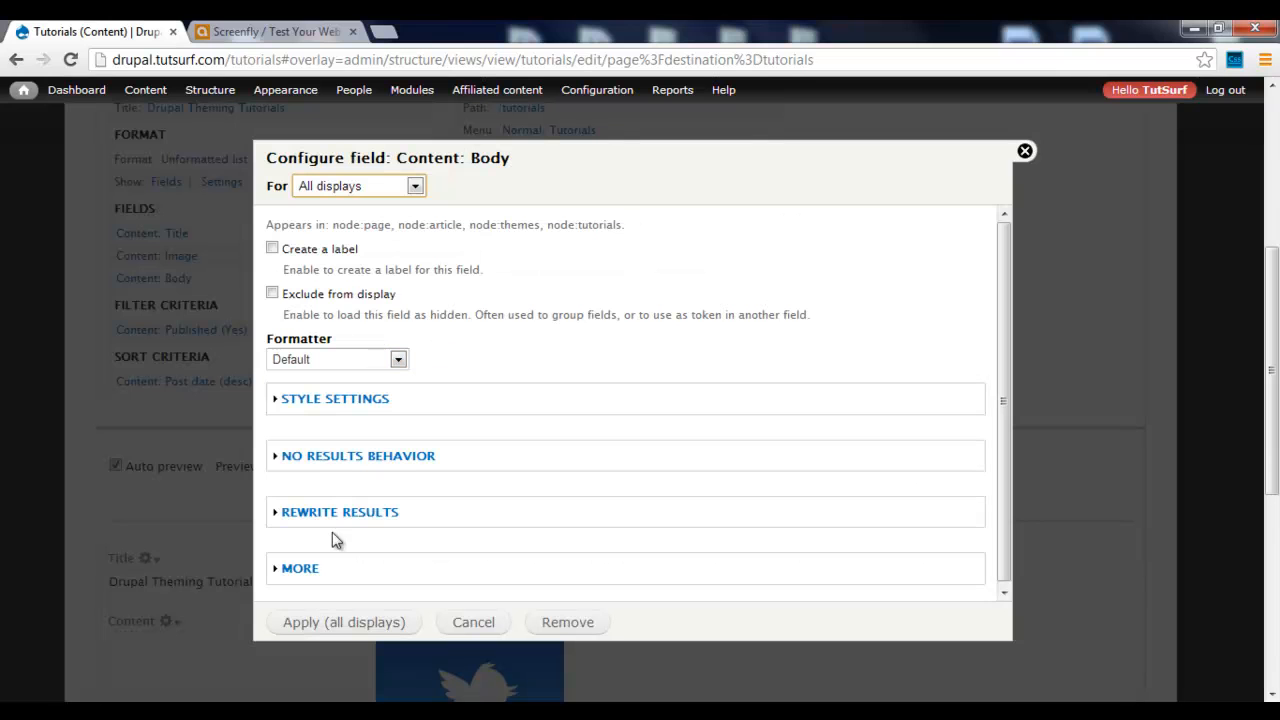
click(339, 511)
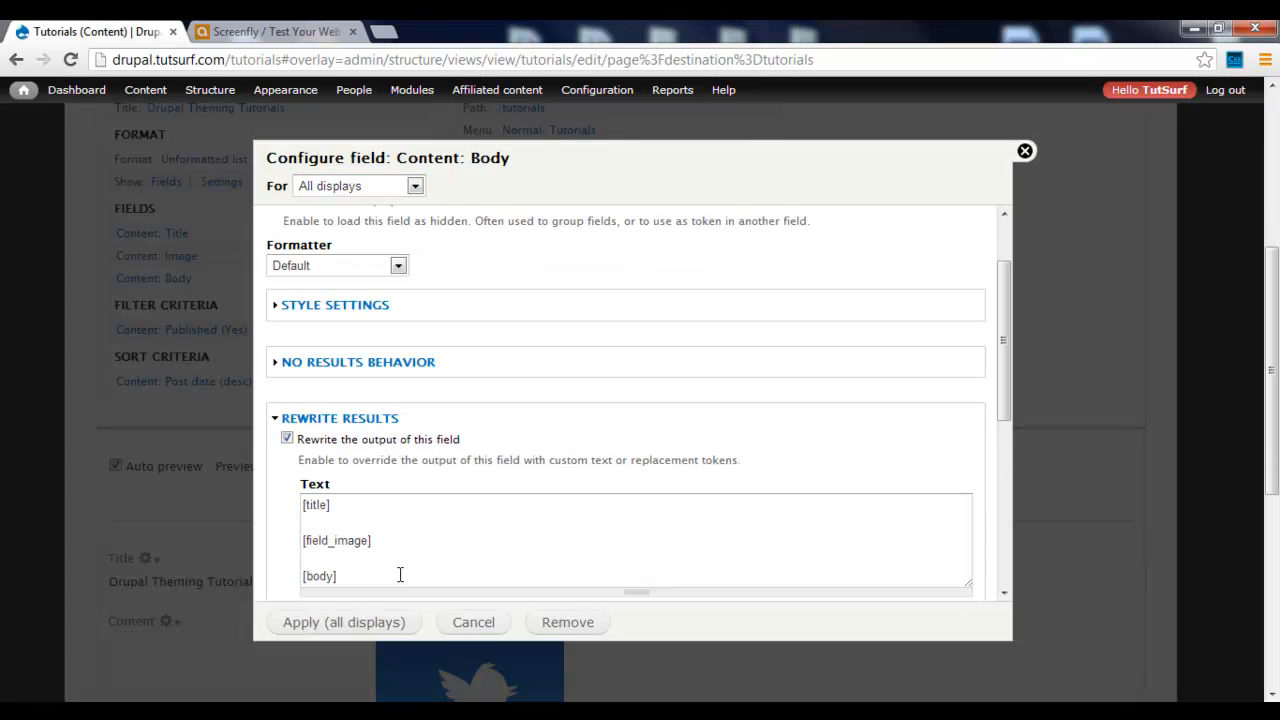
double_click(351, 540)
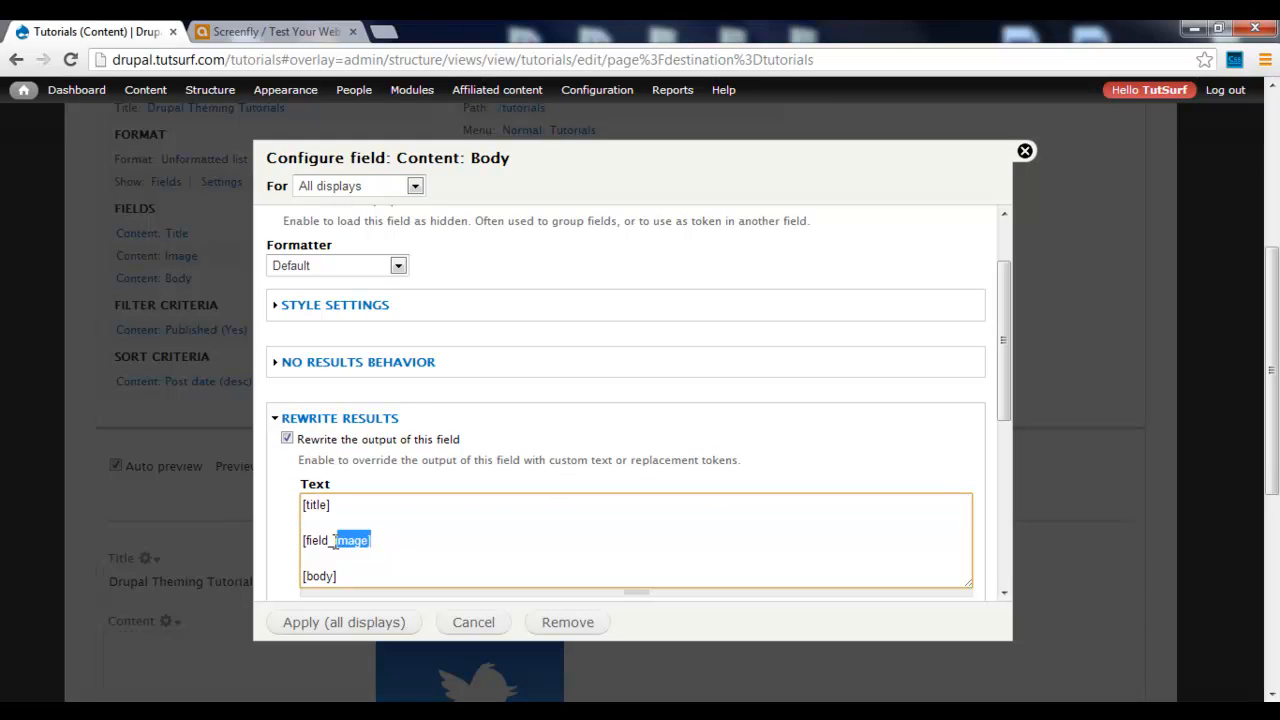
key(Delete)
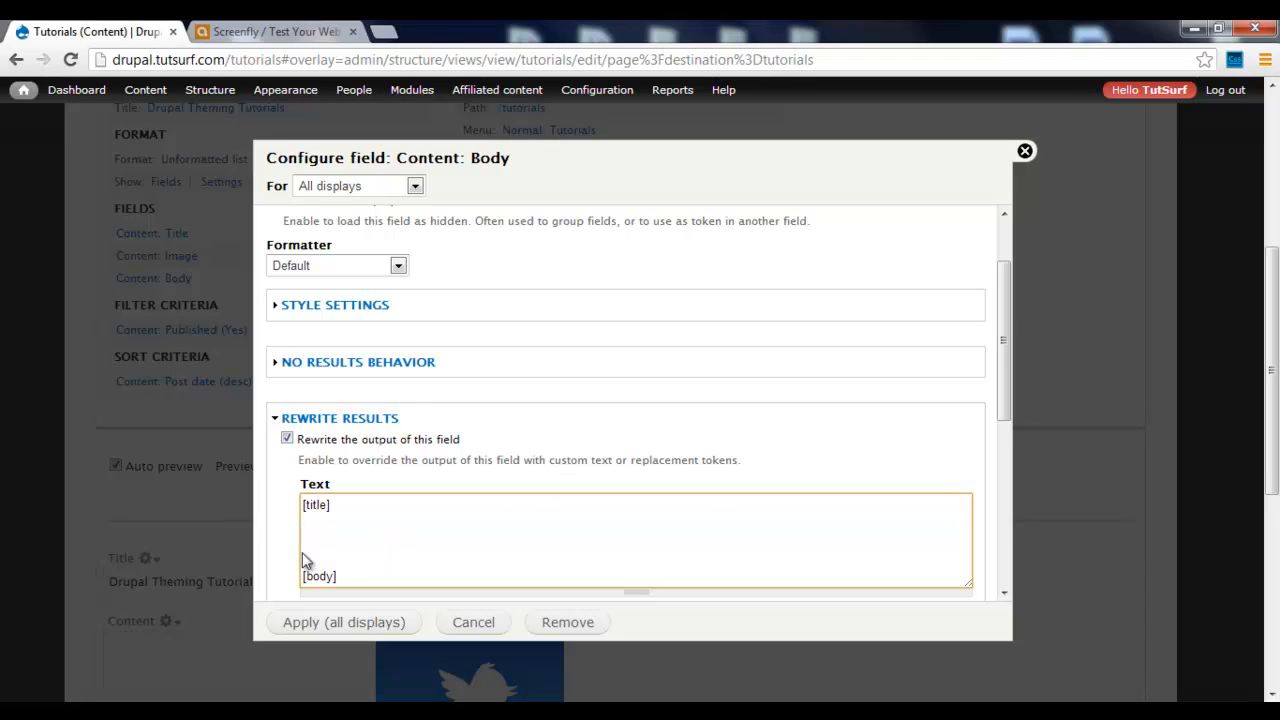
click(343, 622)
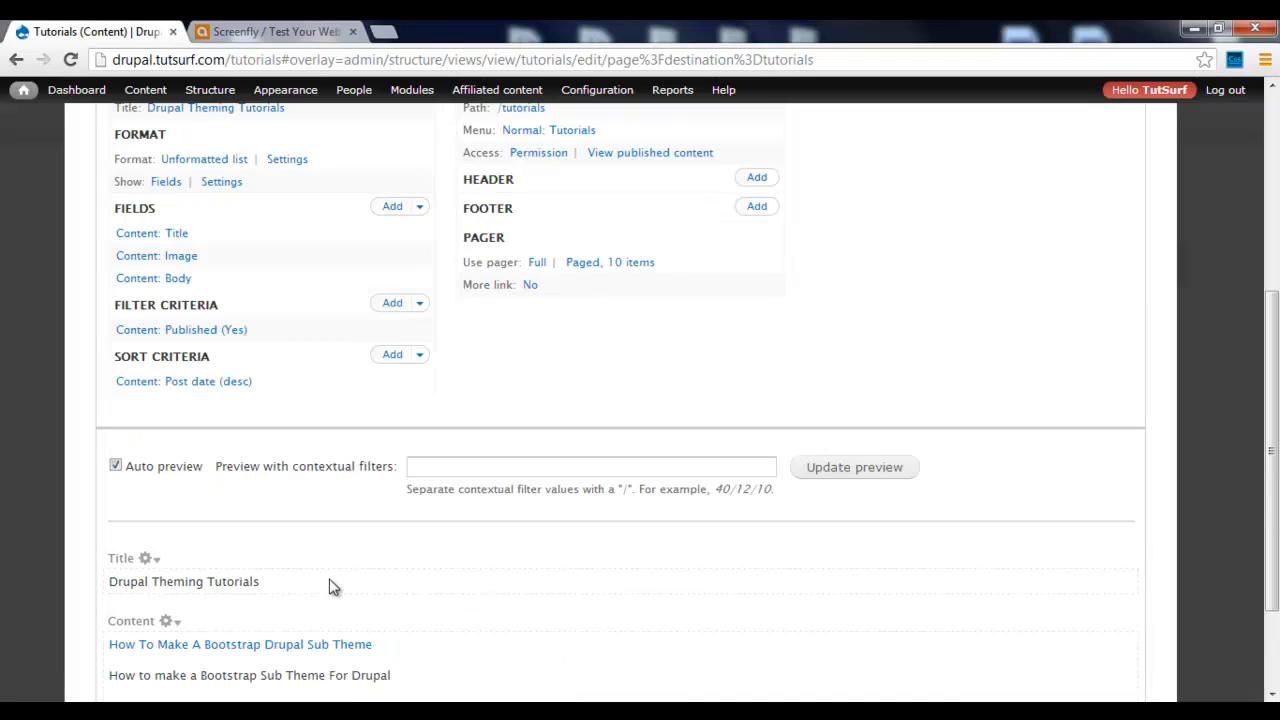
scroll(down, 3)
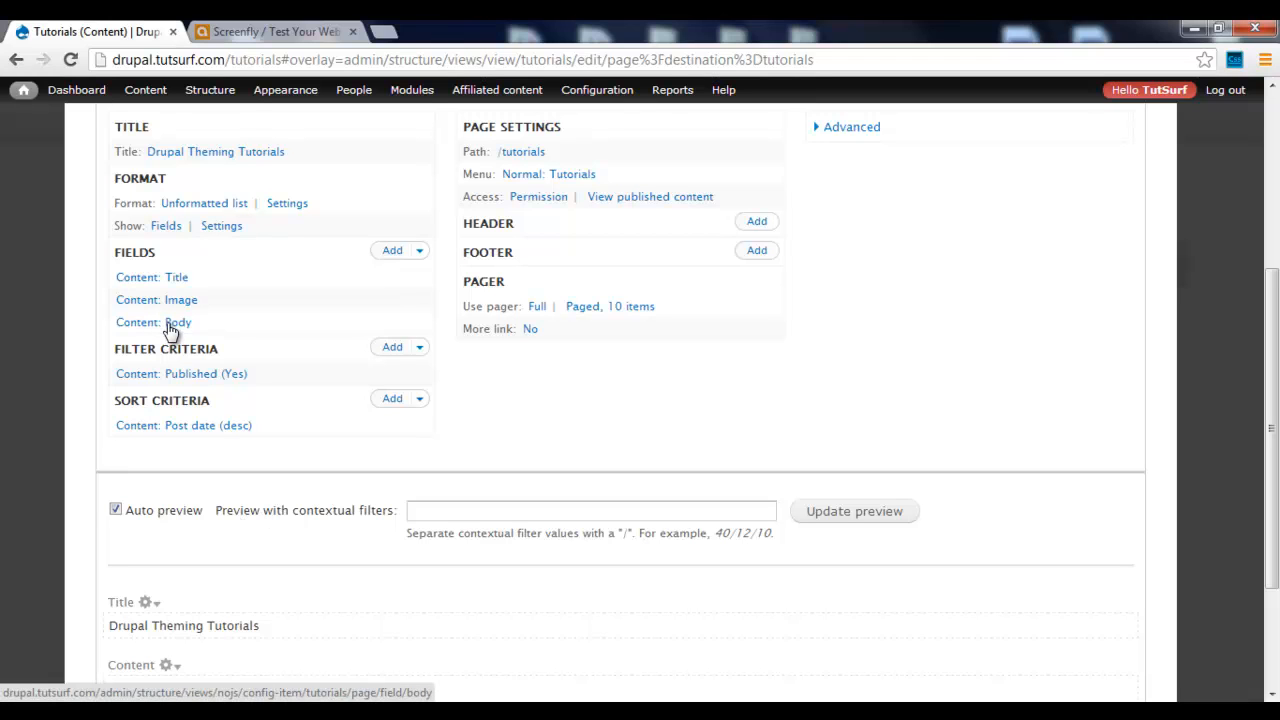
Step: Rewrite Body output: [field_image] in div.span4, [title] and [body] in div.span6
click(153, 322)
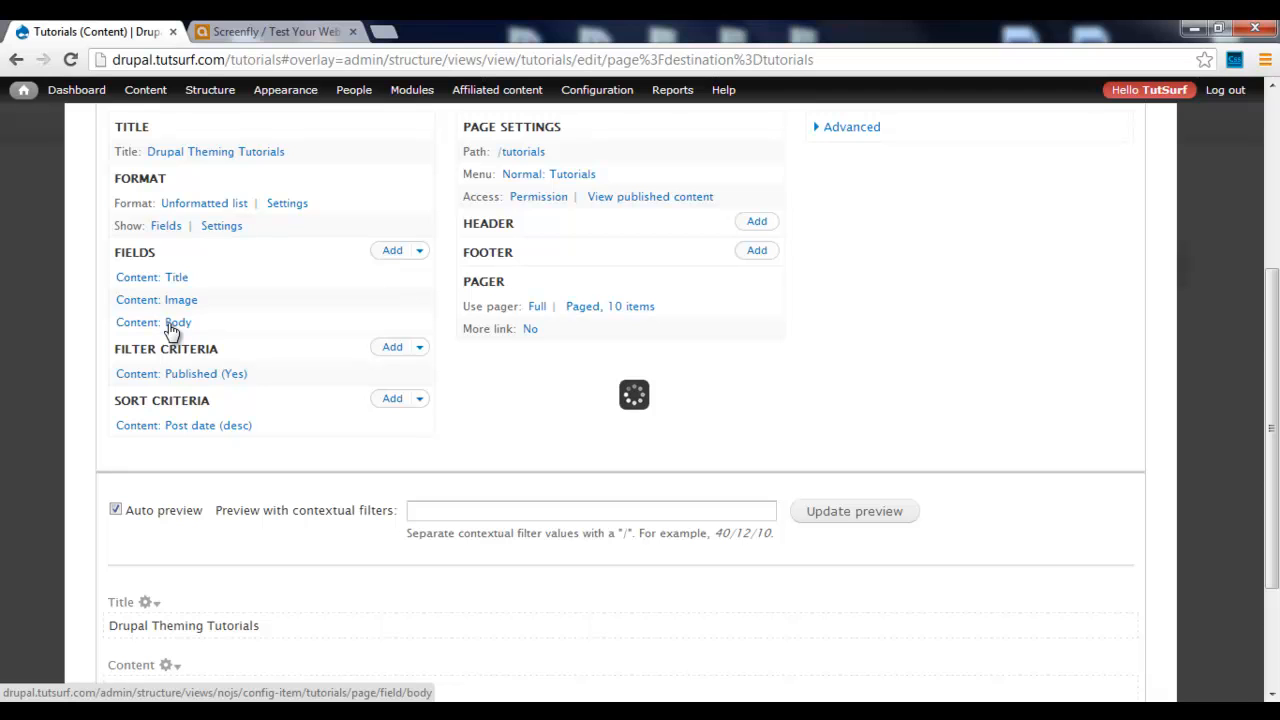
click(153, 322)
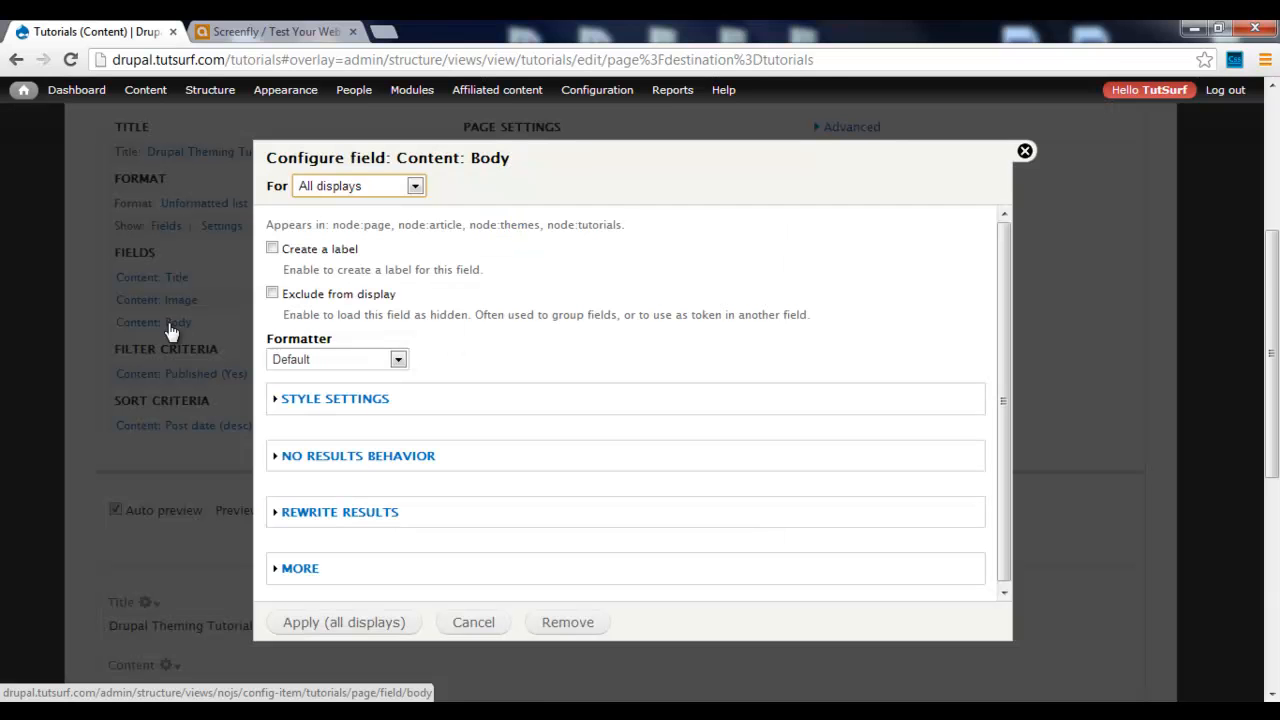
click(339, 511)
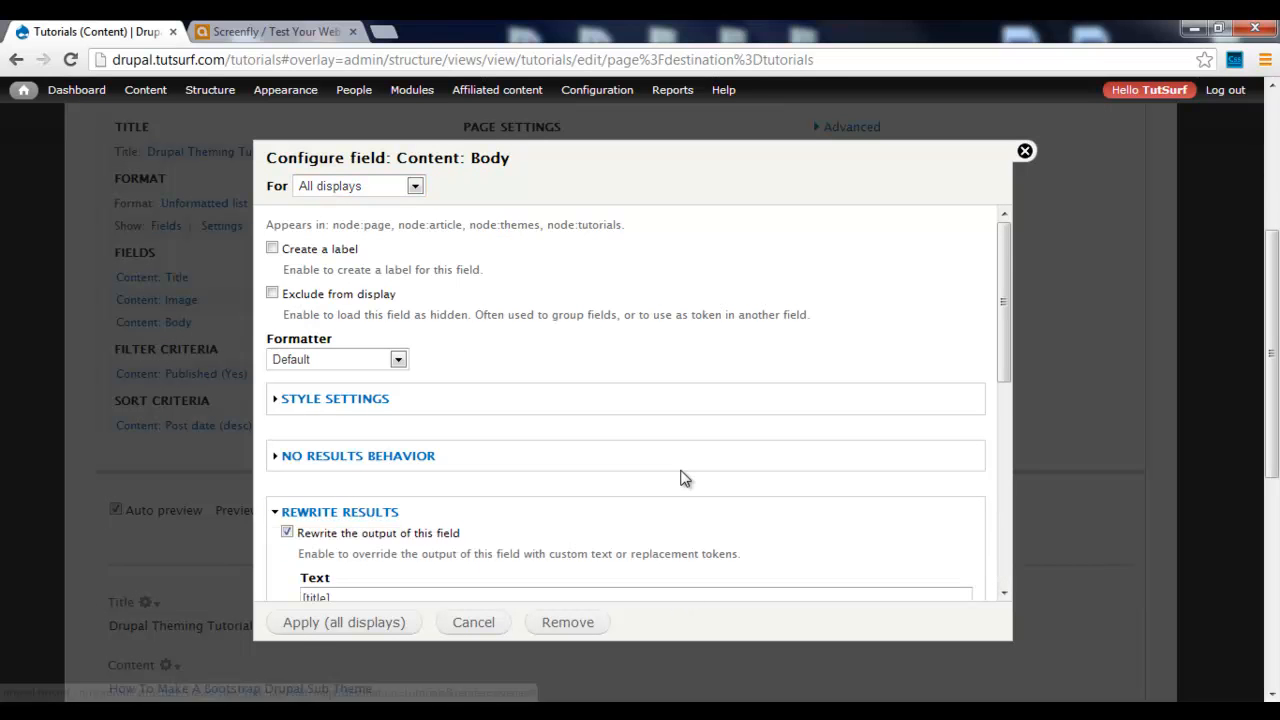
text([body])
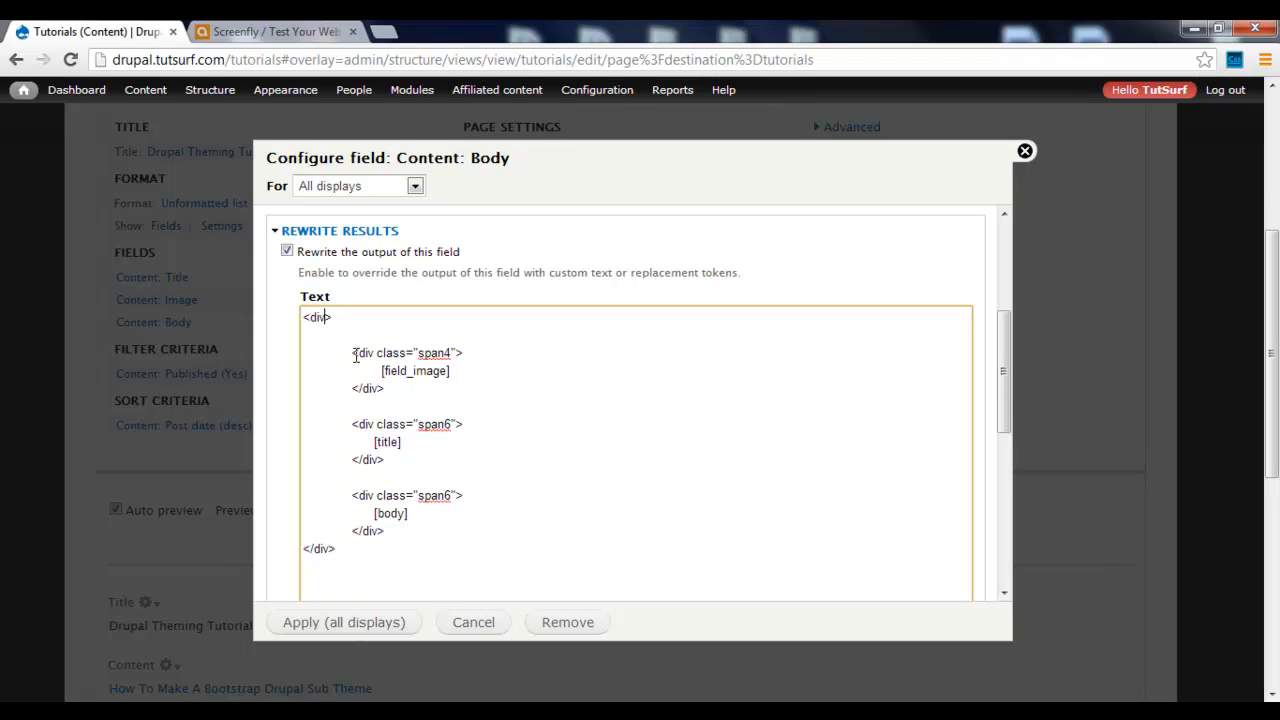
double_click(406, 352)
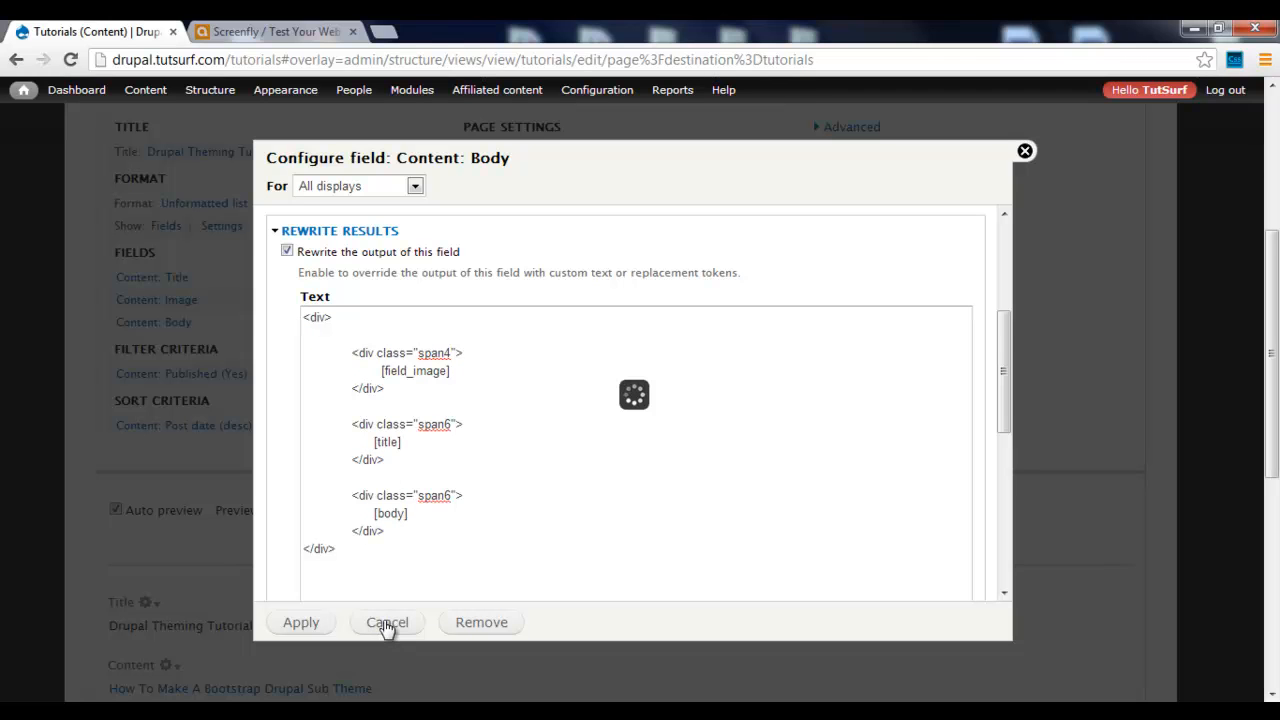
click(386, 622)
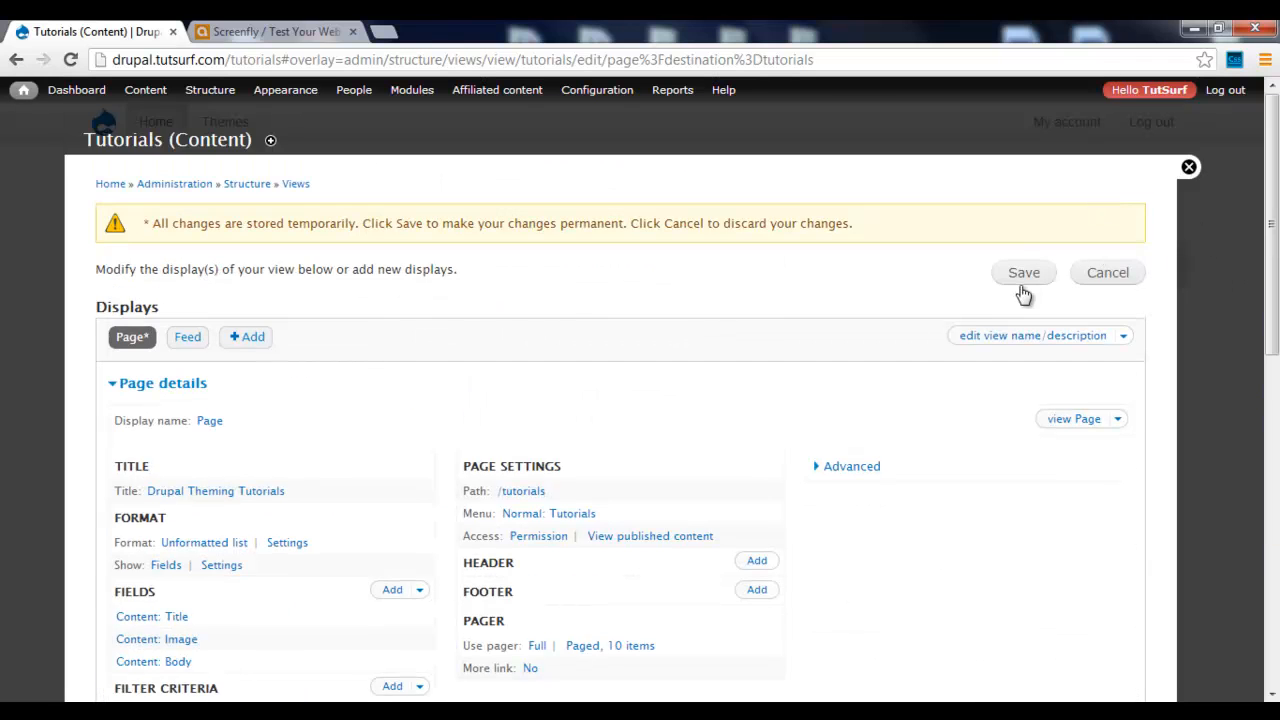
Step: Save the Tutorials view and reload the Tutorials page with images beside titles
click(1023, 272)
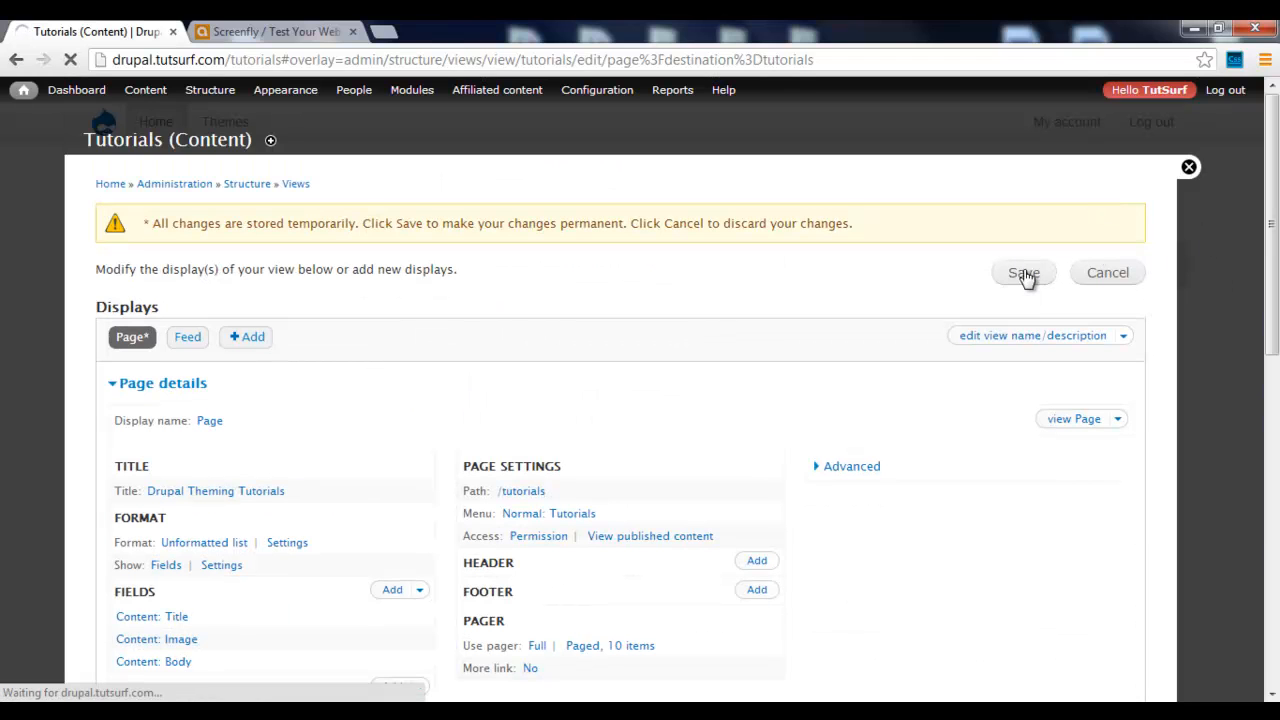
click(1023, 272)
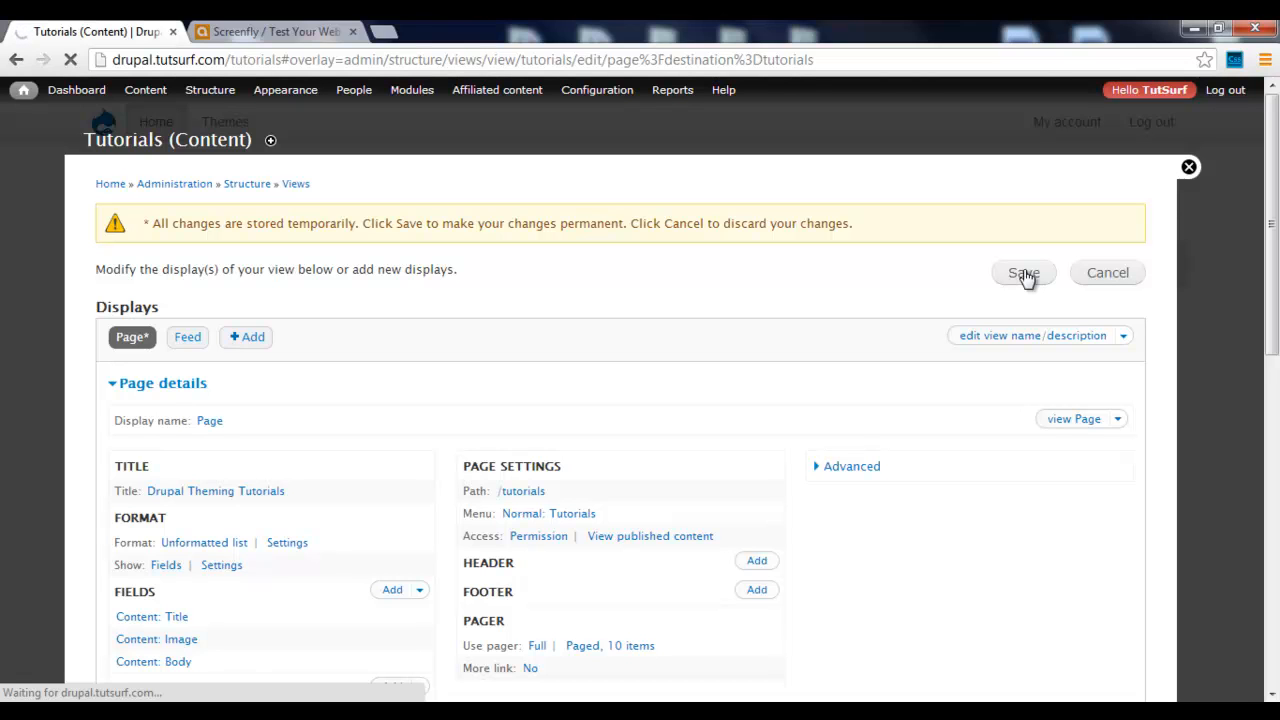
click(1022, 272)
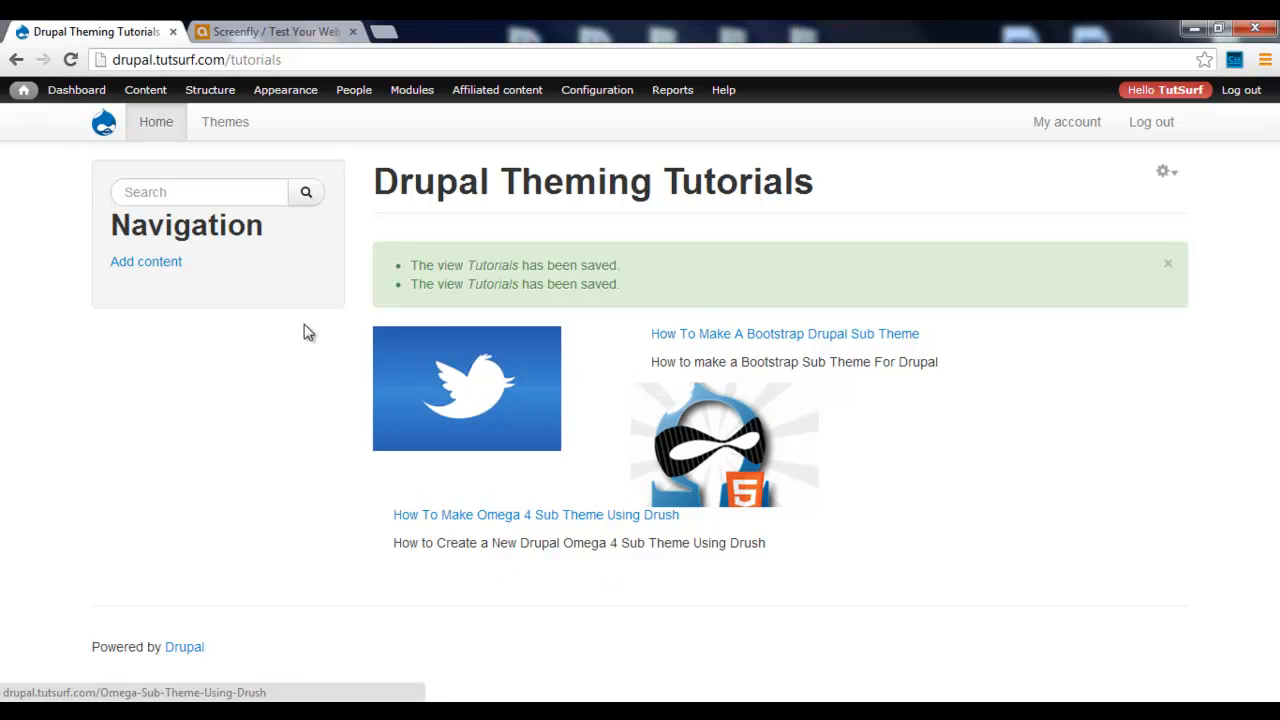
mouse_move(813, 333)
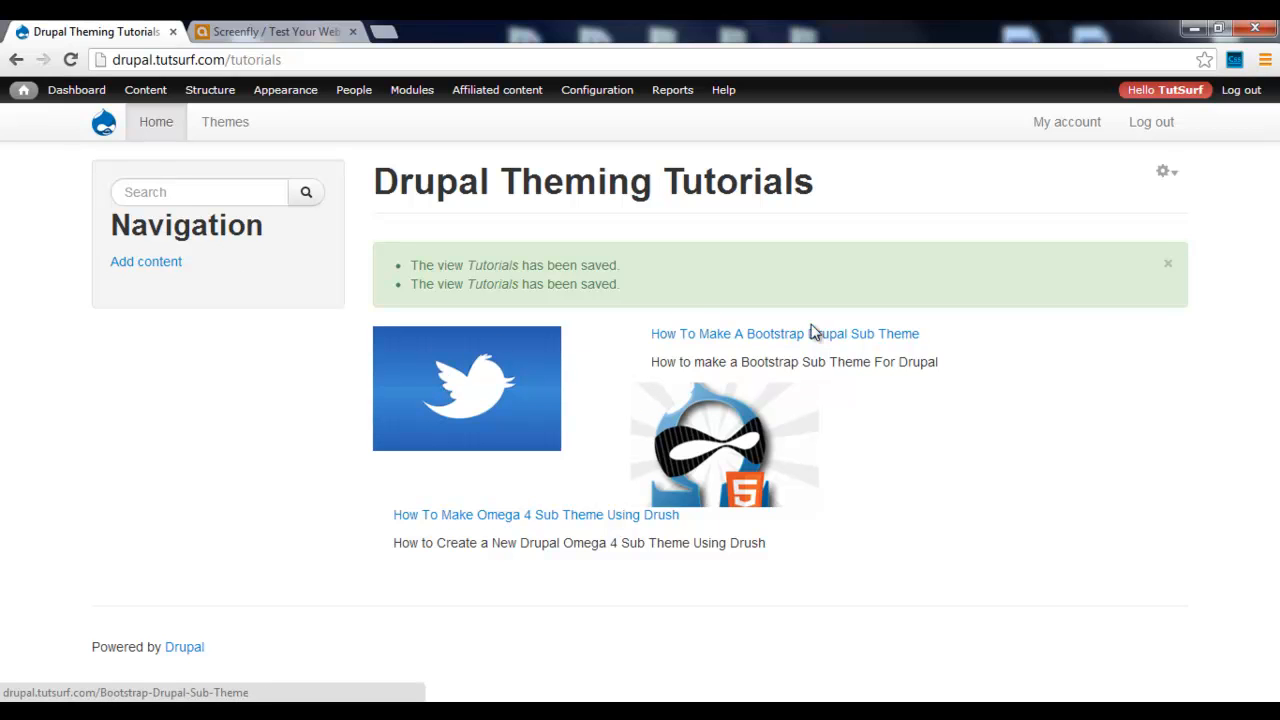
mouse_move(940, 338)
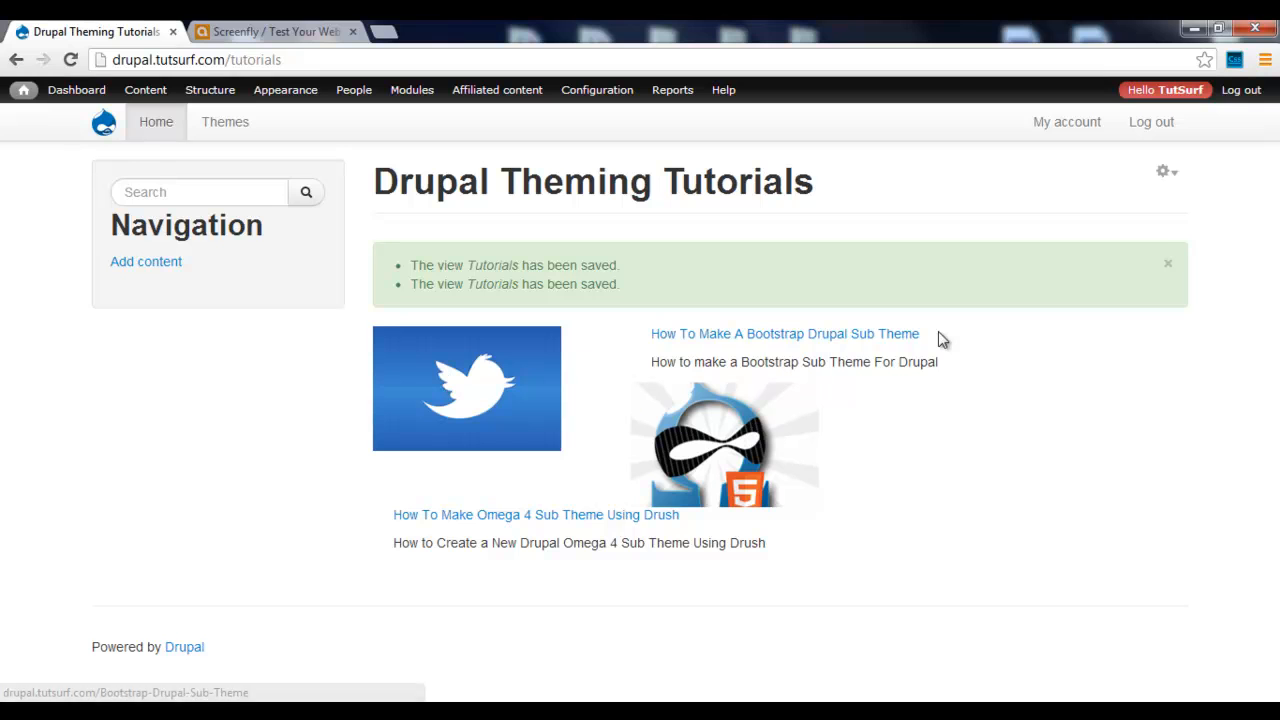
mouse_move(1197, 113)
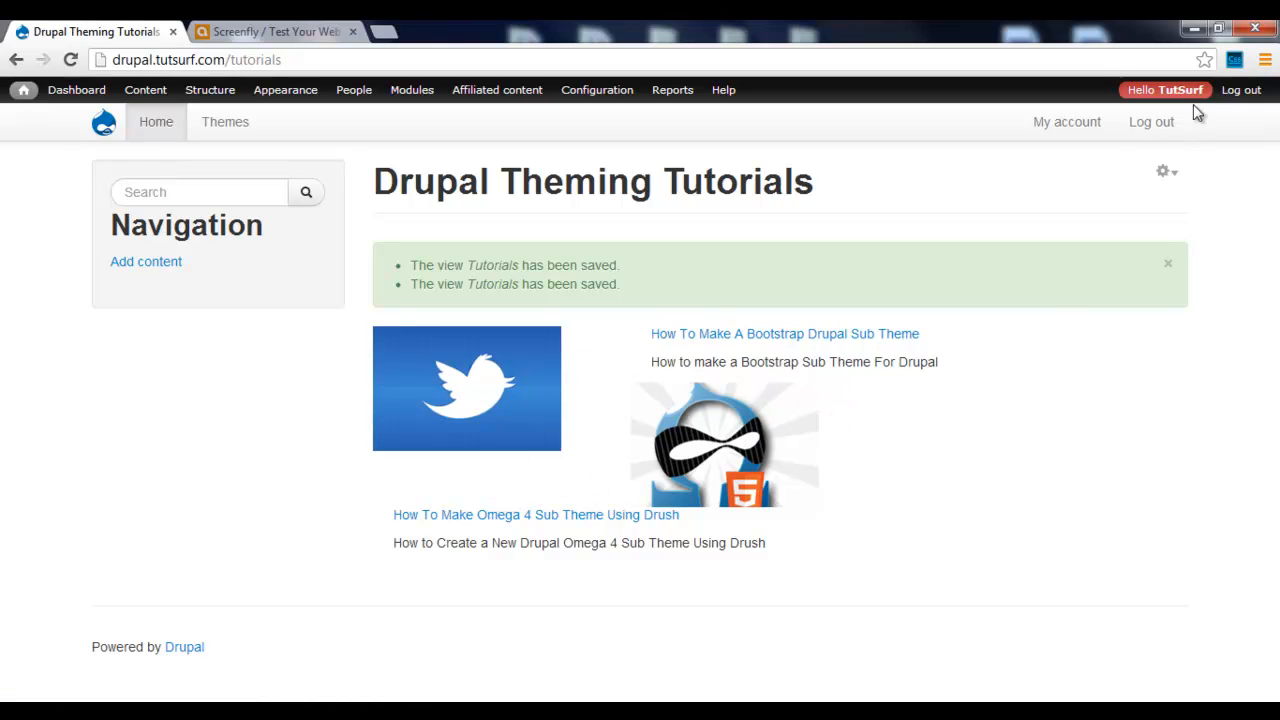
Step: Inspect the teaser summary paragraph's markup in Developer Tools
click(1265, 59)
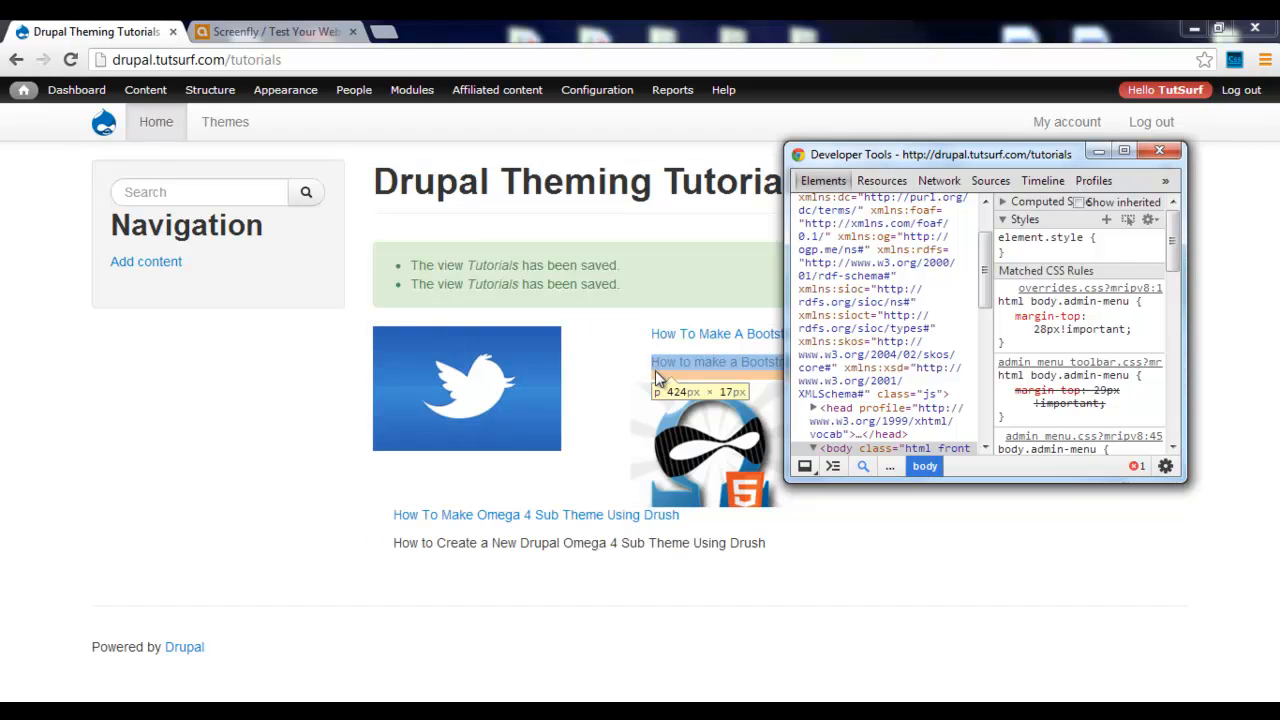
mouse_move(648, 381)
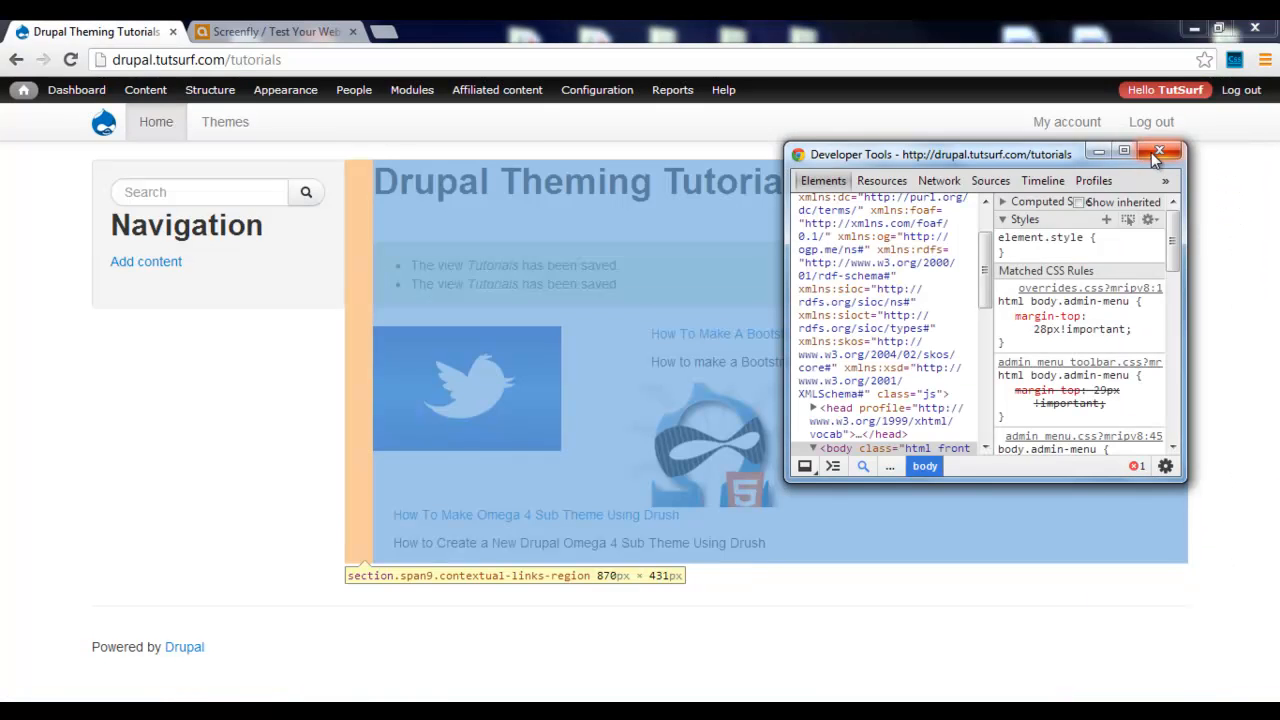
Step: Close Developer Tools and open the Tutorials view's Content: Body field settings
click(1159, 153)
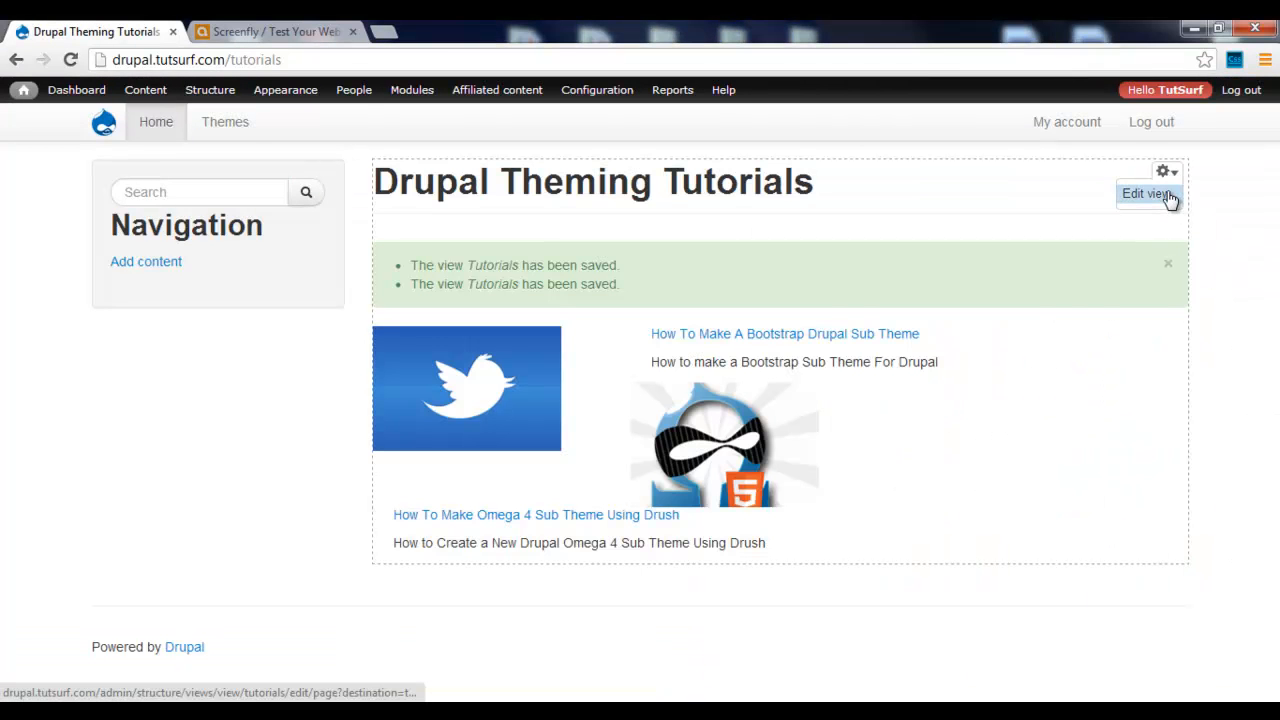
click(1146, 193)
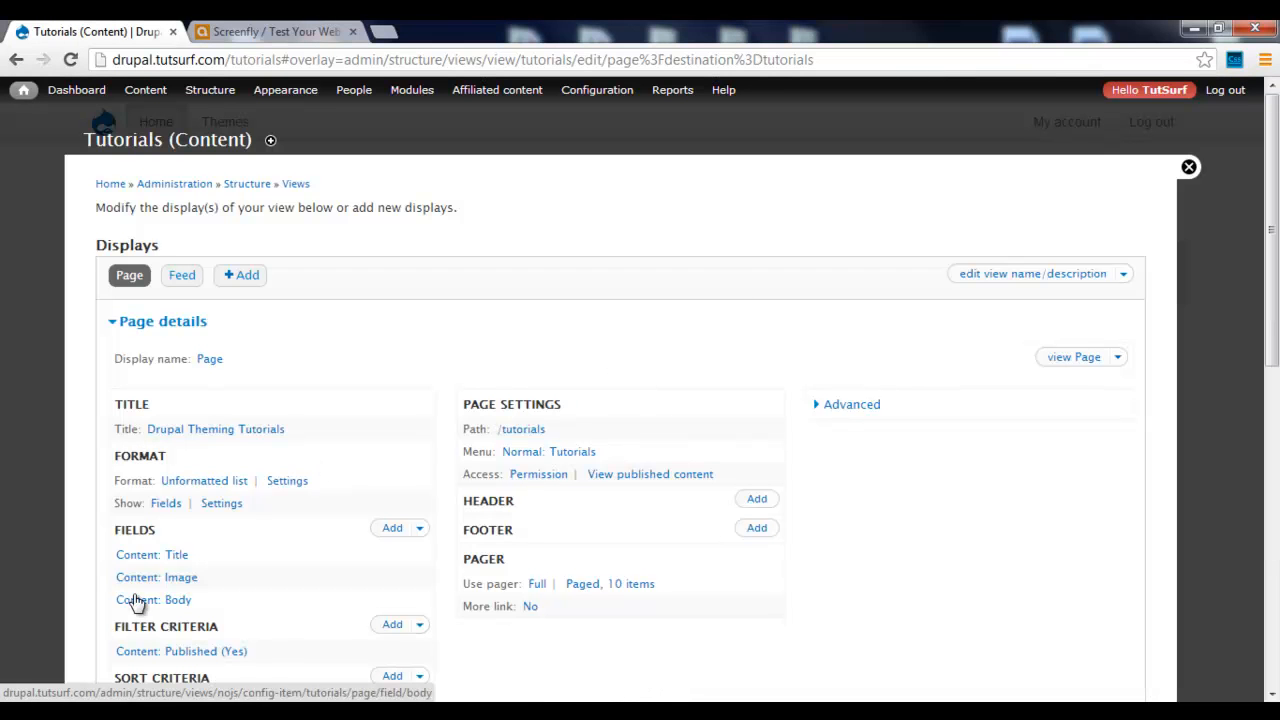
click(153, 599)
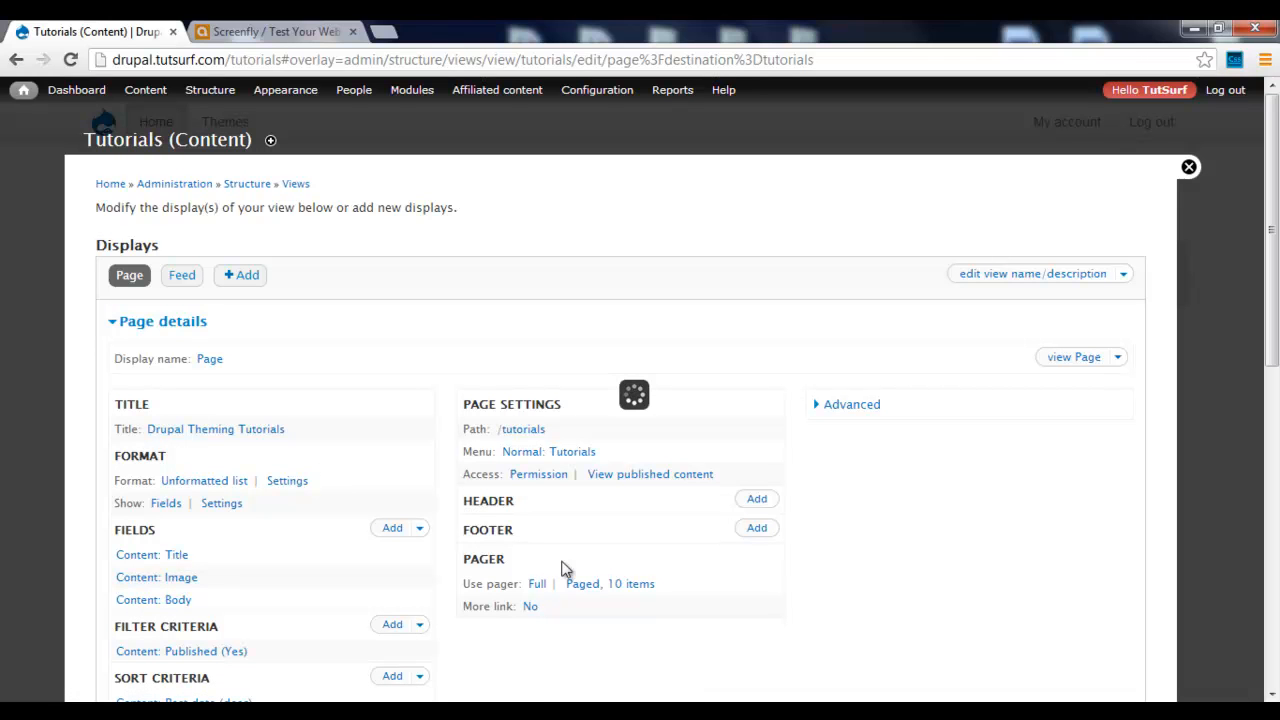
click(153, 599)
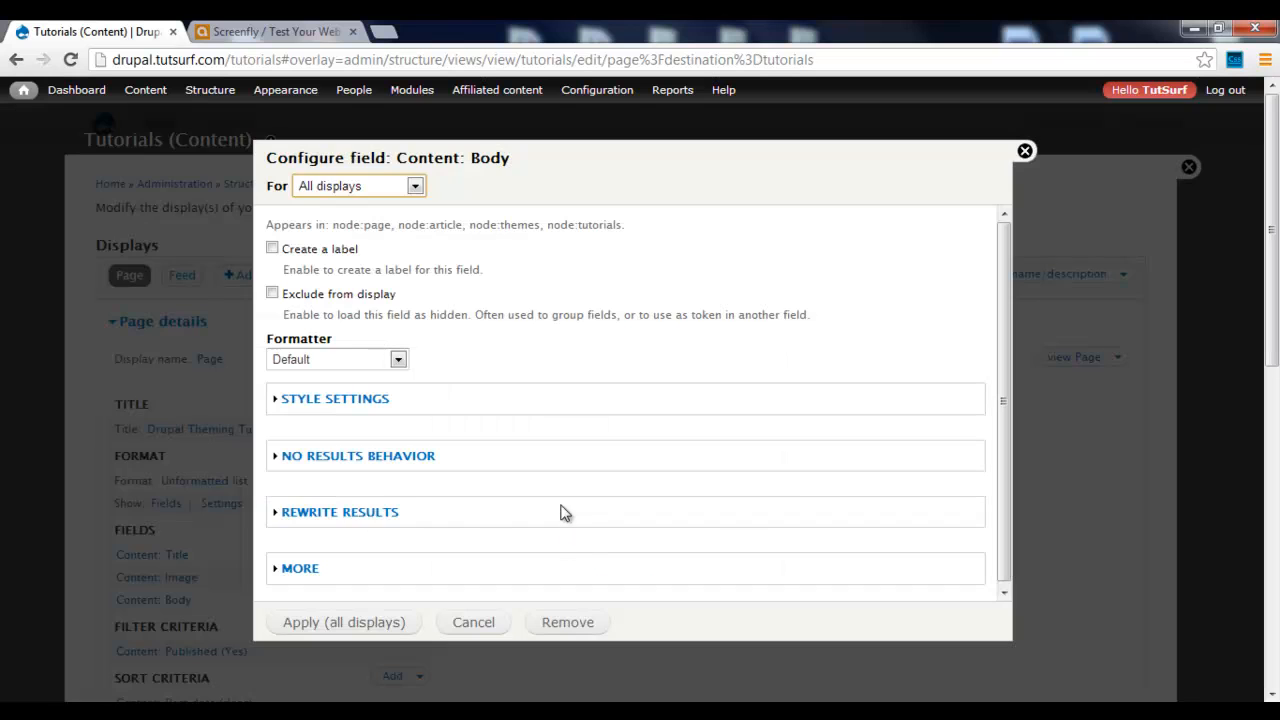
Step: Set the Body rewrite's outer div class to teaser-wrap and image class to teaser-img, and apply
click(339, 512)
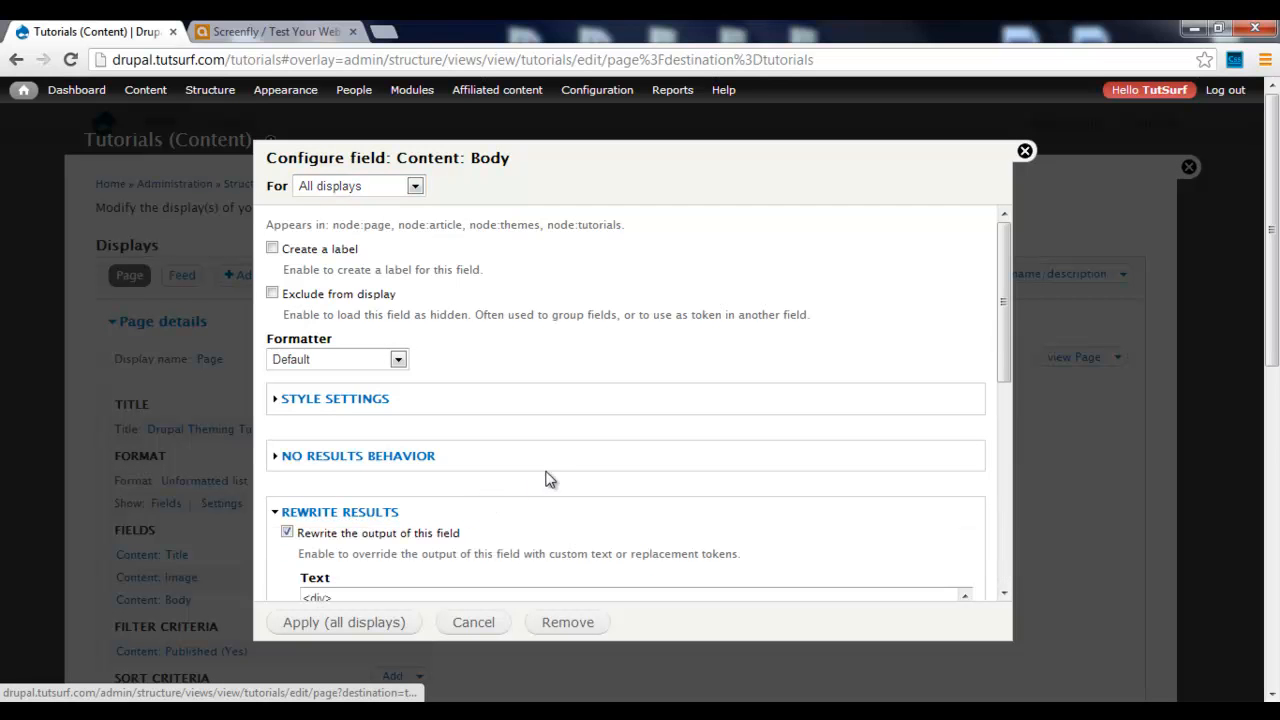
scroll(down, 3)
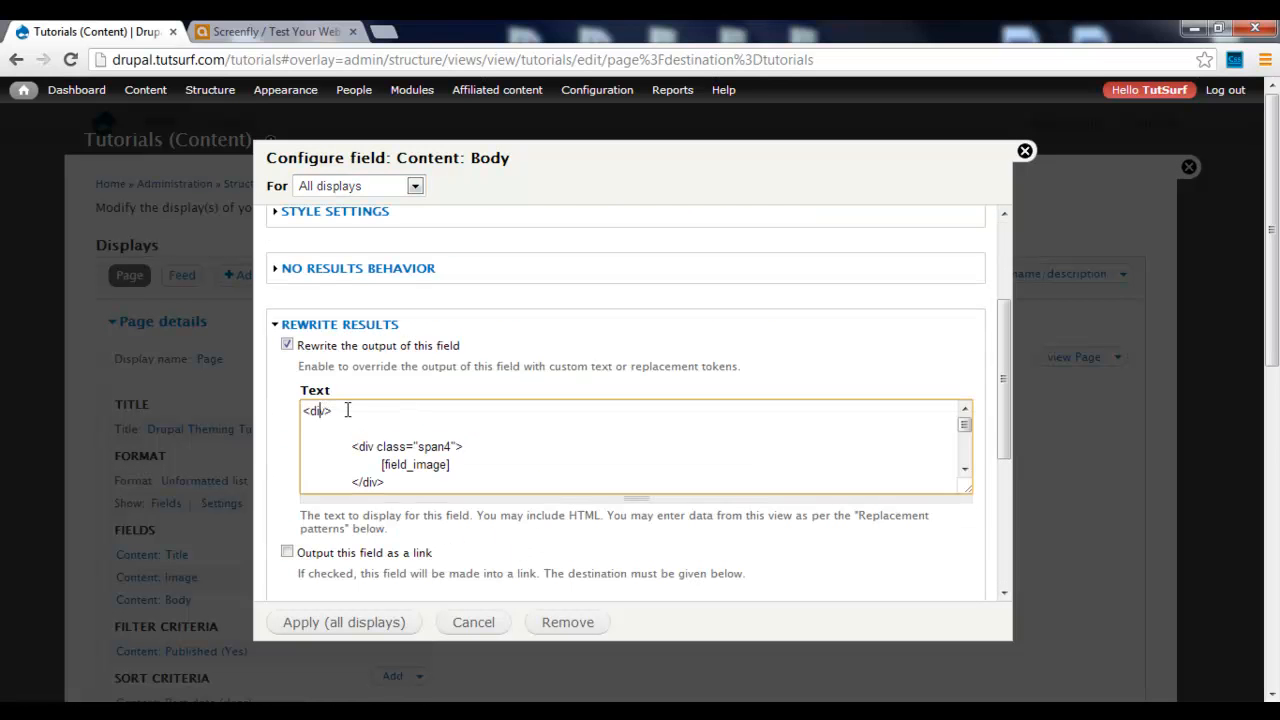
mouse_move(325, 411)
text( class)
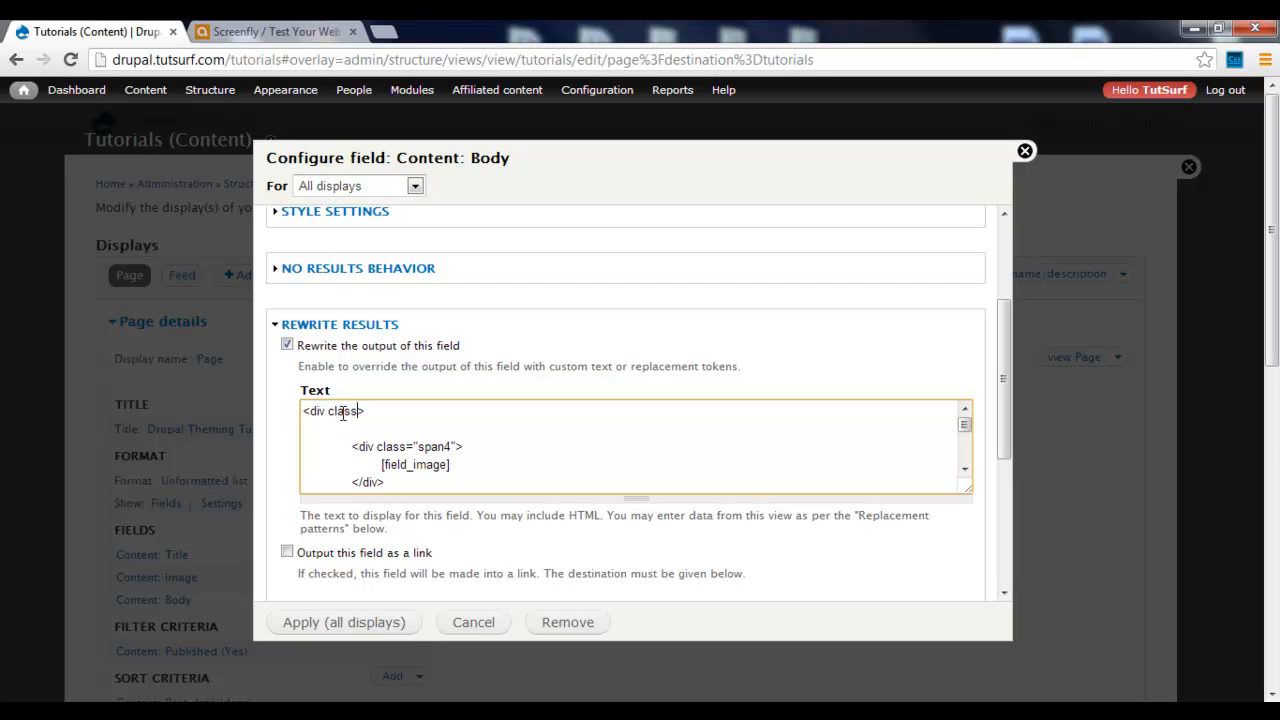
text(=")
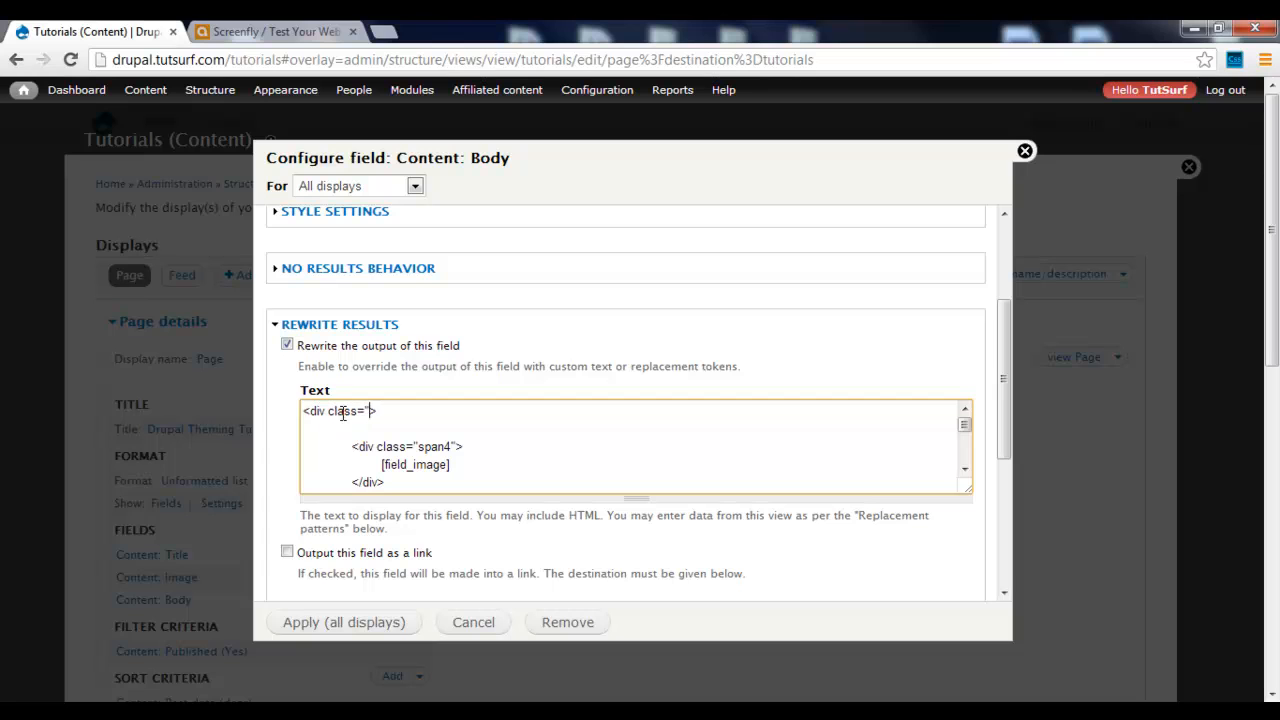
text(re)
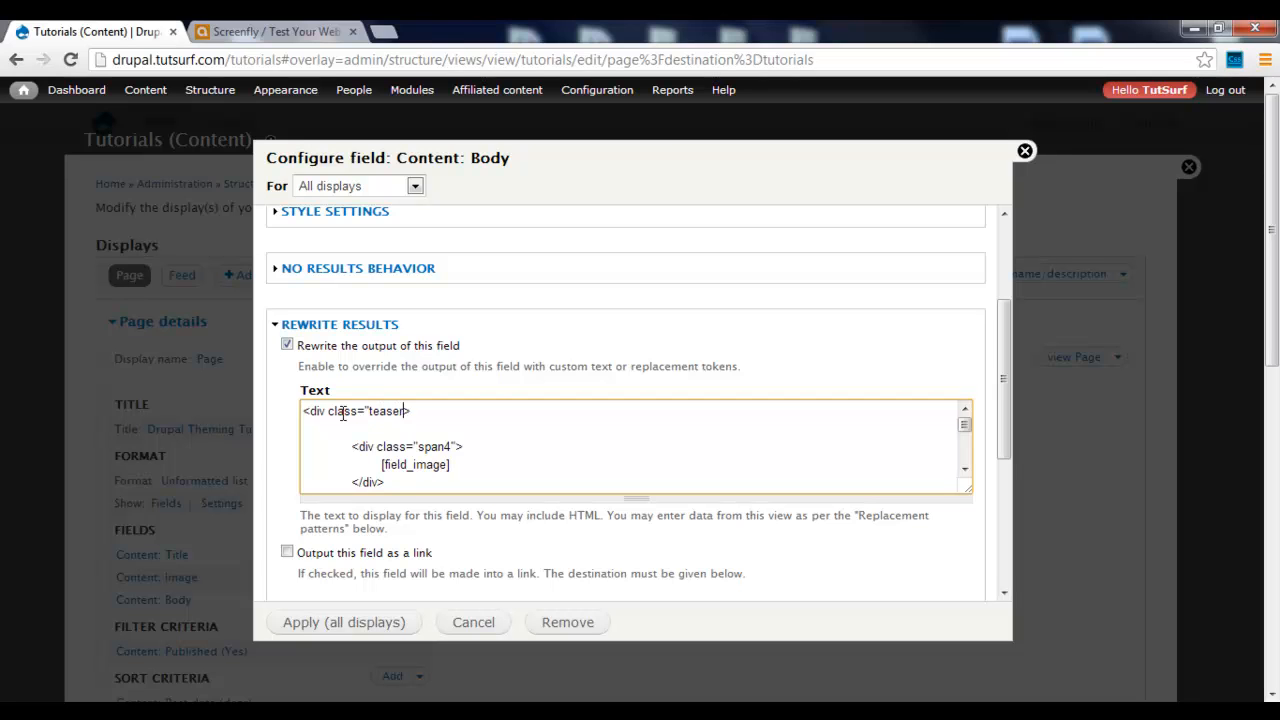
text(-wrap)
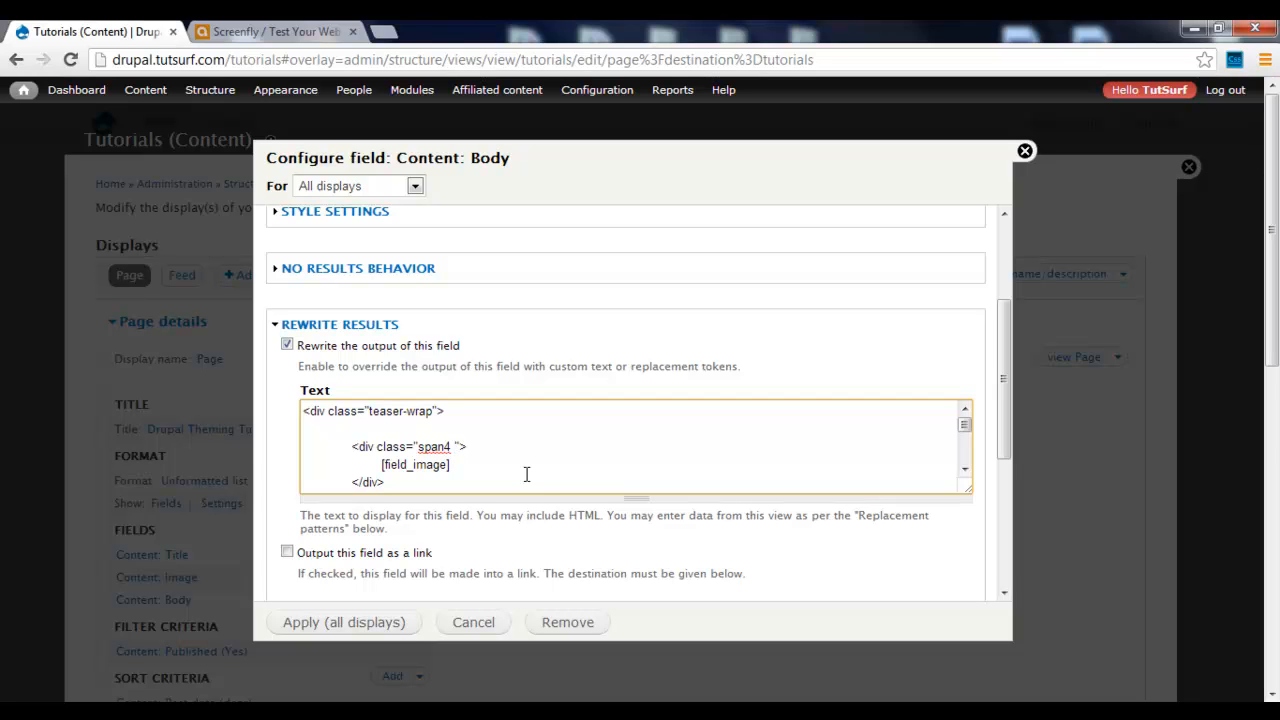
text(img)
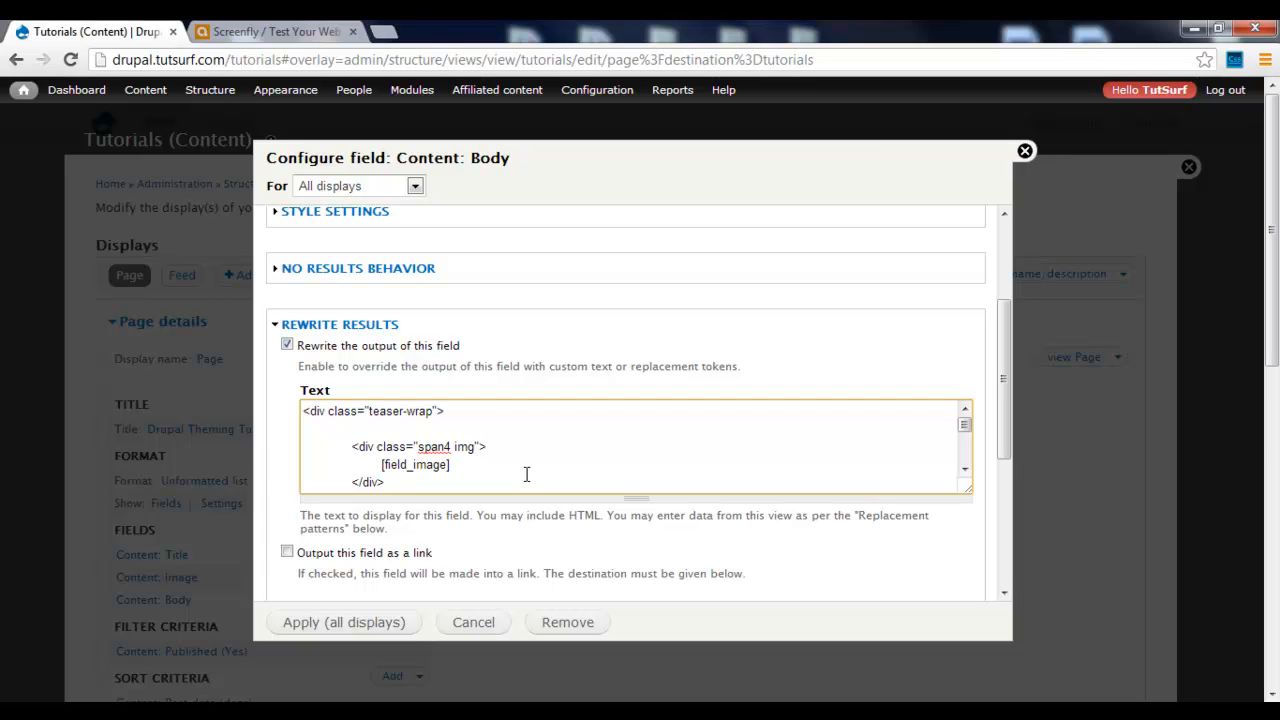
text(-tead)
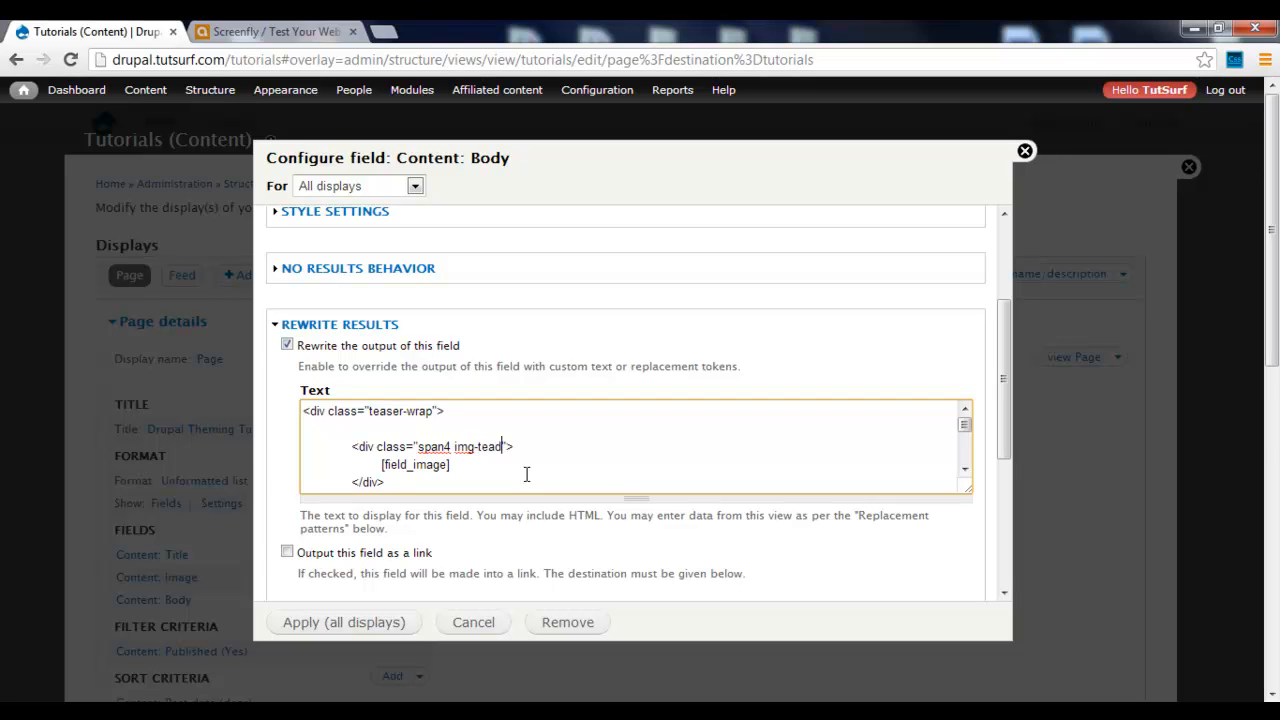
key(Backspace)
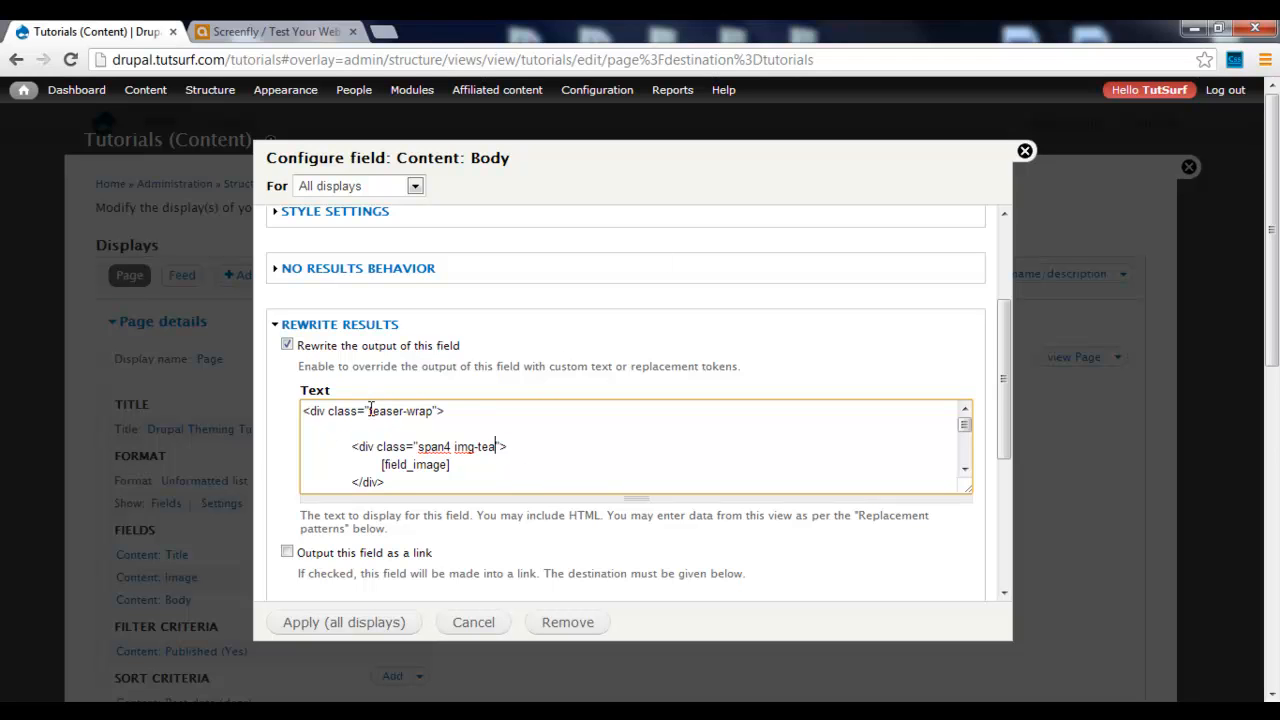
double_click(400, 411)
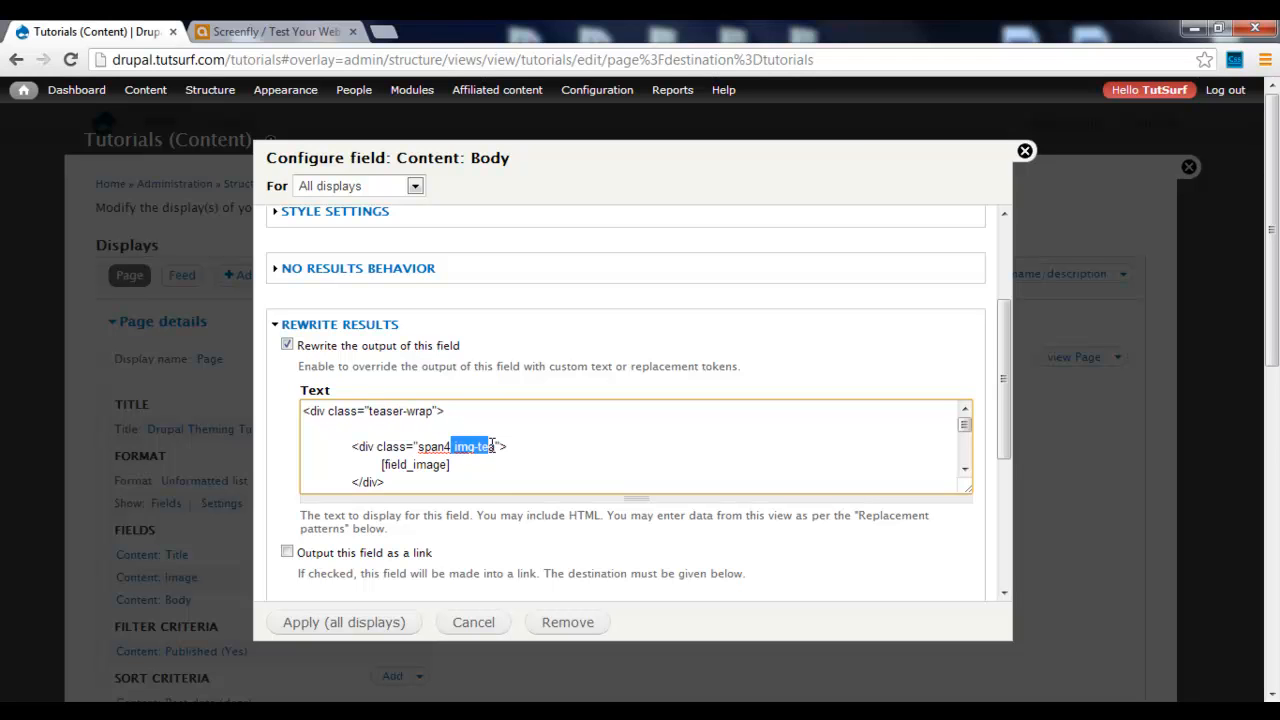
text(teaser-wrap)
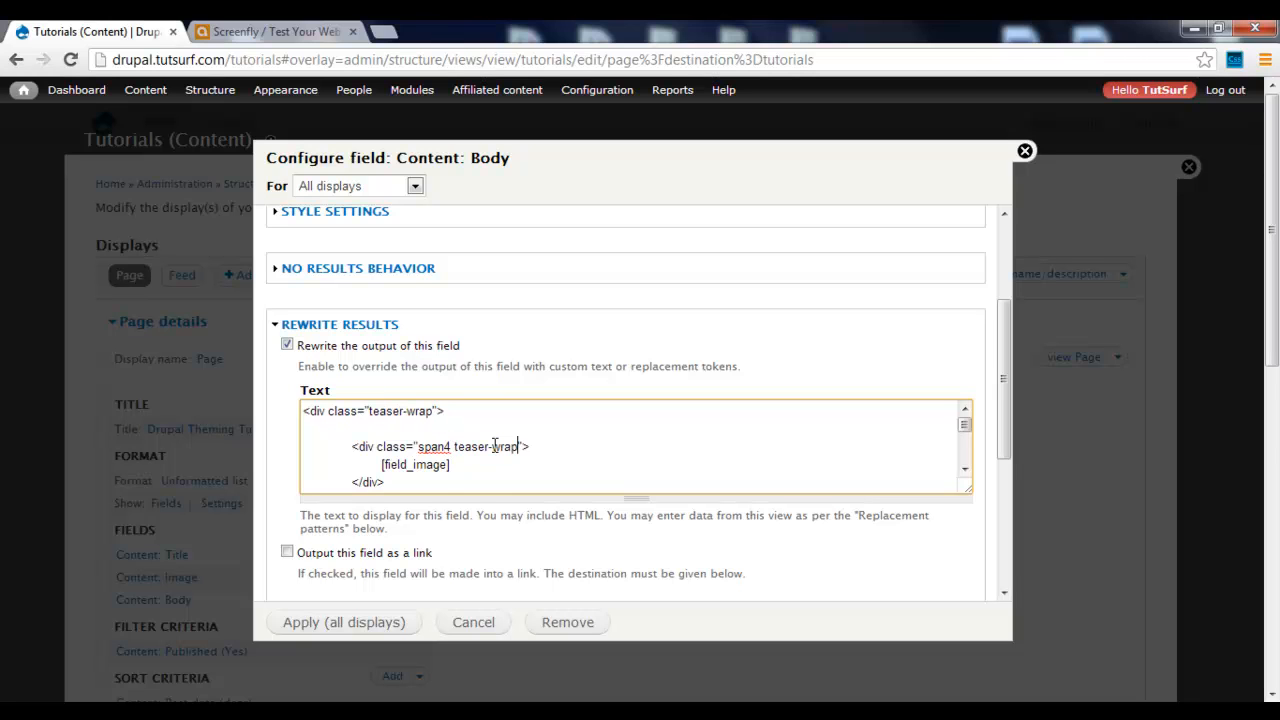
double_click(506, 446)
text(img)
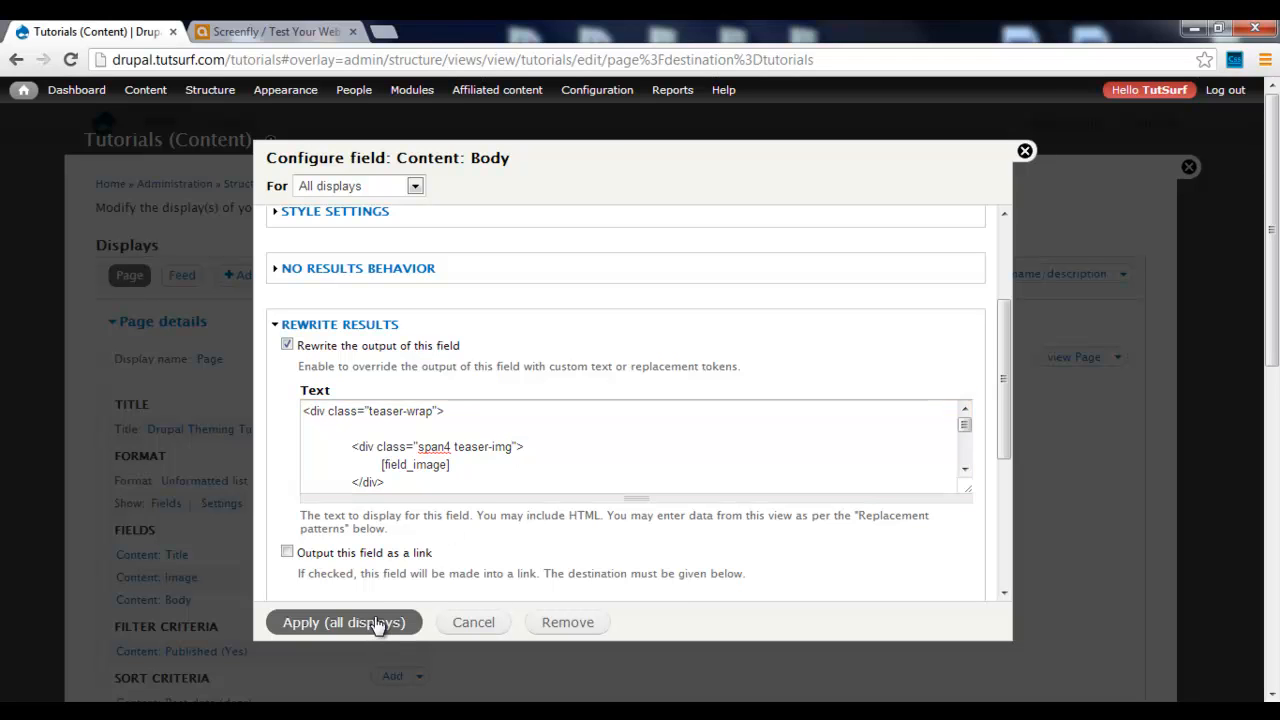
click(344, 622)
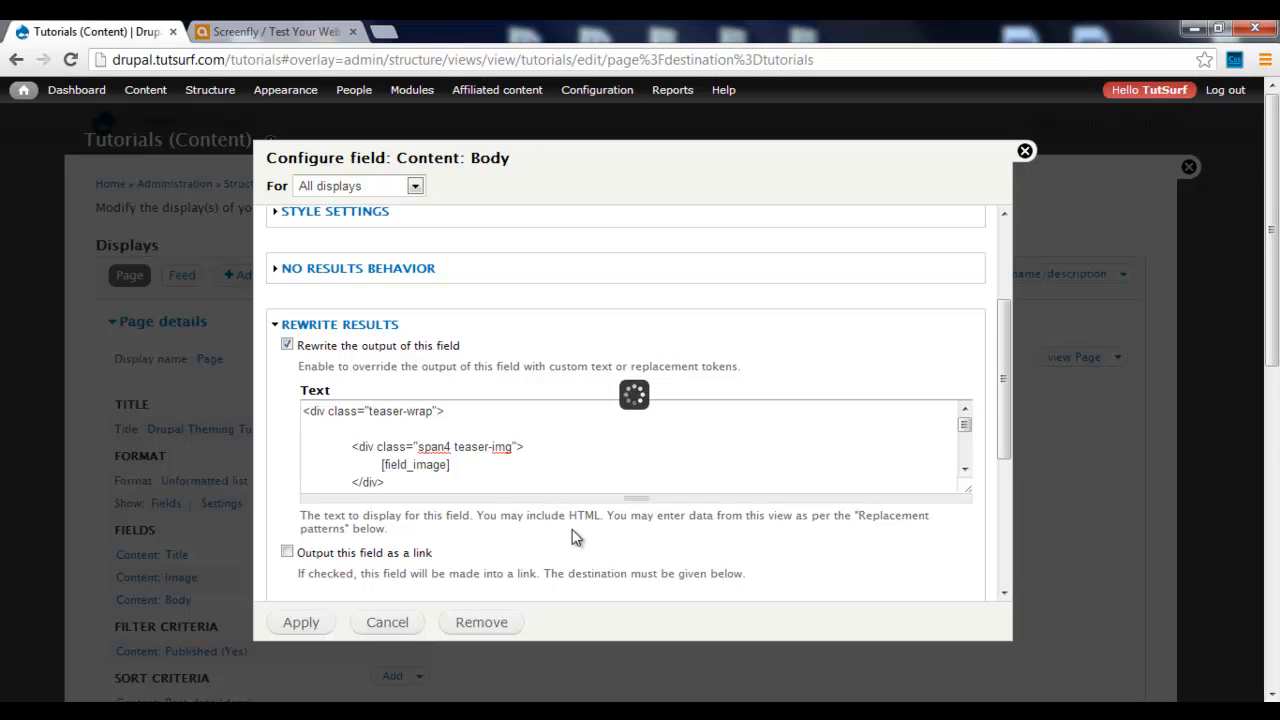
click(301, 622)
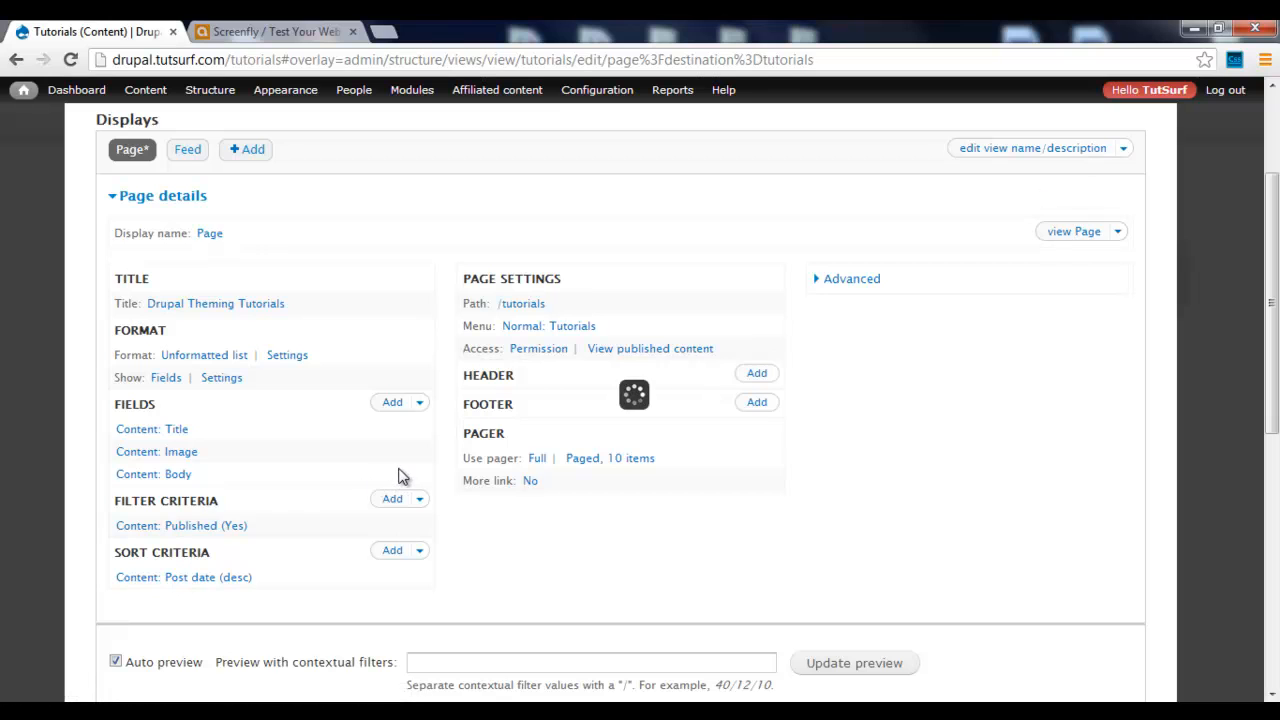
mouse_move(415, 458)
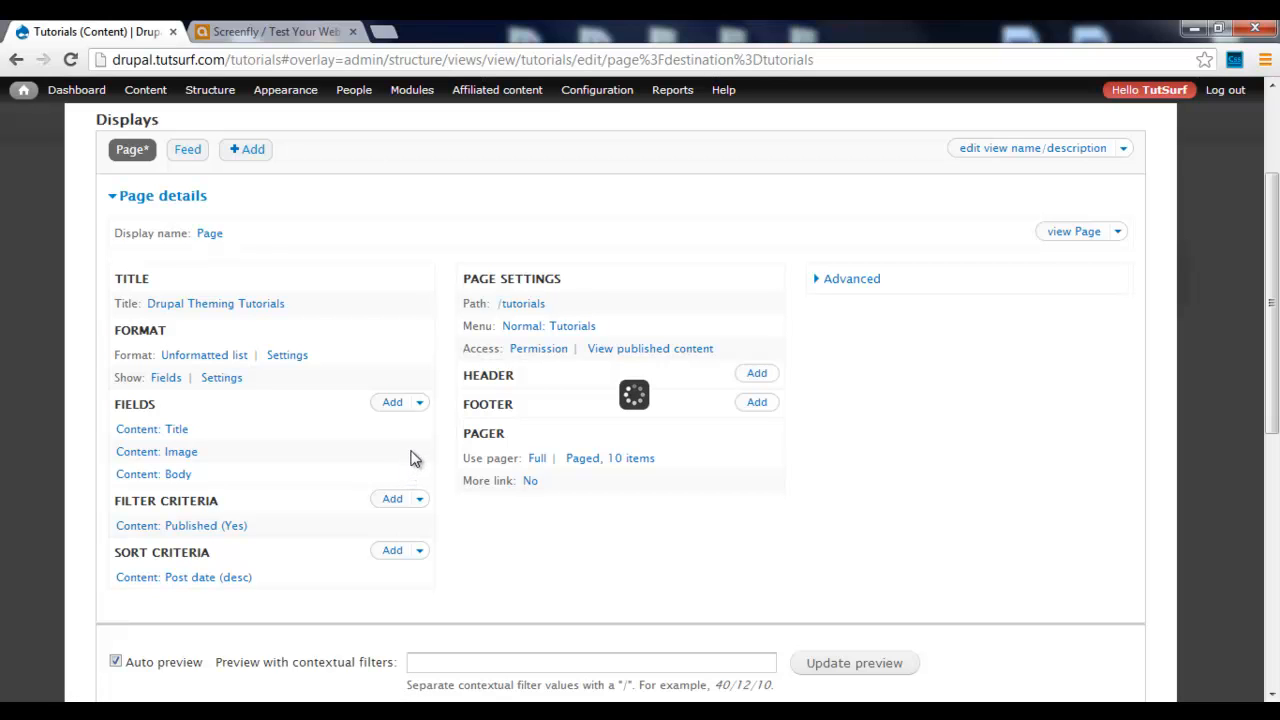
Step: Reopen the Body field rewrite to check the teaser-wrap class, then close it
click(153, 473)
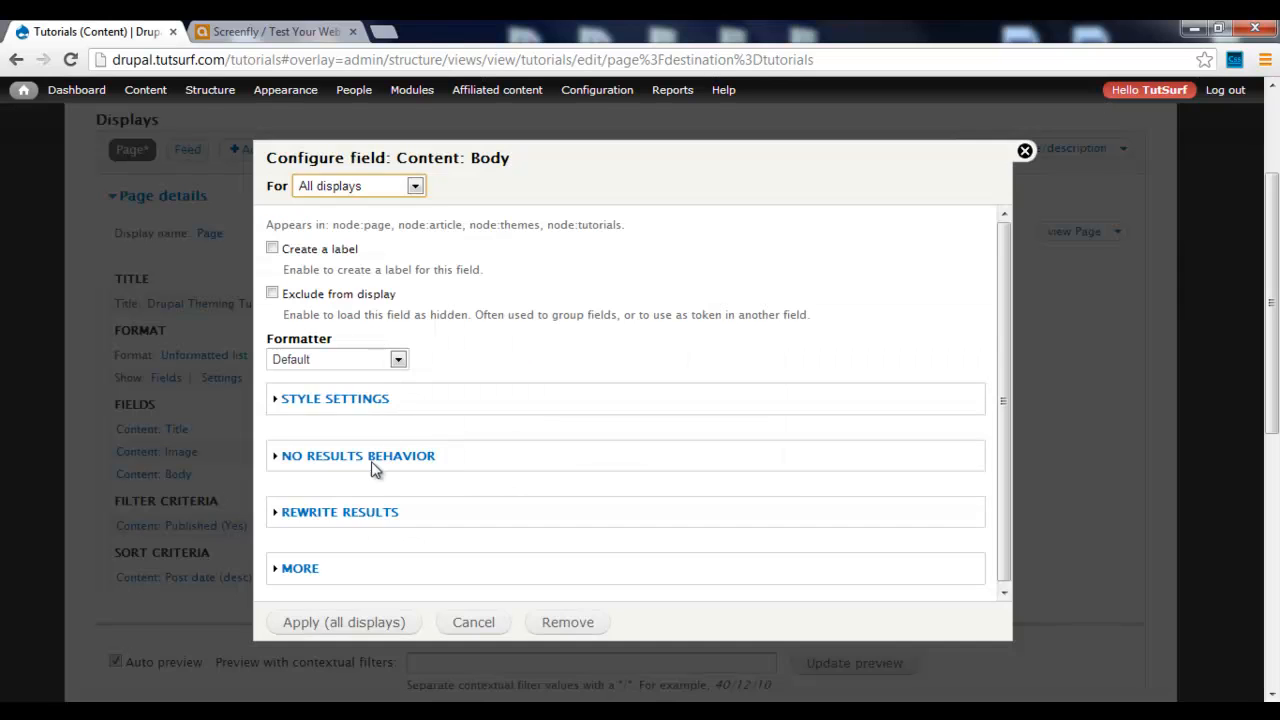
click(339, 512)
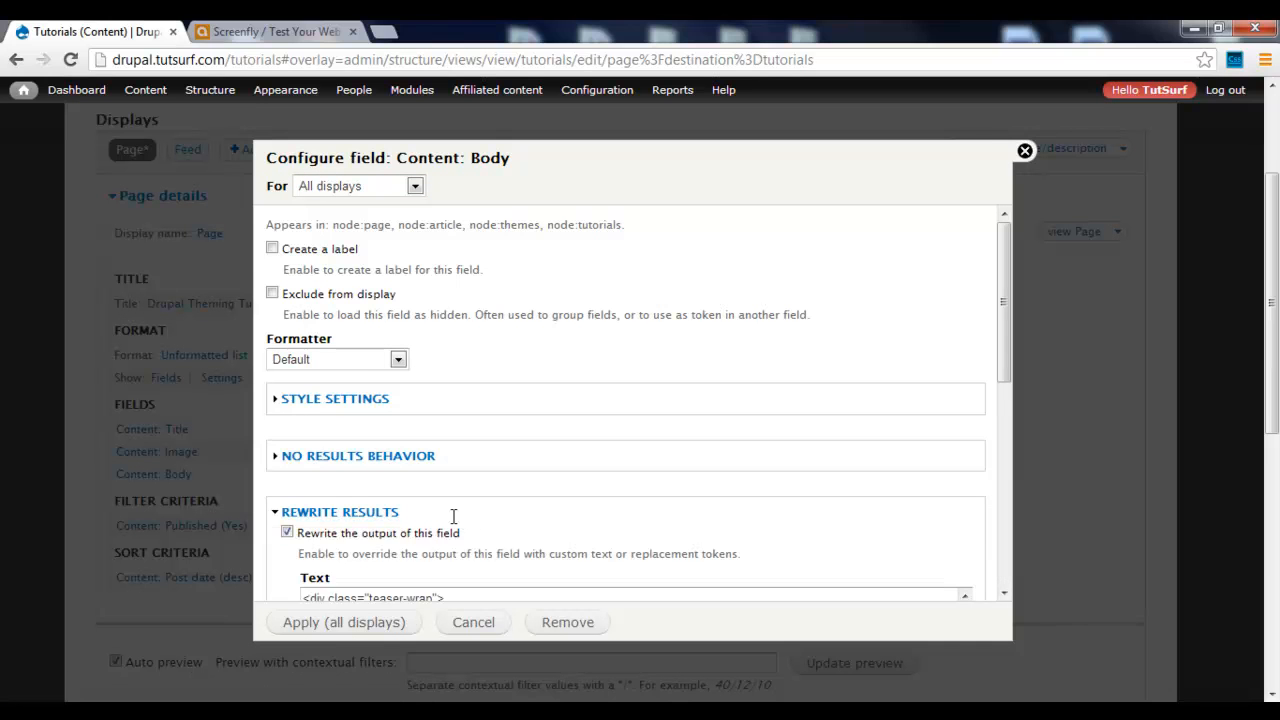
scroll(down, 3)
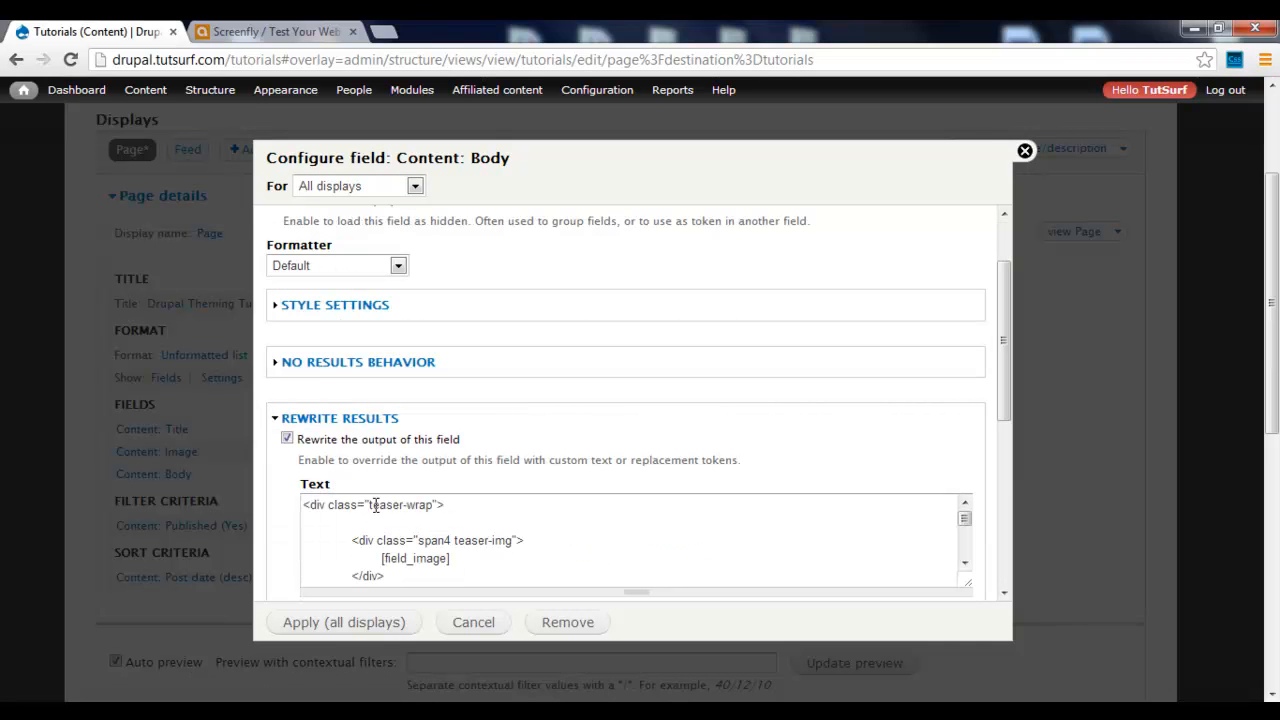
double_click(400, 505)
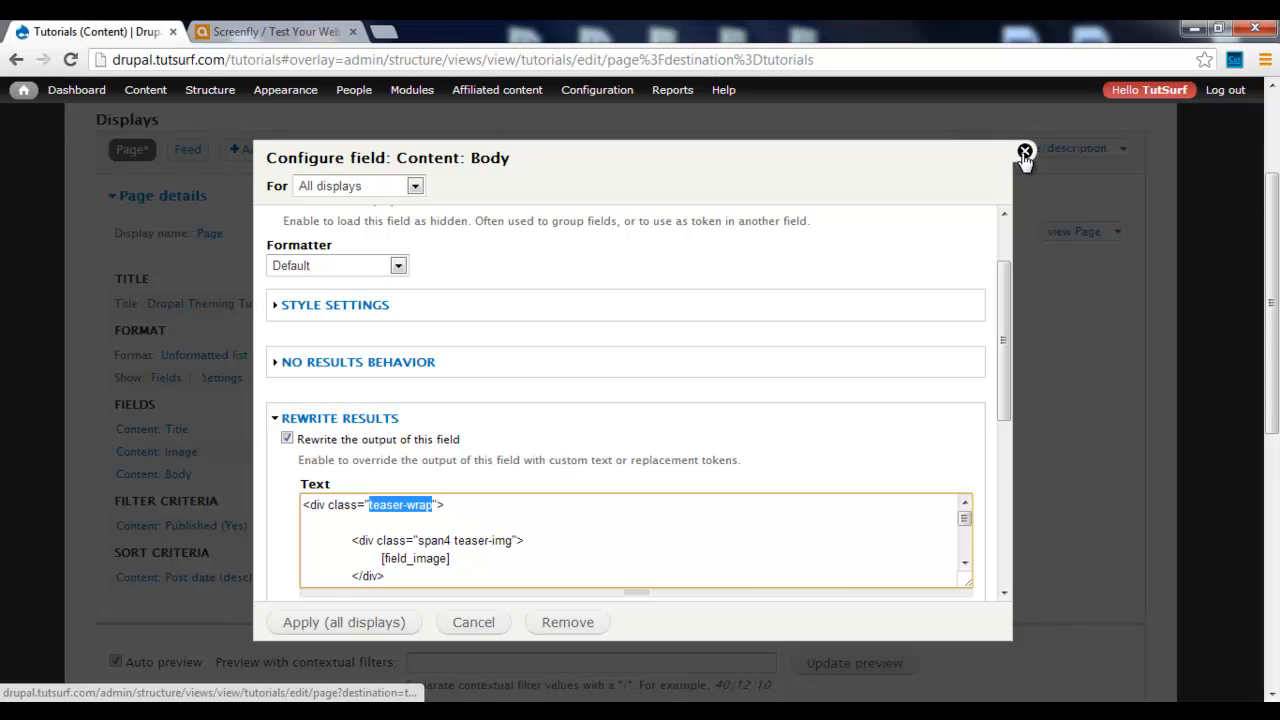
click(1024, 150)
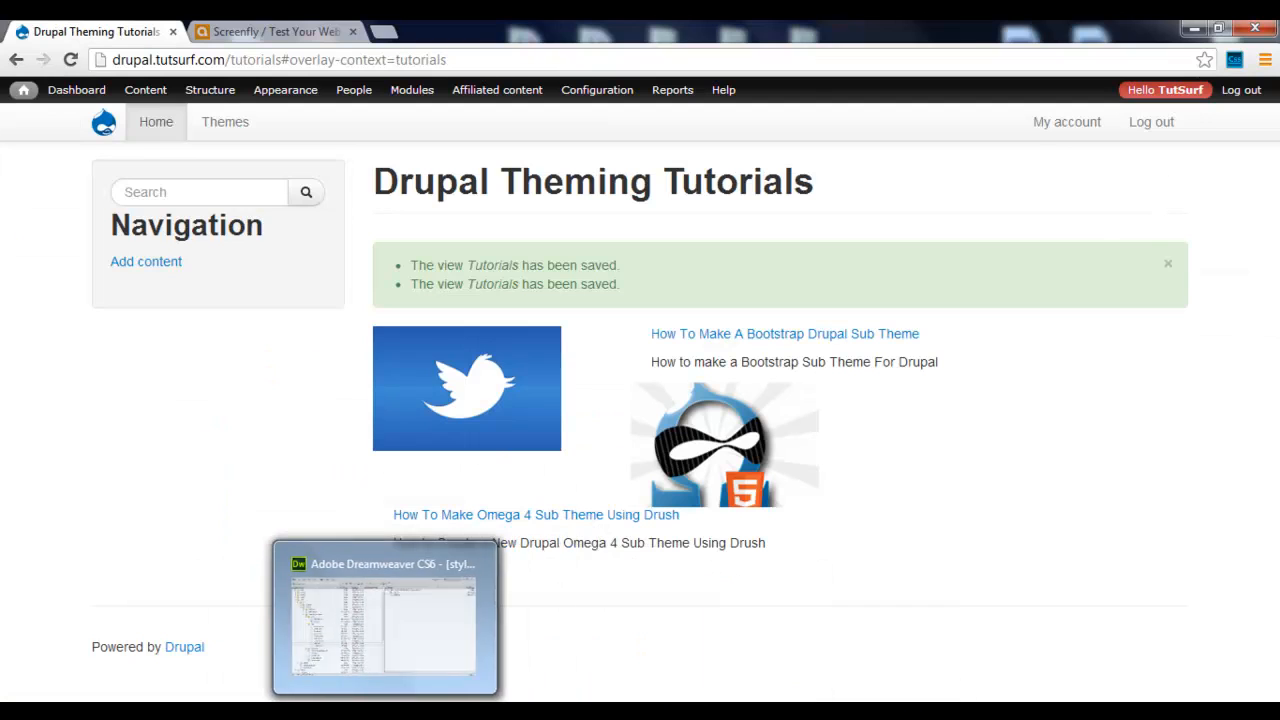
Step: Open the theme stylesheet in Dreamweaver and add a div.teaser-wrap rule with clear:both
click(385, 615)
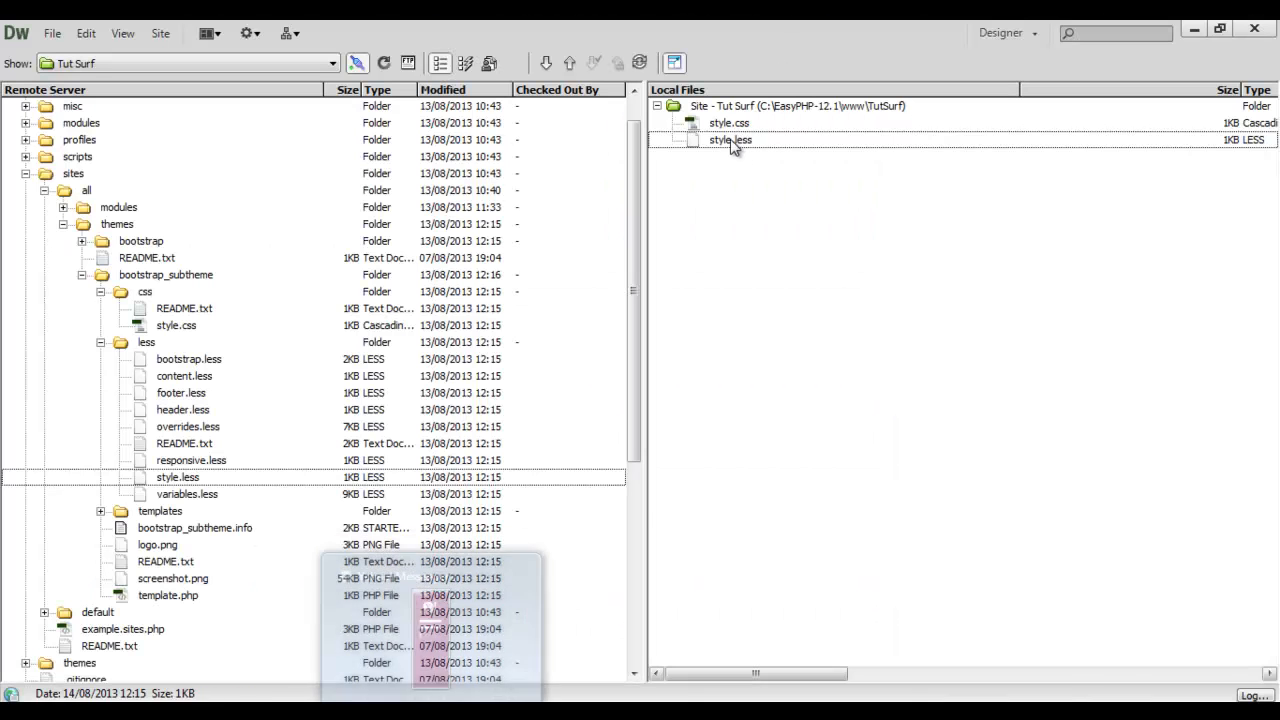
double_click(729, 139)
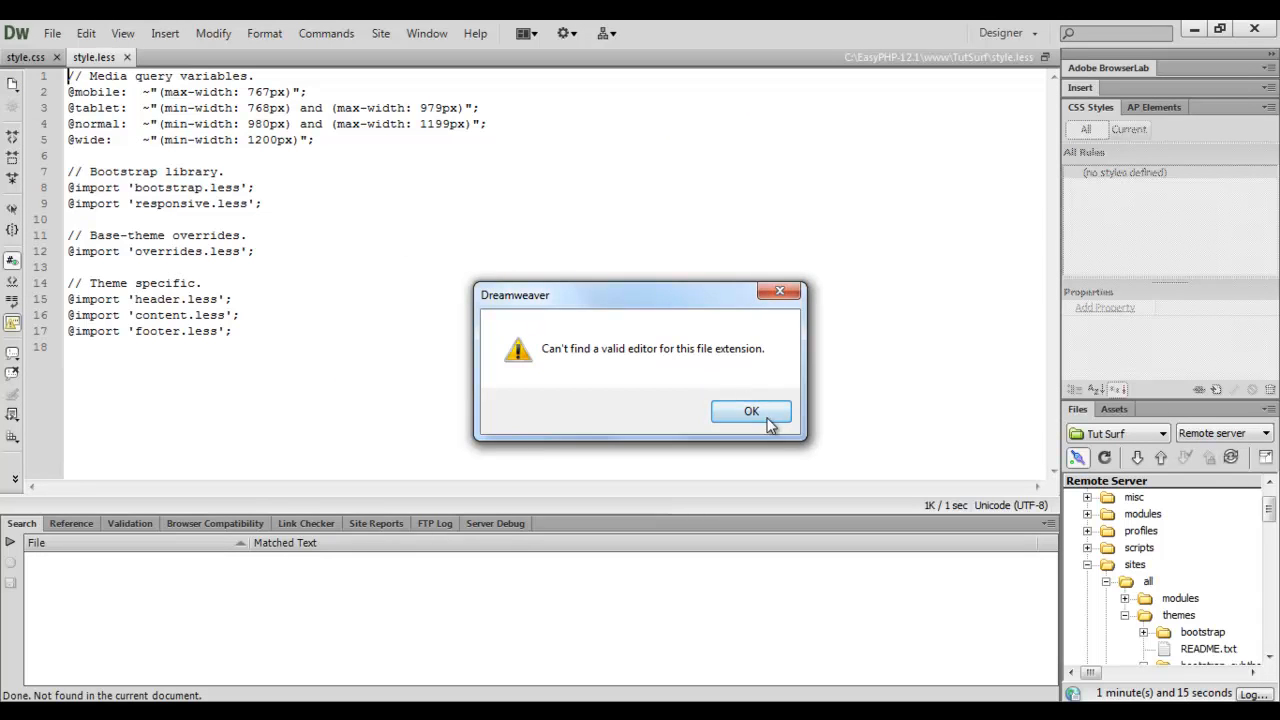
click(751, 411)
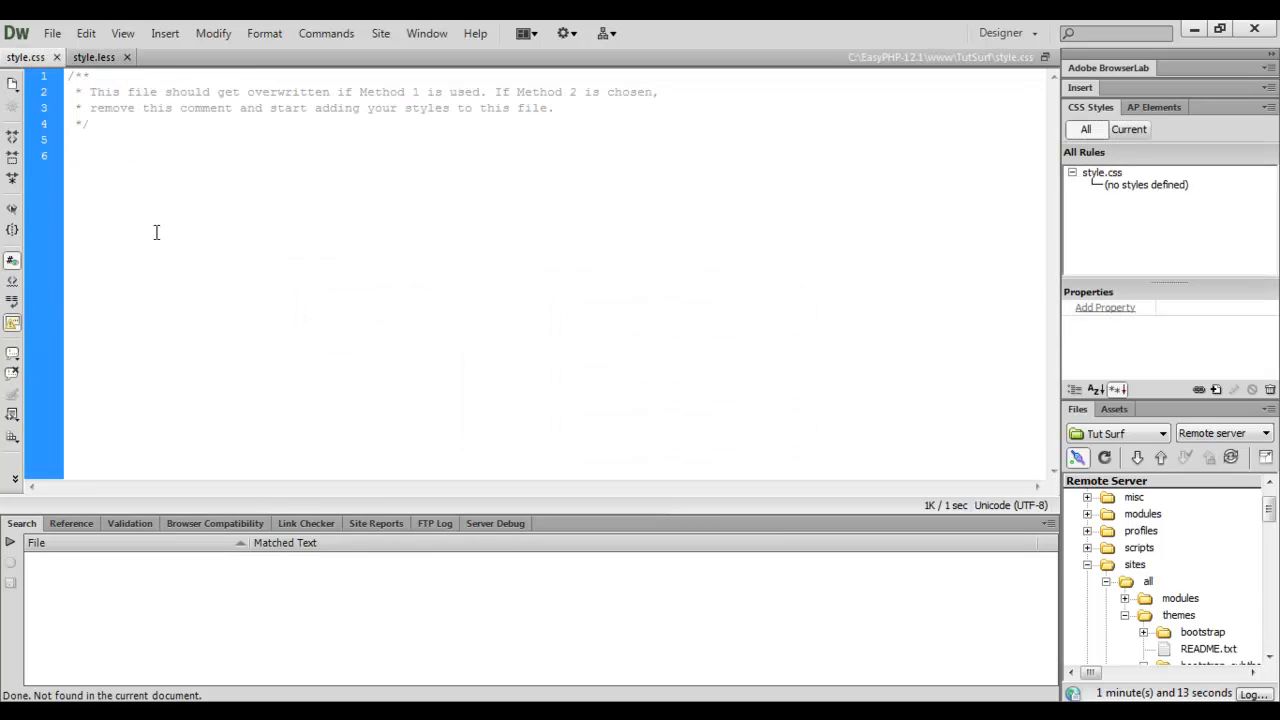
text(teaser-wrap)
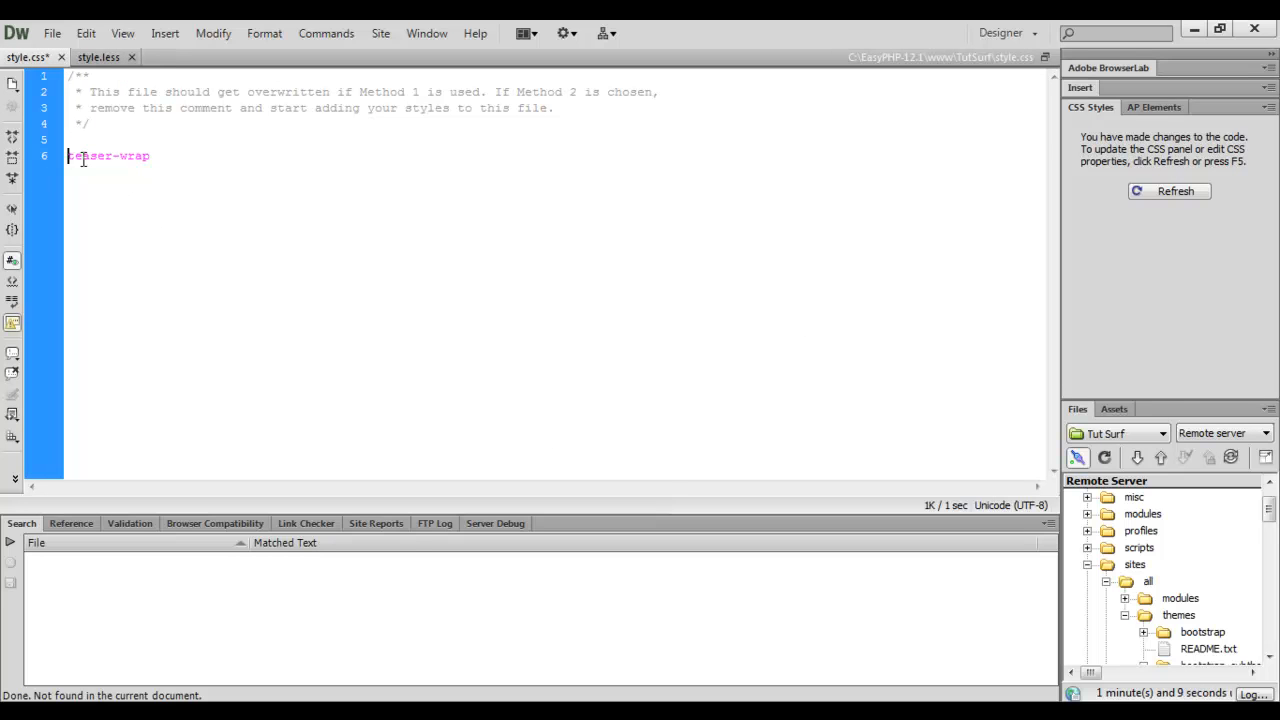
text(div.)
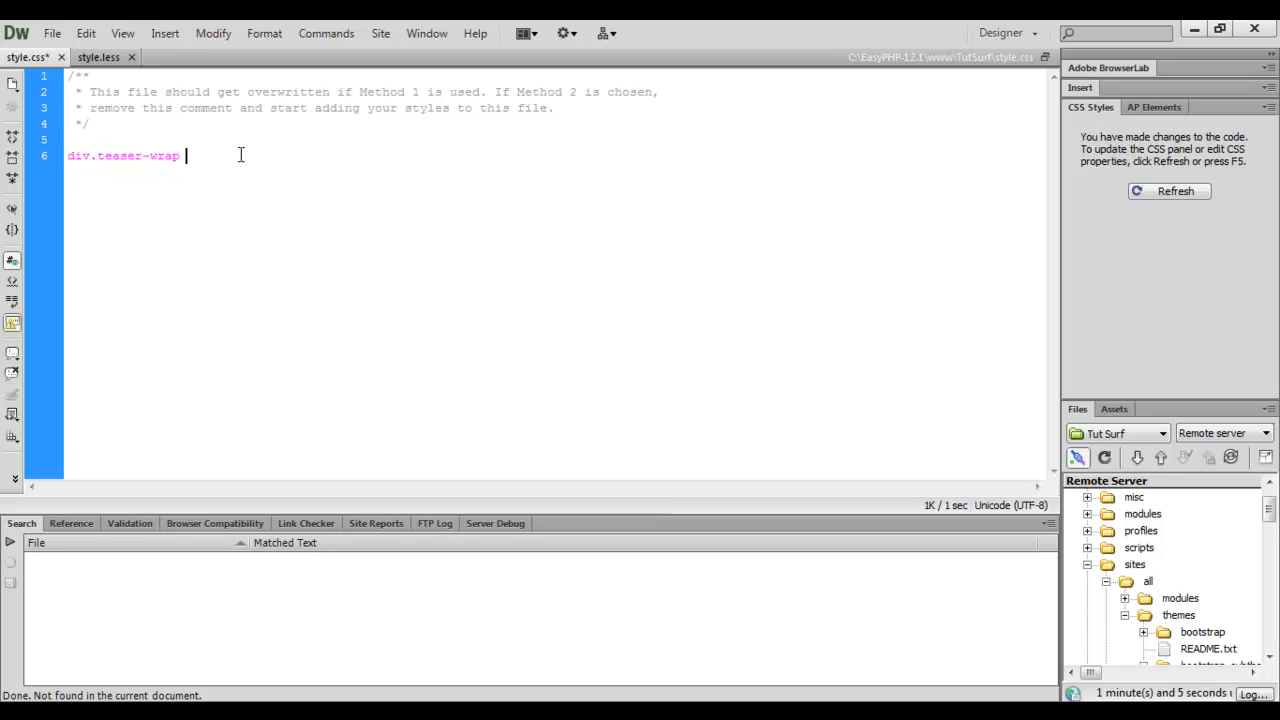
text({ cl)
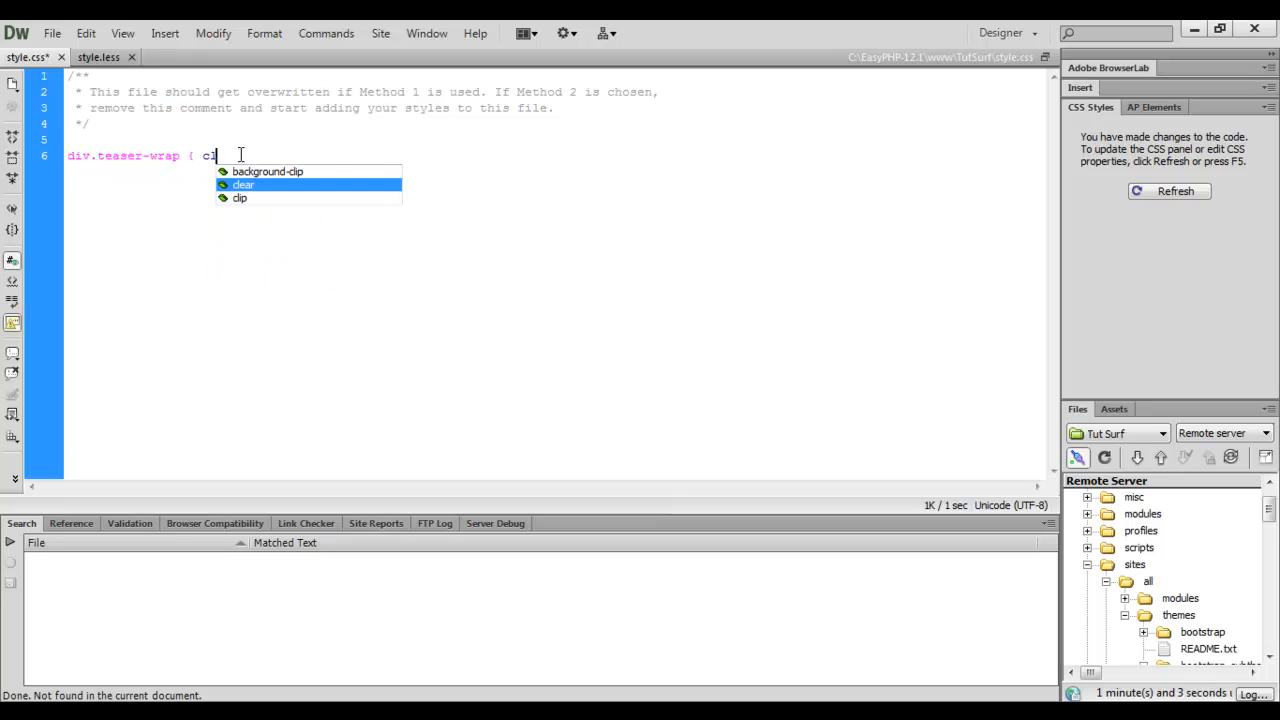
text(lear:both;)
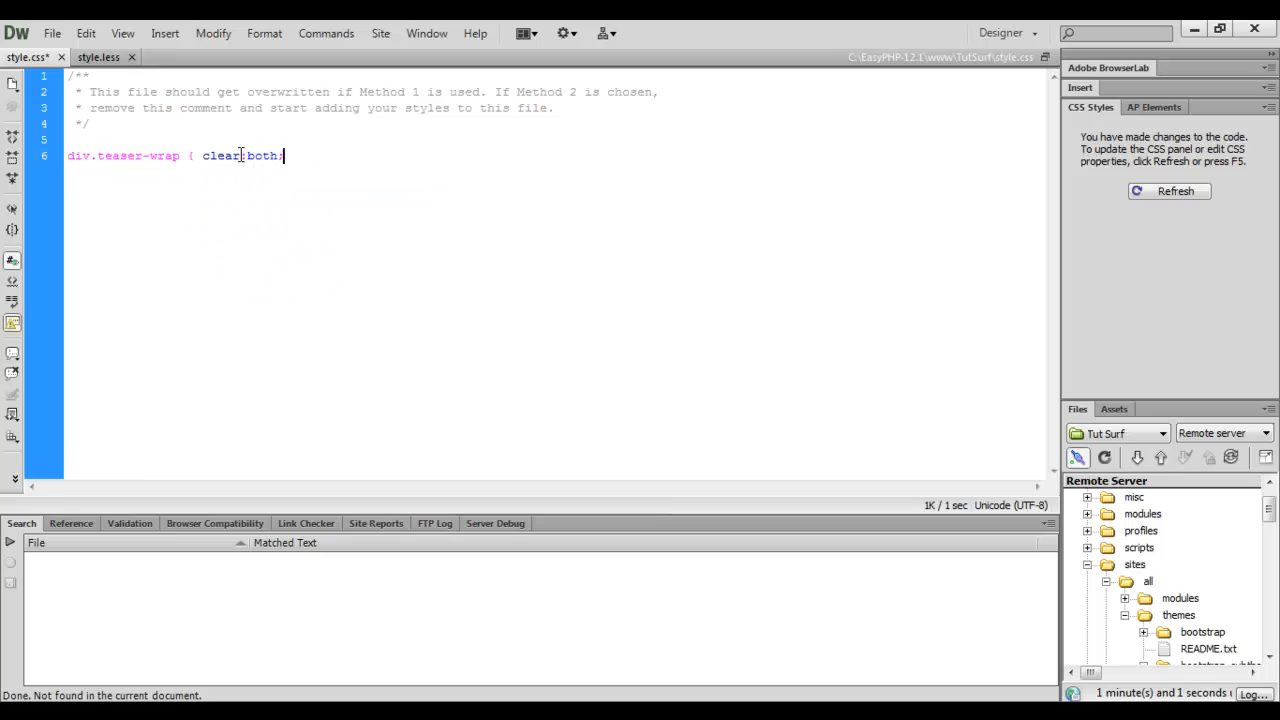
text(})
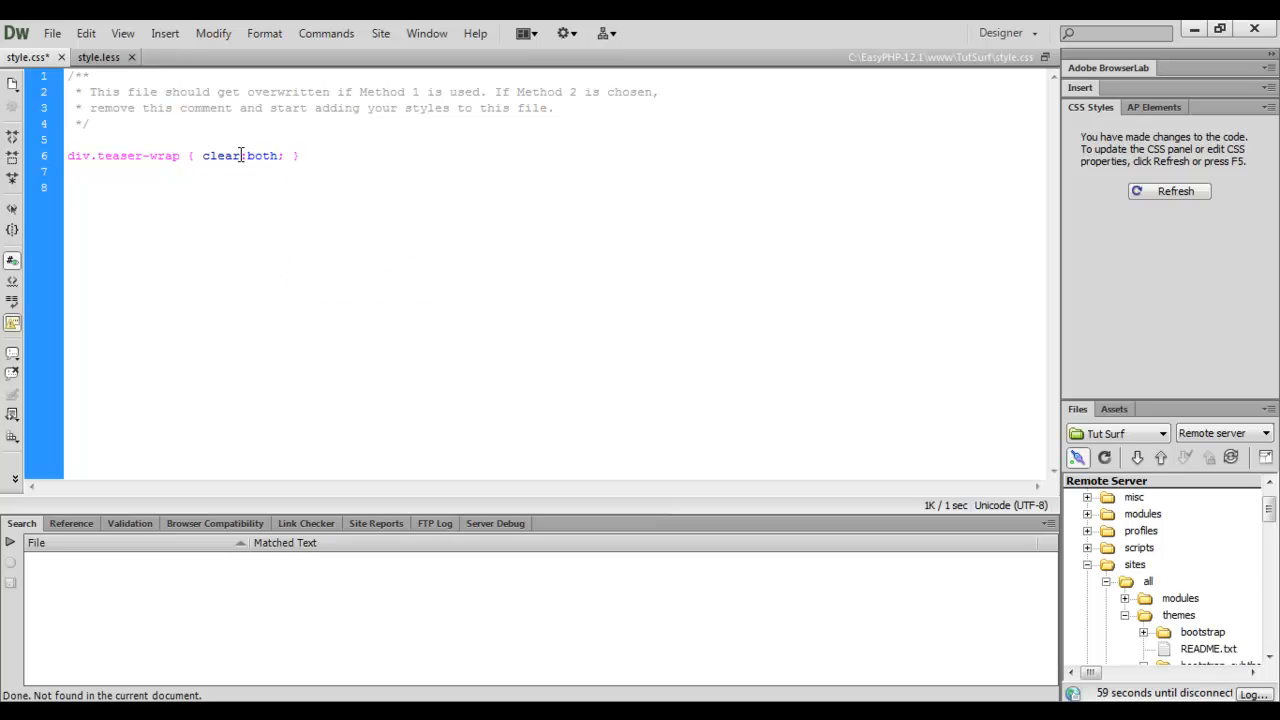
mouse_move(308, 155)
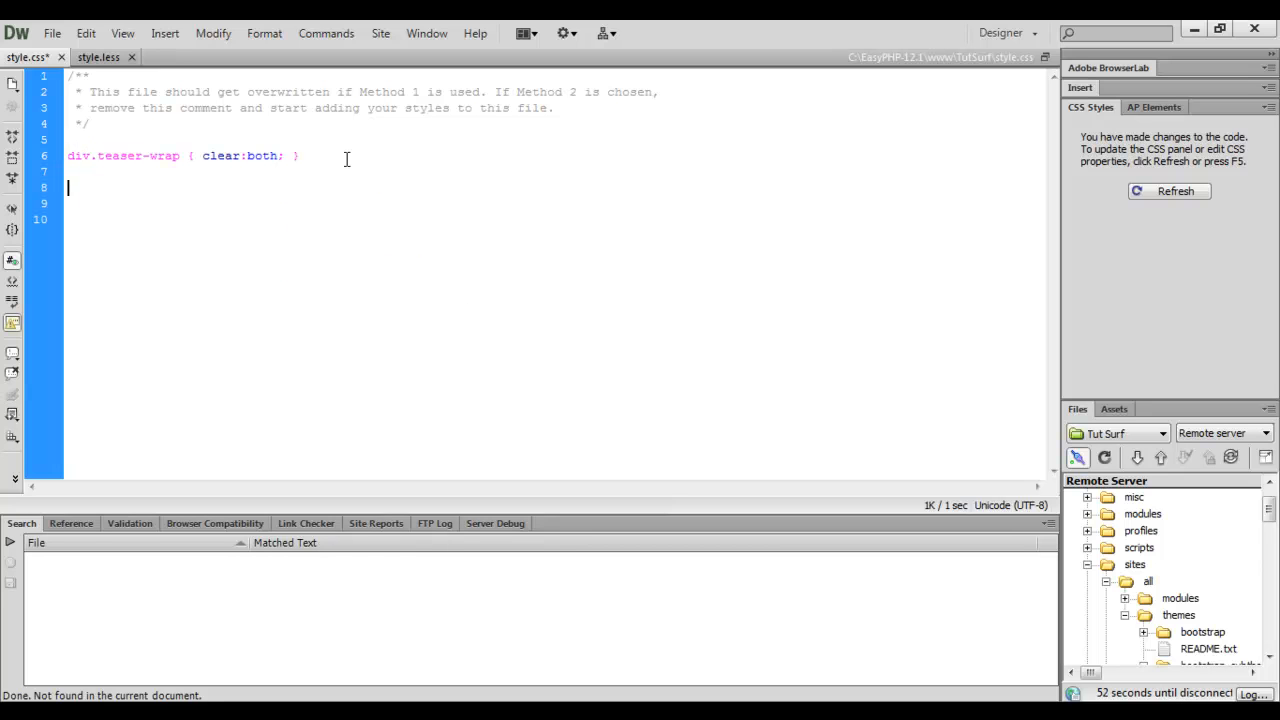
Step: Add a .teaser-img img rule giving teaser images a 20px bottom margin
text(.teaser-wrap { clear:both; })
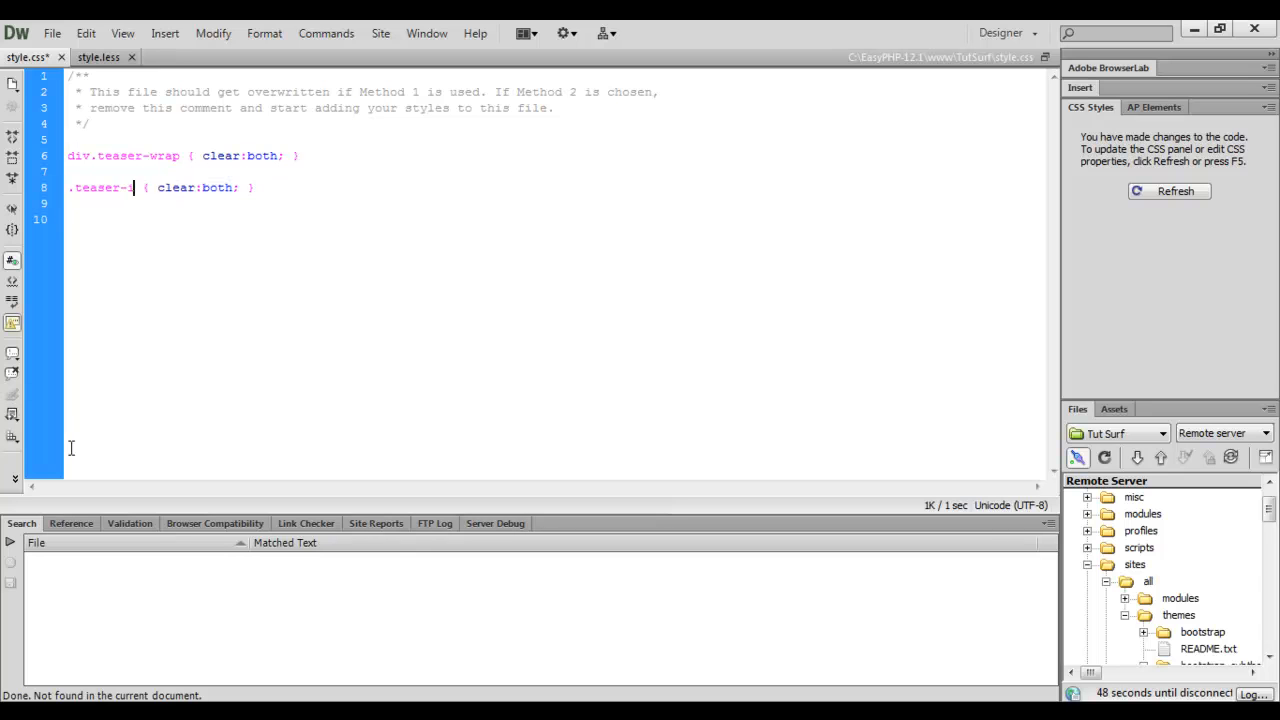
text(mg)
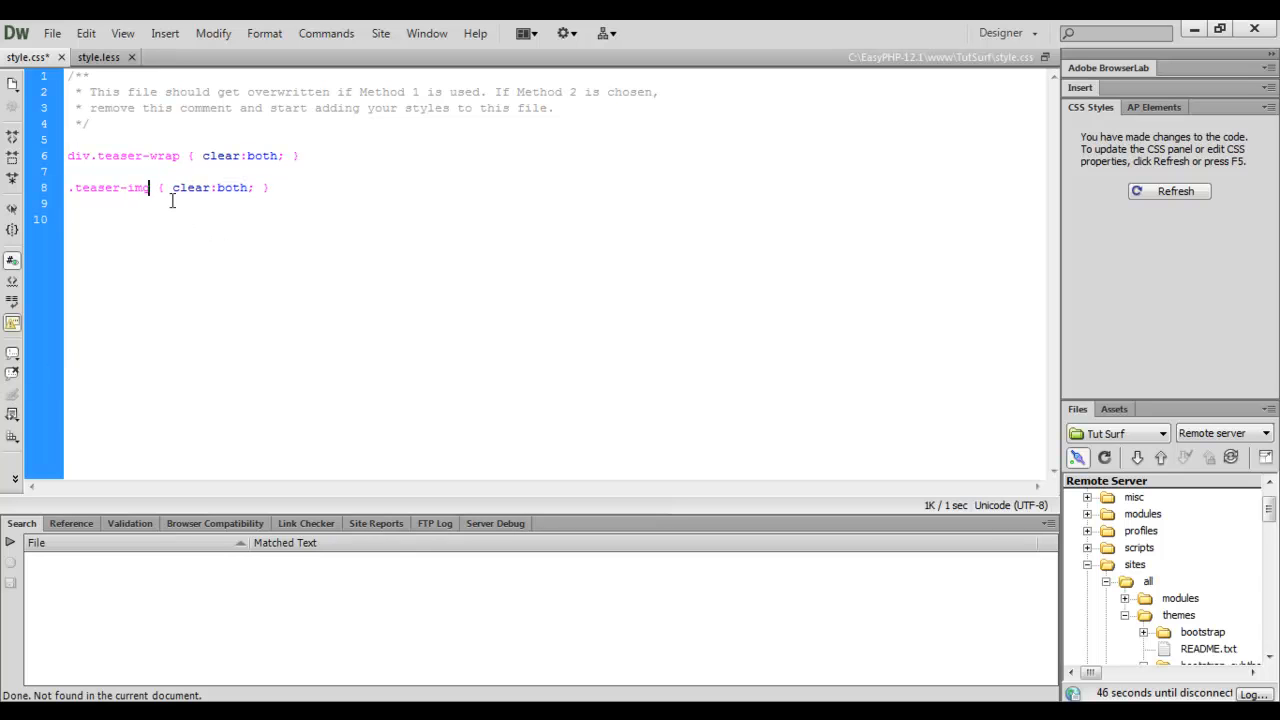
text(img)
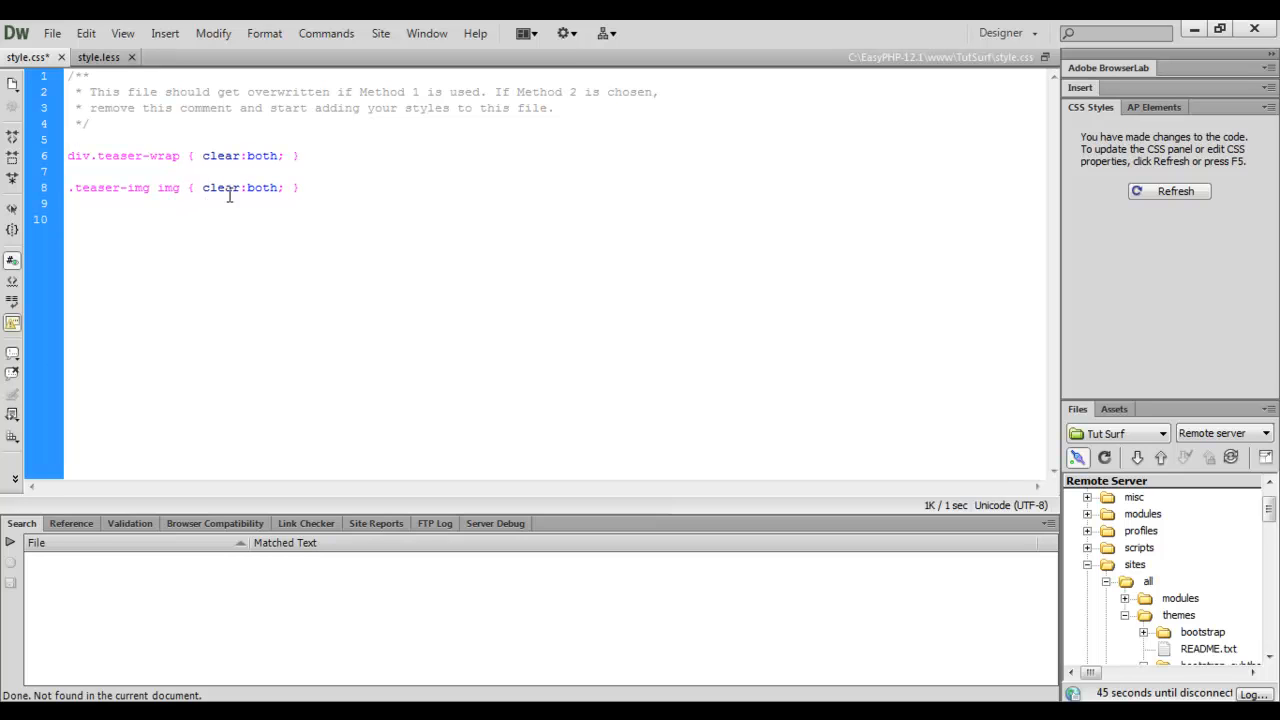
drag(75, 171, 195, 187)
text(m)
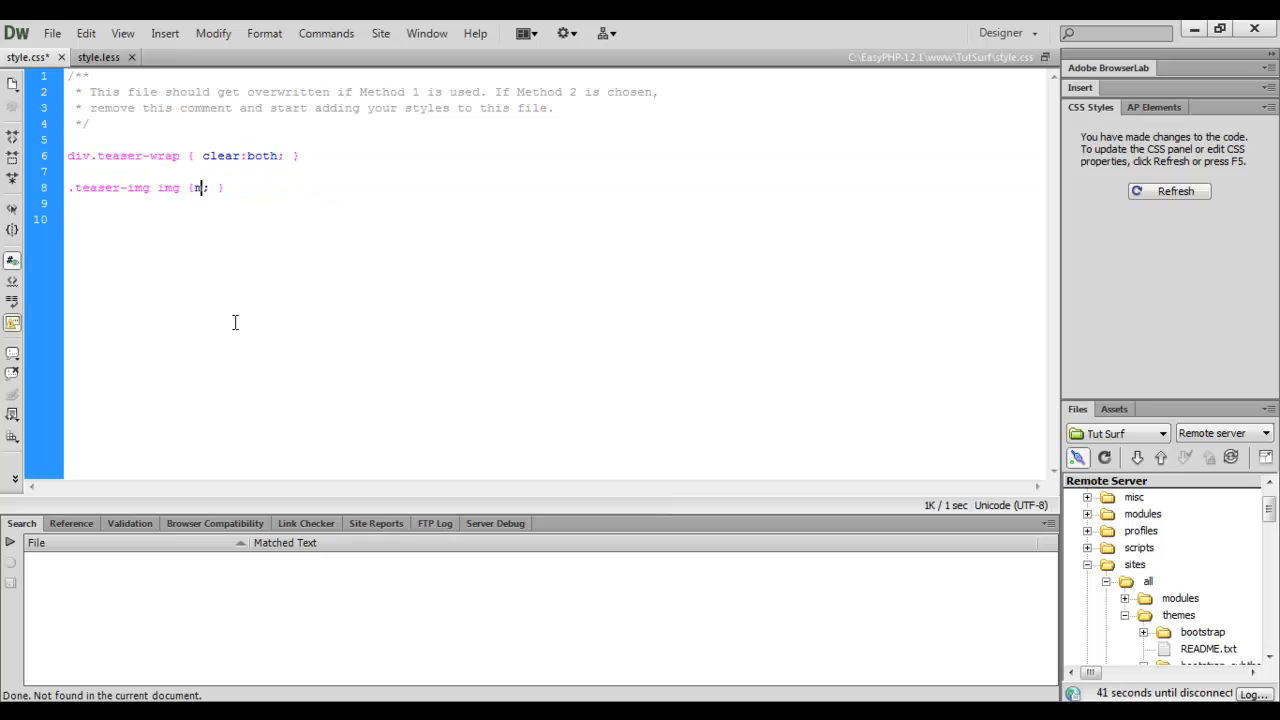
text(argin)
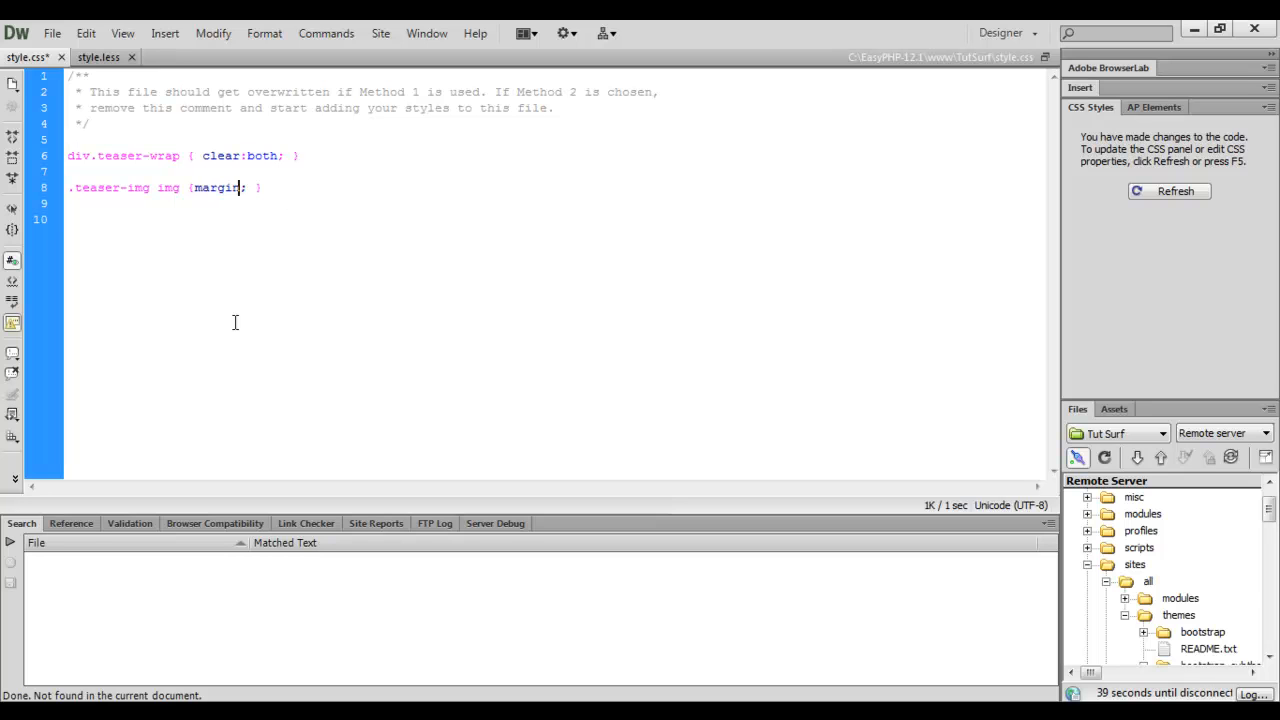
text(-bottom:5)
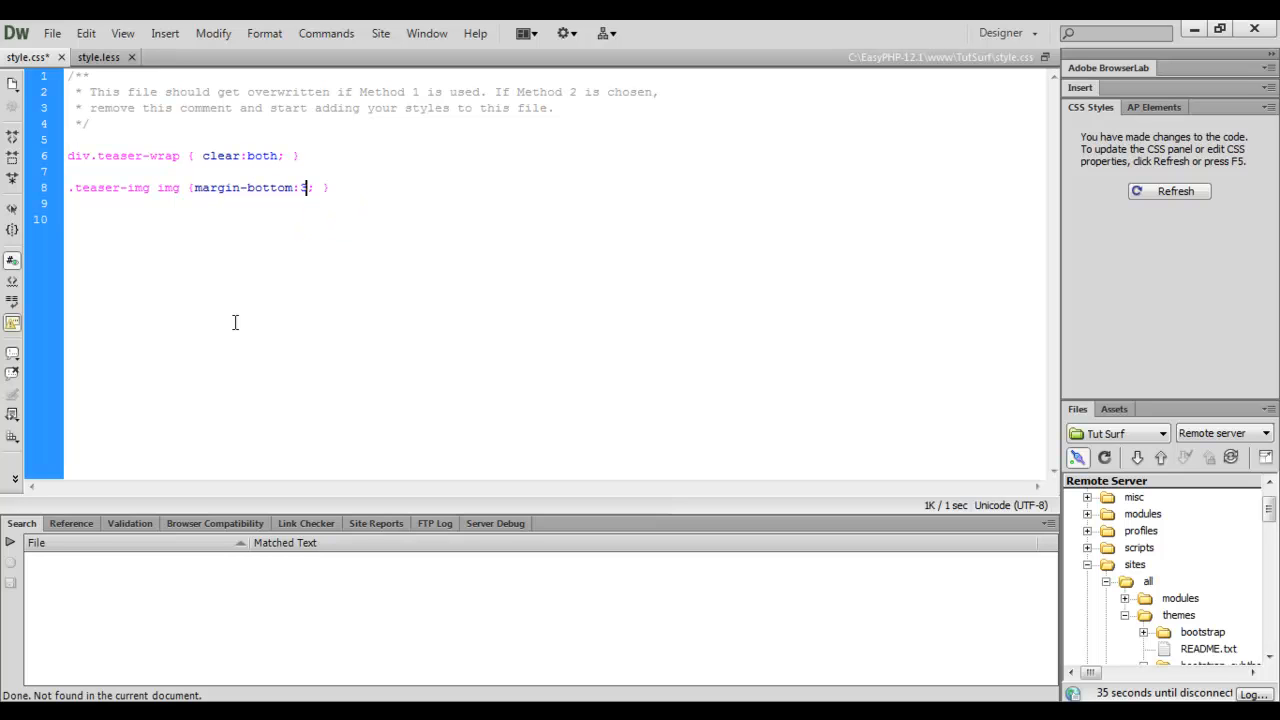
text(0px)
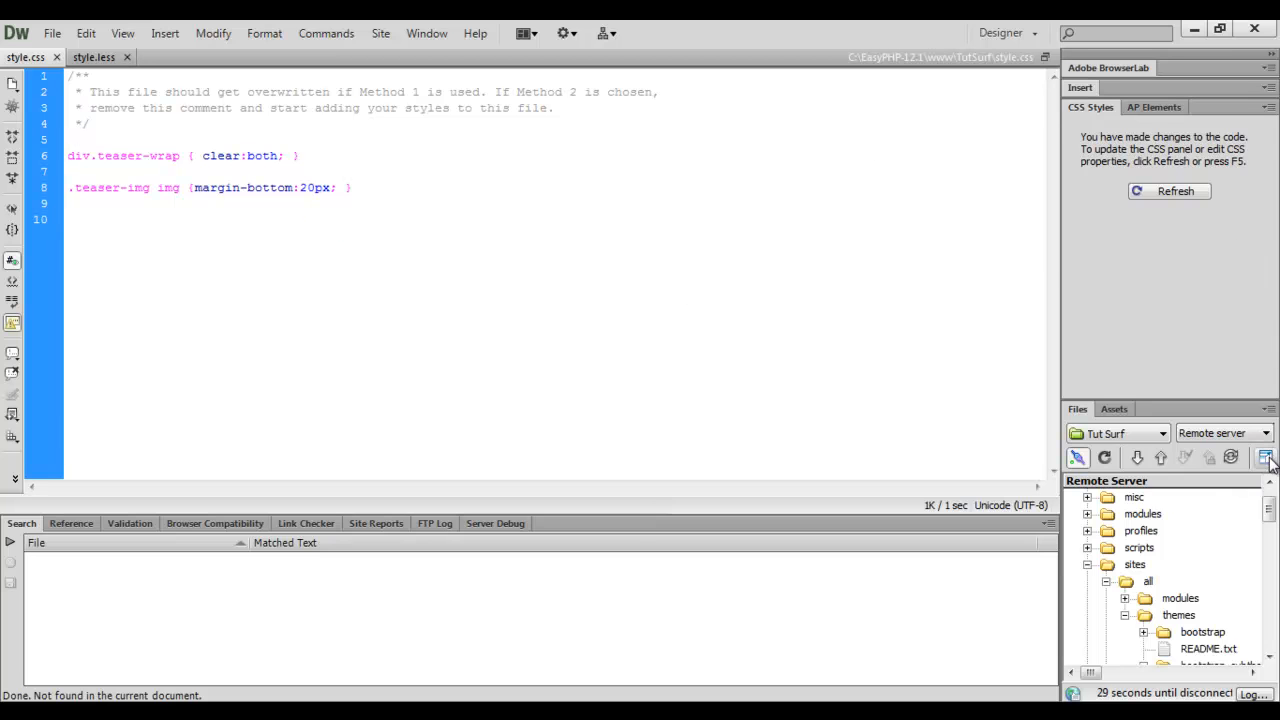
Step: Expand Dreamweaver's Files panel and select the local style.css for upload
click(1264, 457)
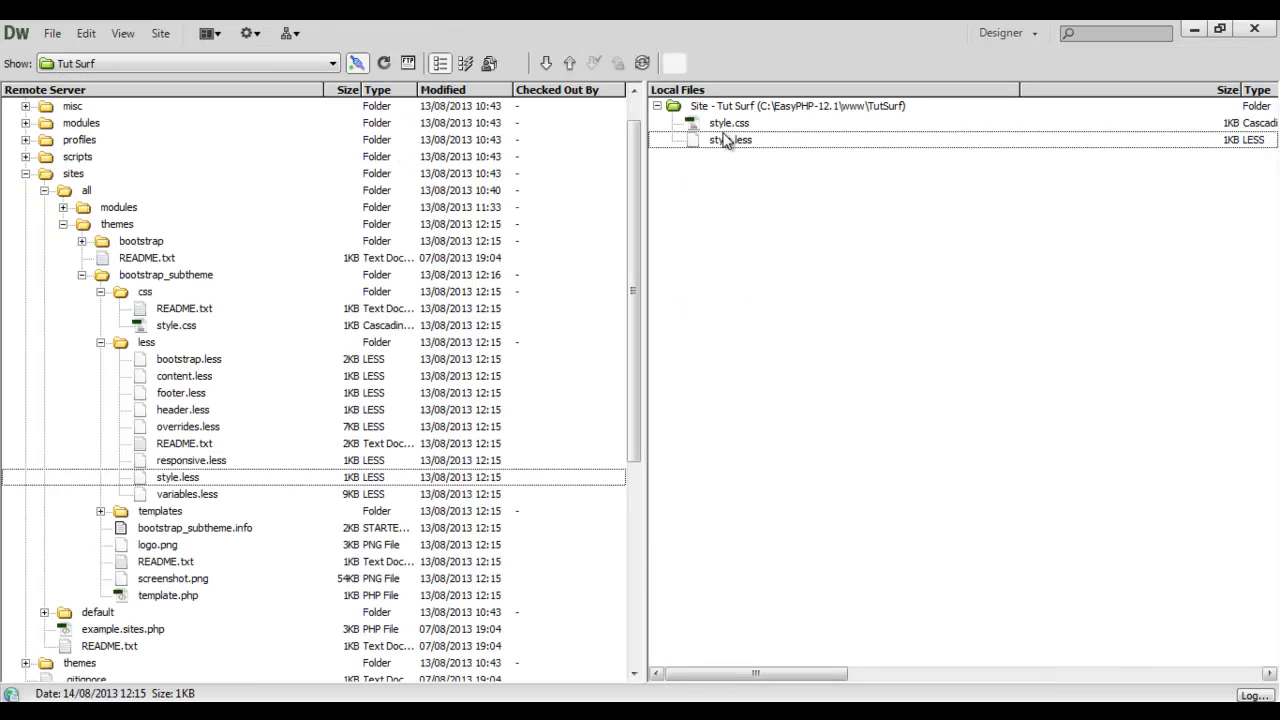
click(728, 122)
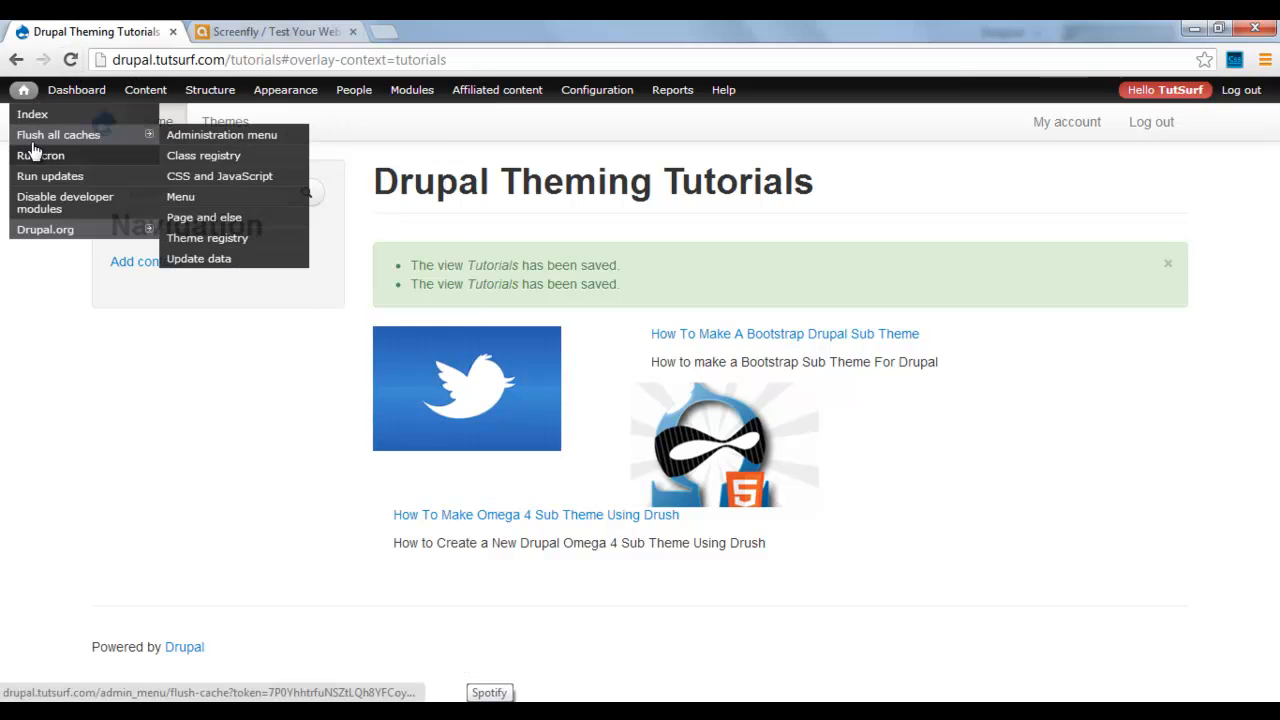
Step: Flush all caches from the admin menu home icon and let the page reload
click(58, 134)
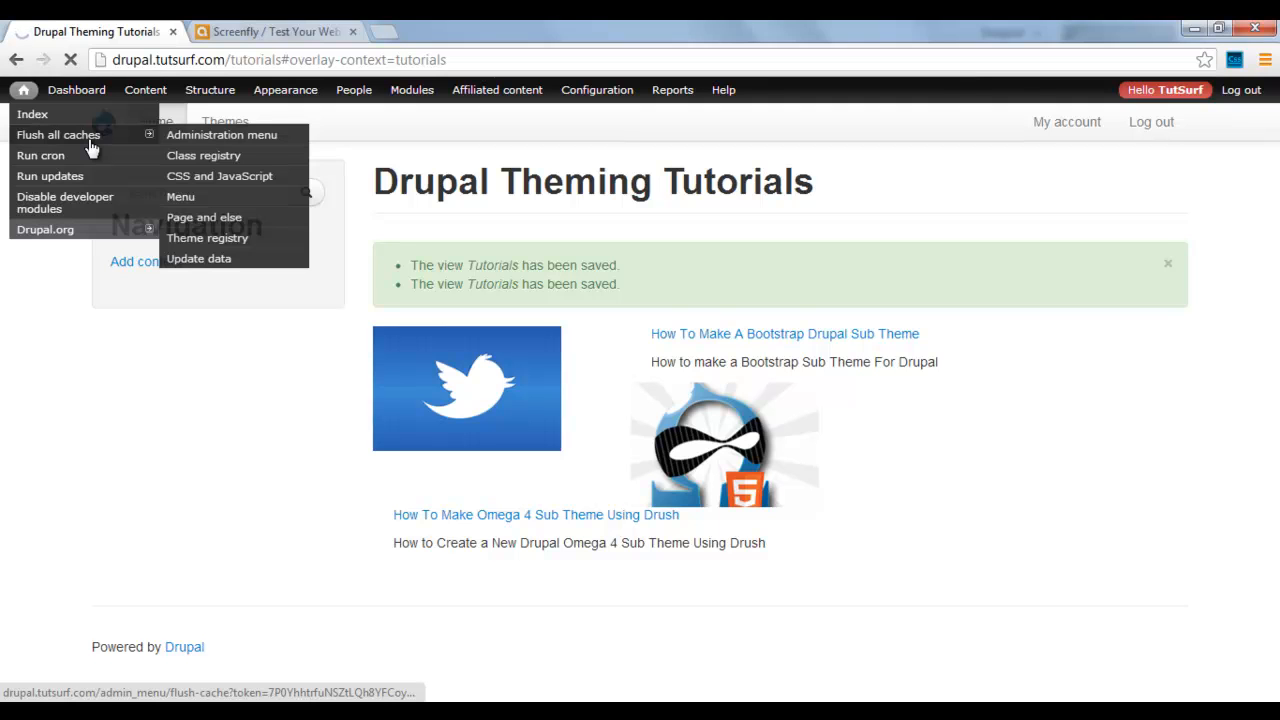
click(58, 134)
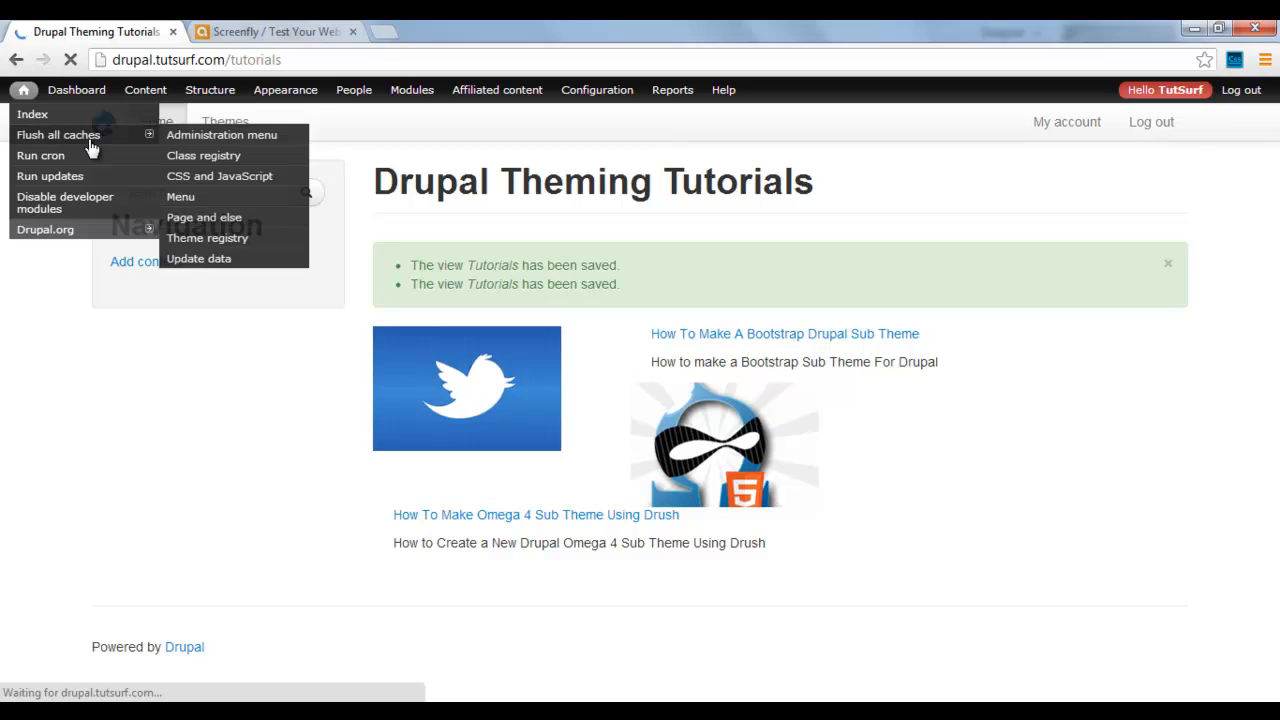
click(58, 134)
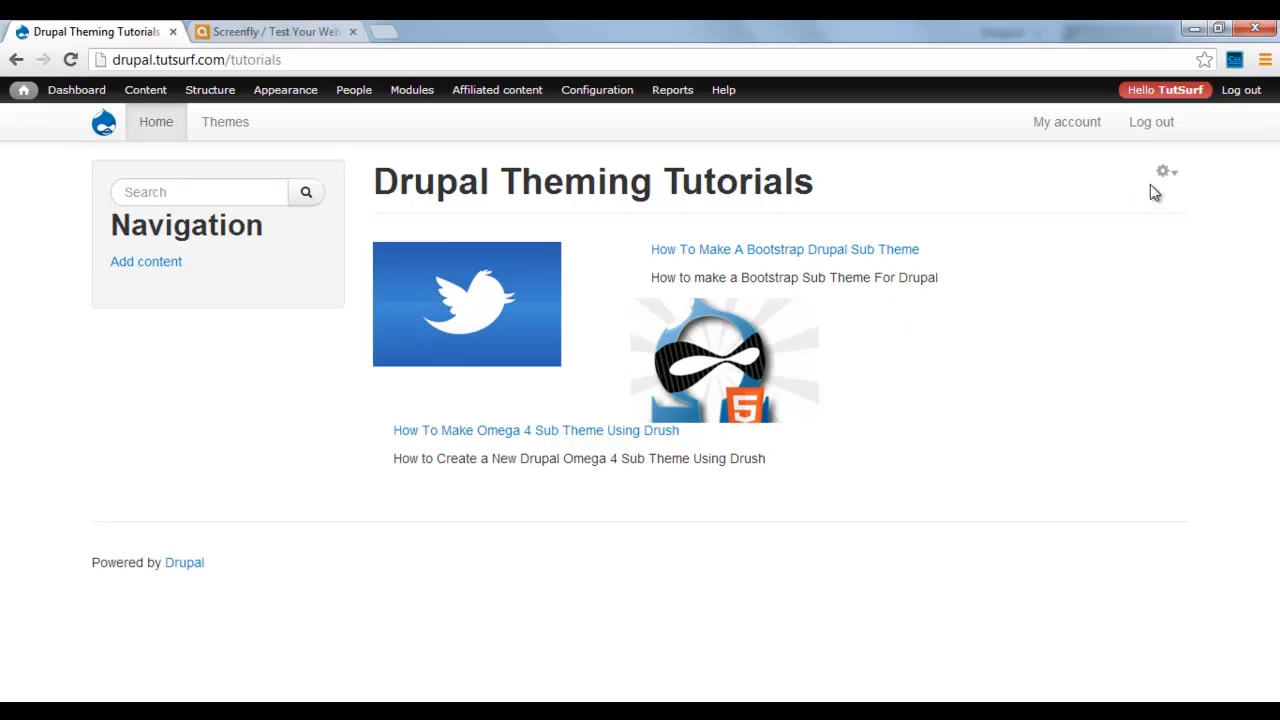
Step: Edit the Tutorials view from its gear menu and save it
click(1163, 171)
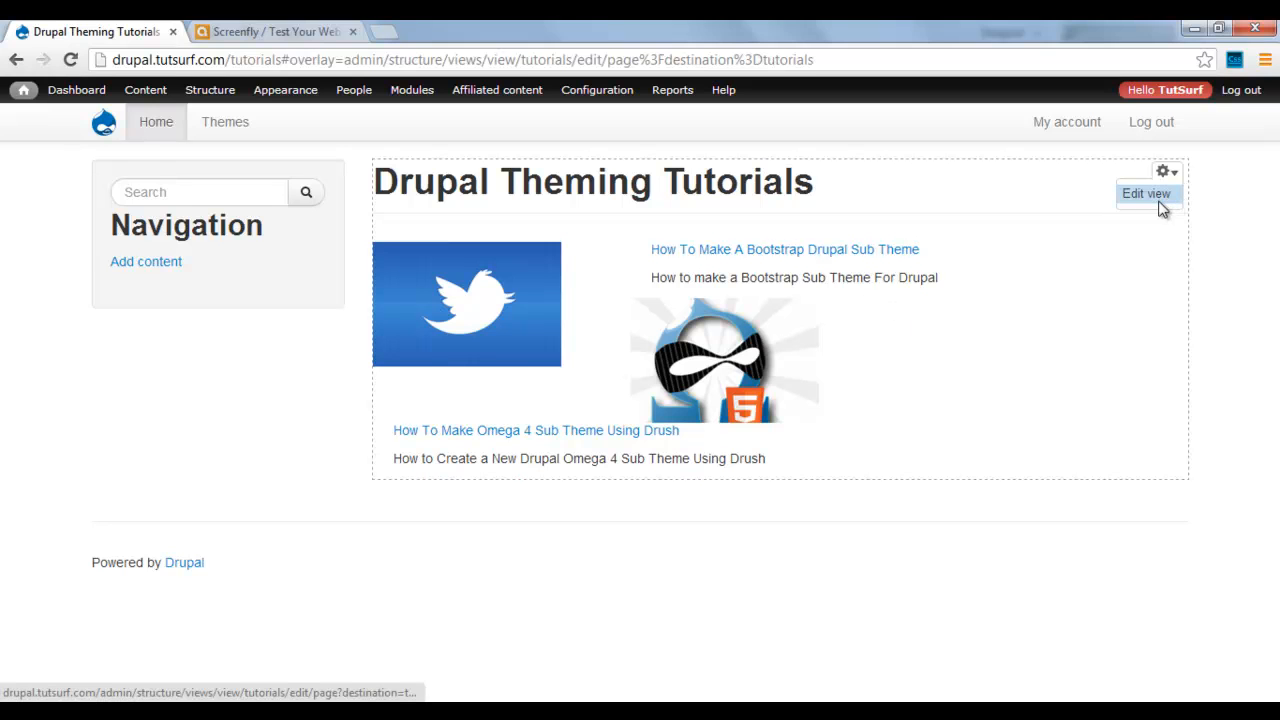
click(1146, 193)
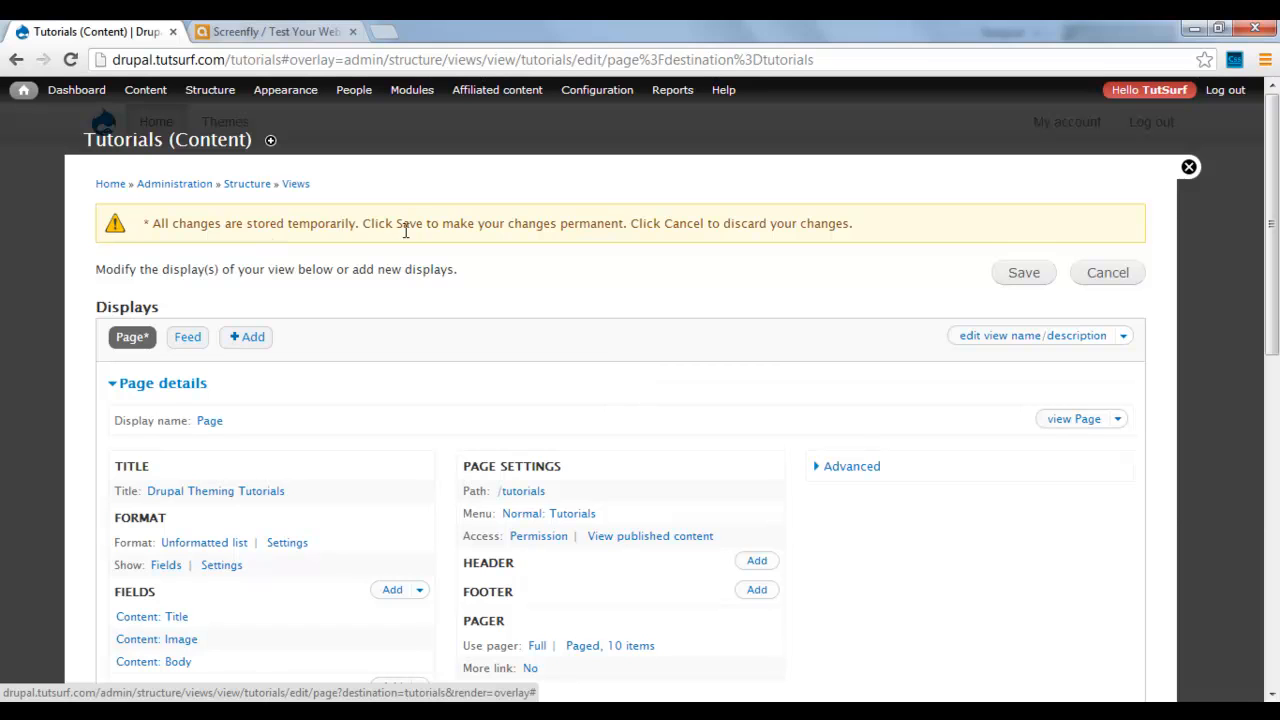
mouse_move(545, 231)
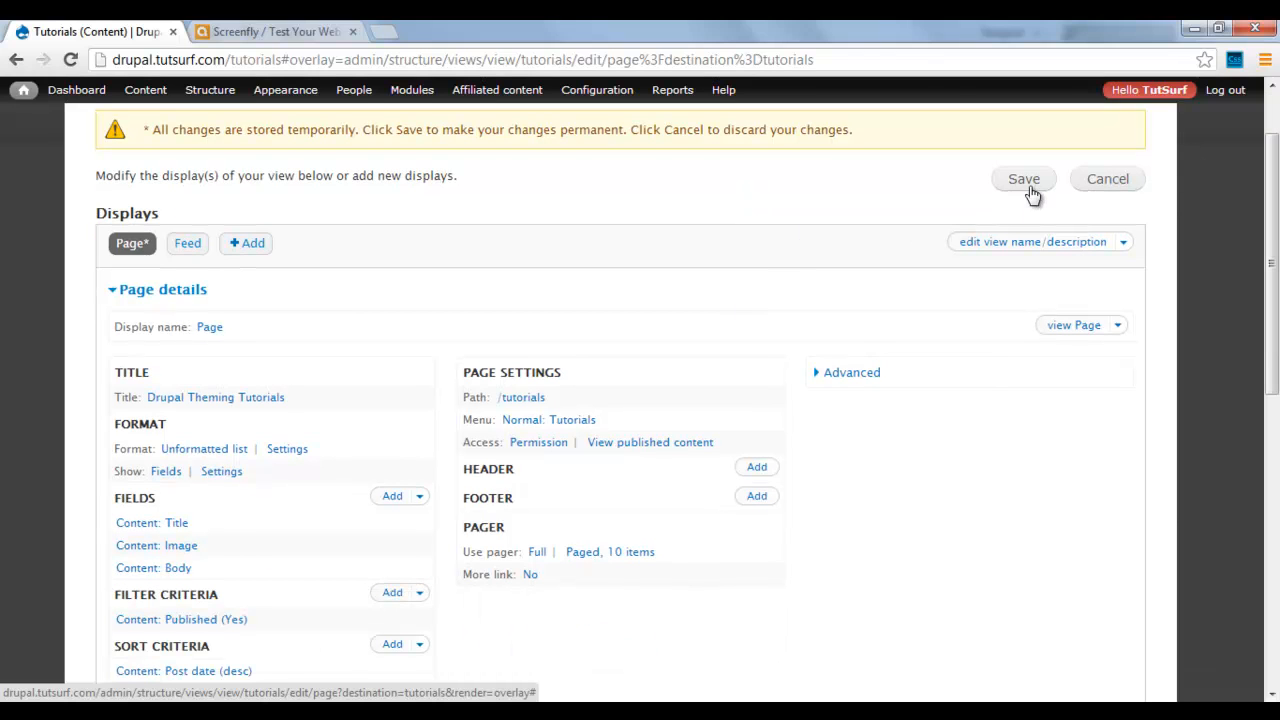
click(1023, 178)
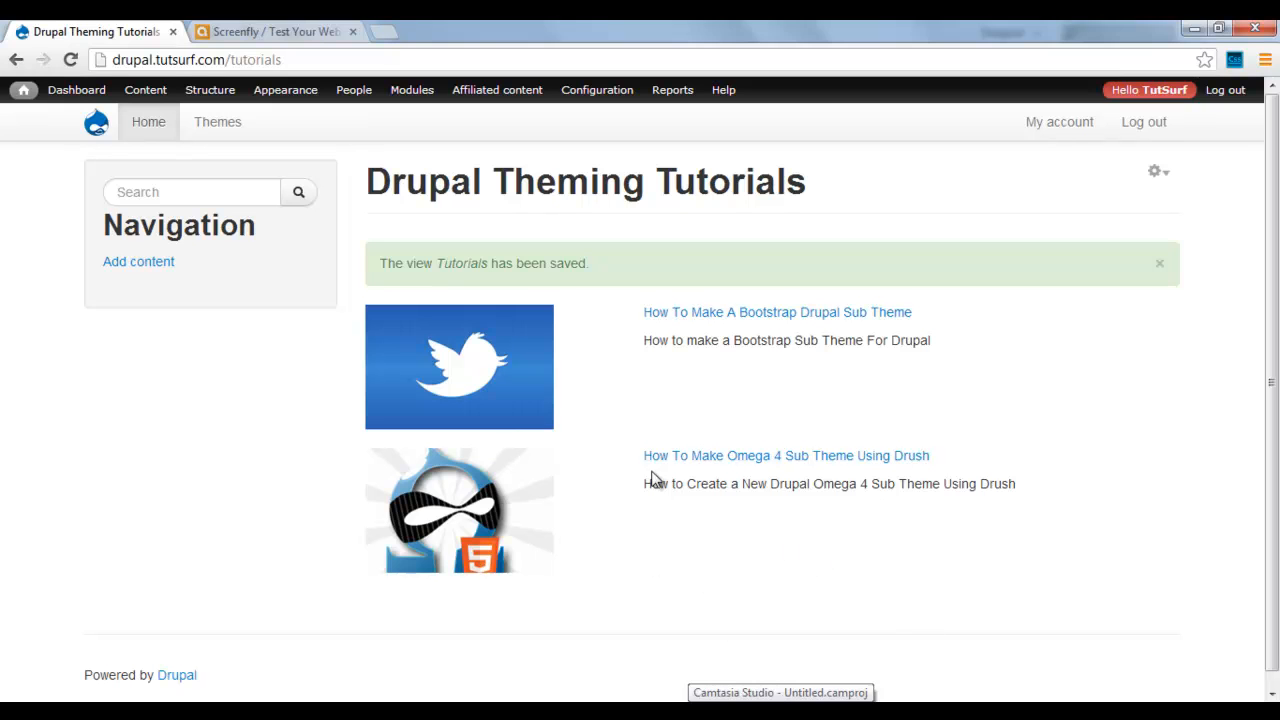
mouse_move(777, 312)
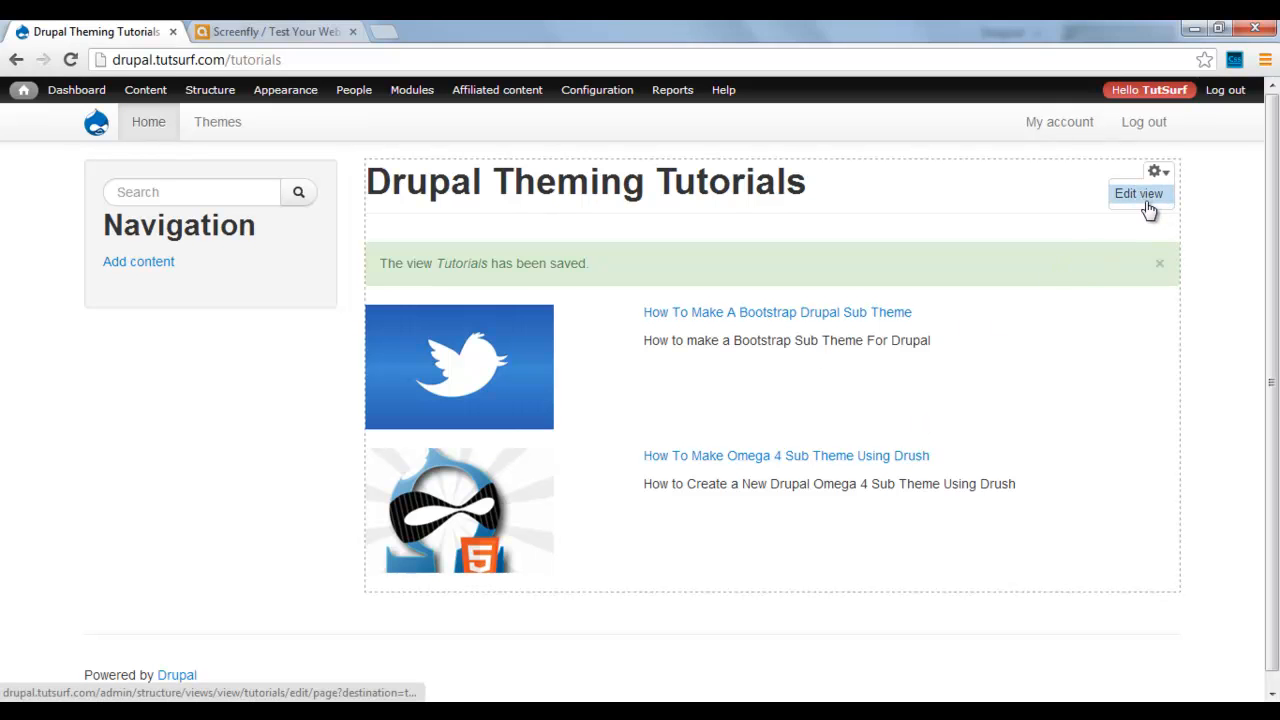
Step: Add <h3> tags around [title] in the Body field rewrite and apply to all displays
click(1139, 193)
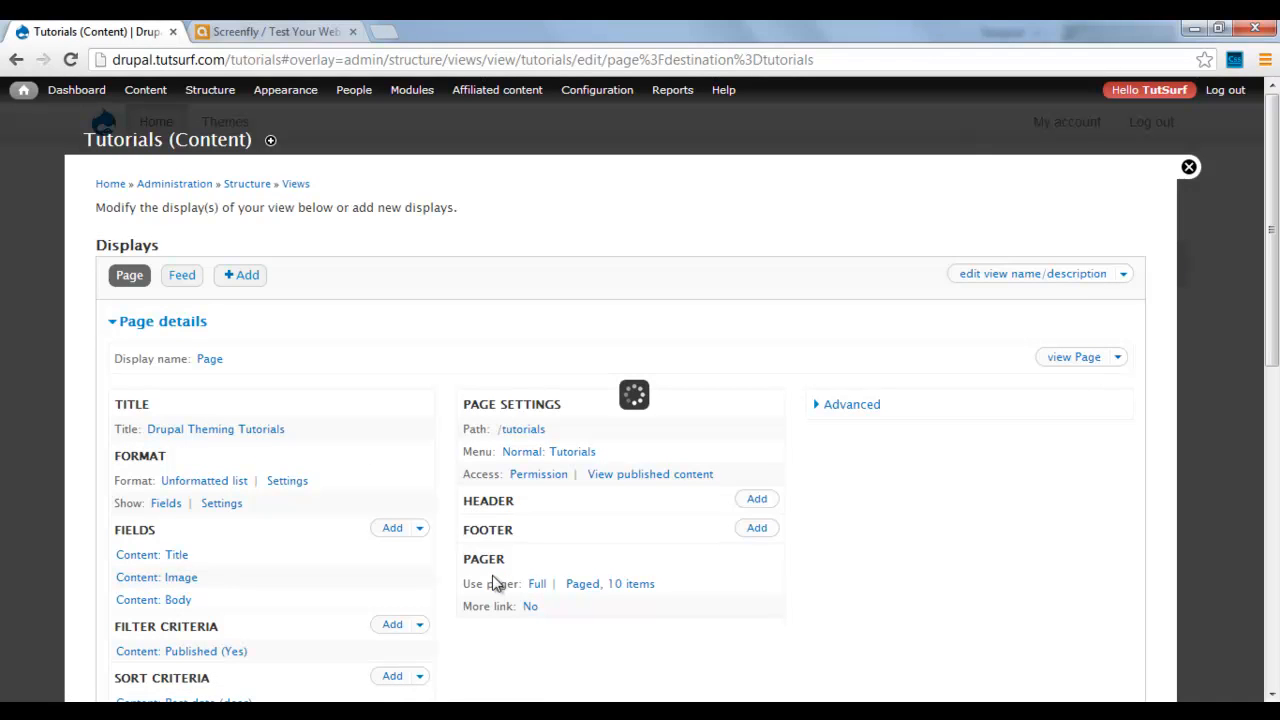
click(153, 599)
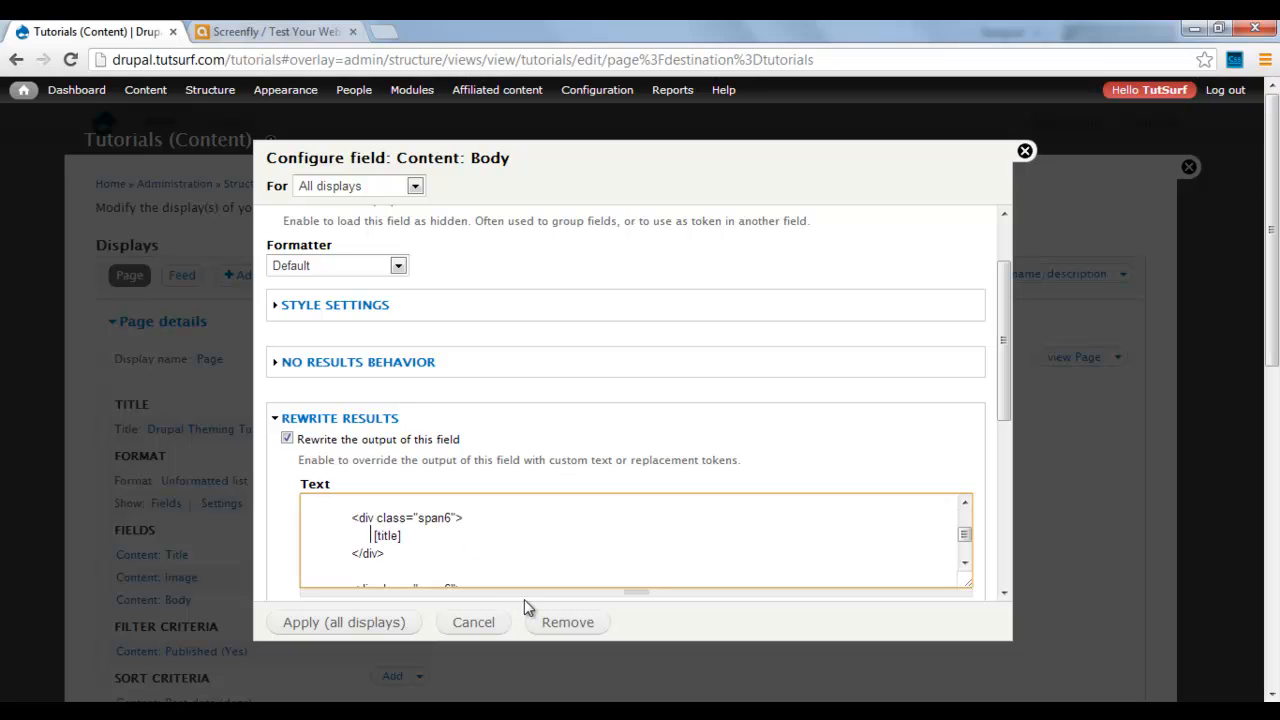
text(<h3>)
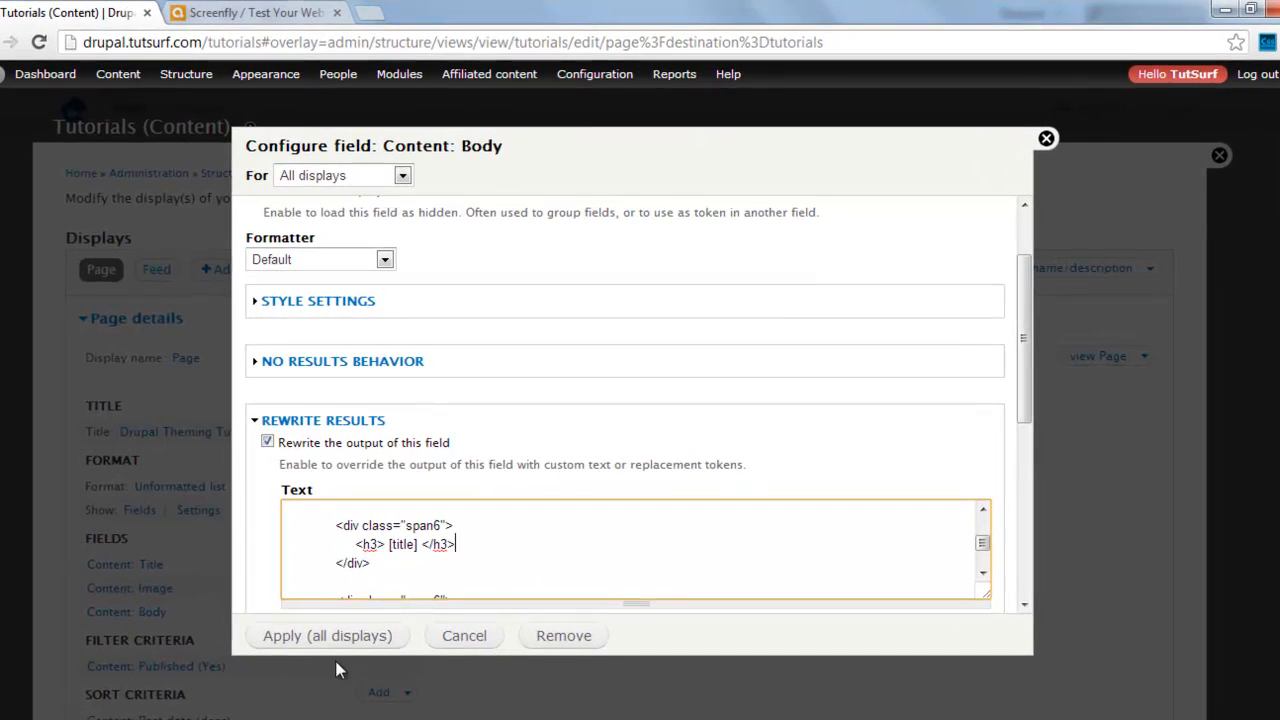
click(327, 635)
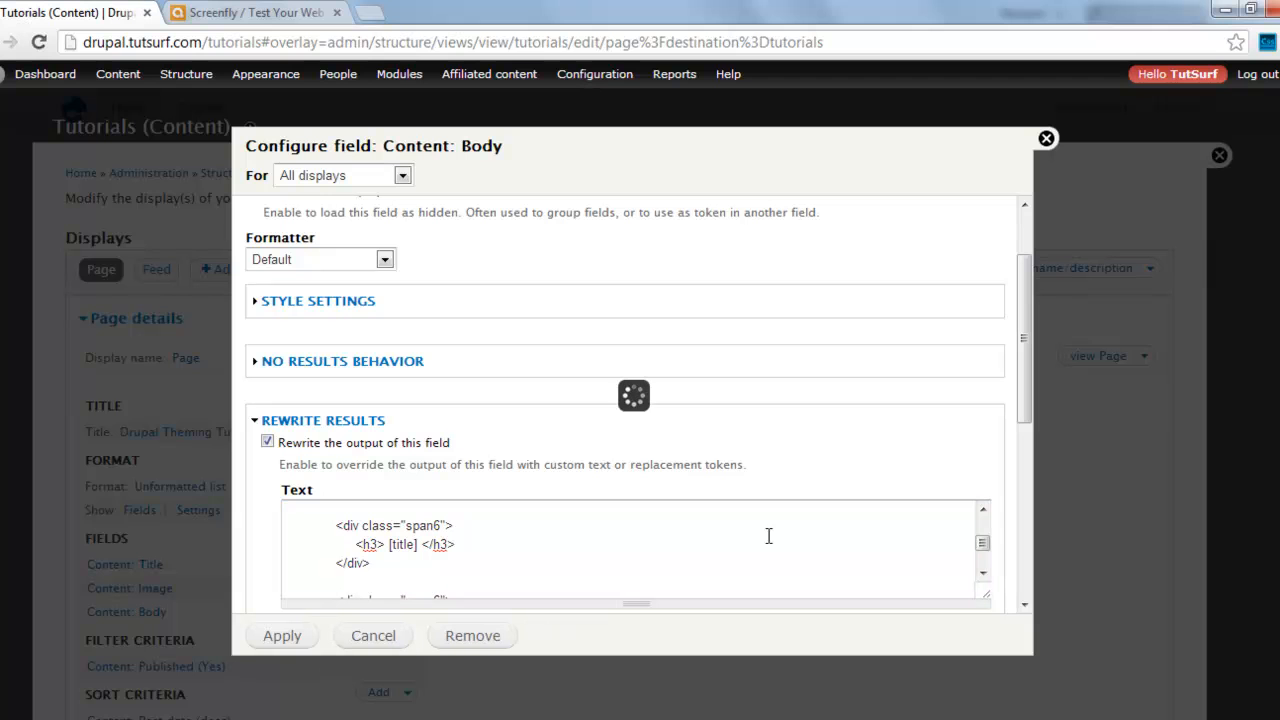
click(282, 635)
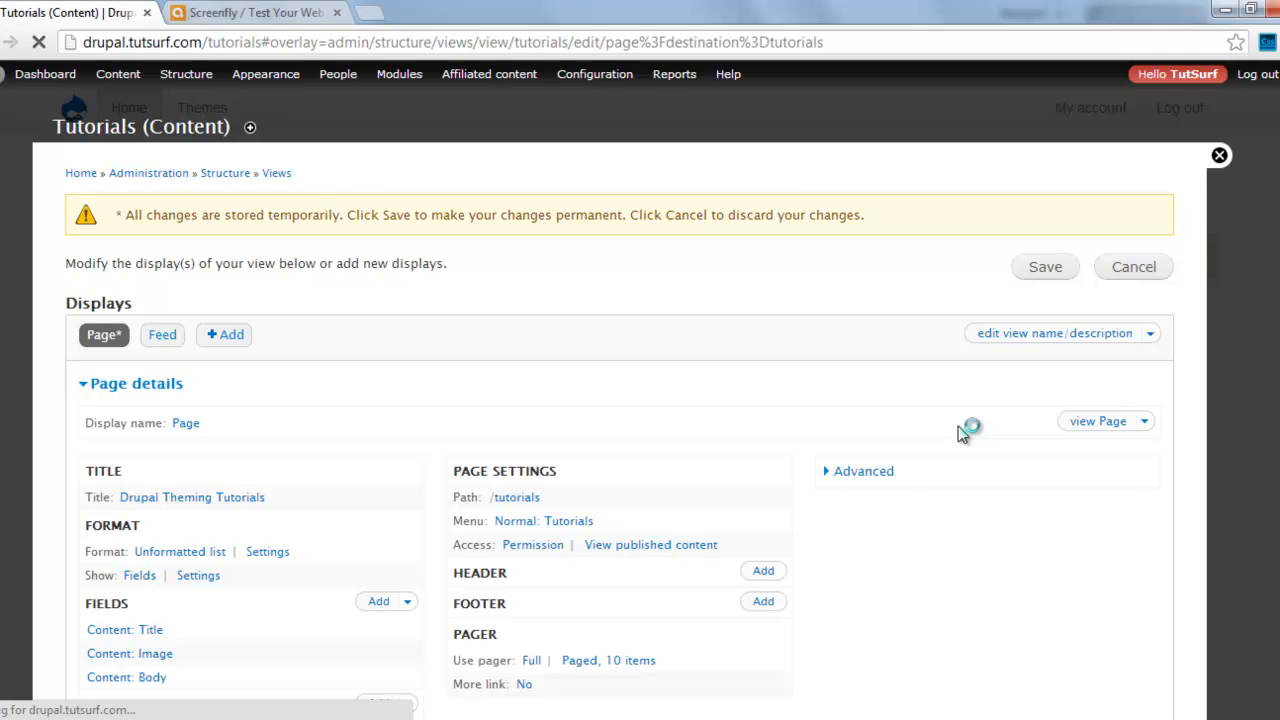
mouse_move(1000, 443)
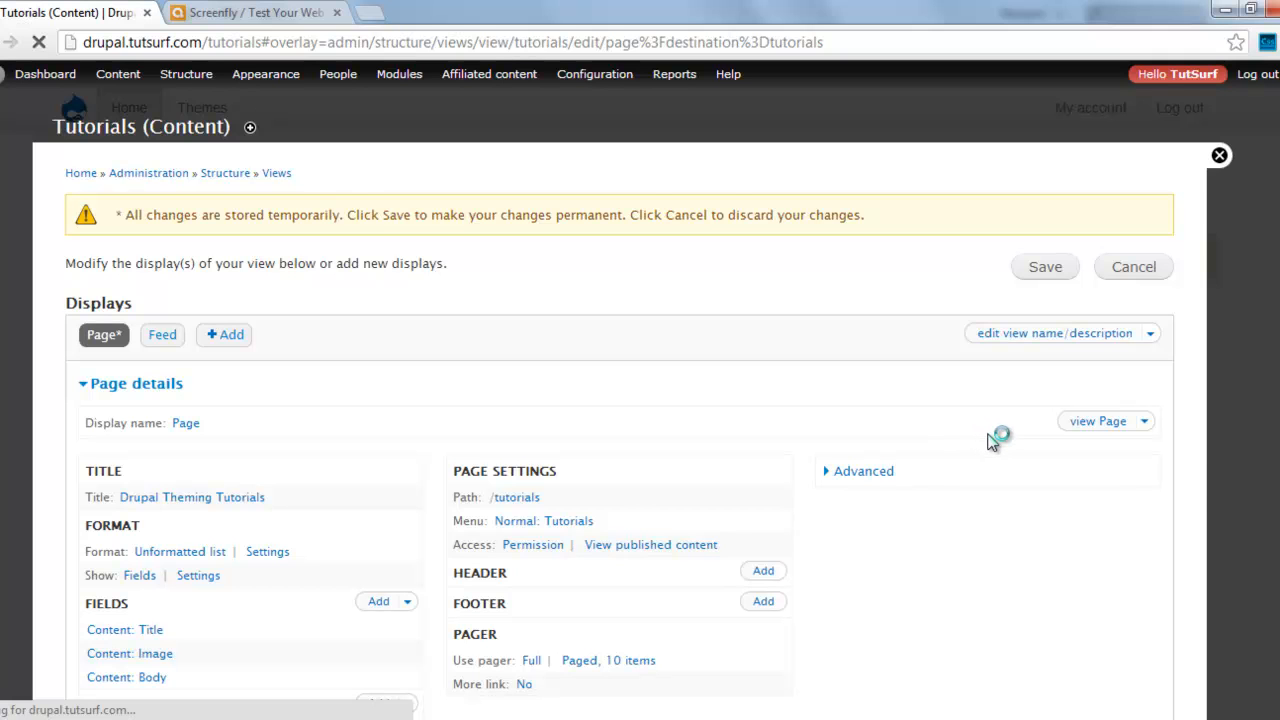
Step: Save the Tutorials view with h3 titles and view the updated page
click(1044, 266)
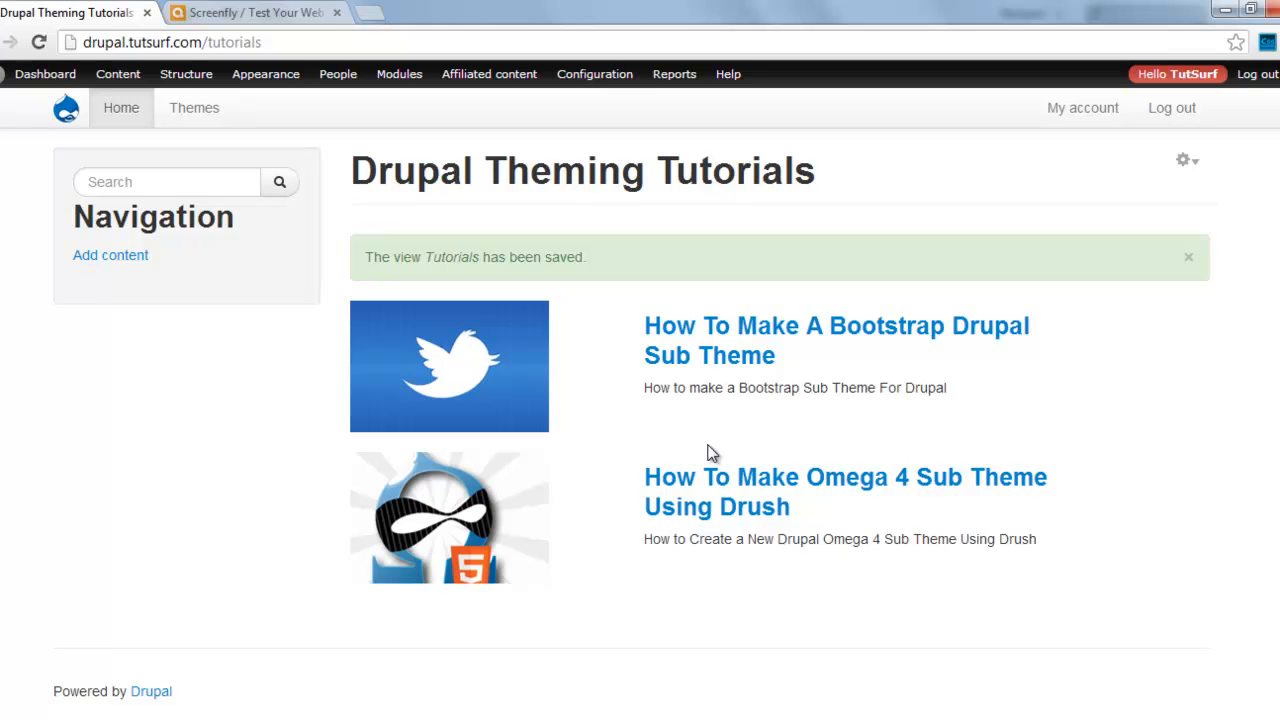
click(117, 73)
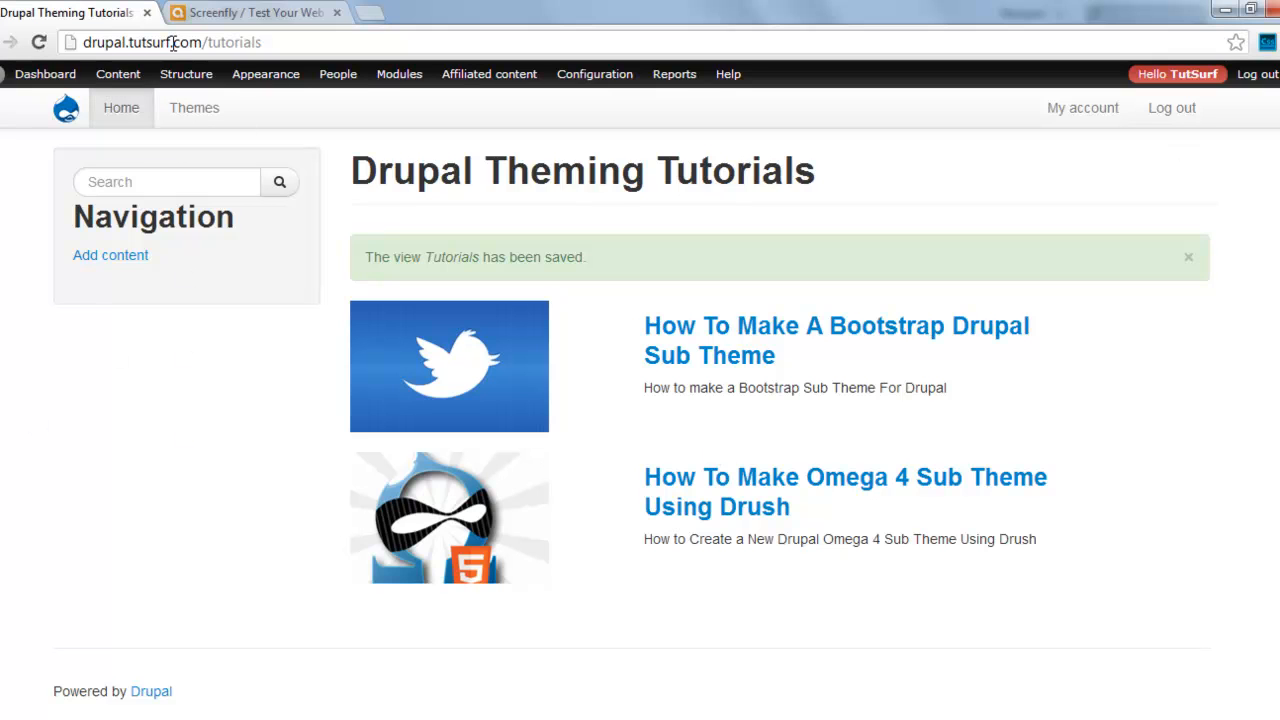
mouse_move(84, 574)
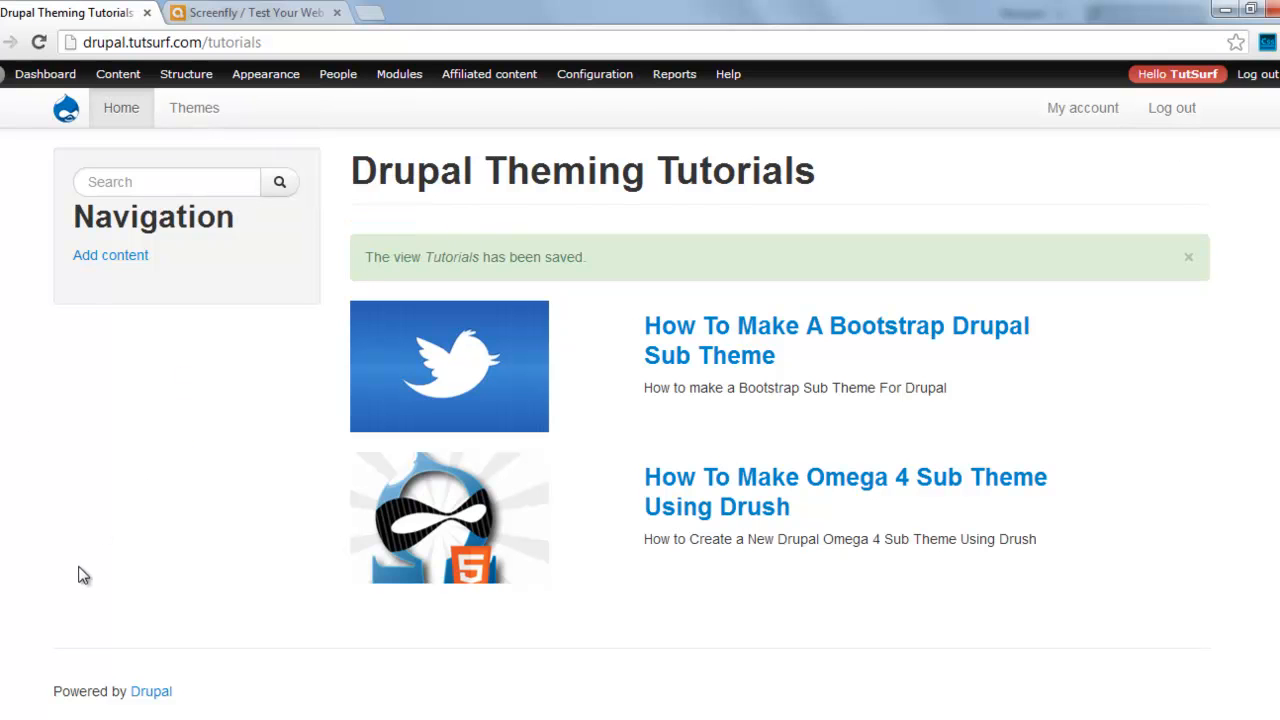